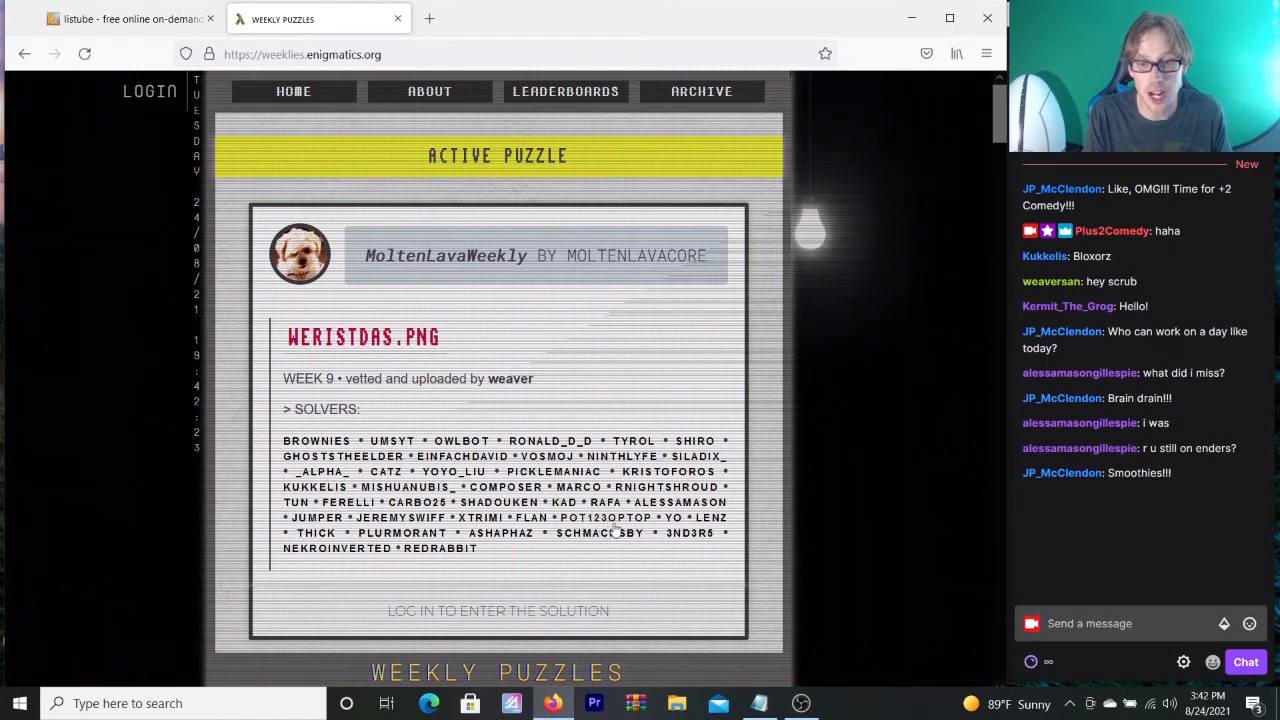
mouse_move(702, 559)
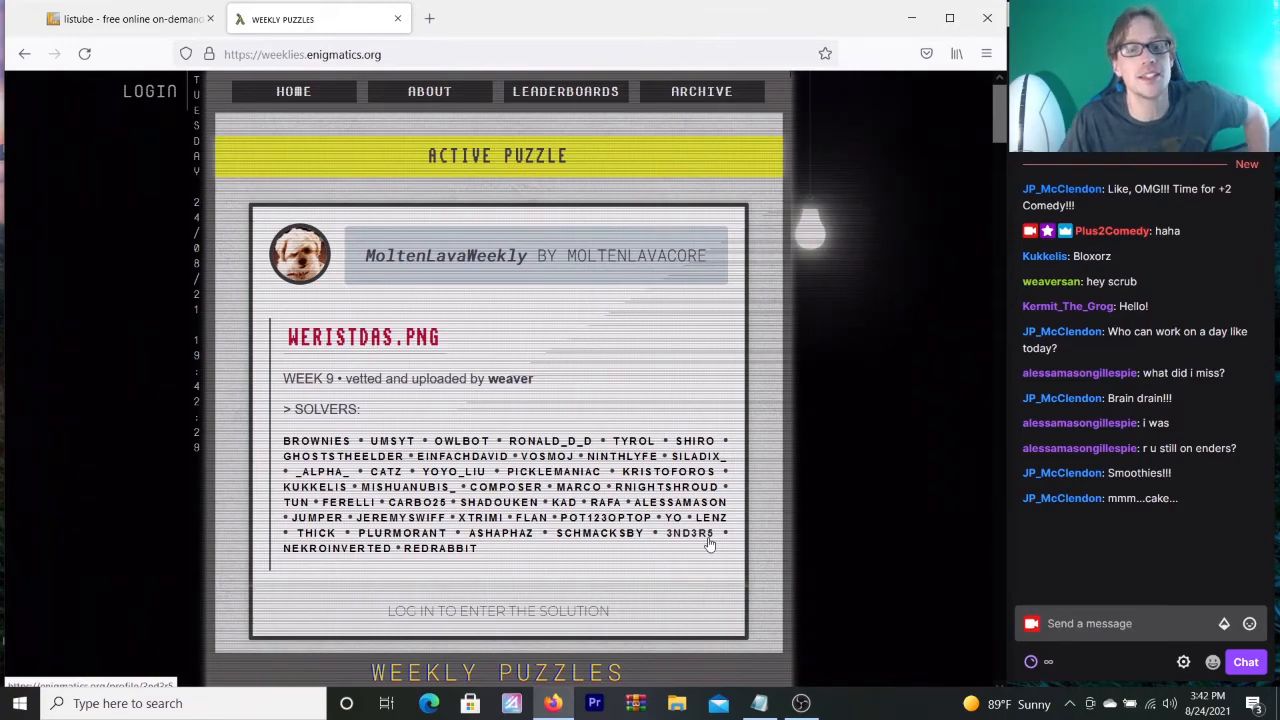
Scroll past Weeks 8, 7 and 6 to the Week 5 puzzle card by 3ND3R5 and select it.
scroll("down", 3)
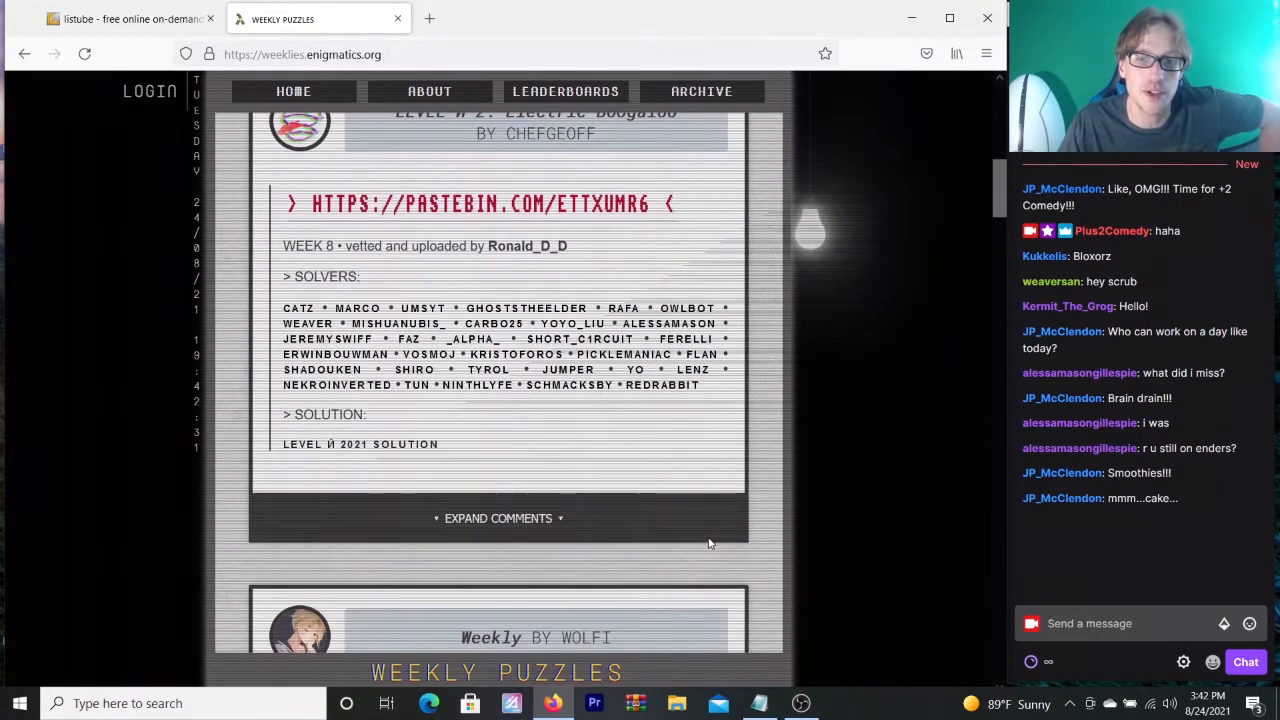
scroll("down", 3)
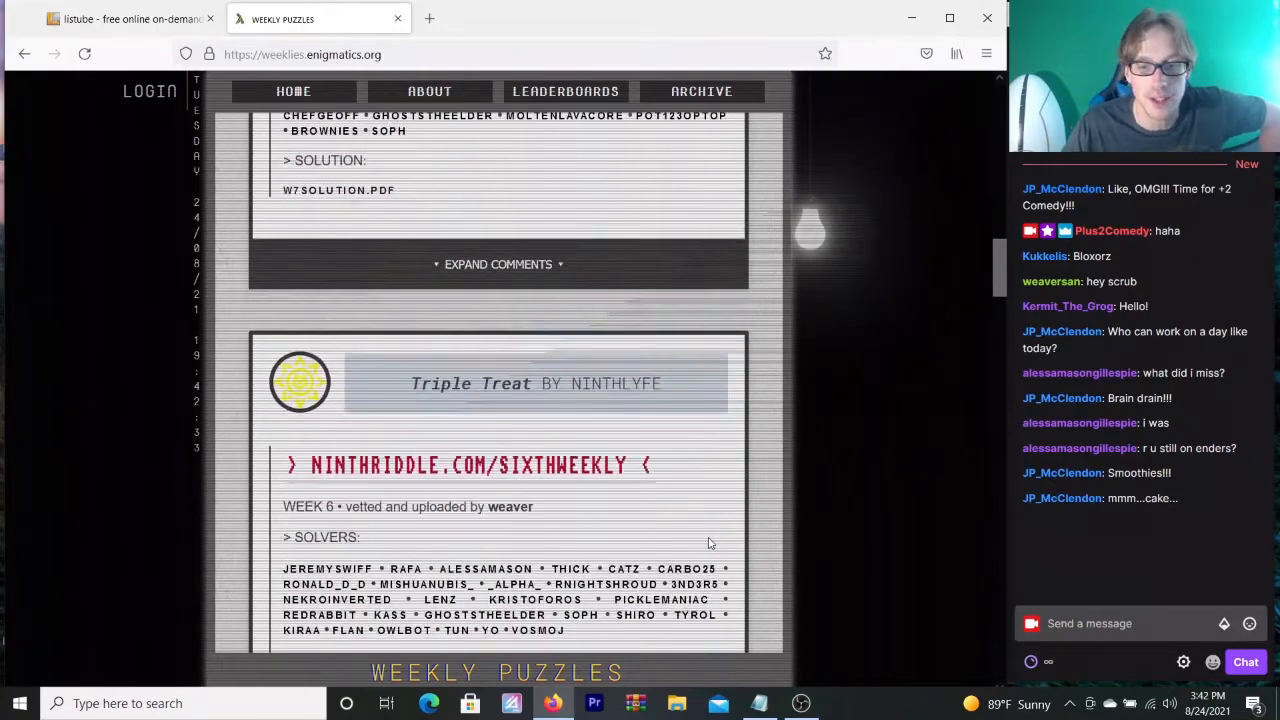
scroll("down", 3)
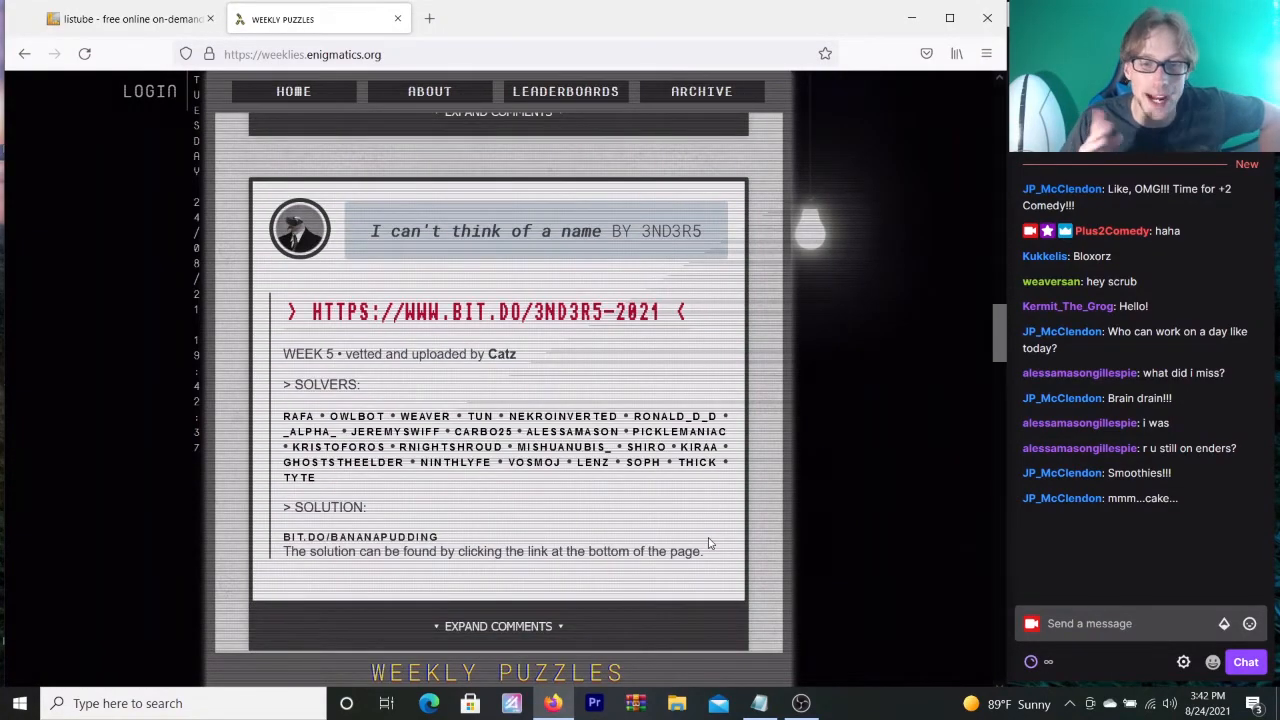
left_click(460, 311)
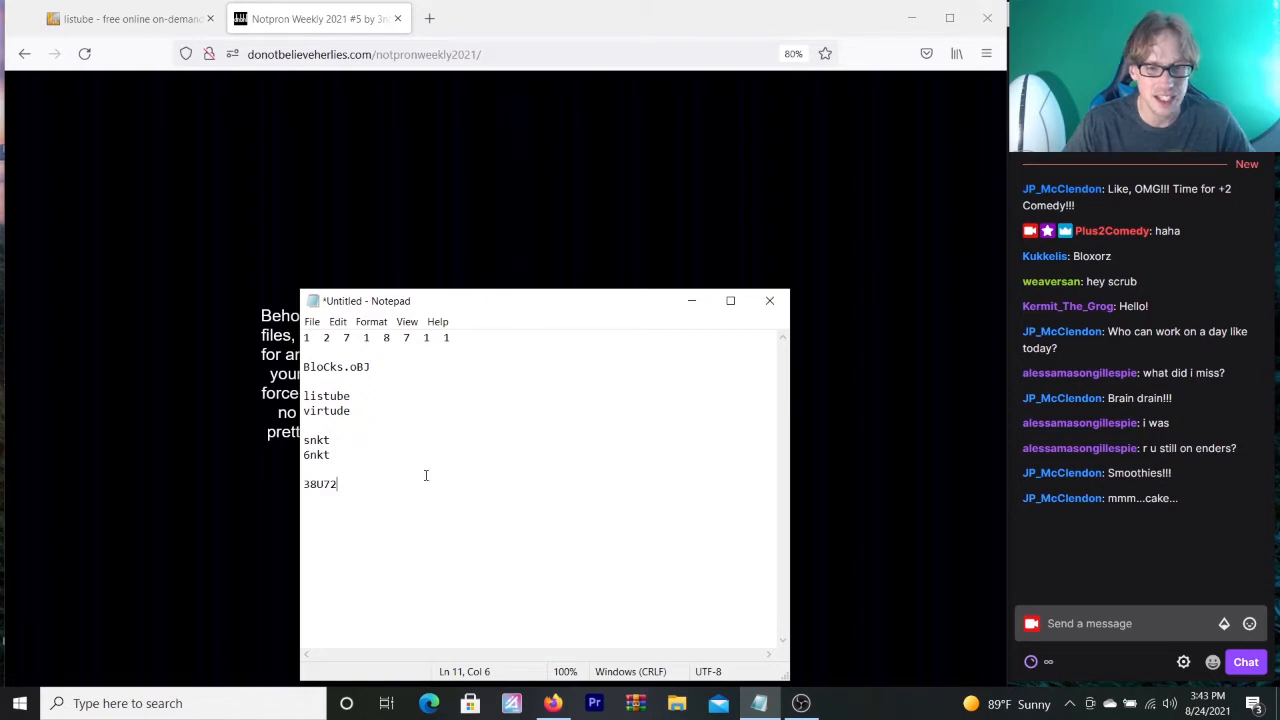
double_click(320, 484)
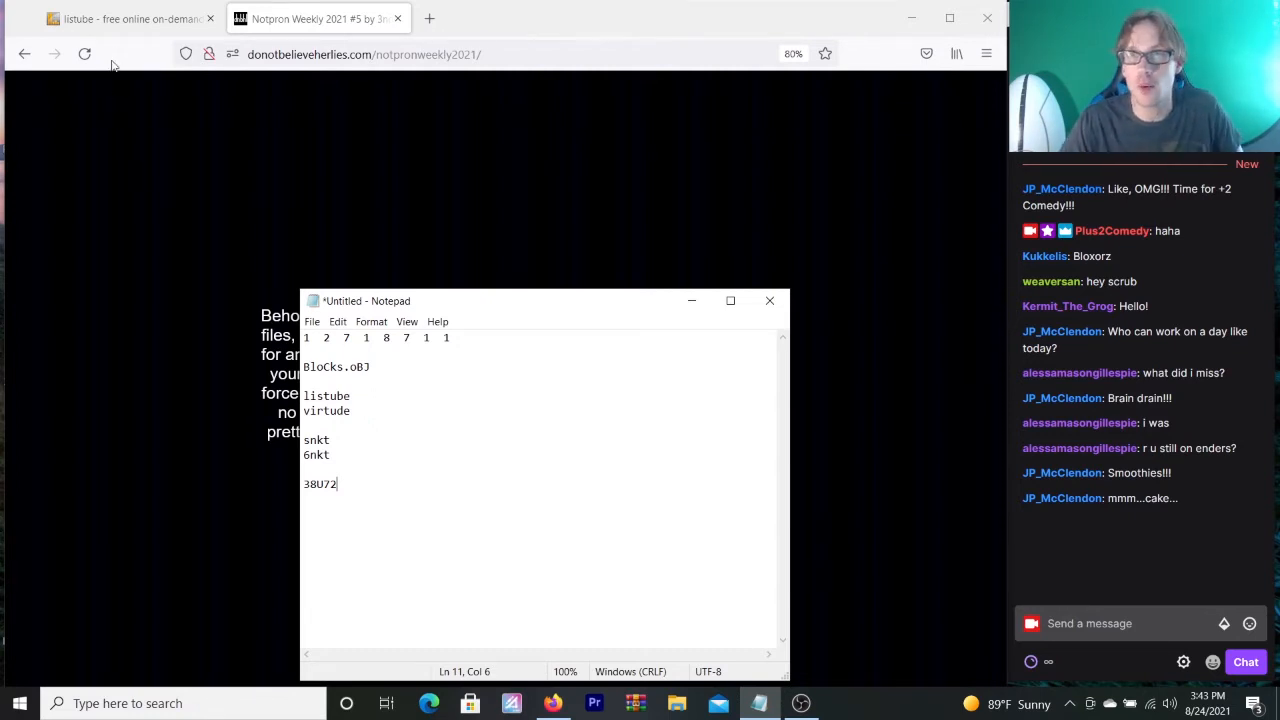
Search Listube for "6nkt" and play the top result, 6.NkT - Πτέρυγα Π69.
left_click(120, 18)
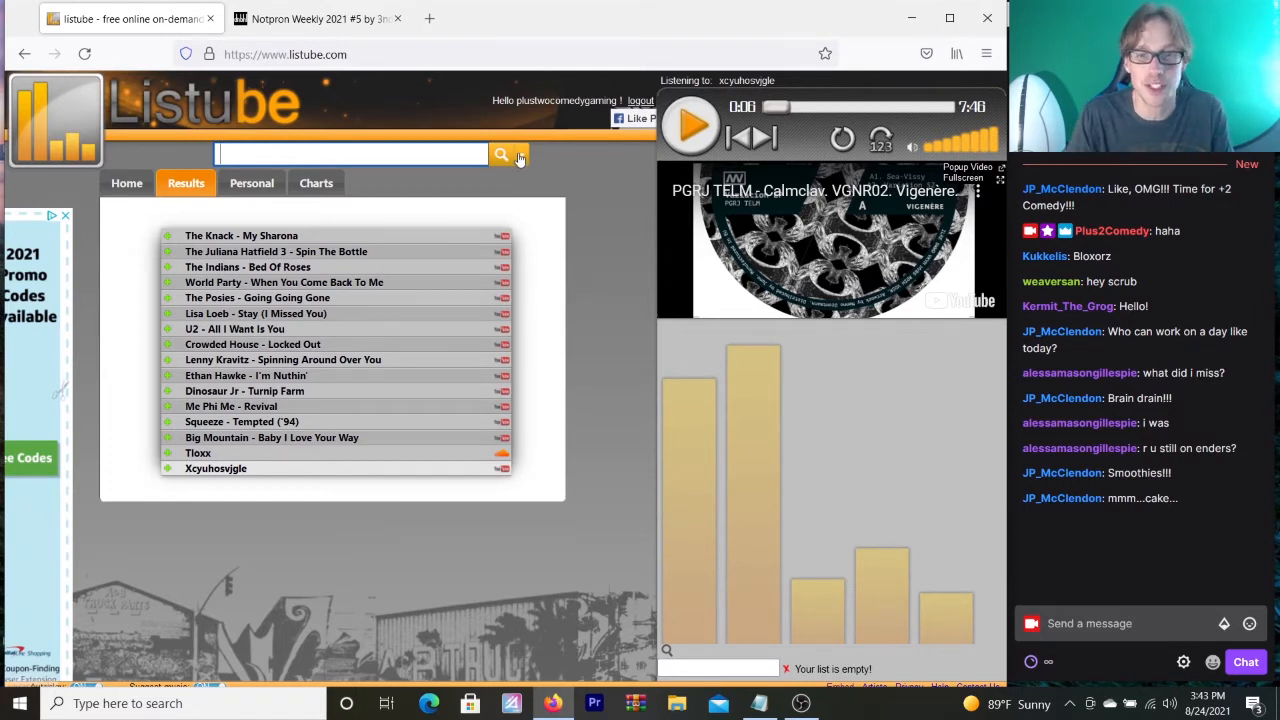
left_click(350, 153)
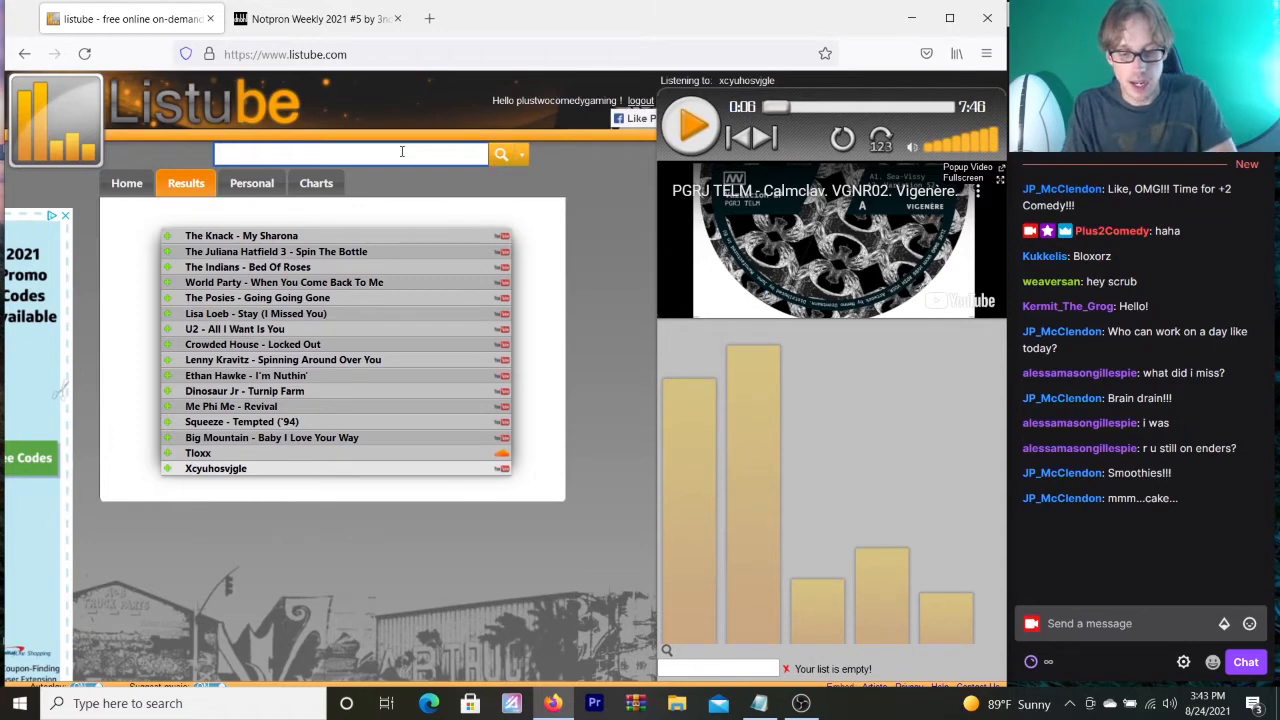
type("6nkt")
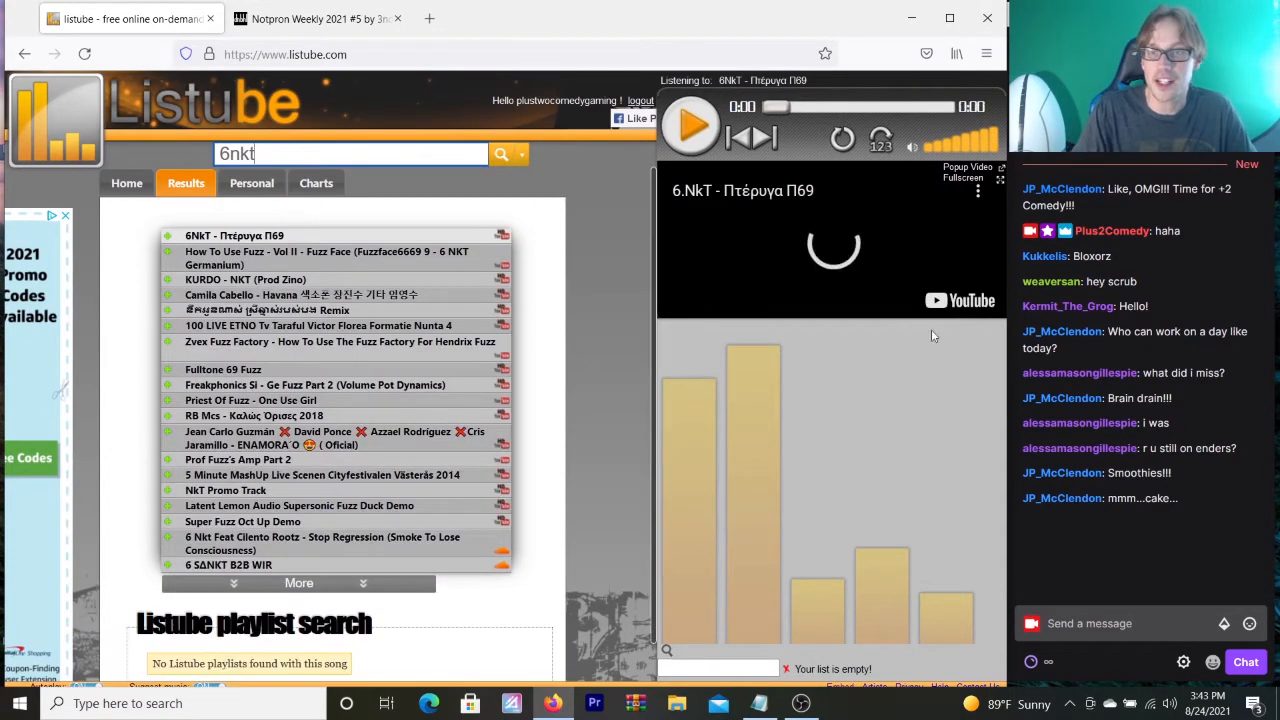
left_click(689, 124)
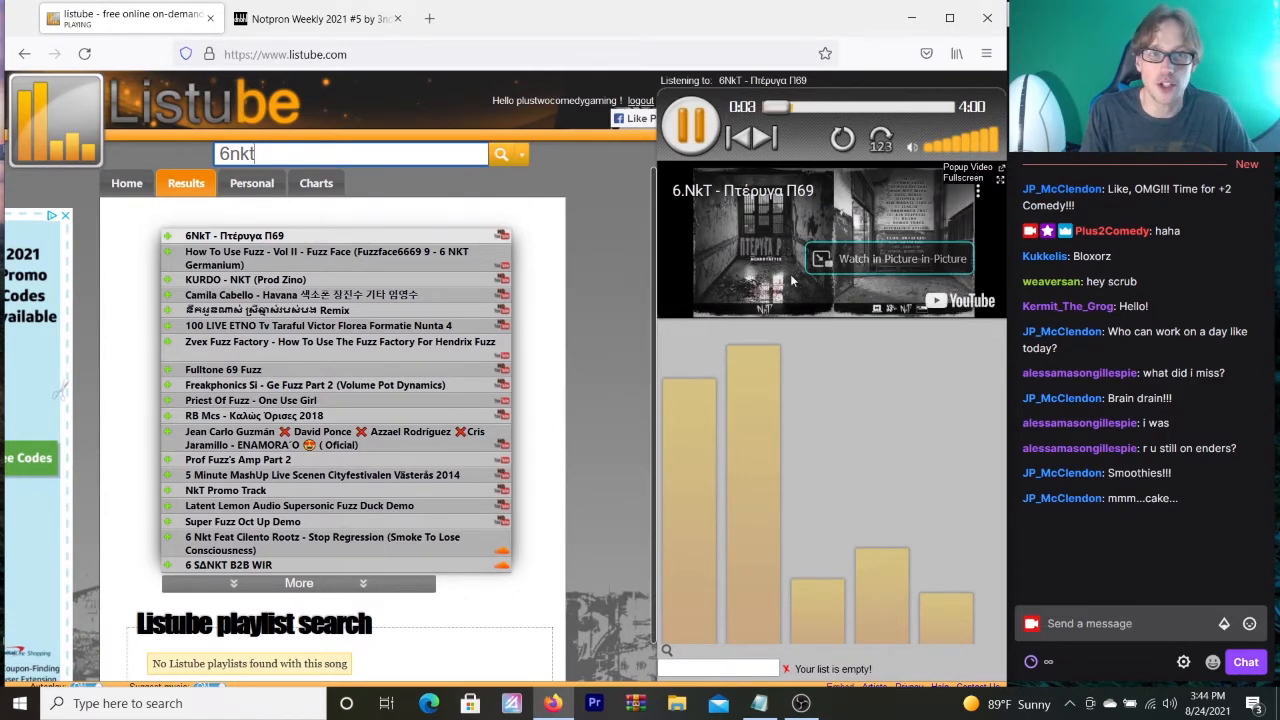
left_click(690, 125)
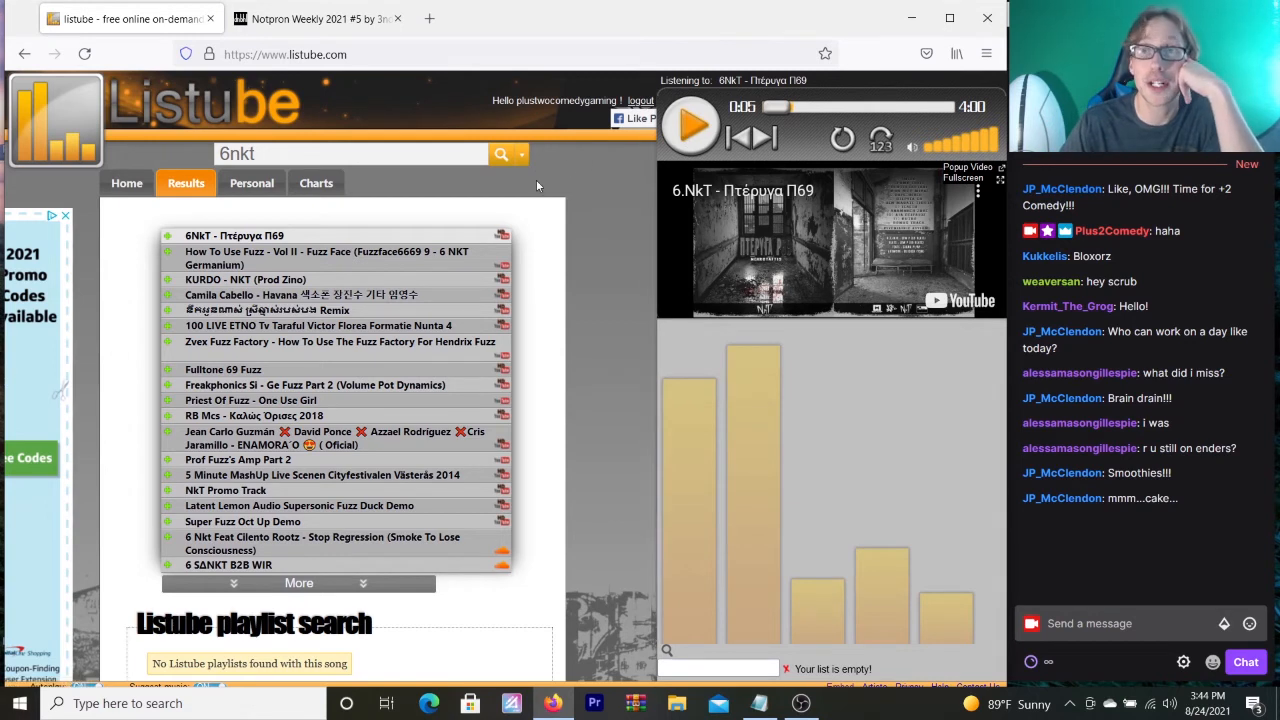
Change the search query to list_id:6nkt to load that playlist.
left_click(521, 154)
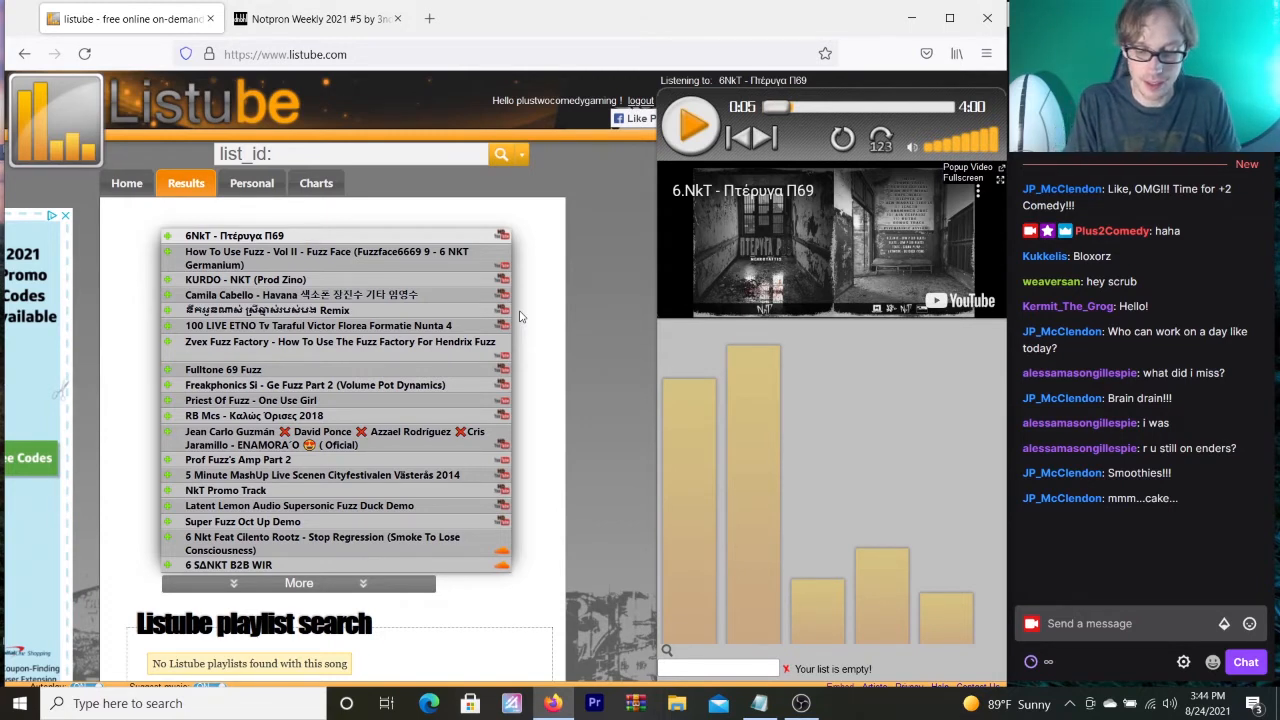
left_click(350, 154)
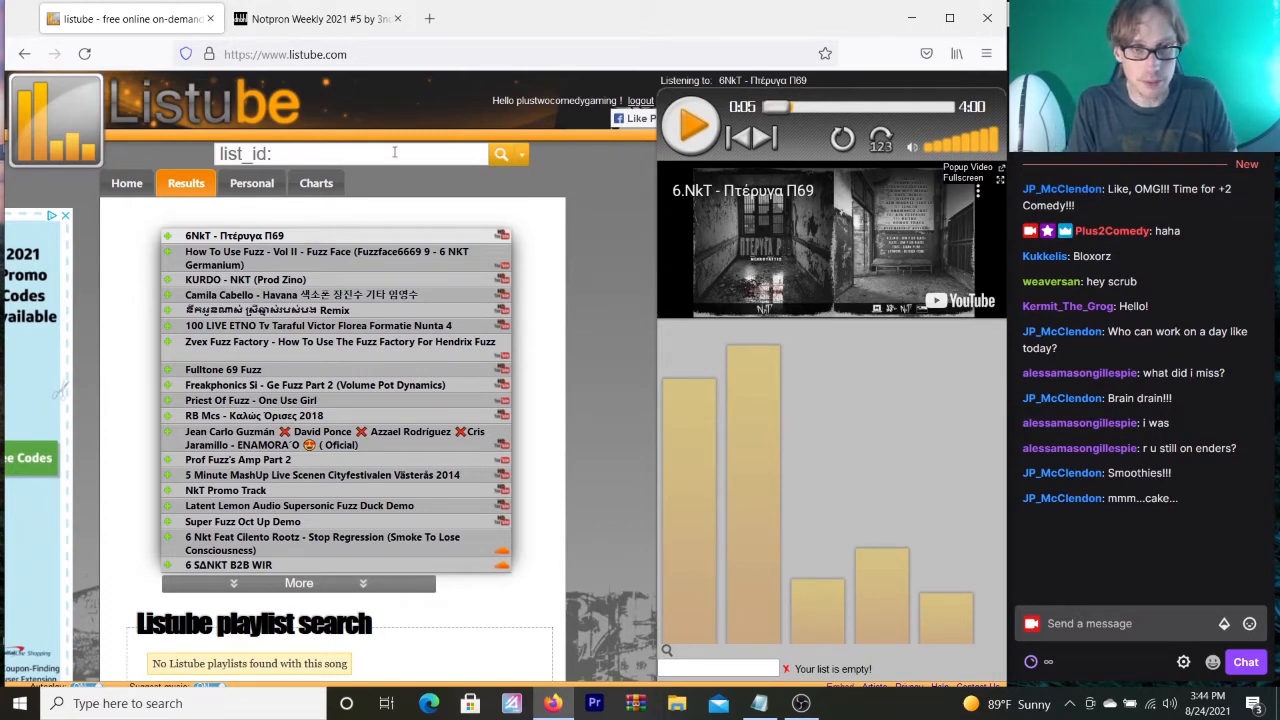
type("6nkt")
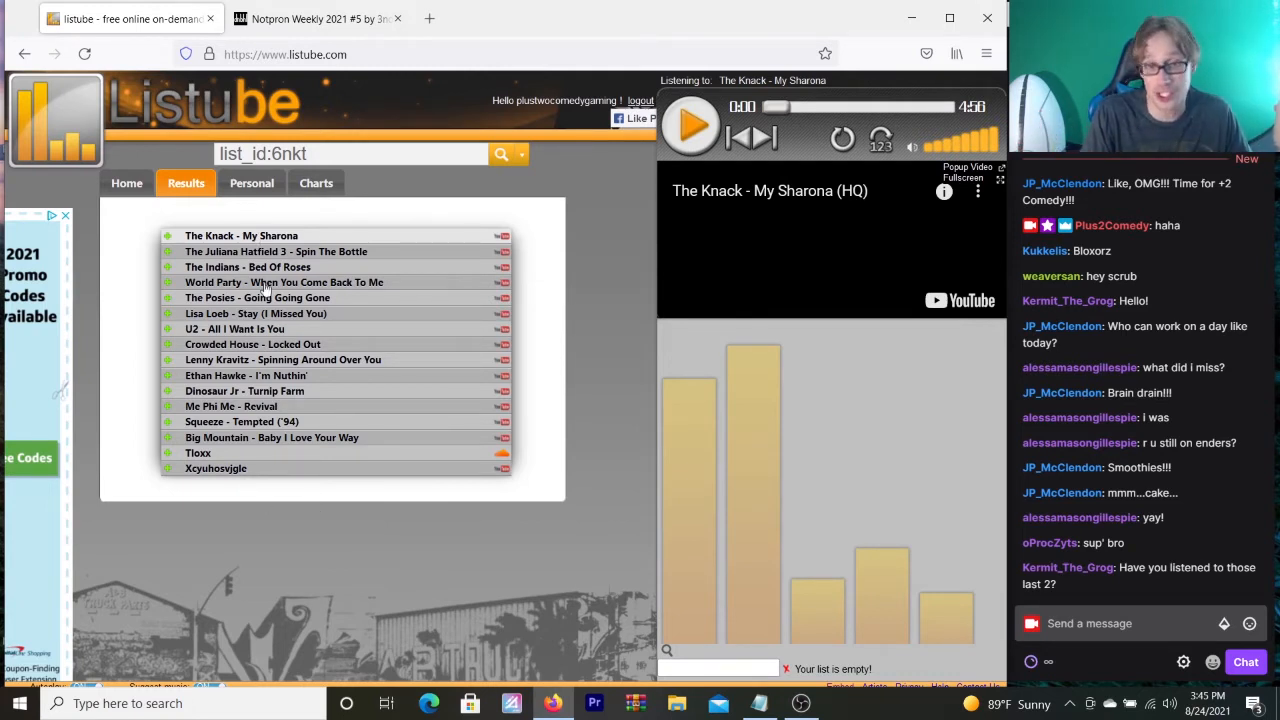
mouse_move(135, 352)
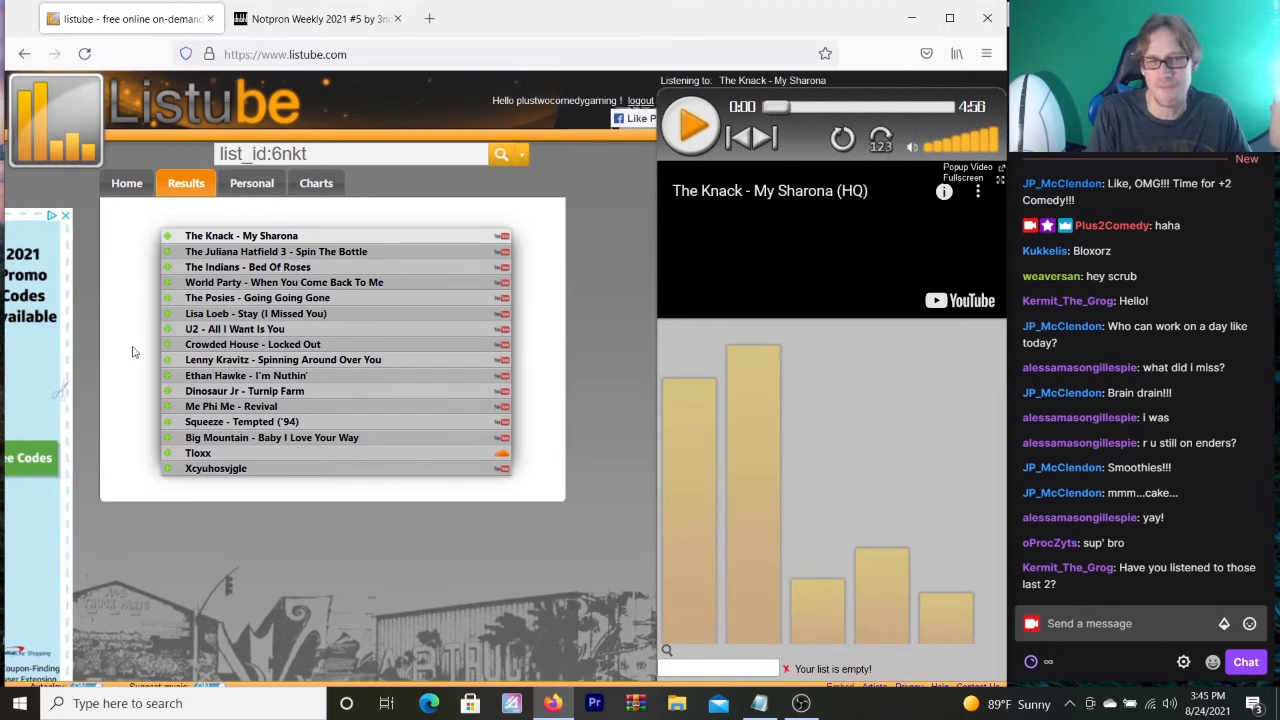
mouse_move(156, 513)
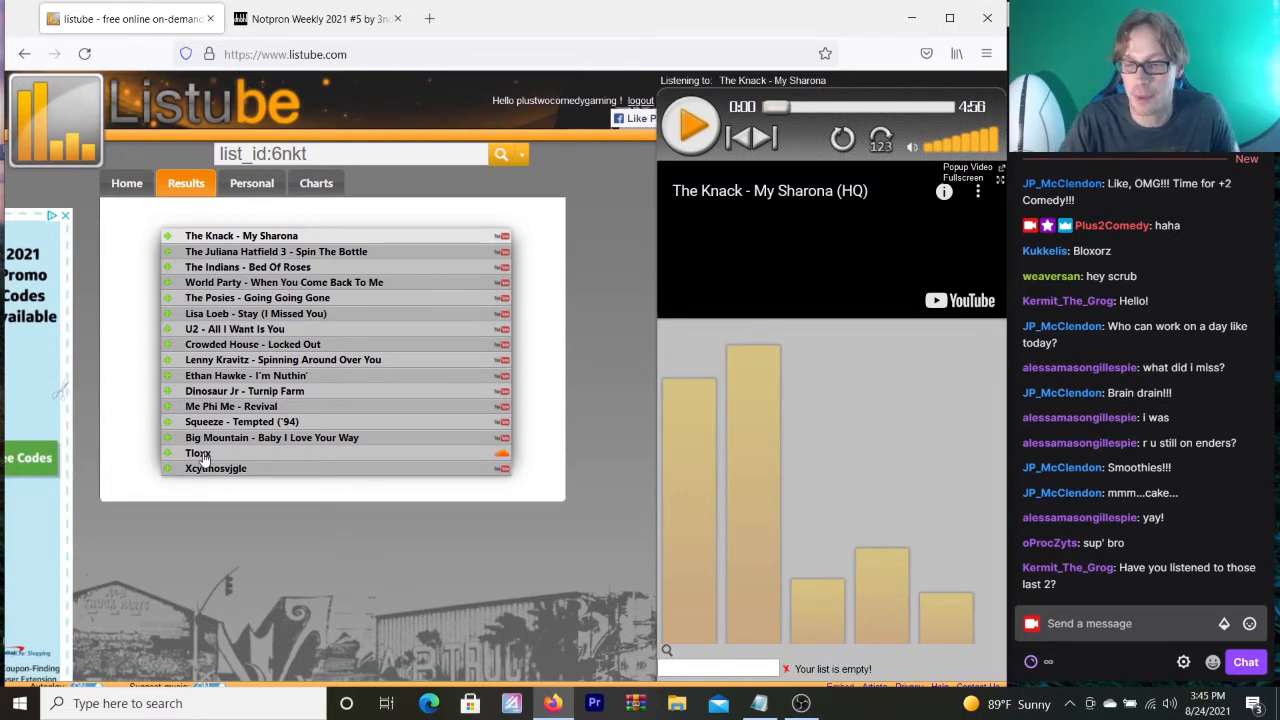
Play the playlist's Tloxx entry (Split'em by Quan The Ruler) and pause it.
left_click(198, 453)
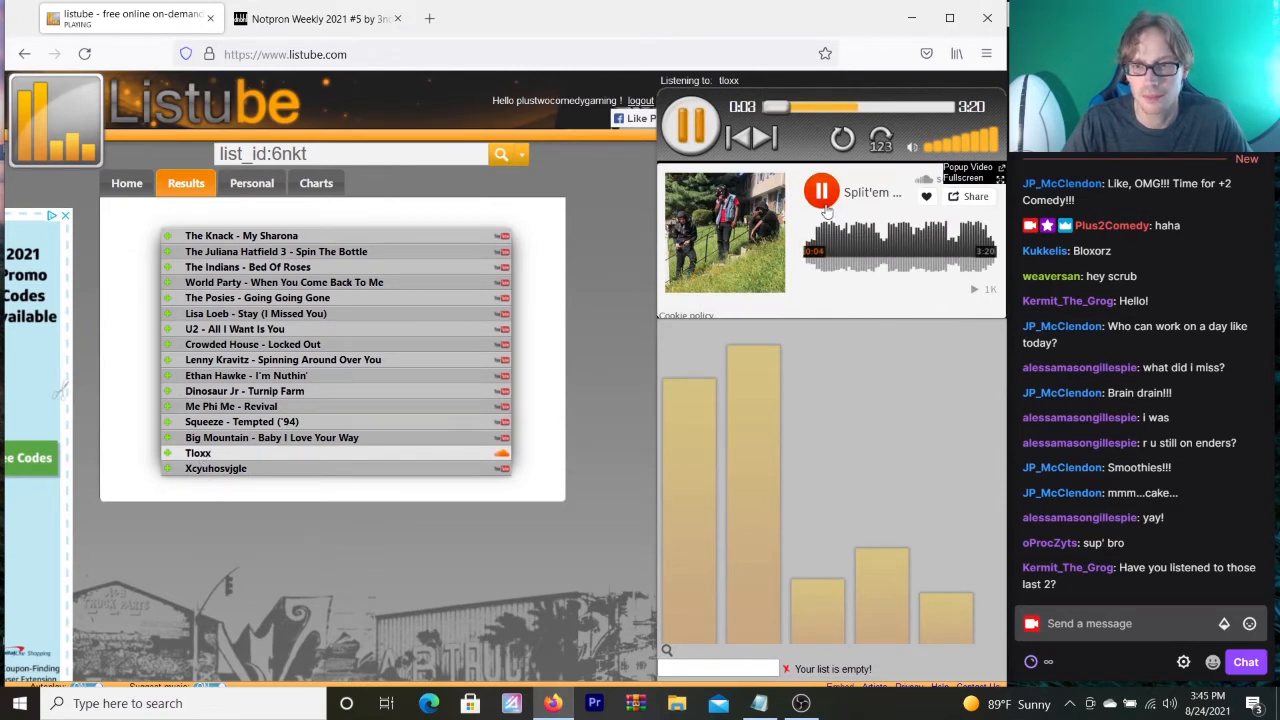
left_click(821, 191)
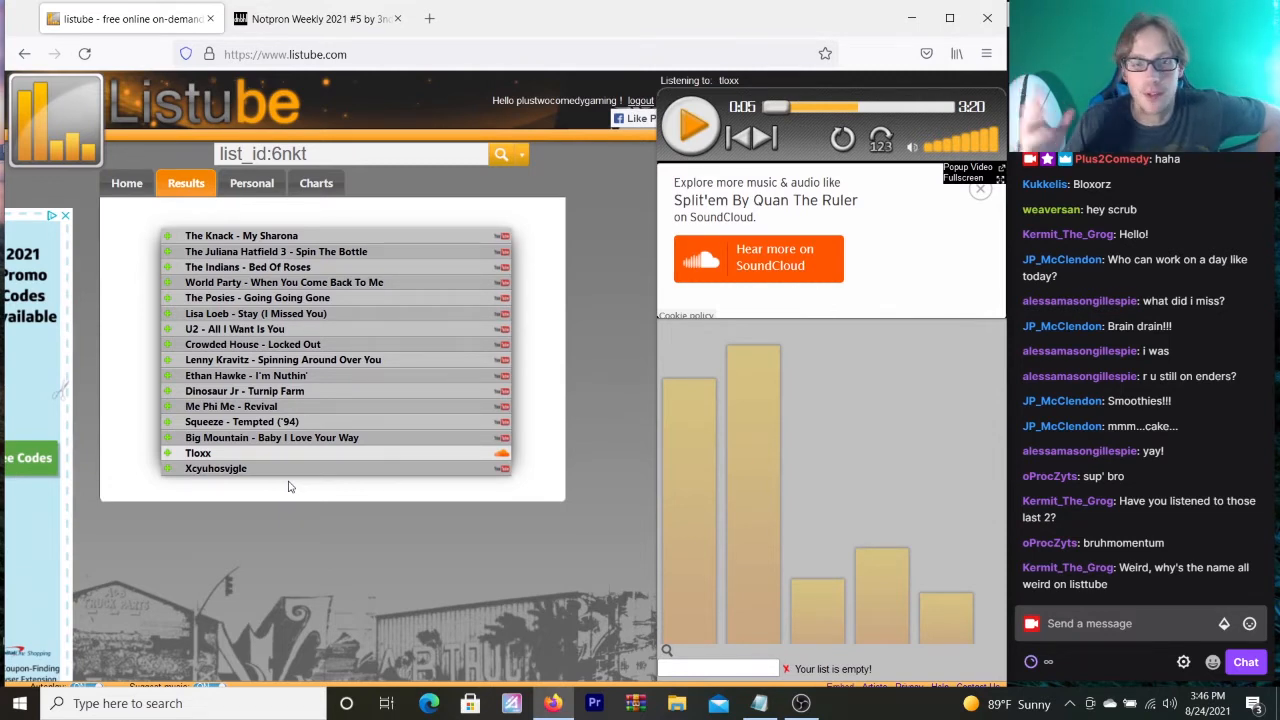
mouse_move(285, 472)
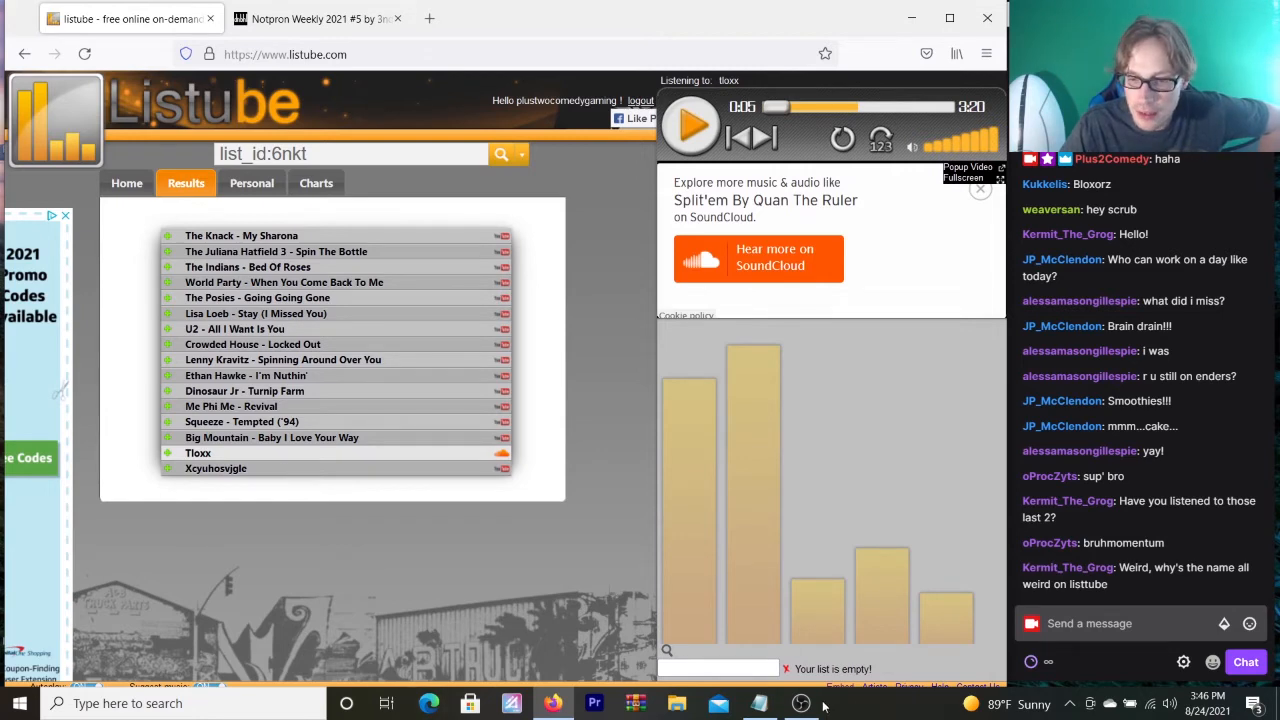
left_click(759, 703)
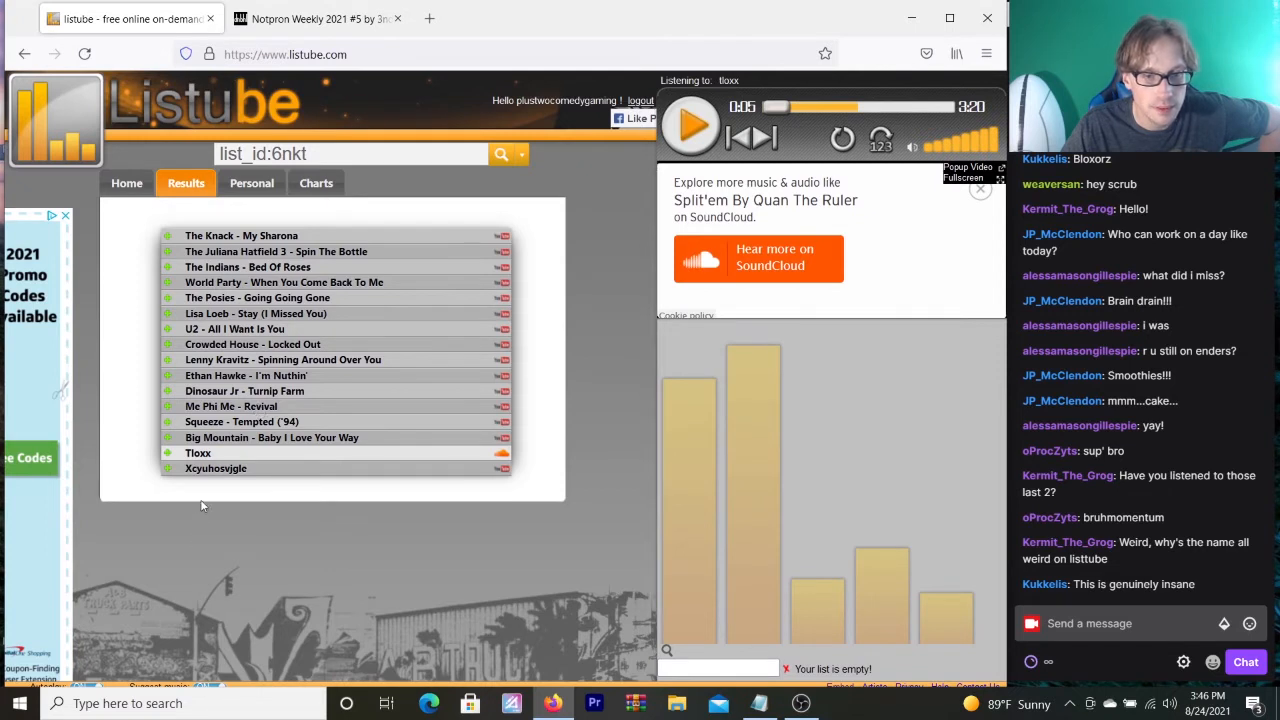
mouse_move(208, 478)
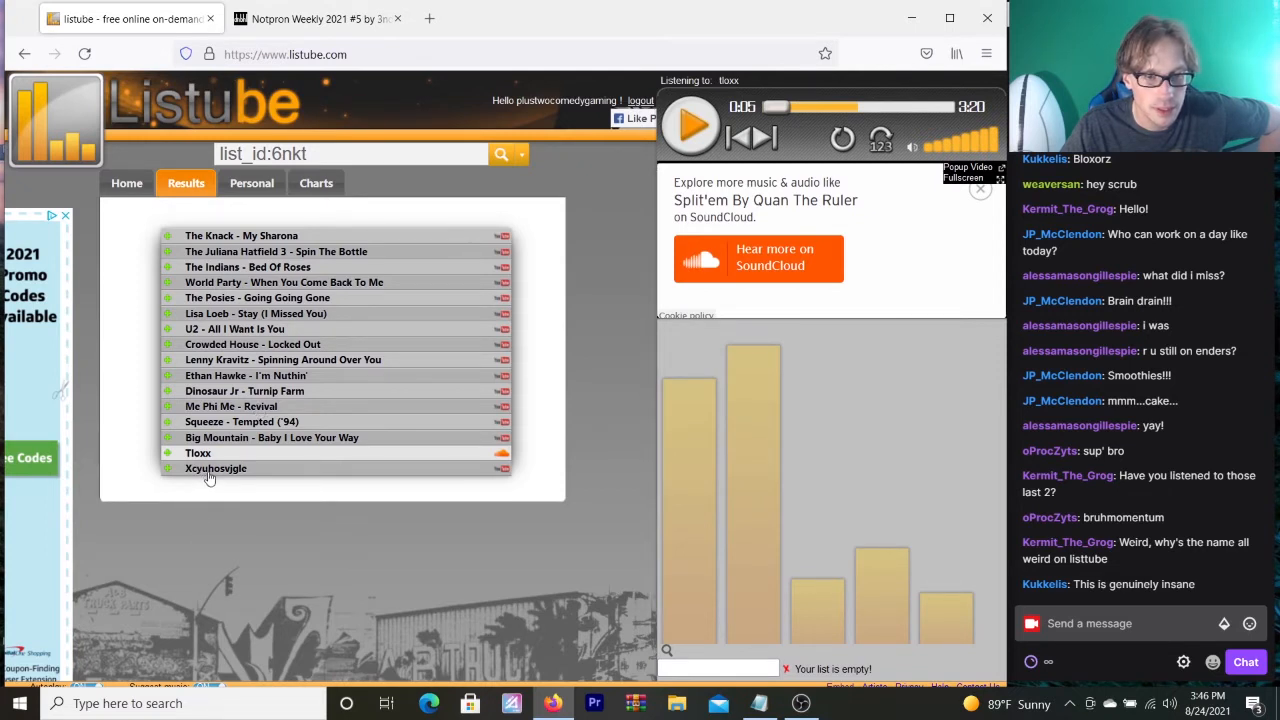
mouse_move(247, 298)
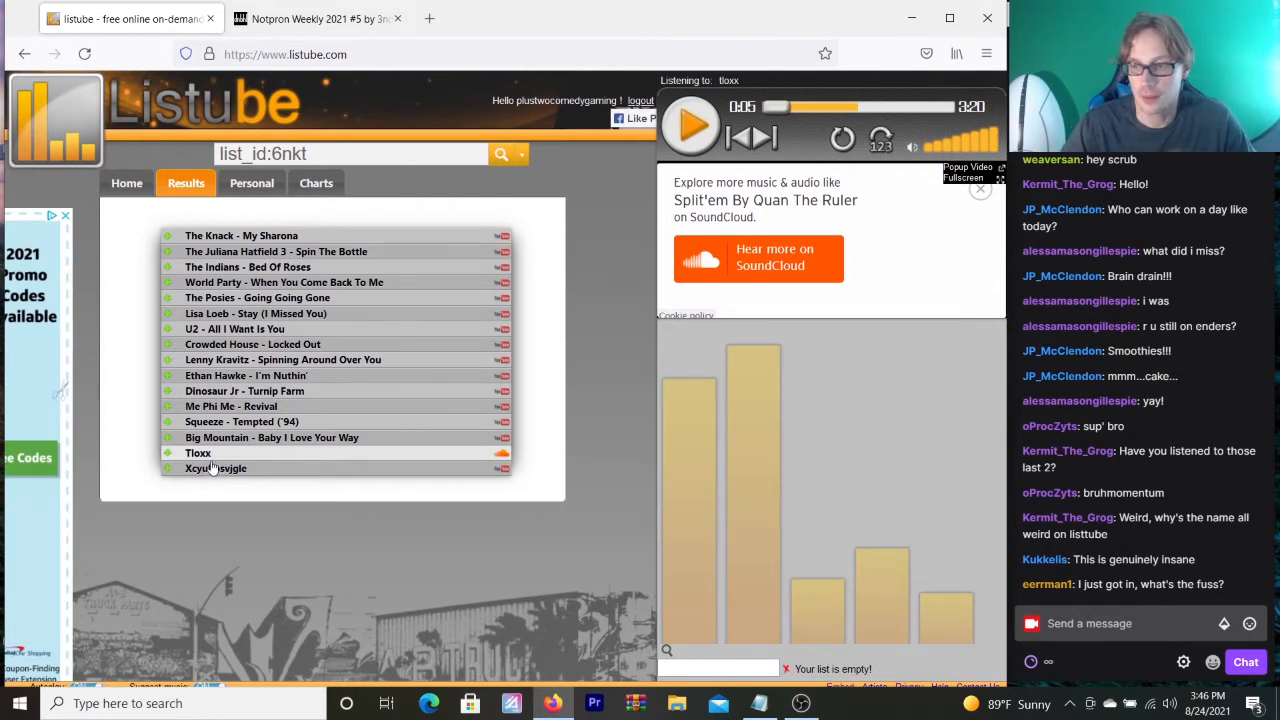
Play the playlist's last entry, Xcyuhosvjgle.
left_click(216, 468)
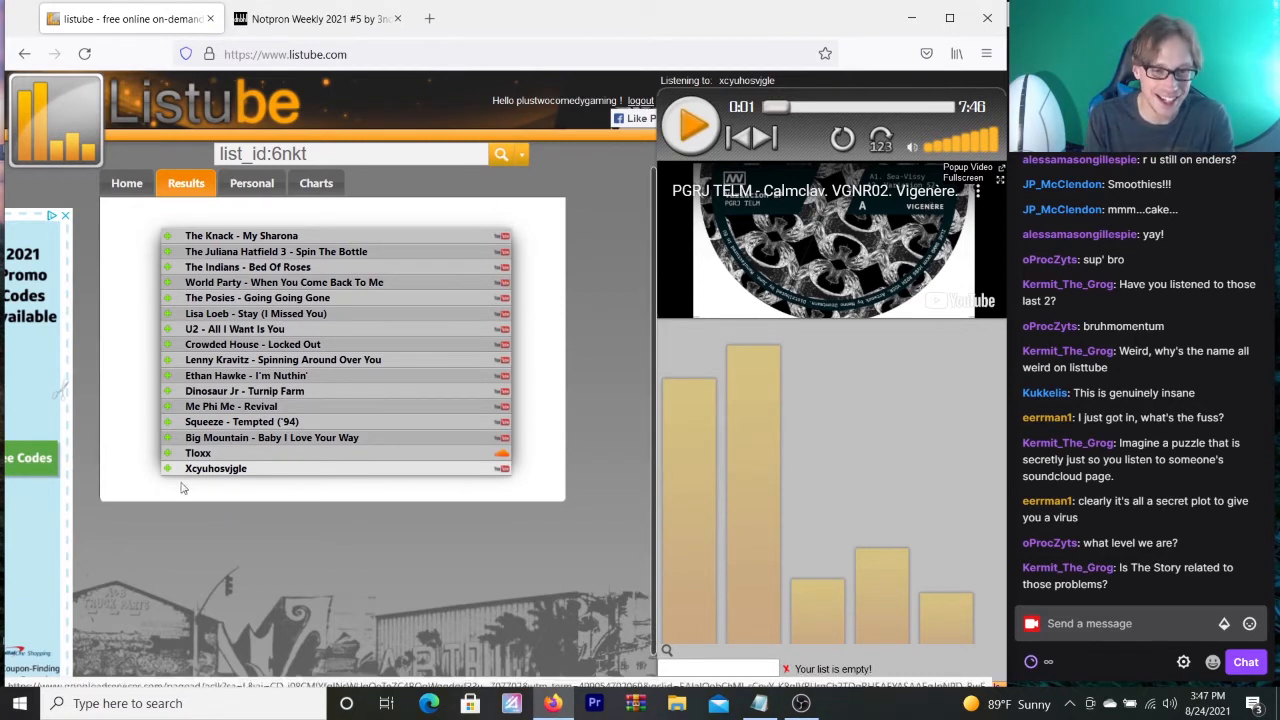
mouse_move(905, 205)
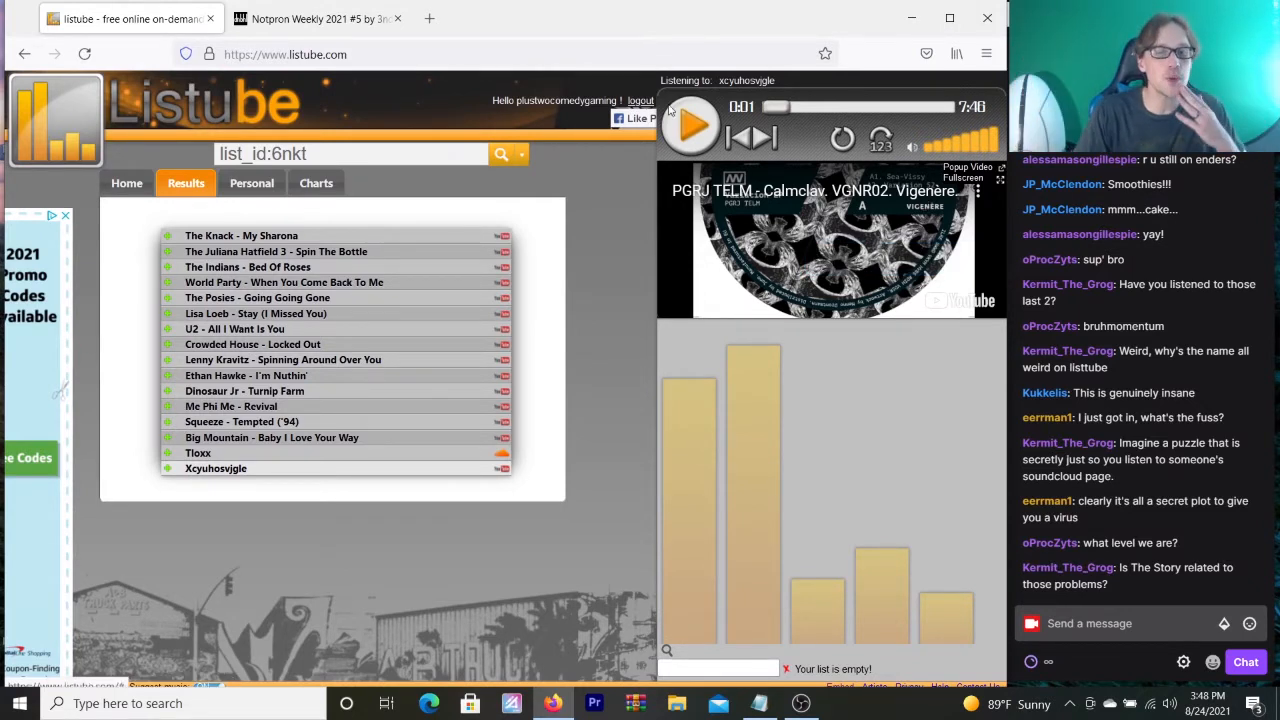
Switch playback back to the Tloxx SoundCloud track and stop it.
left_click(350, 153)
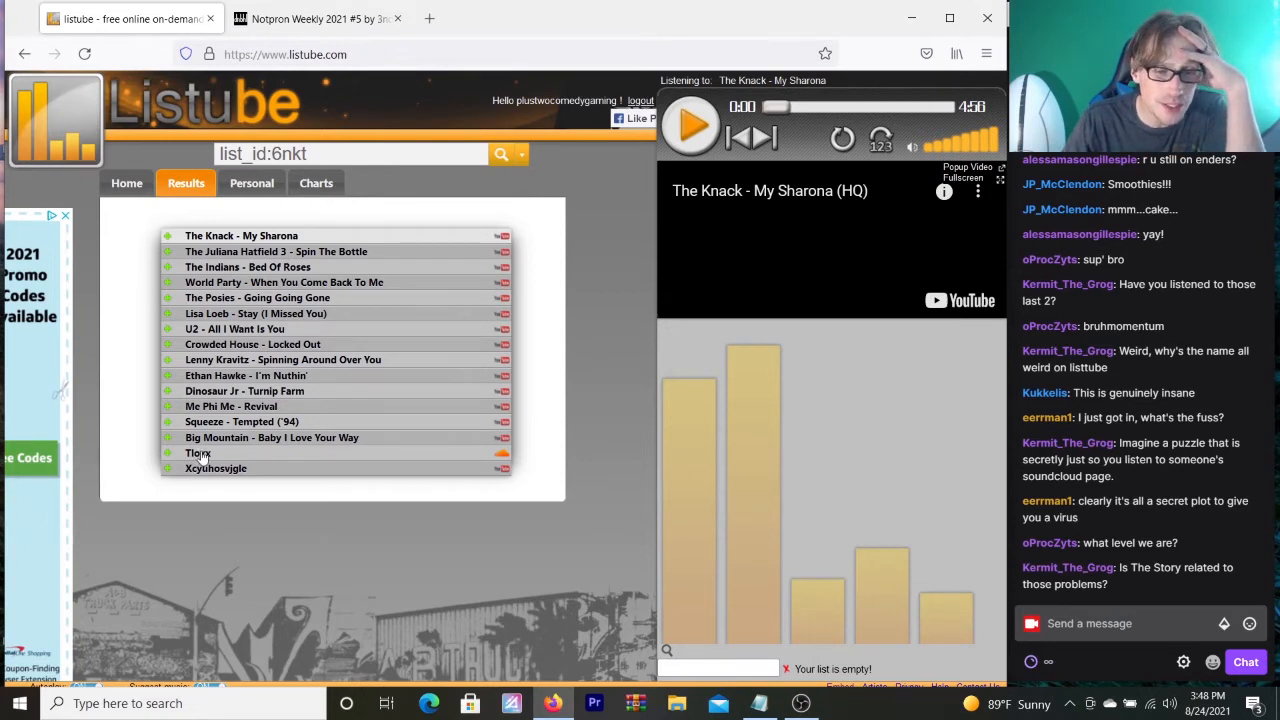
left_click(197, 453)
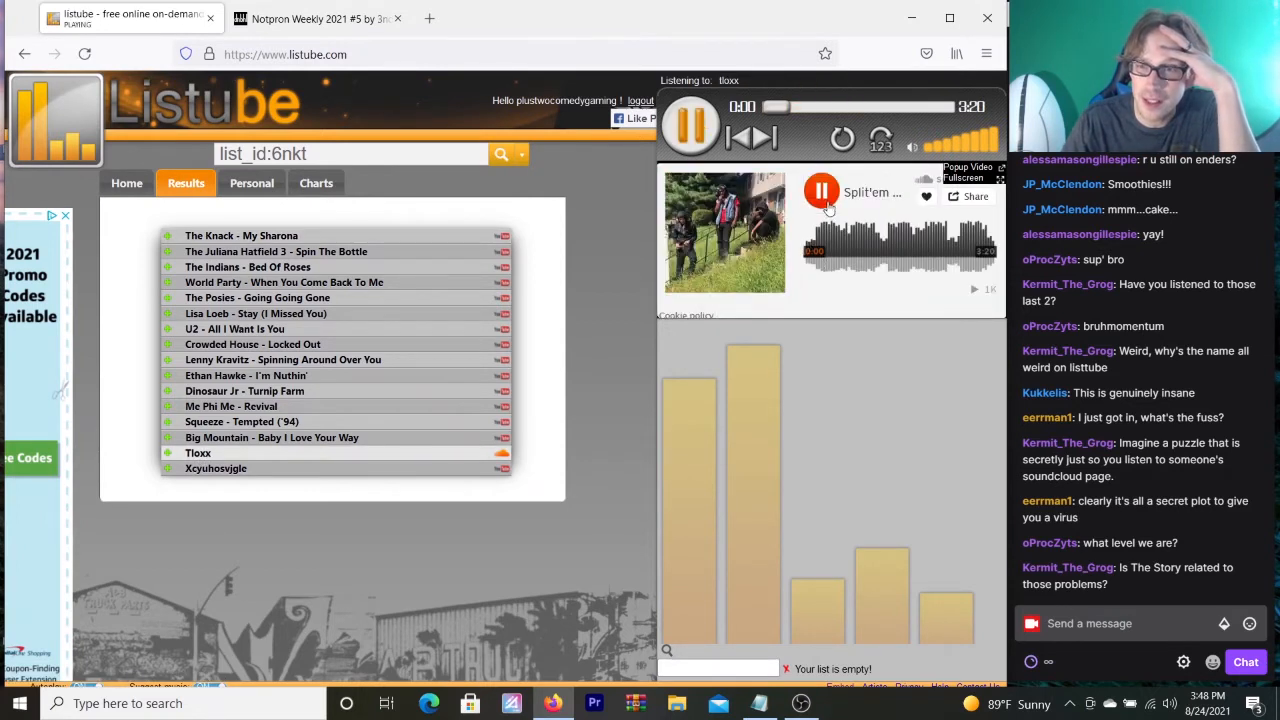
left_click(822, 191)
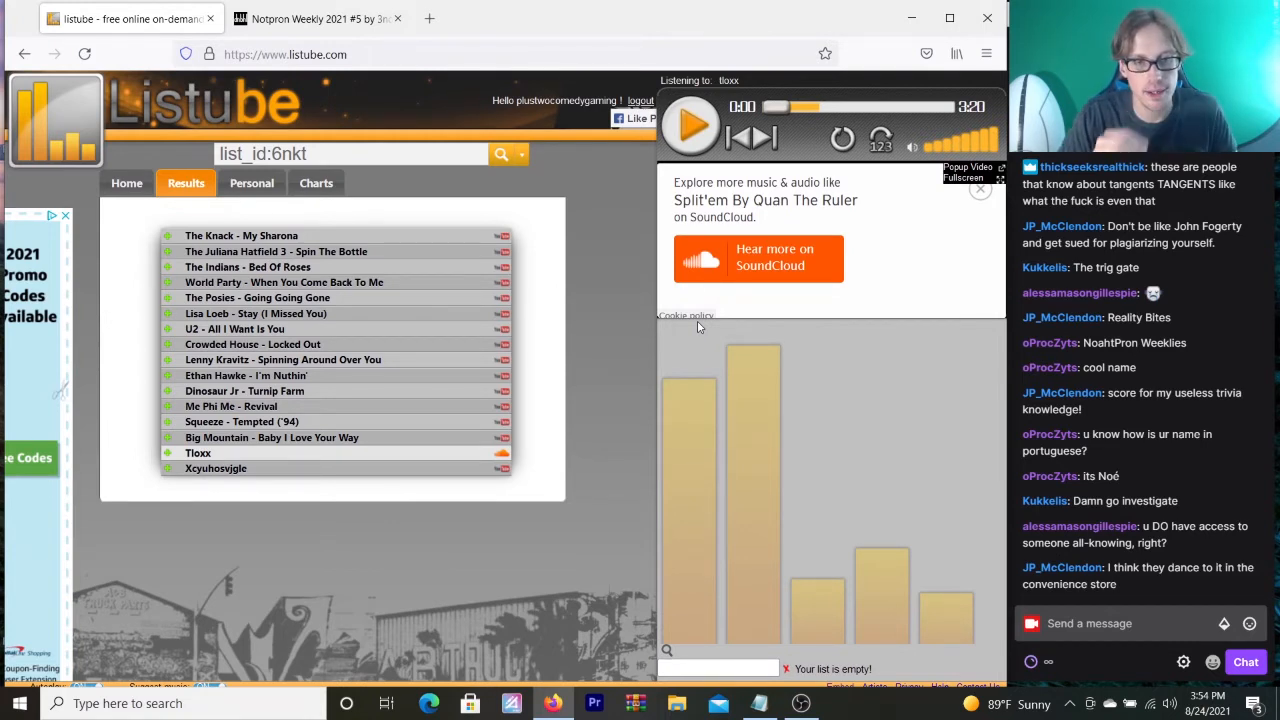
mouse_move(780, 508)
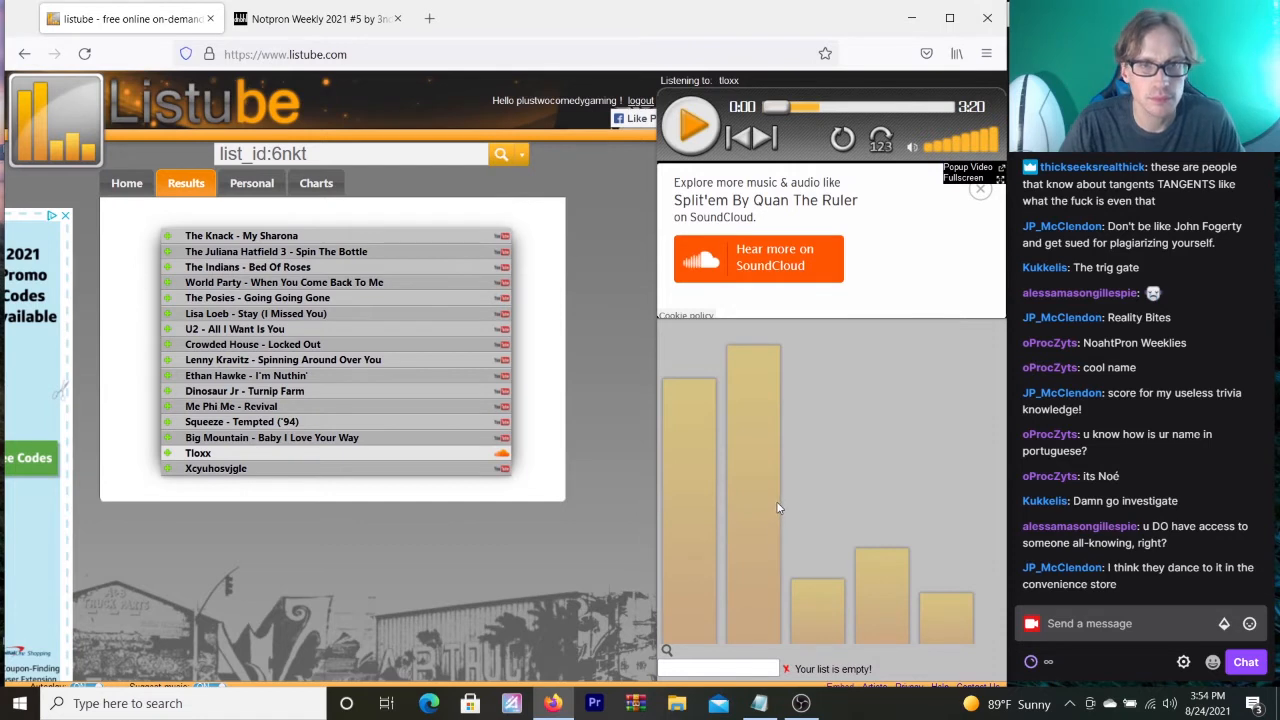
mouse_move(480, 276)
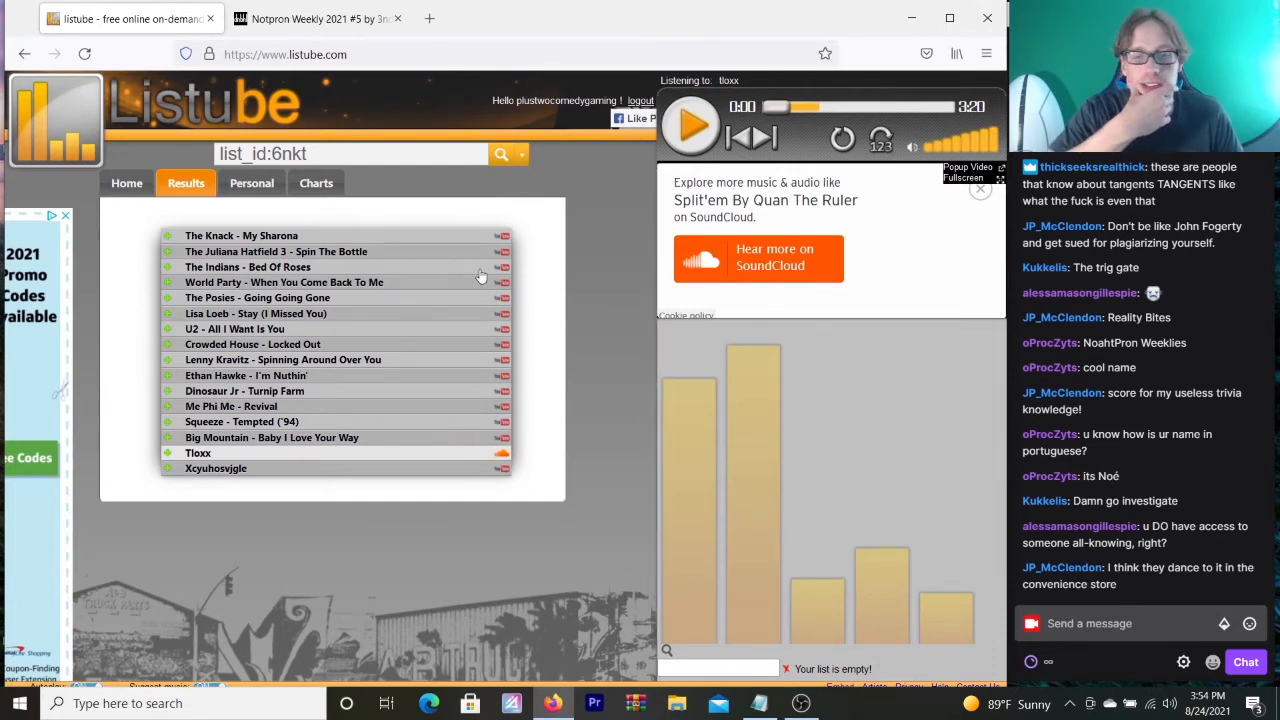
mouse_move(417, 350)
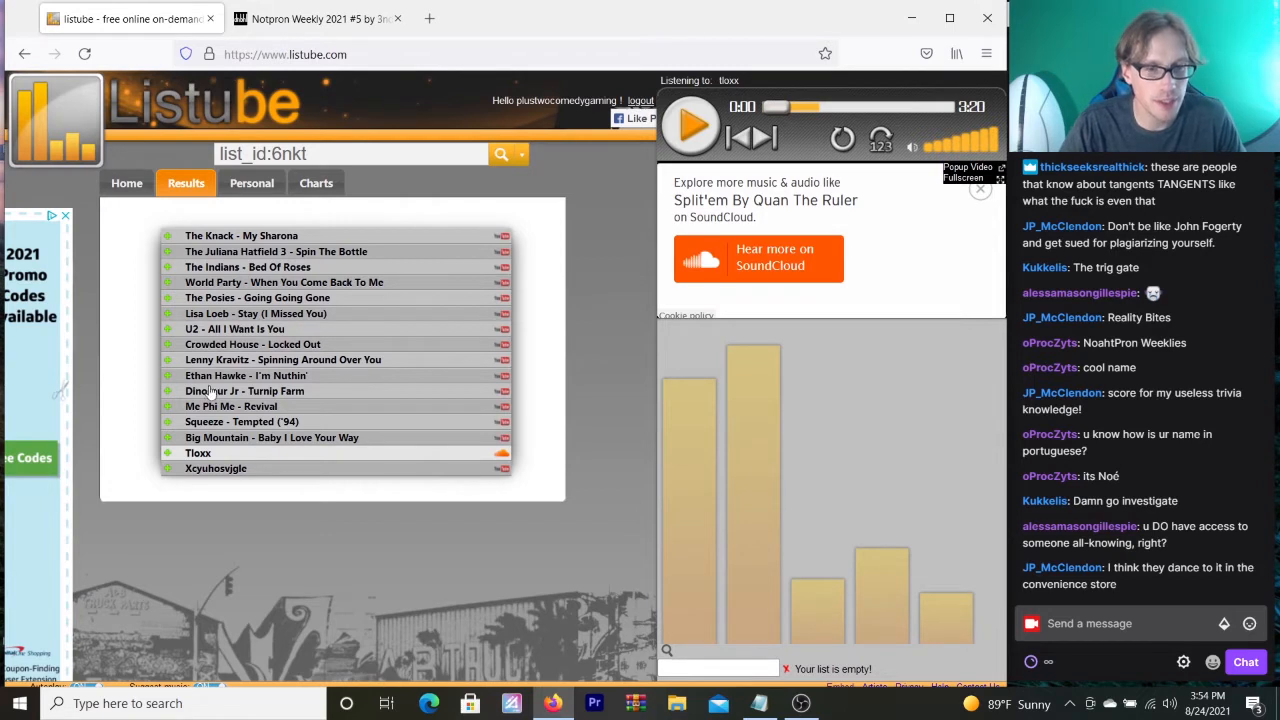
Play Ethan Hawke - I'm Nuthin' from the playlist with the Listube tab muted.
left_click(246, 375)
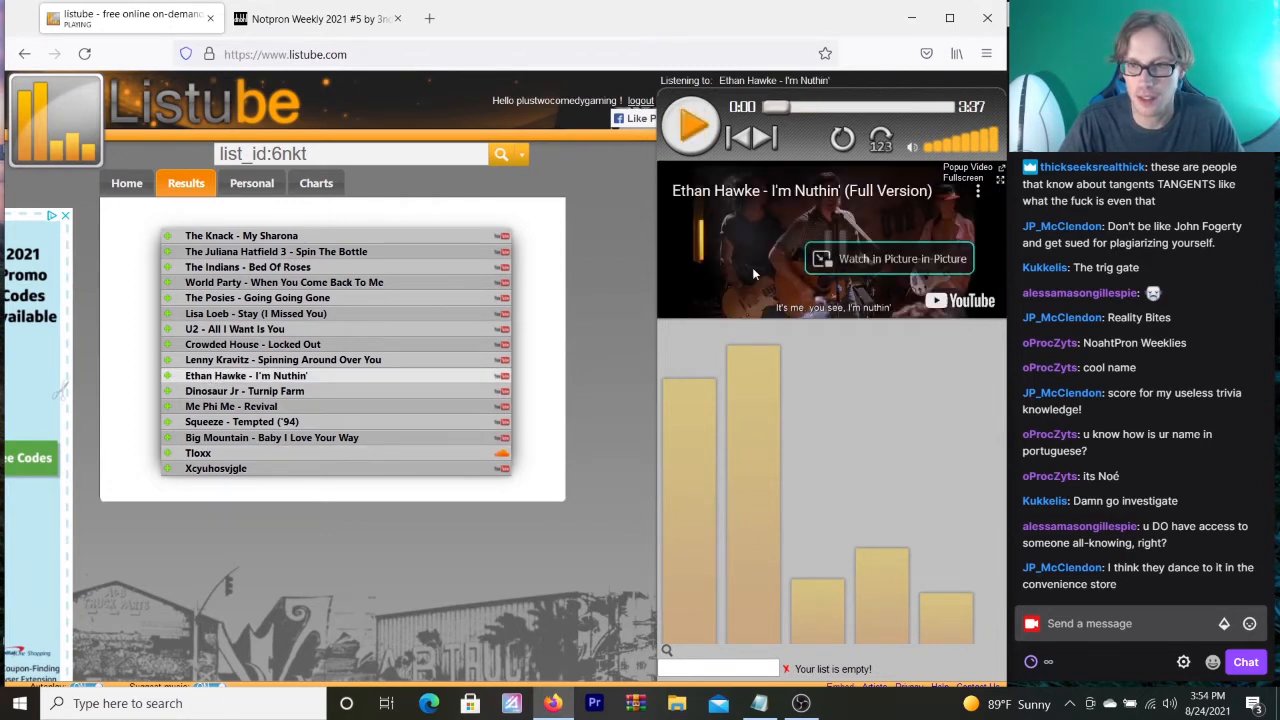
mouse_move(890, 258)
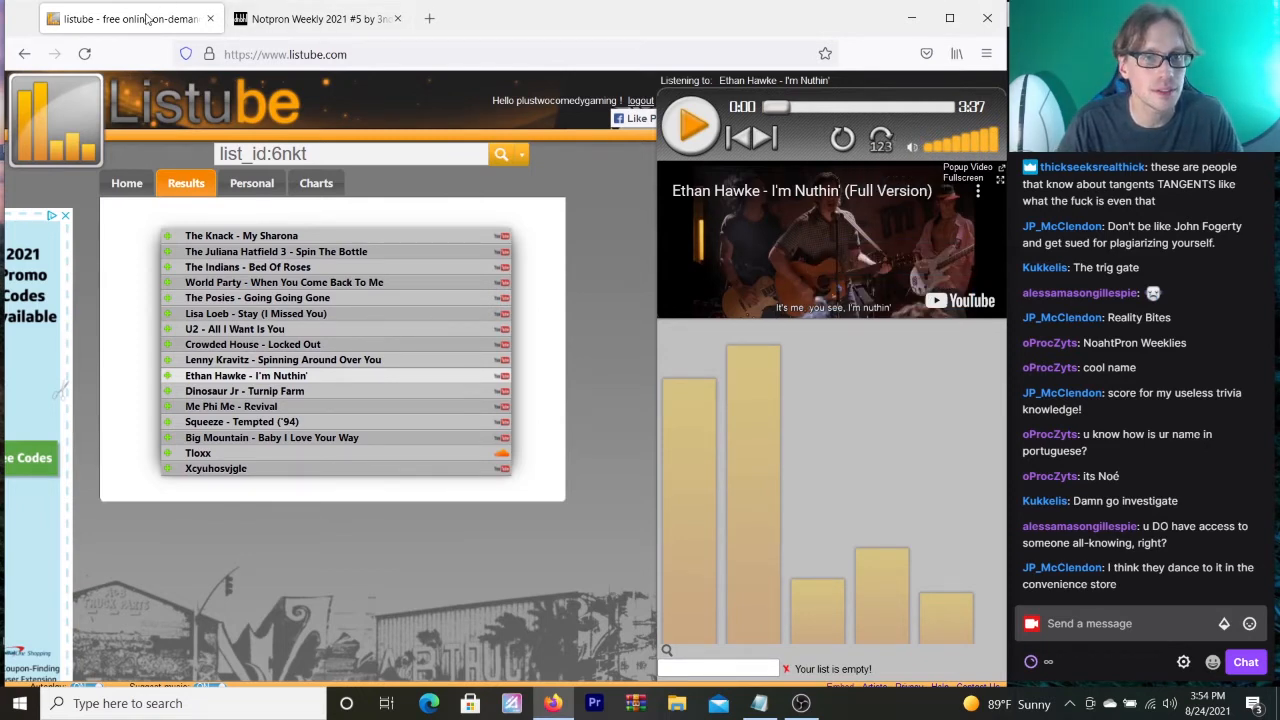
right_click(125, 18)
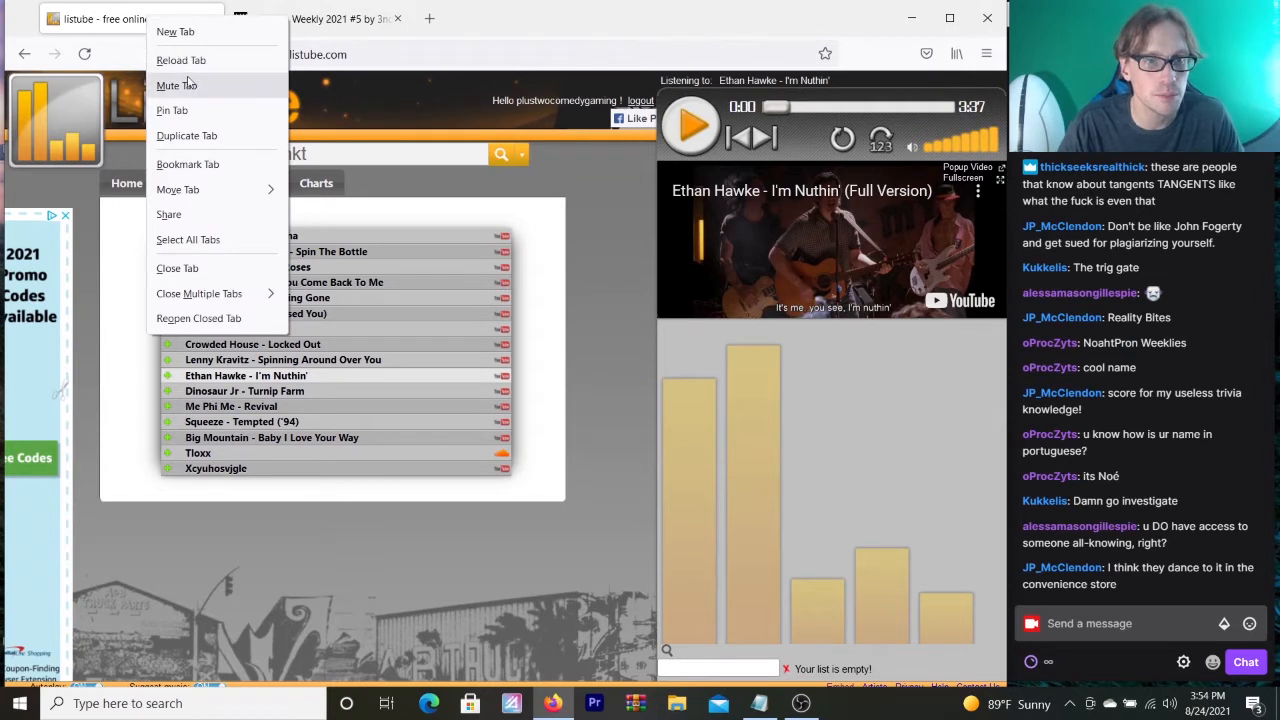
left_click(168, 85)
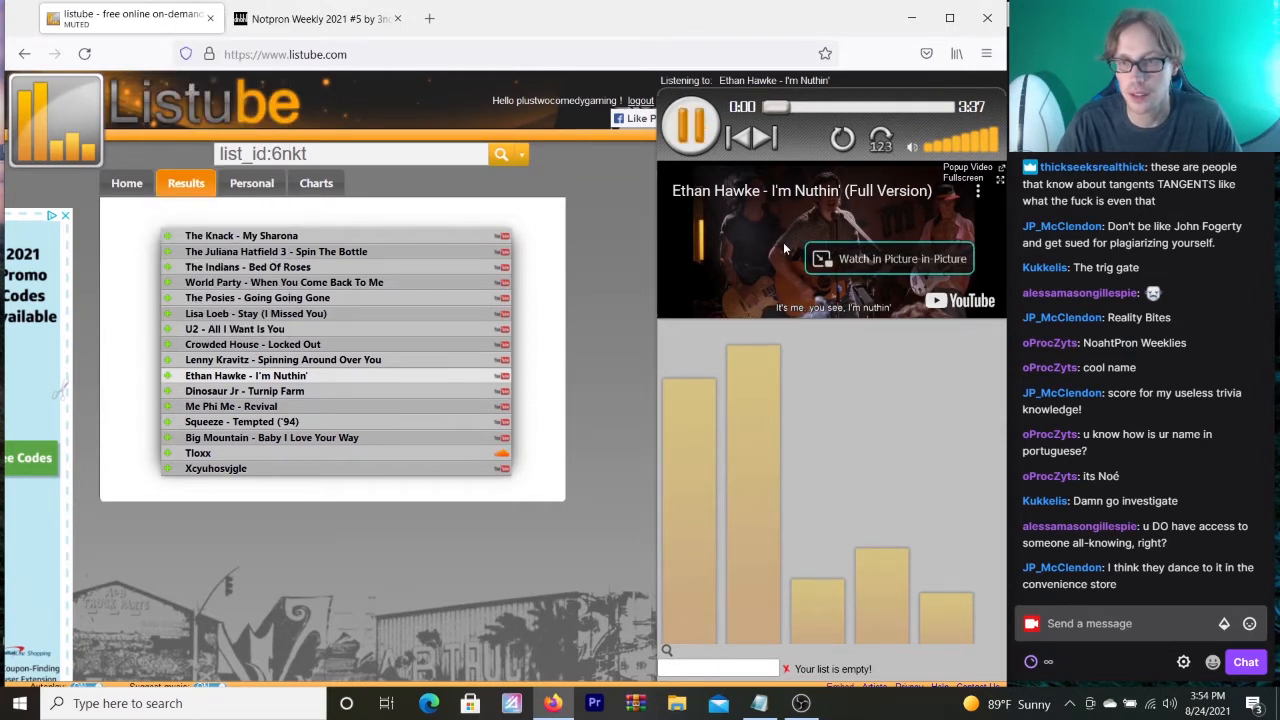
Toggle playback, jump ahead past the one-minute mark and resume the track.
left_click(690, 125)
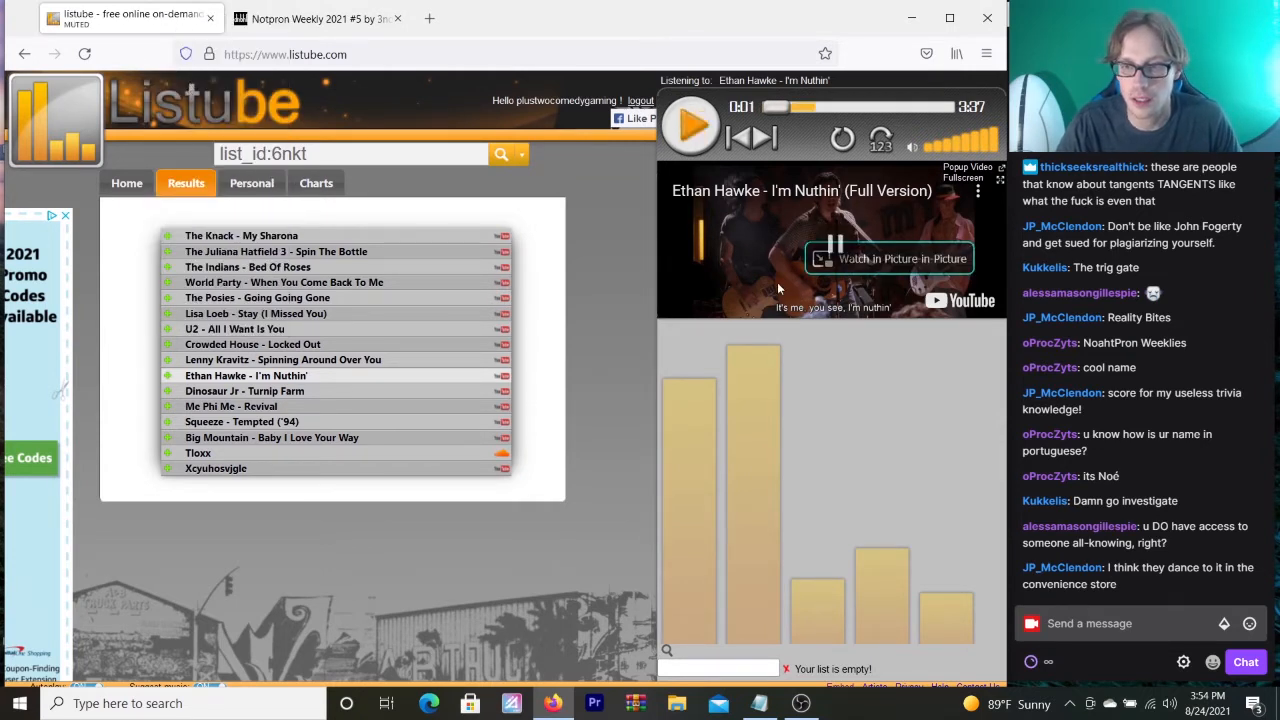
left_click(690, 125)
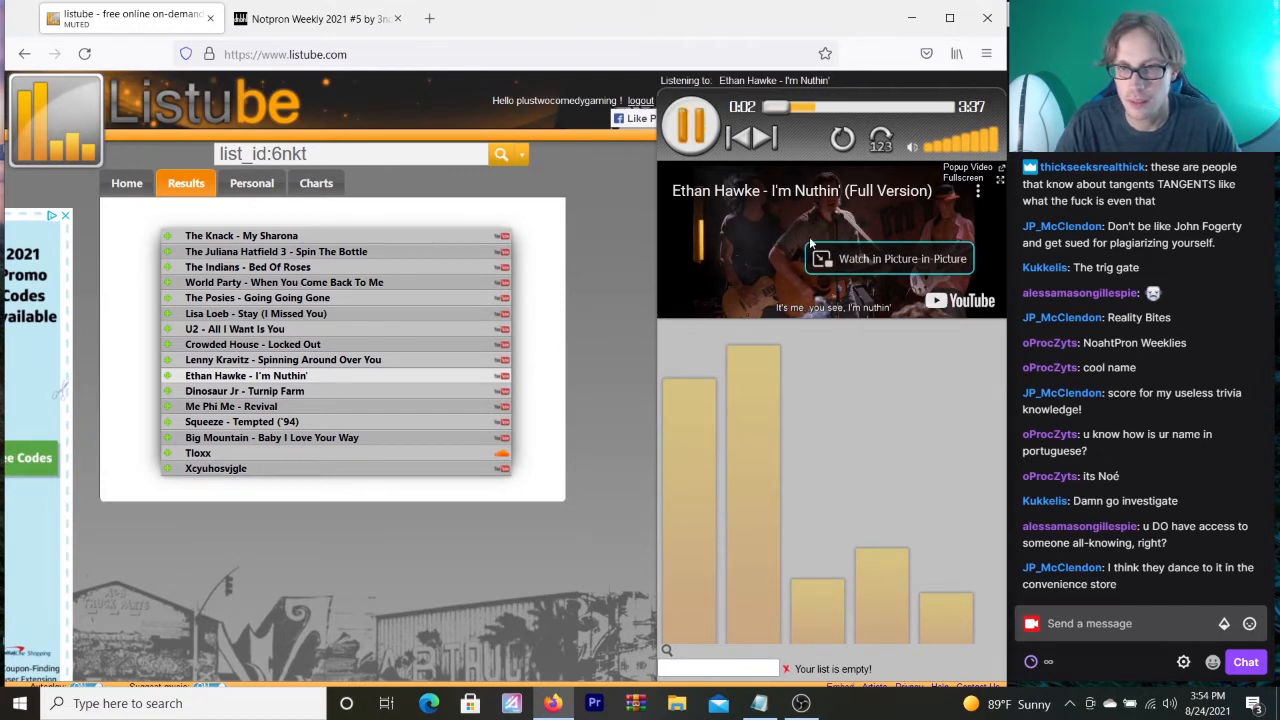
left_click(690, 125)
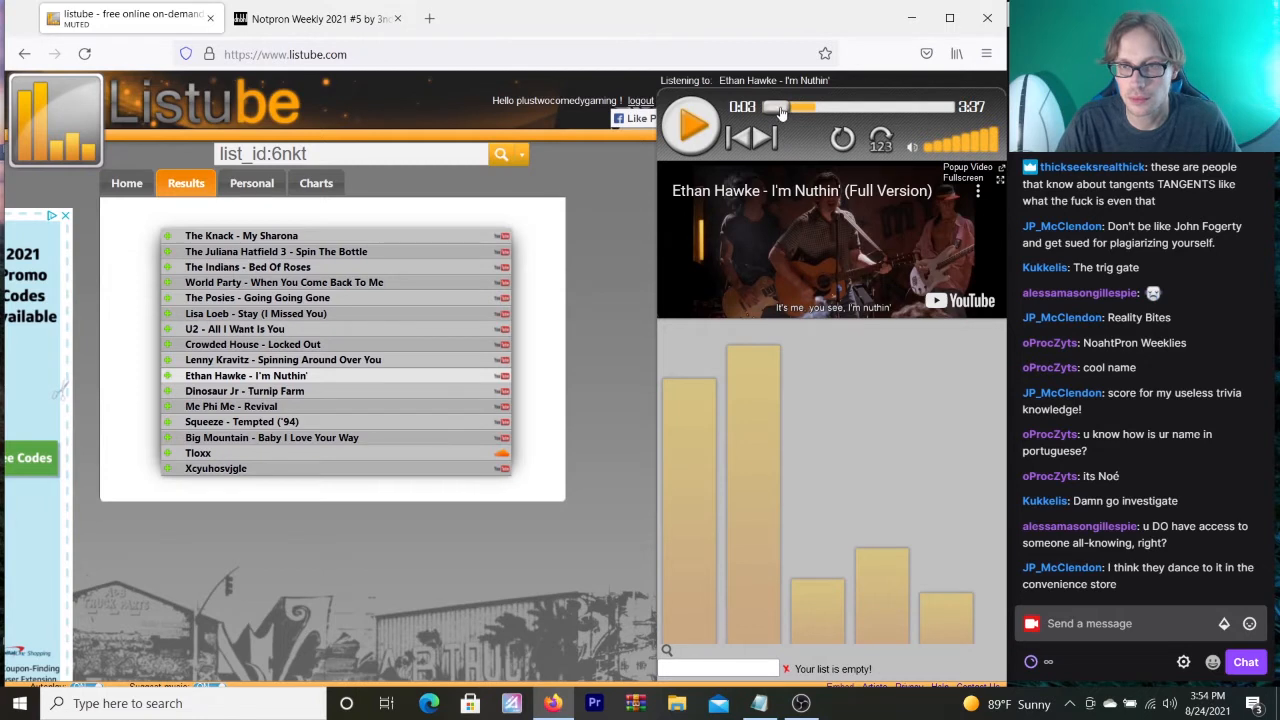
left_click_drag(780, 107, 822, 107)
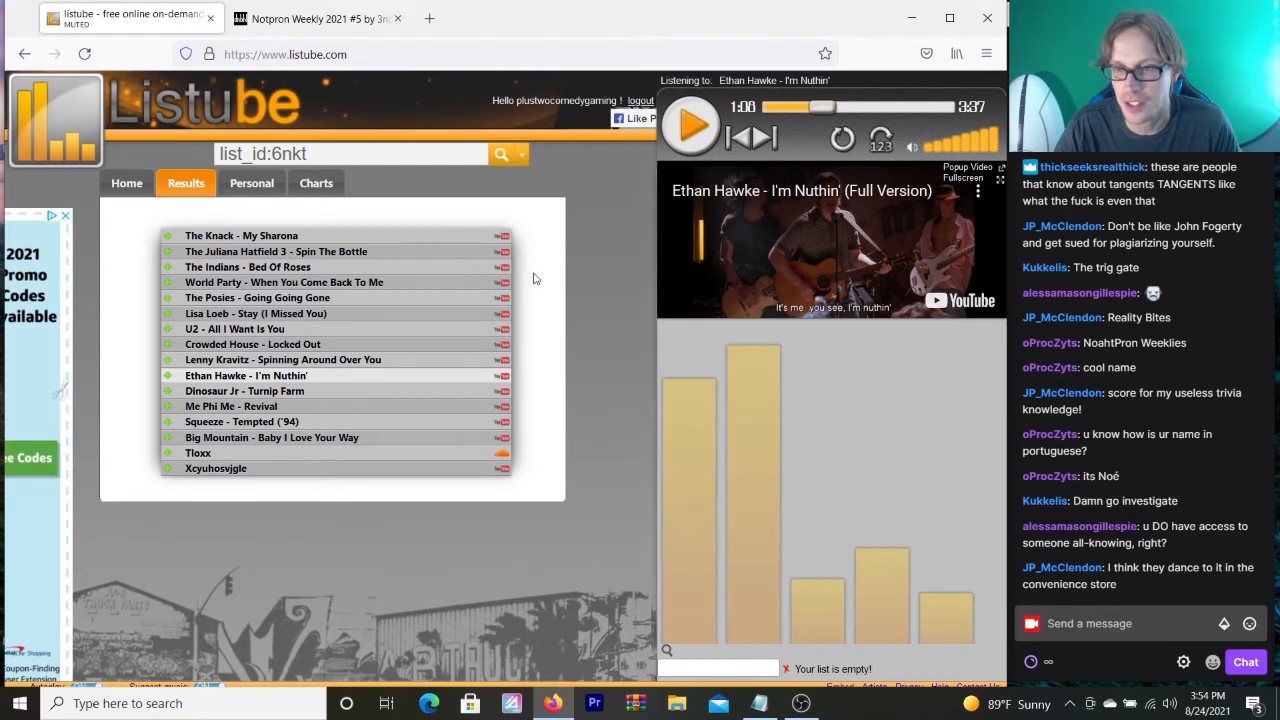
mouse_move(601, 353)
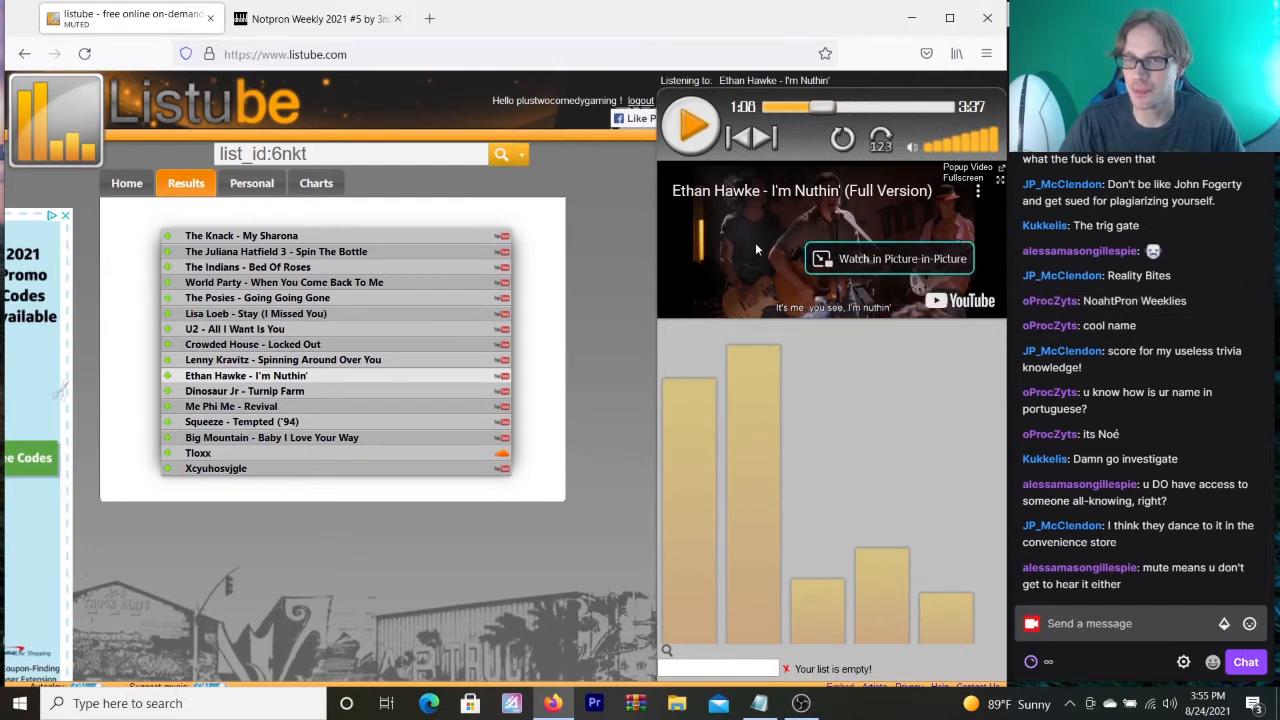
left_click(690, 125)
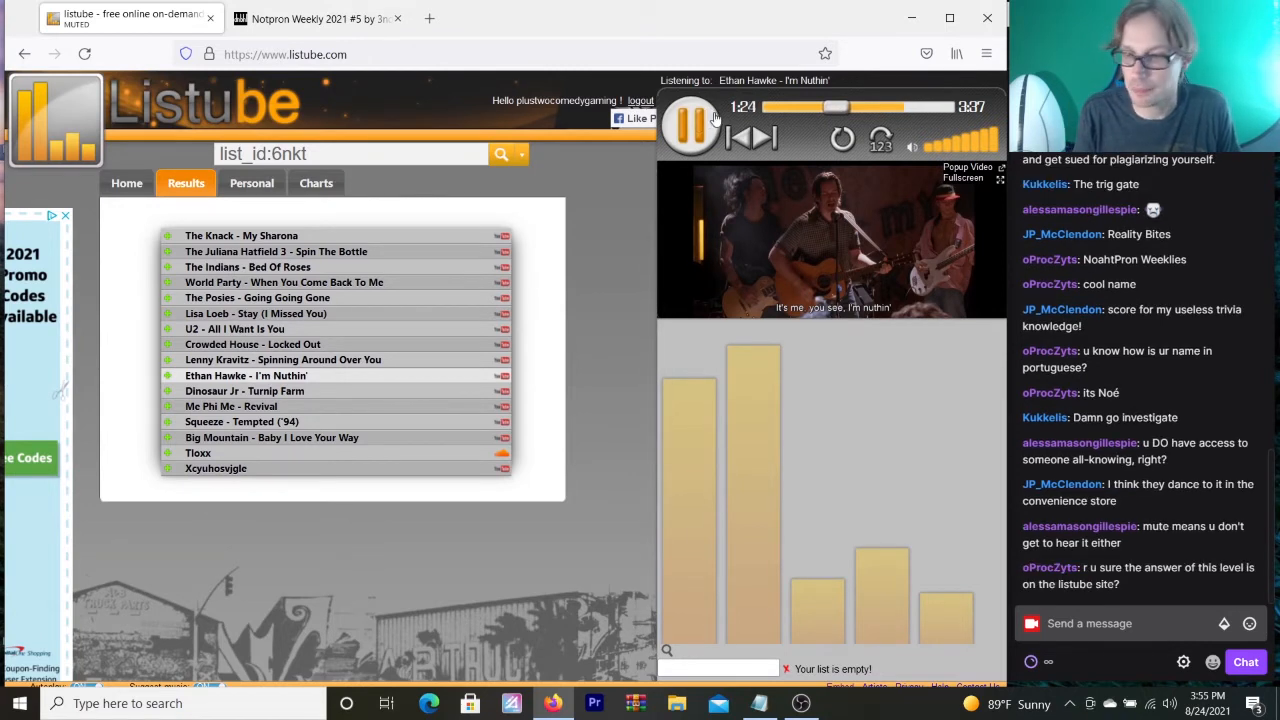
Bring up and dismiss the player's link options menu.
right_click(715, 120)
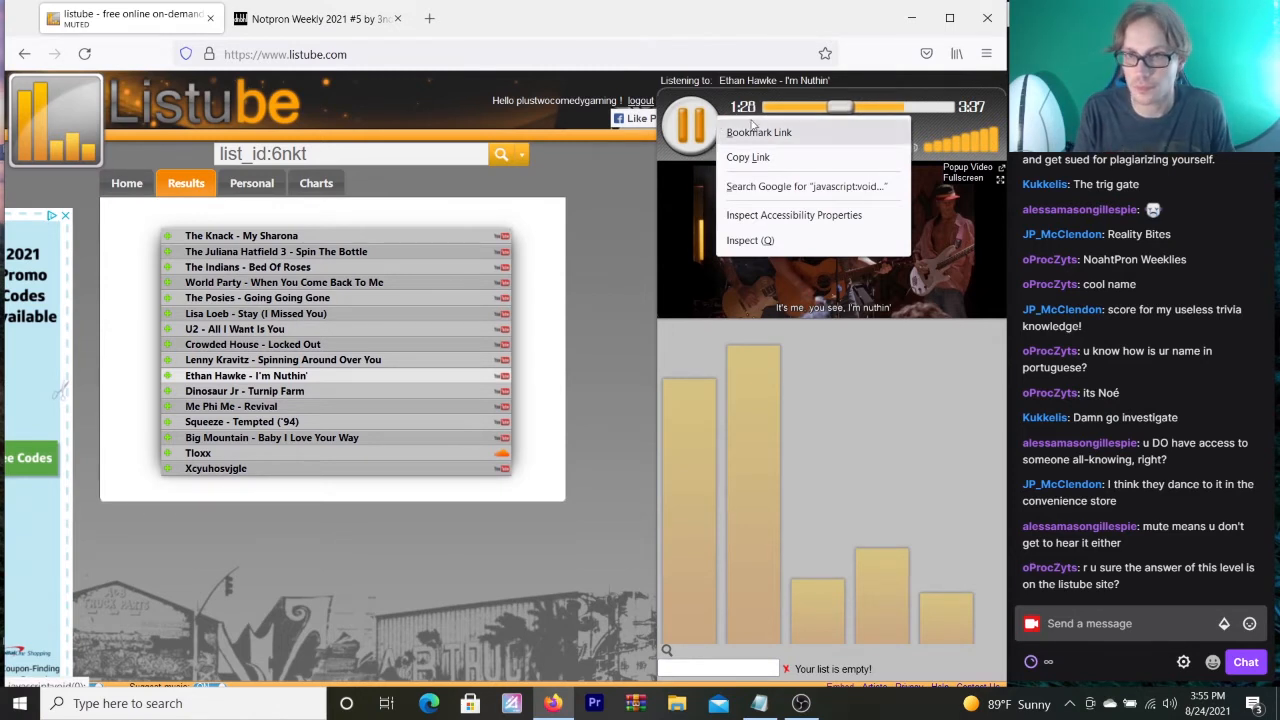
left_click(463, 227)
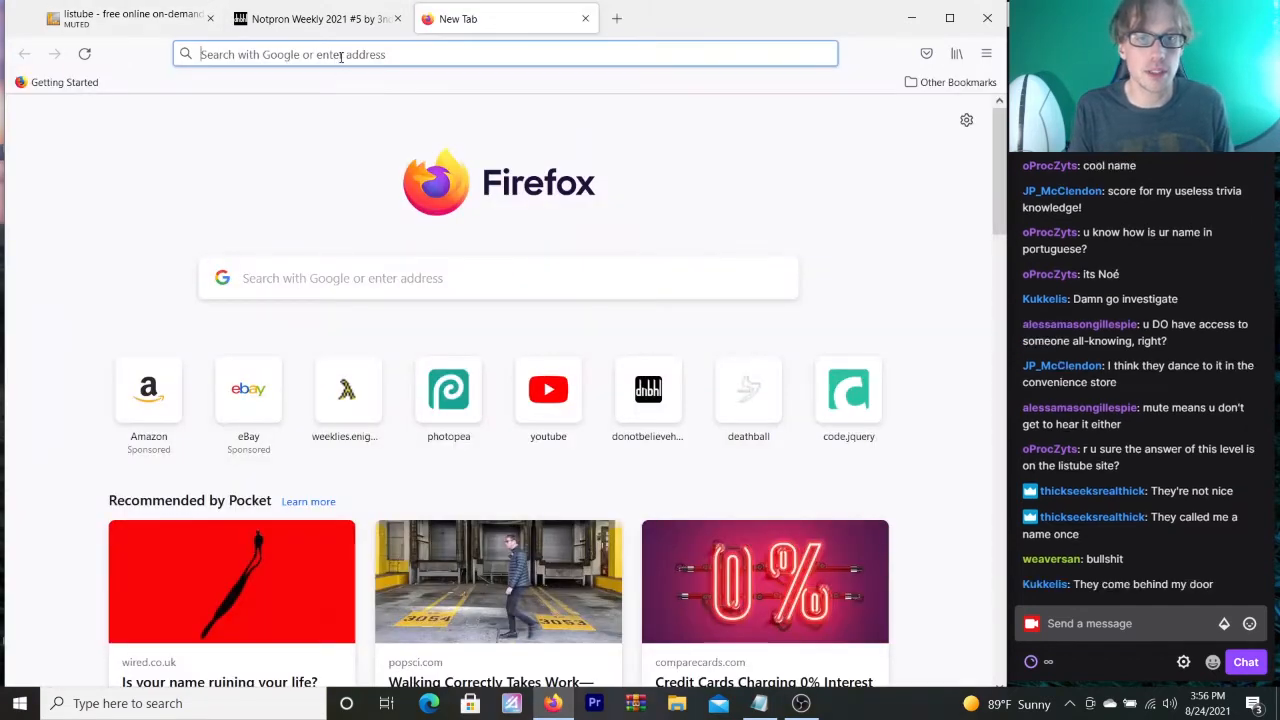
Search Google from the new tab for "reality bites soundtrack".
left_click(505, 54)
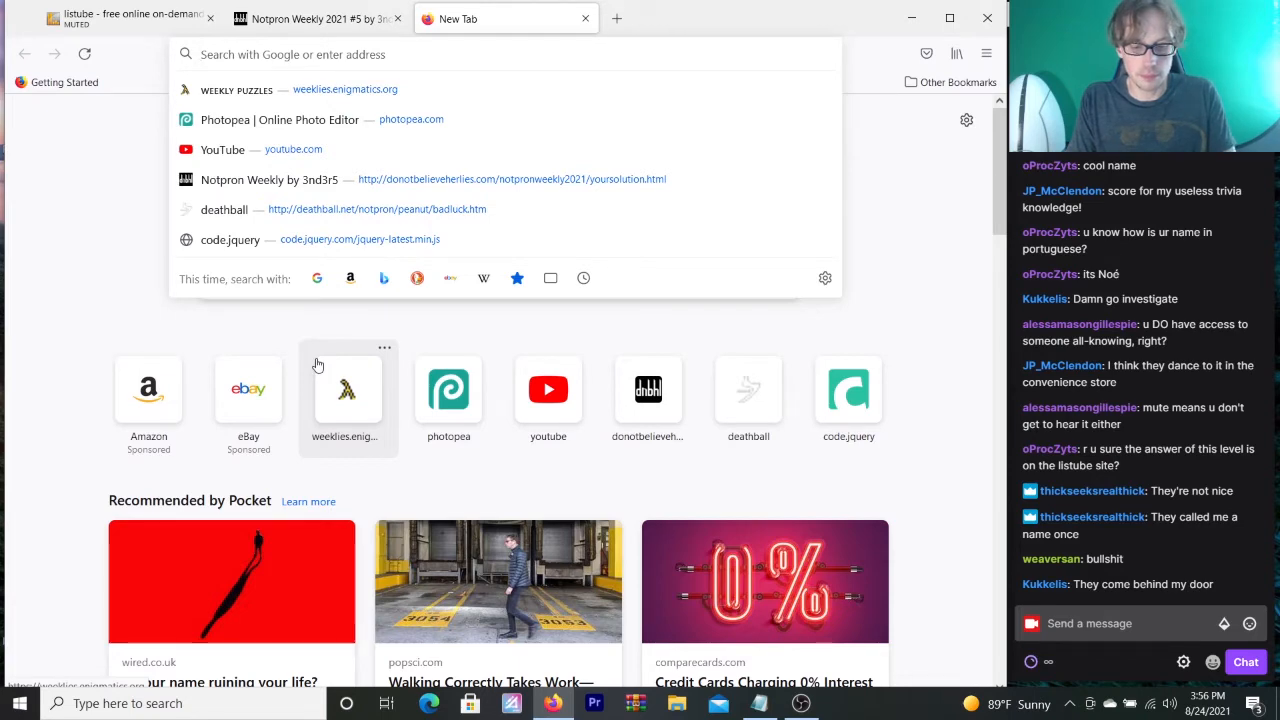
type("reality b")
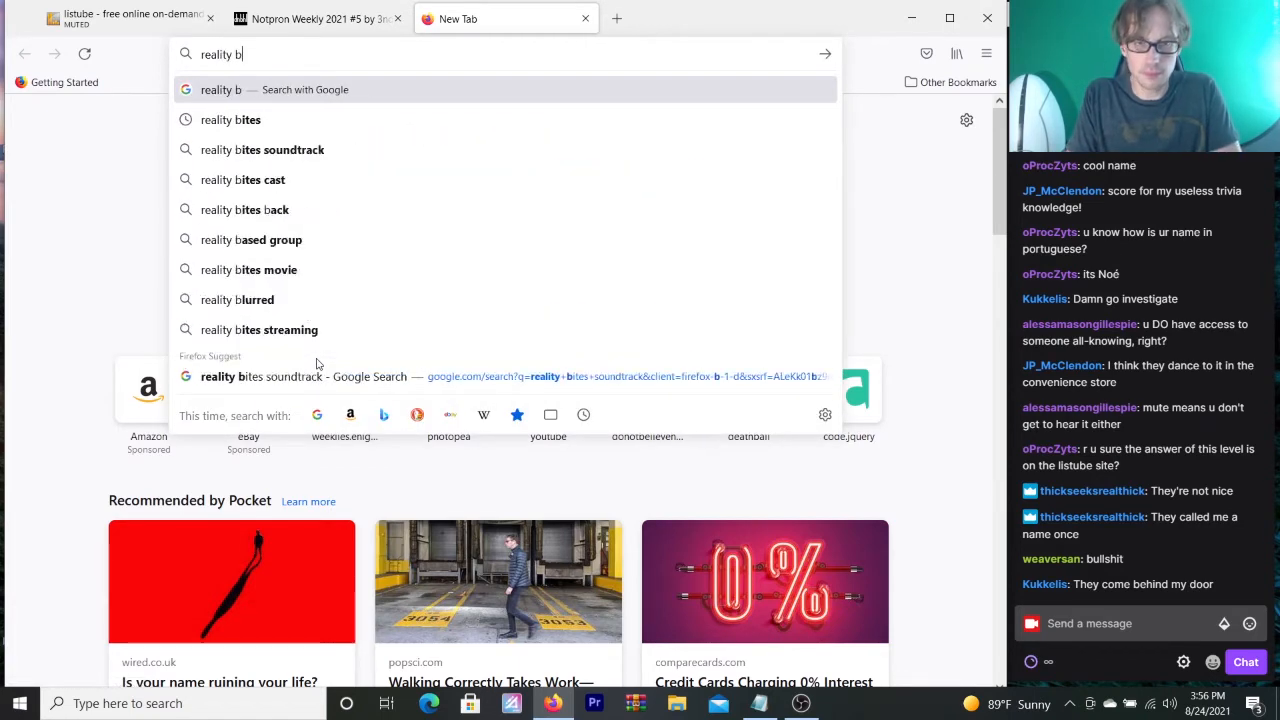
left_click(262, 149)
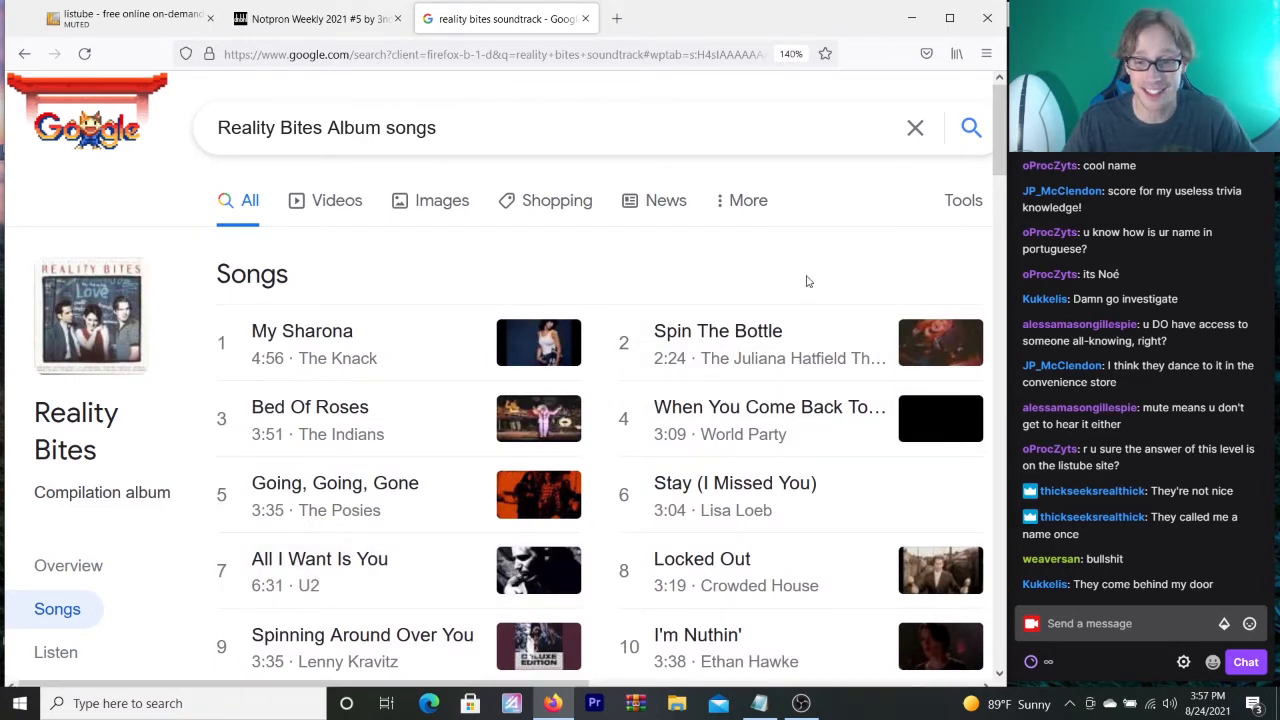
Scroll through Google's Reality Bites song list to see all 14 tracks.
scroll("down", 3)
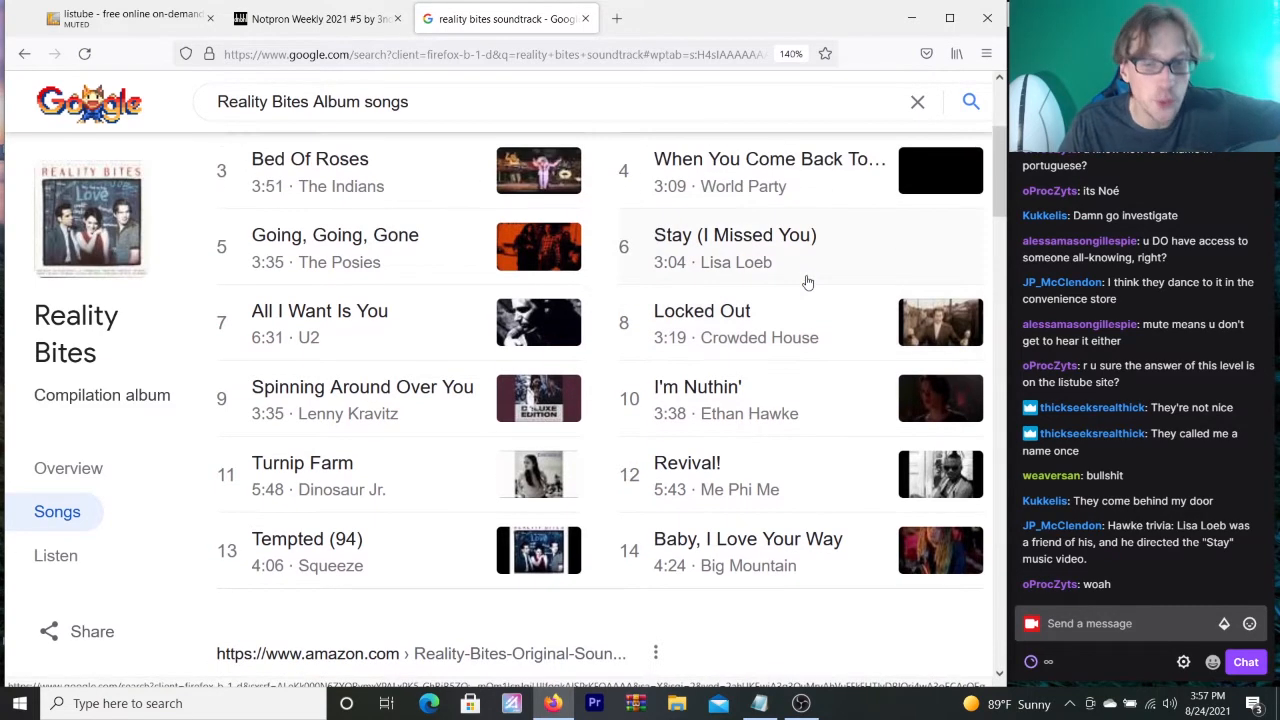
scroll("up", 3)
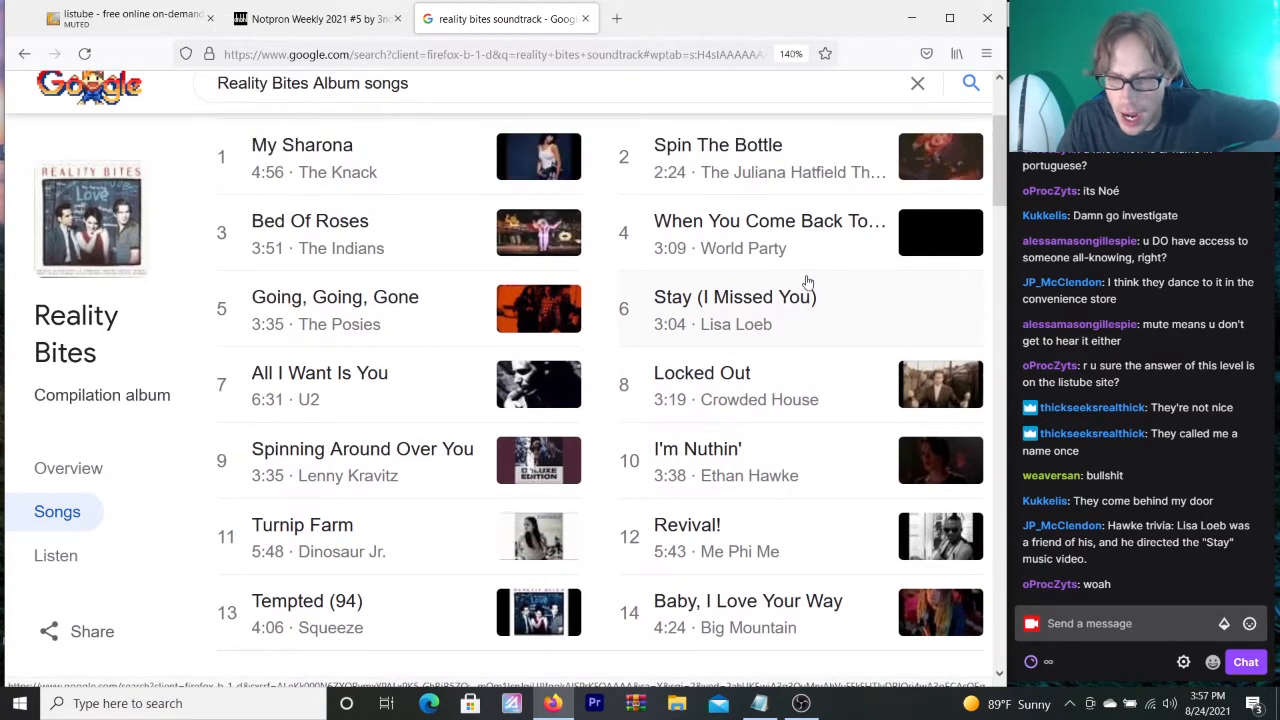
scroll("down", 3)
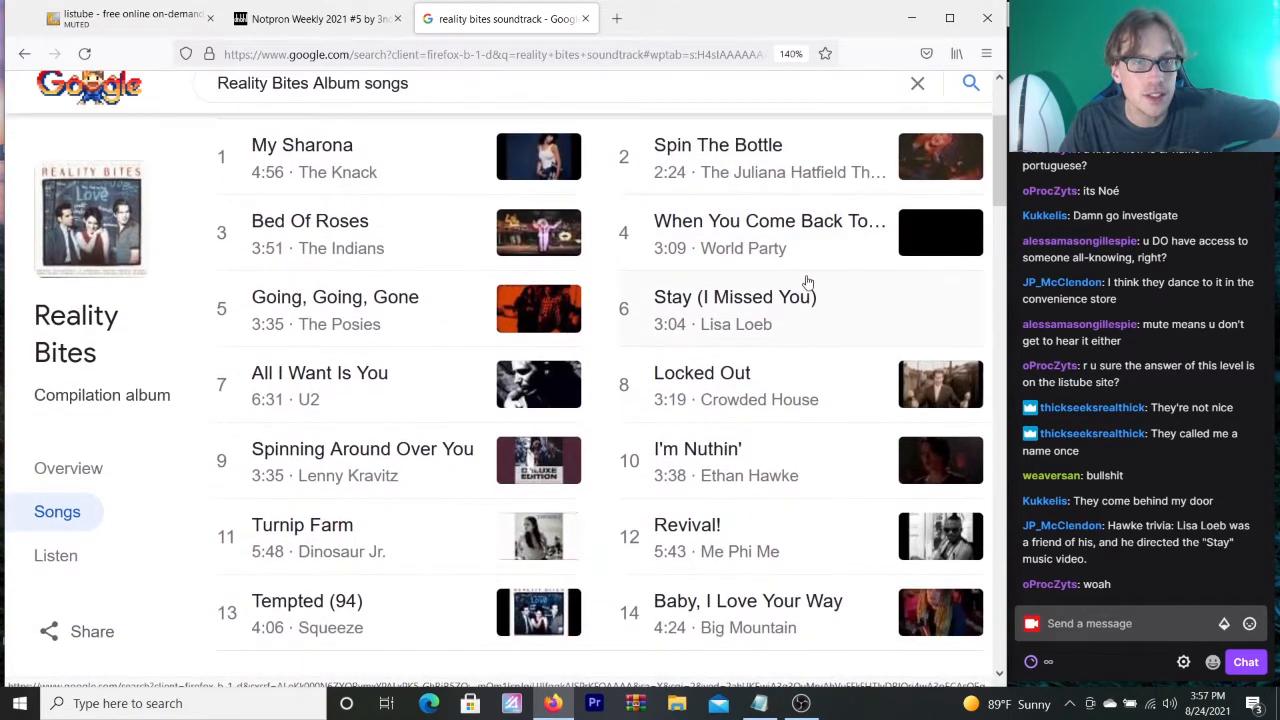
Play the Tloxx track from the Listube playlist, then start a blank tab.
left_click(125, 18)
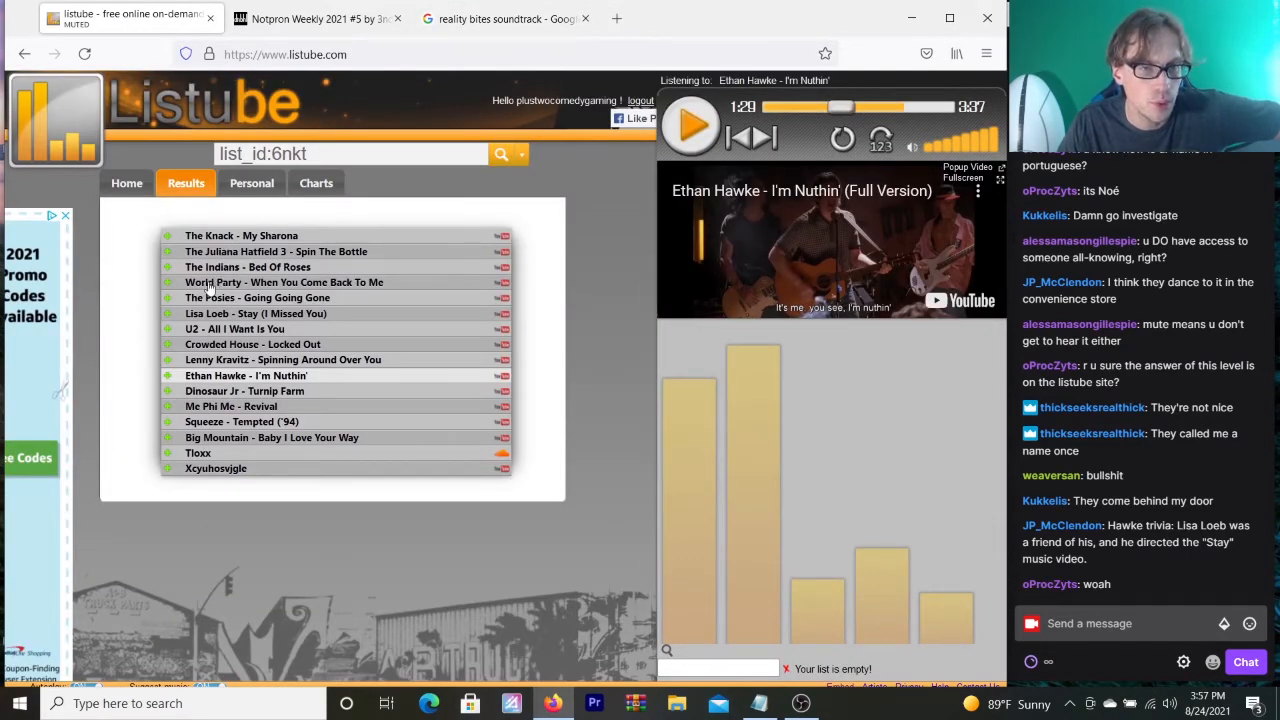
mouse_move(200, 344)
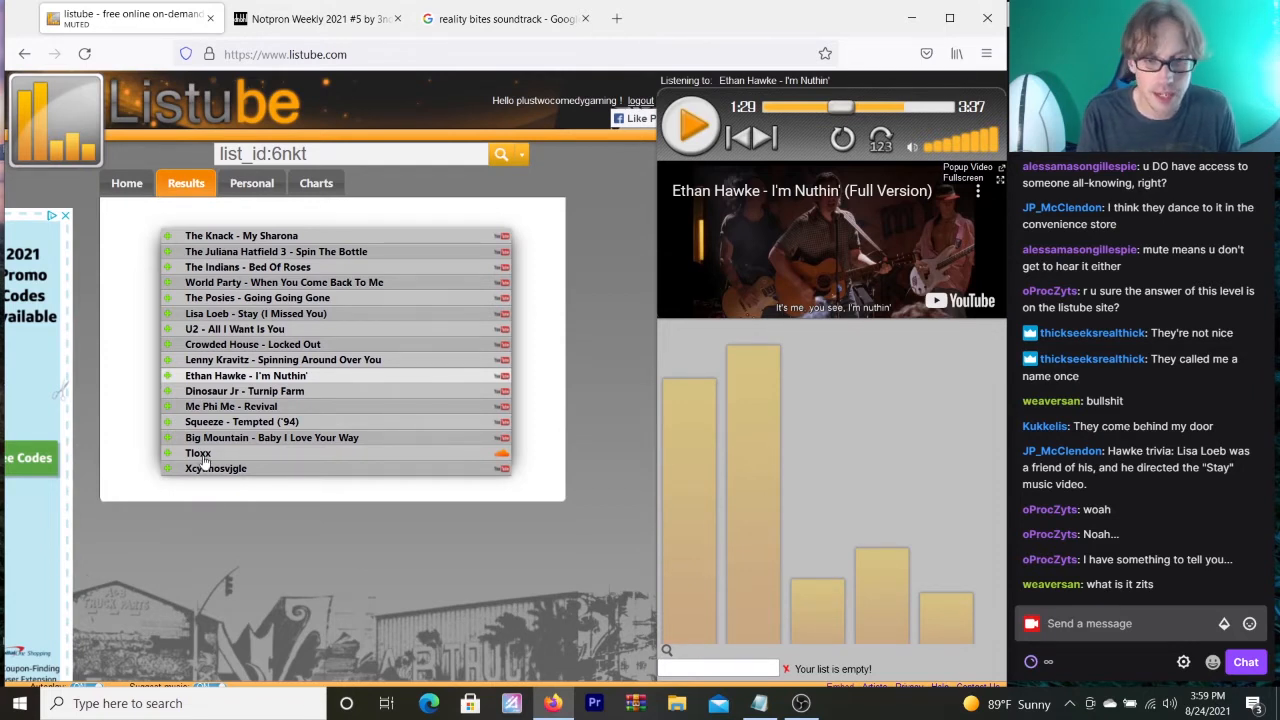
left_click(198, 453)
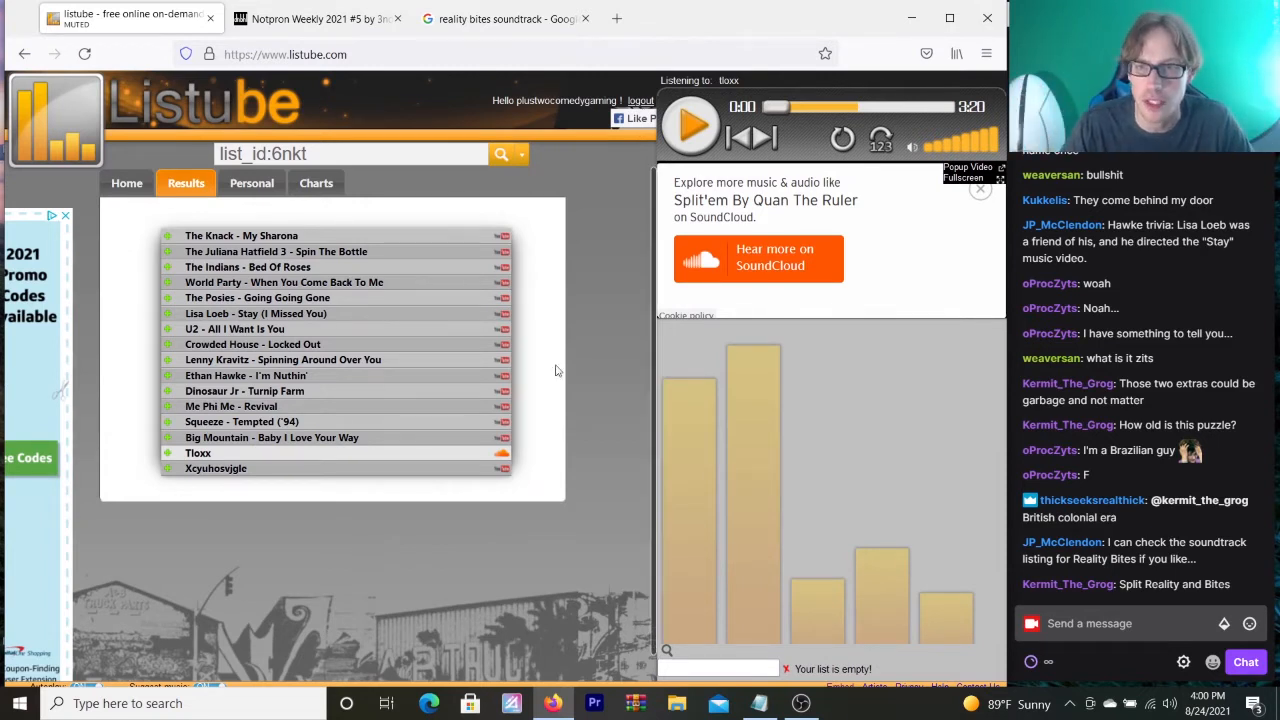
left_click(216, 468)
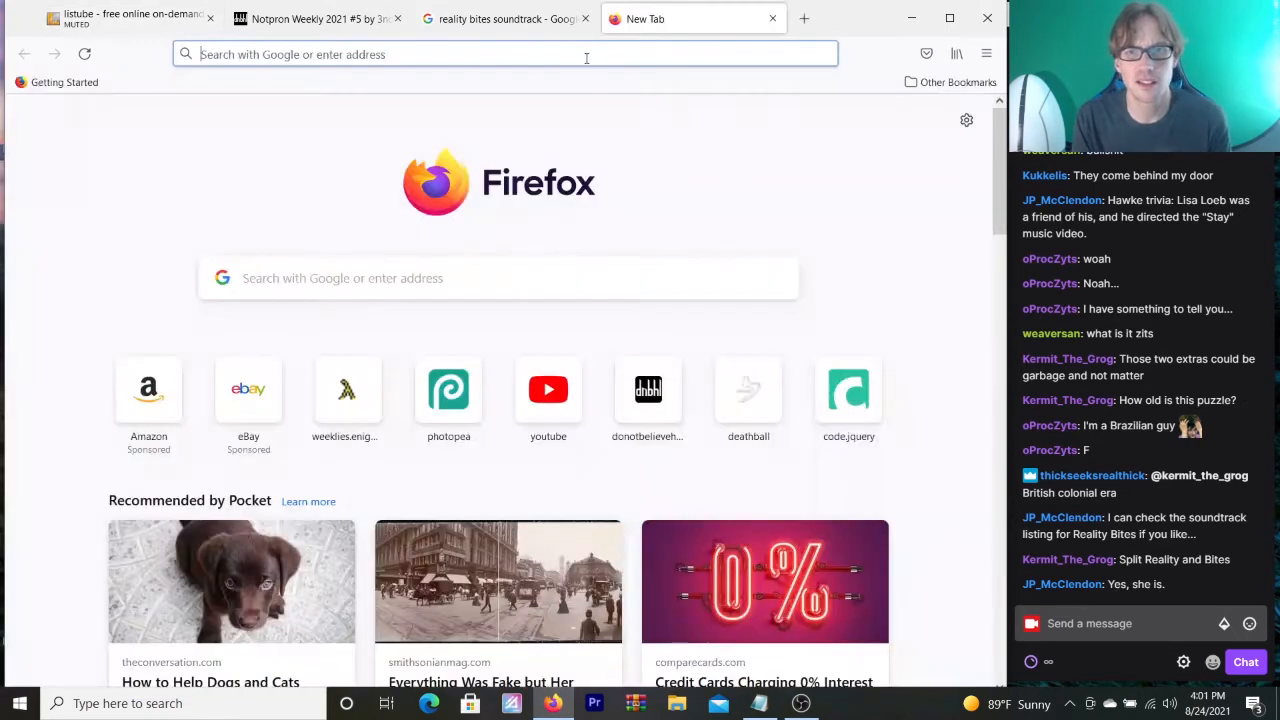
Search Google for 'vigenere cipher' and pick the dCode Vigenère decoder result.
type("visi")
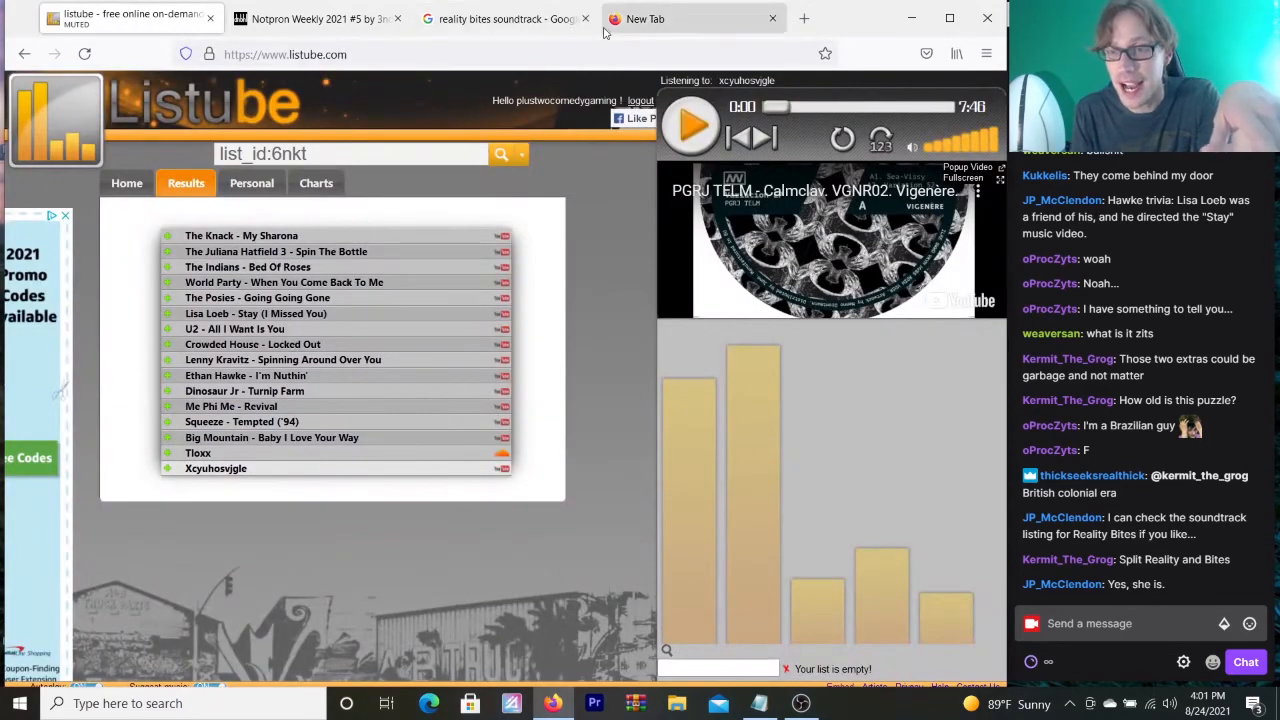
type("visiner")
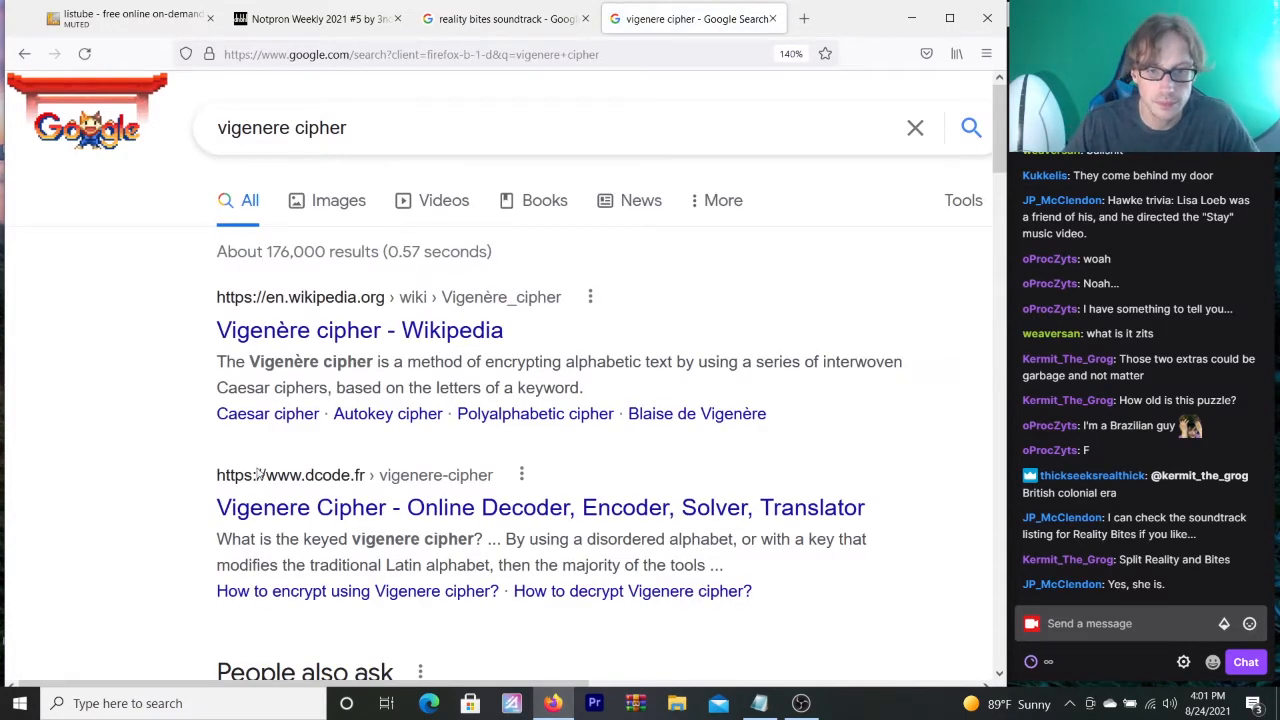
left_click(540, 507)
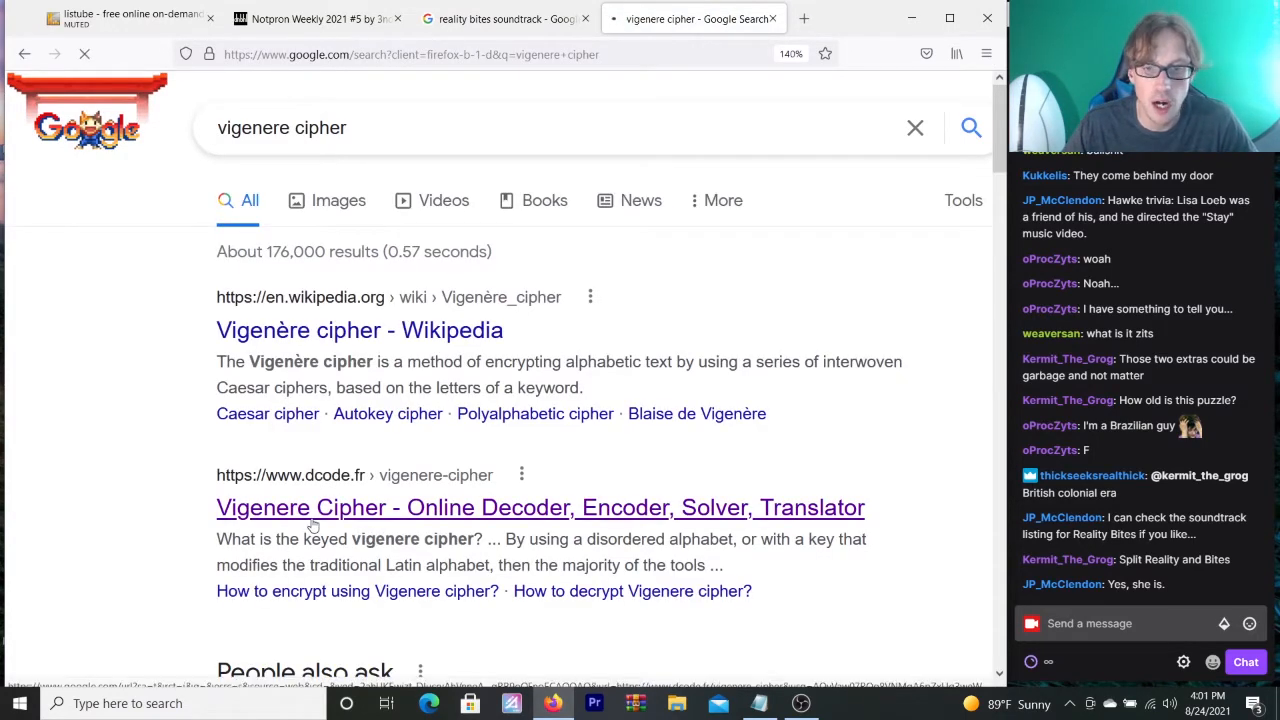
Load the dCode Vigenère Cipher page and review its decoder section.
left_click(540, 507)
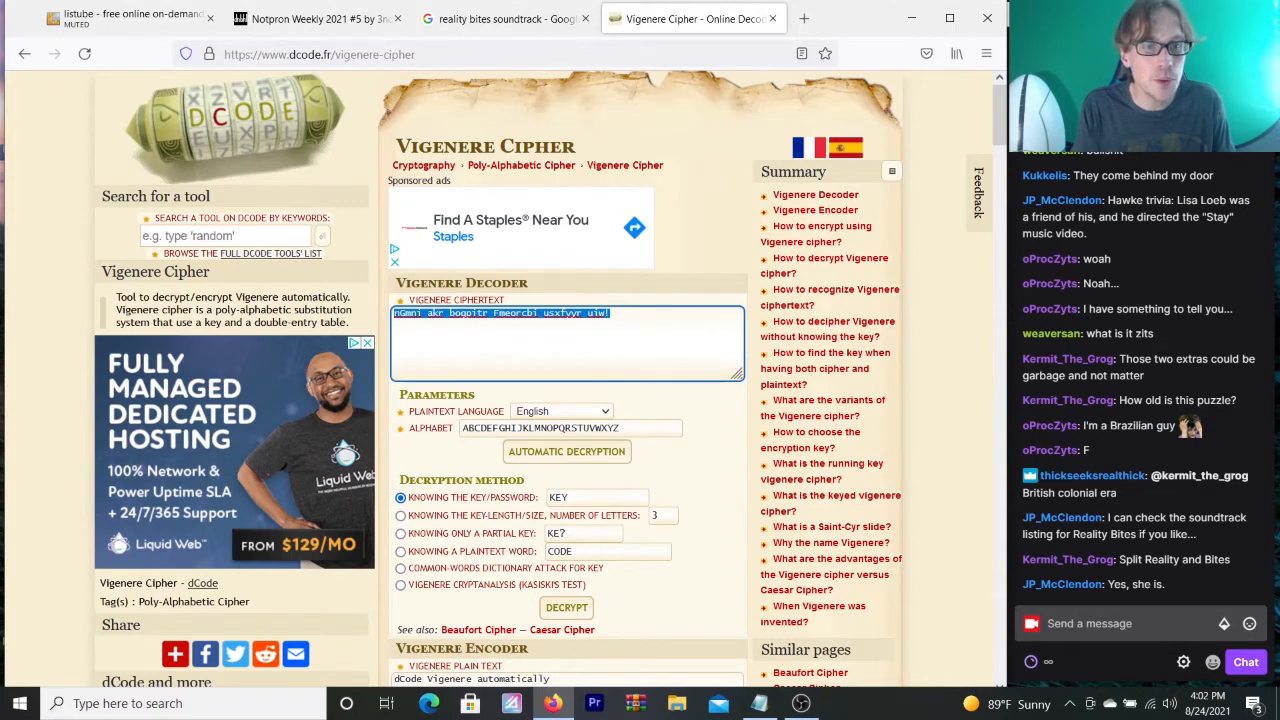
Enter the first odd title 'tloxx' as ciphertext, checking it against the Listube playlist.
left_click(505, 18)
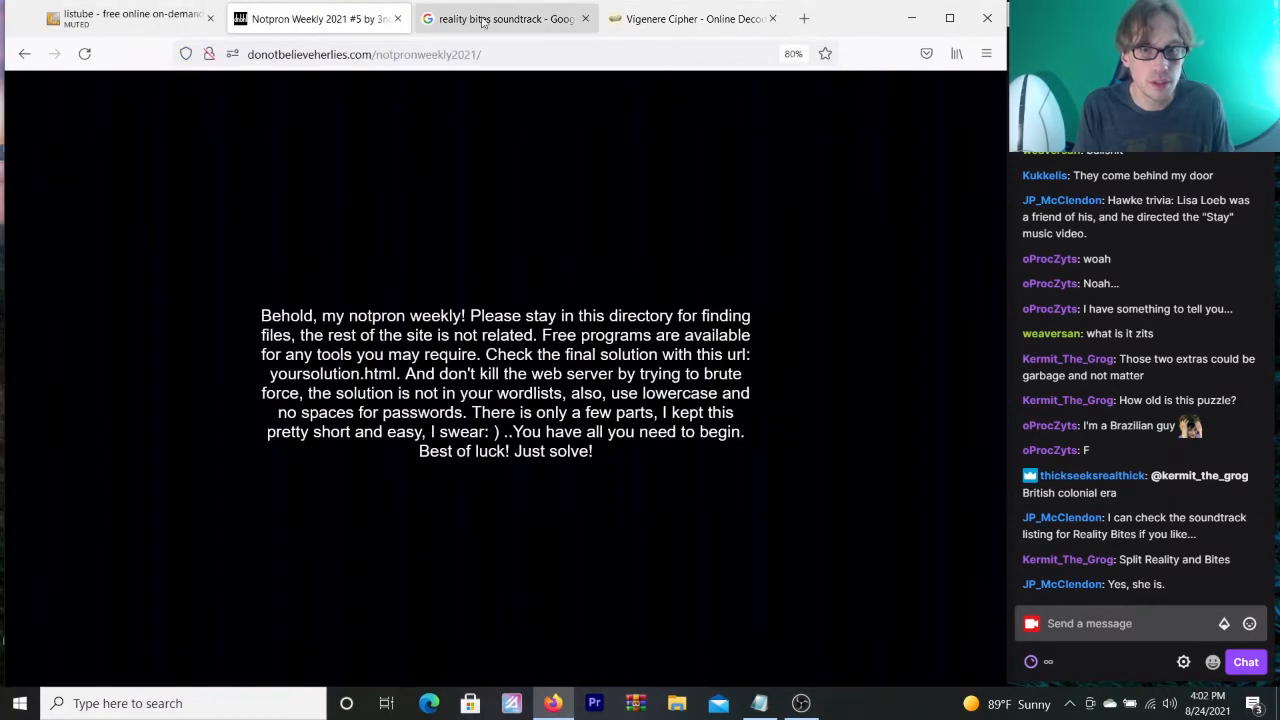
left_click(125, 18)
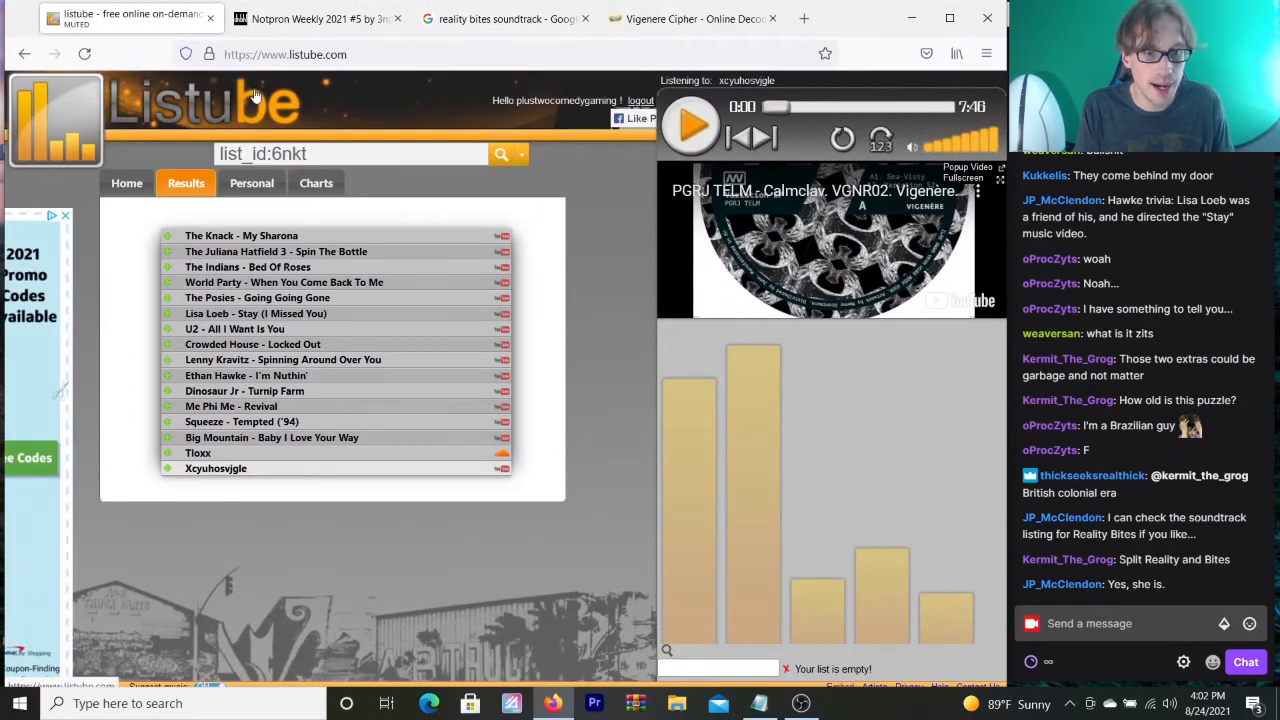
left_click(690, 18)
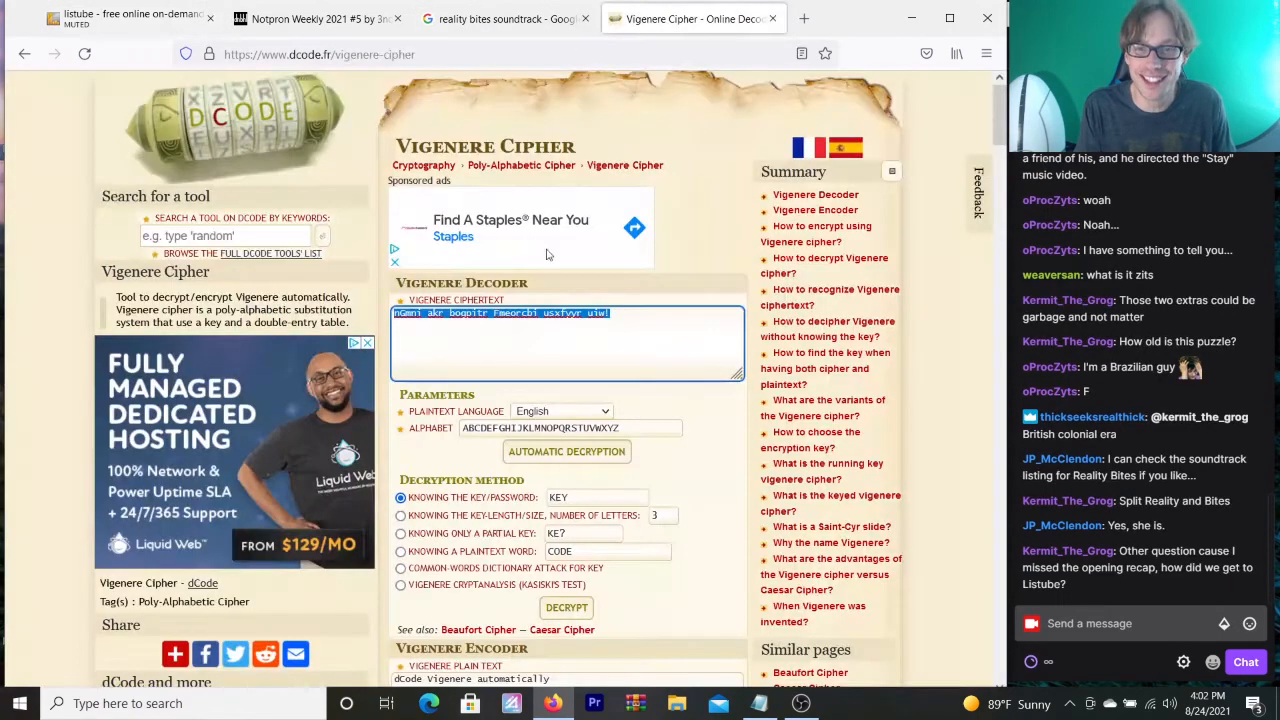
type("t")
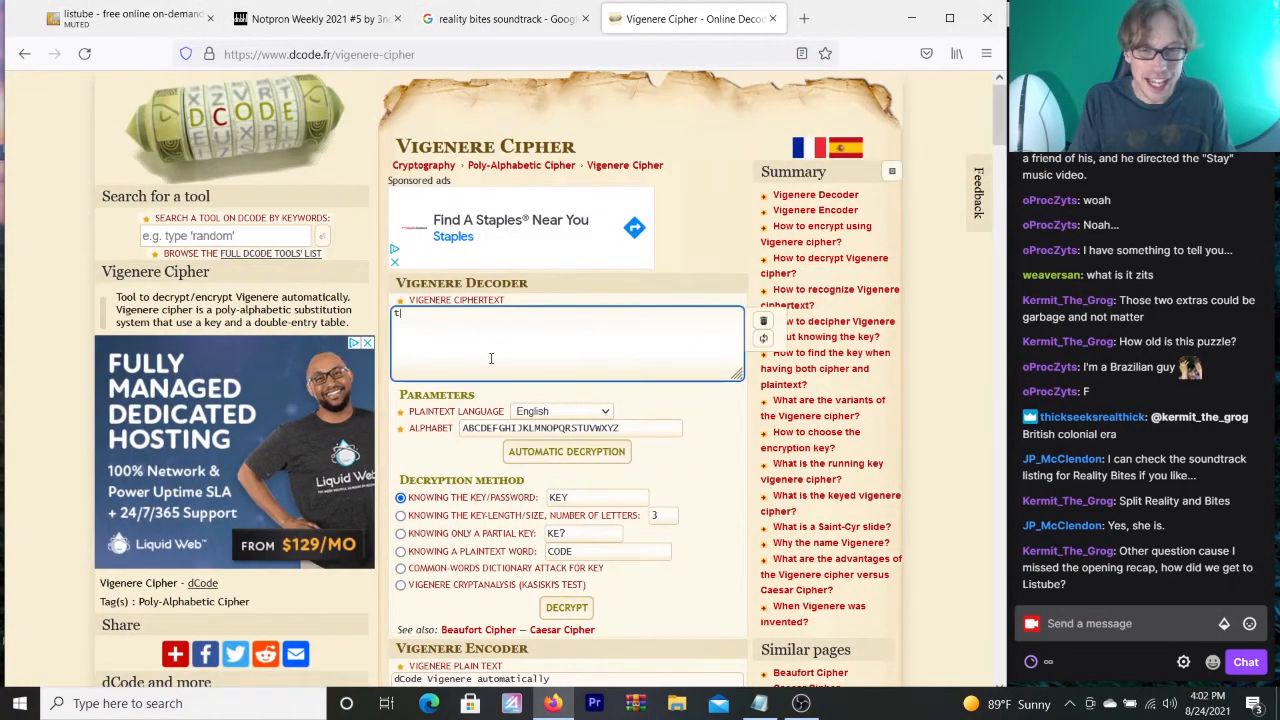
left_click(120, 18)
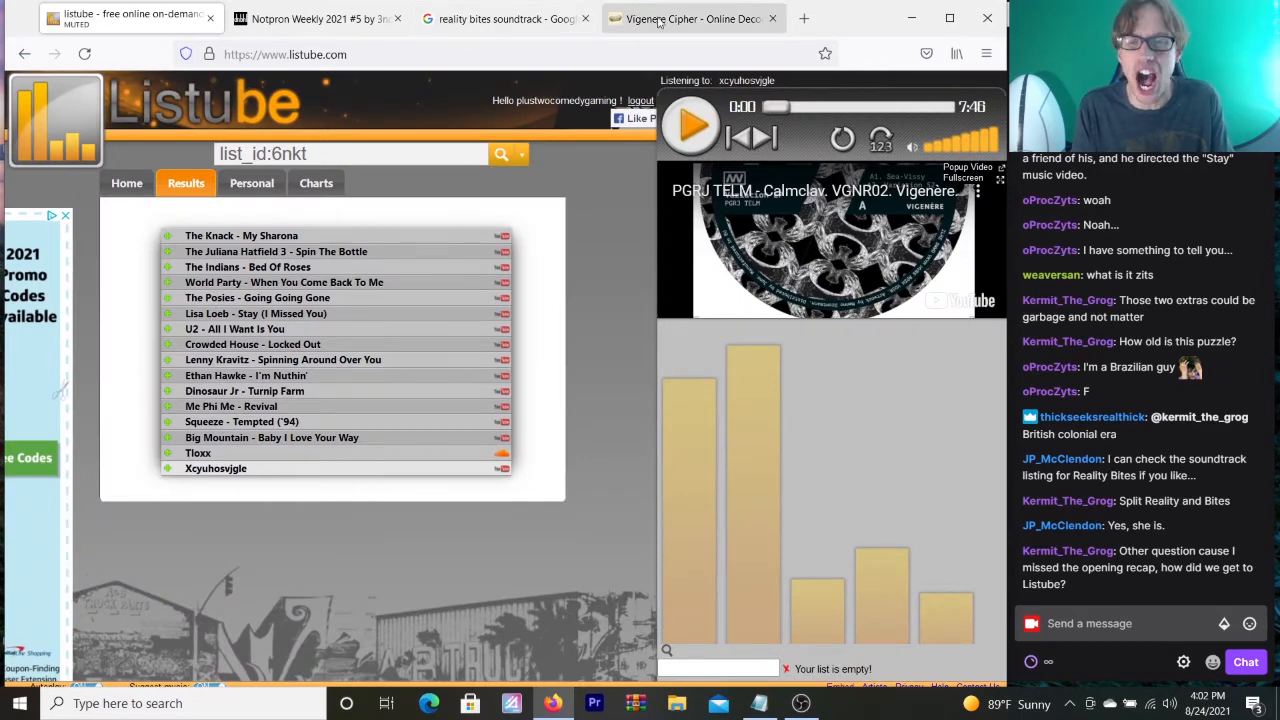
left_click(690, 18)
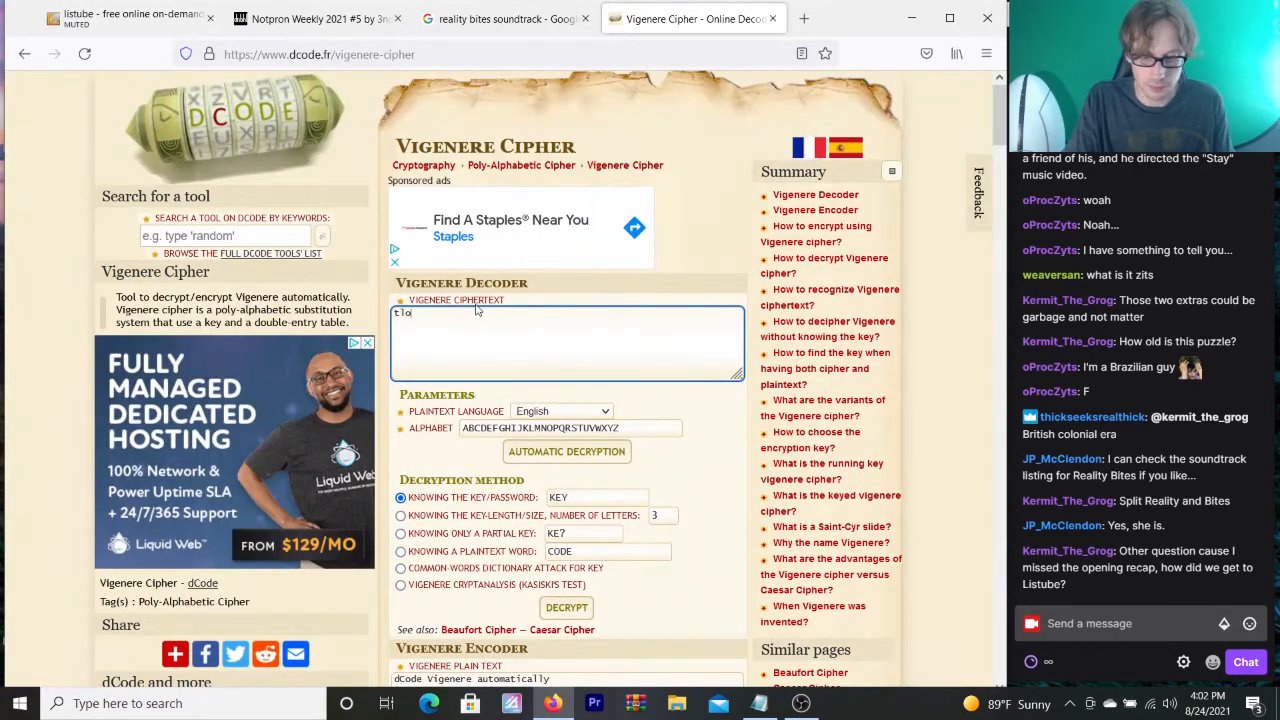
left_click(110, 18)
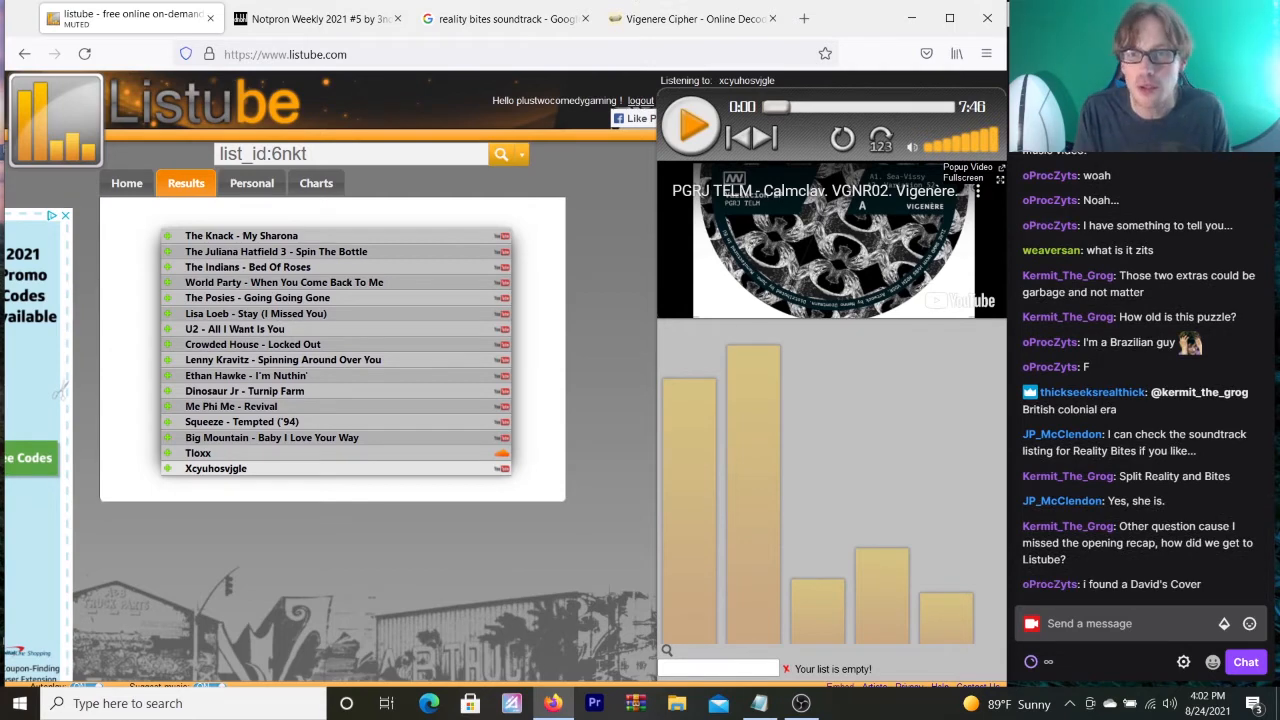
left_click(690, 18)
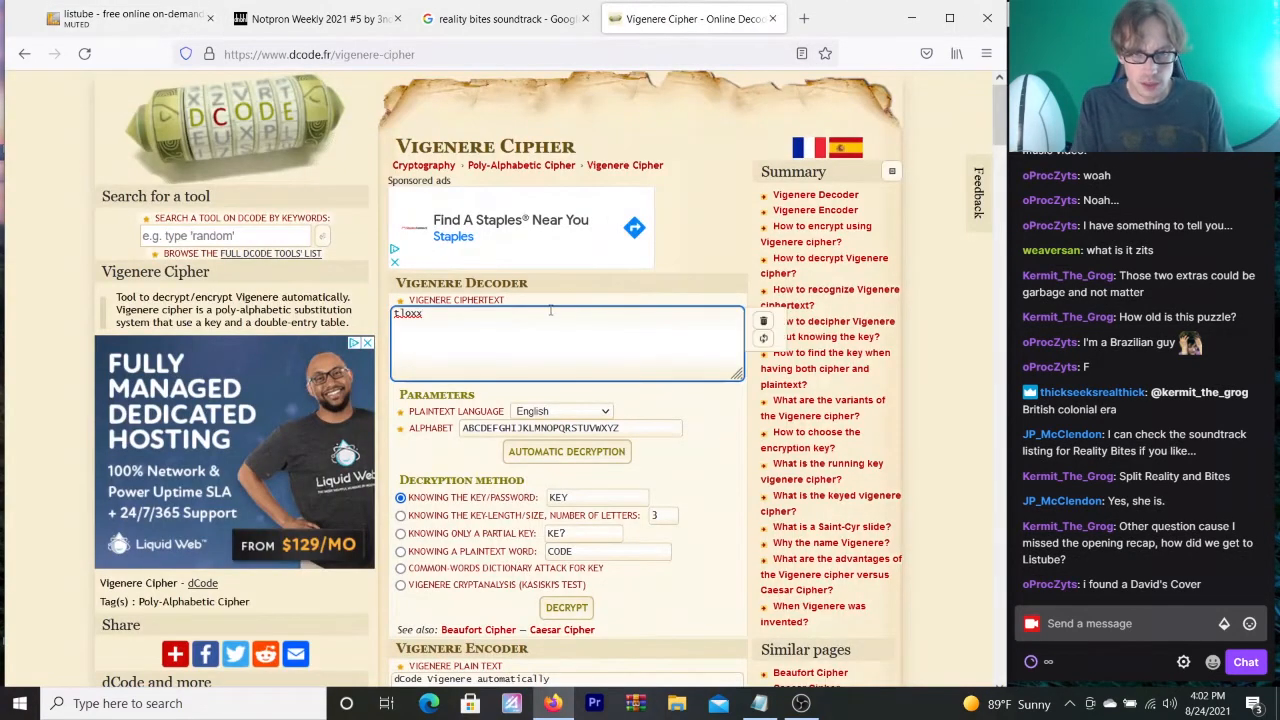
Add the second title 'xcyuhosvjg' to the ciphertext, verifying spelling on the playlist.
type("xcyu")
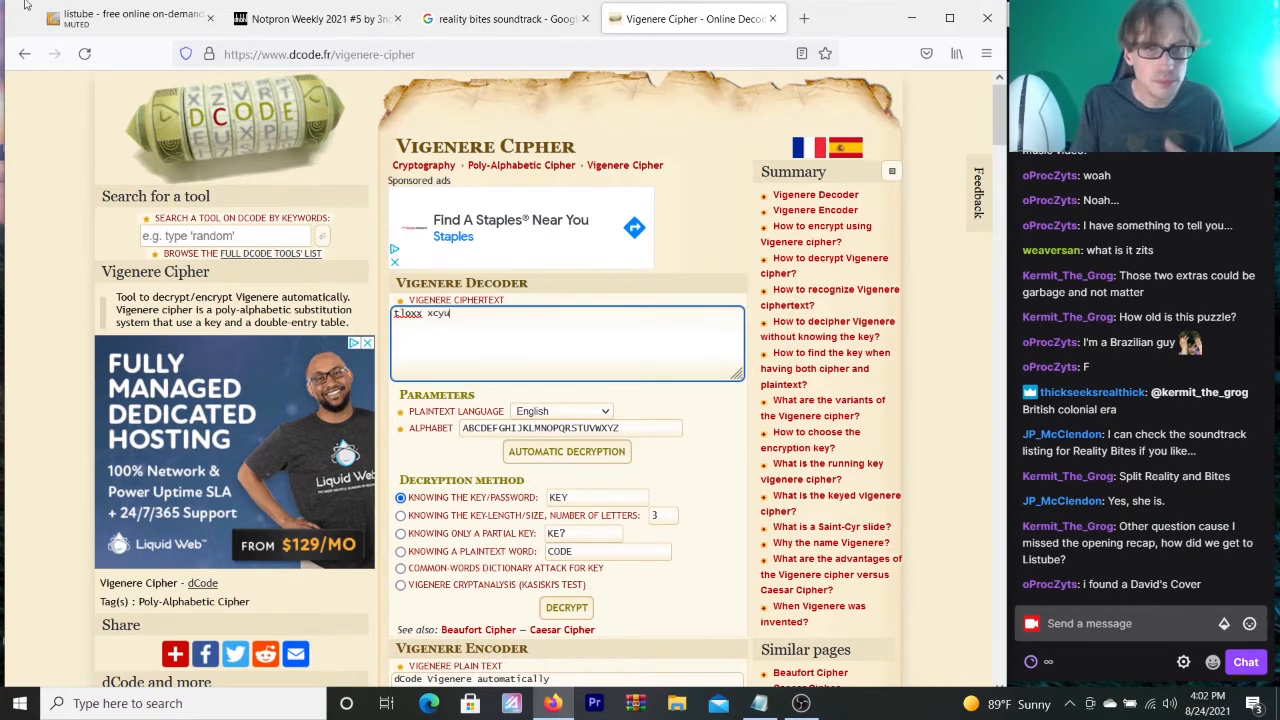
left_click(120, 18)
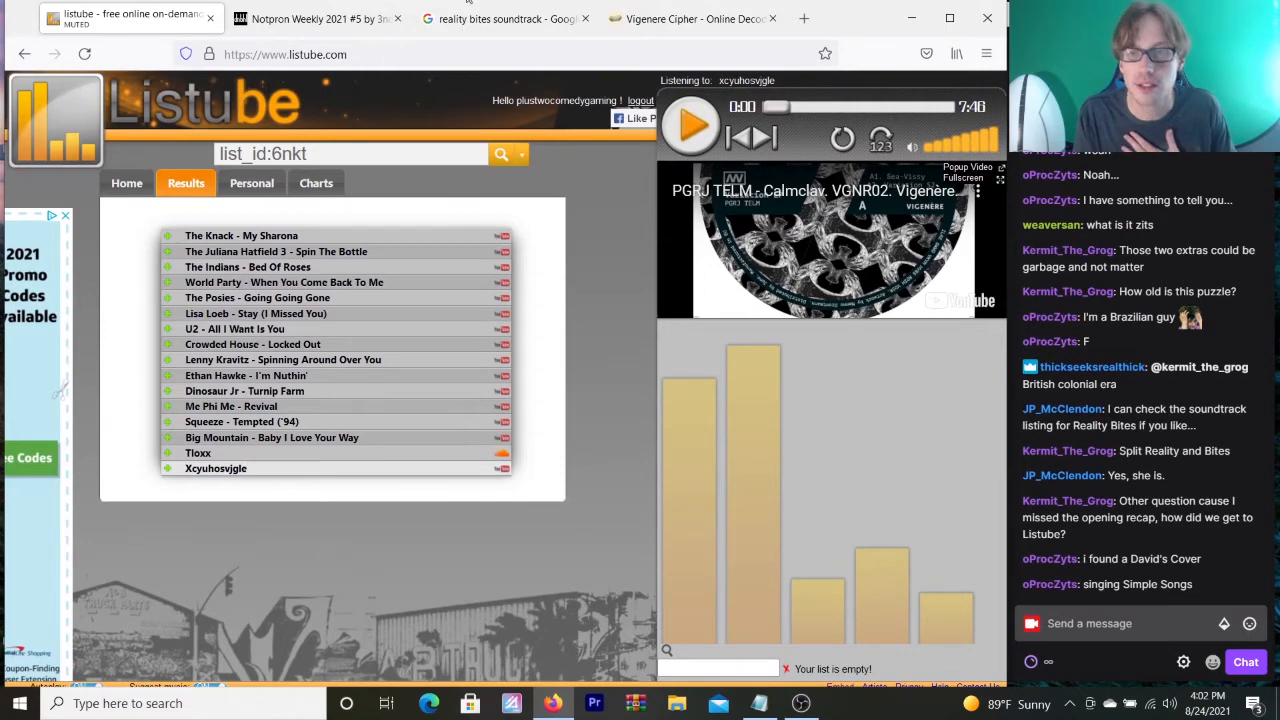
left_click(693, 18)
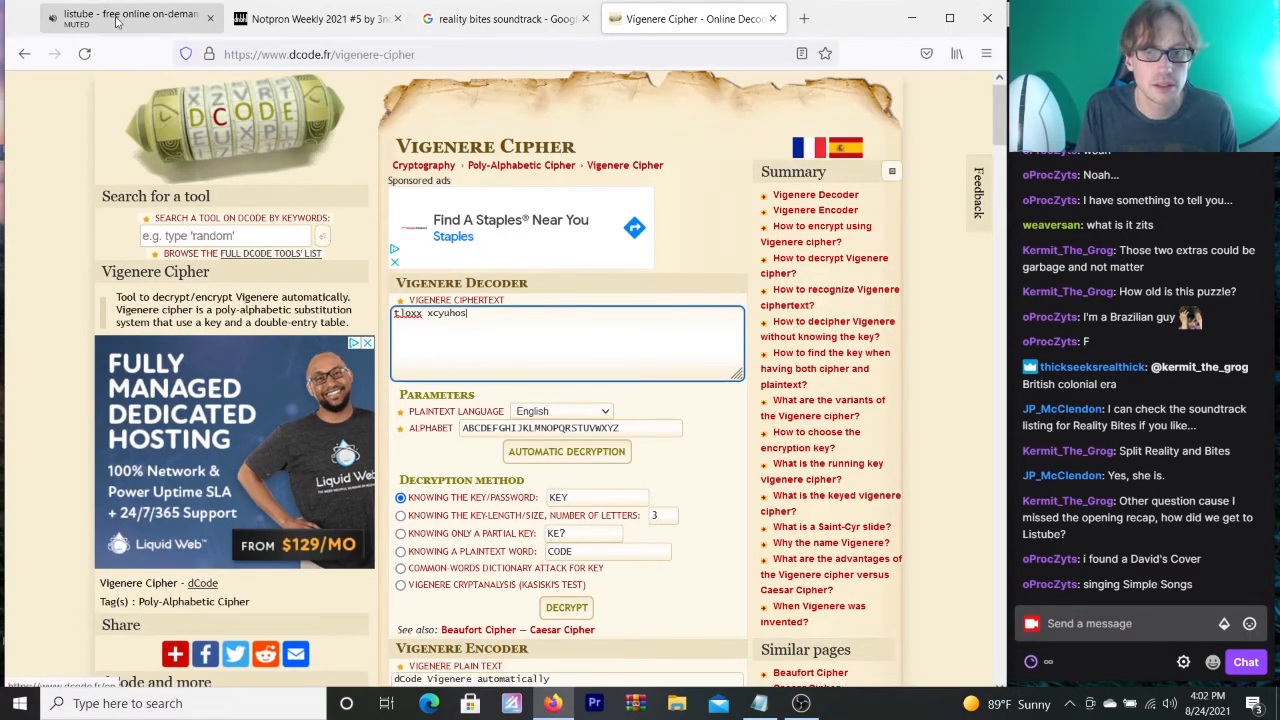
left_click(120, 18)
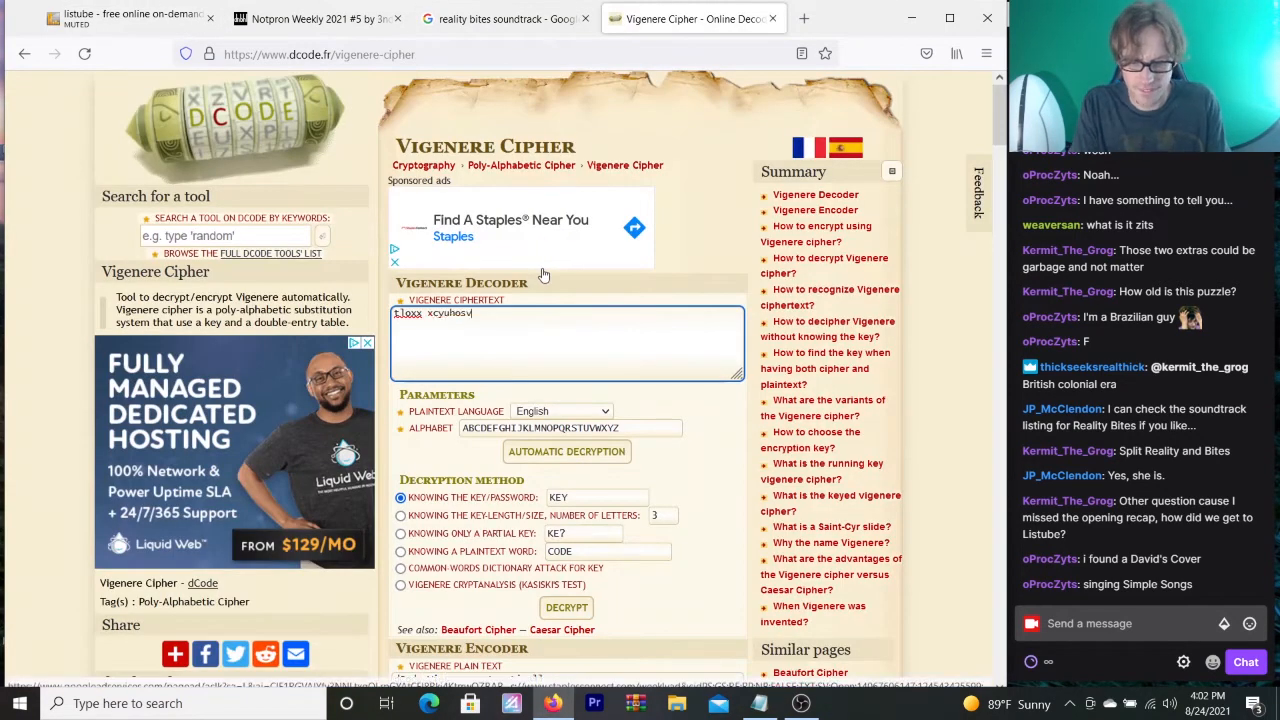
type("vjg")
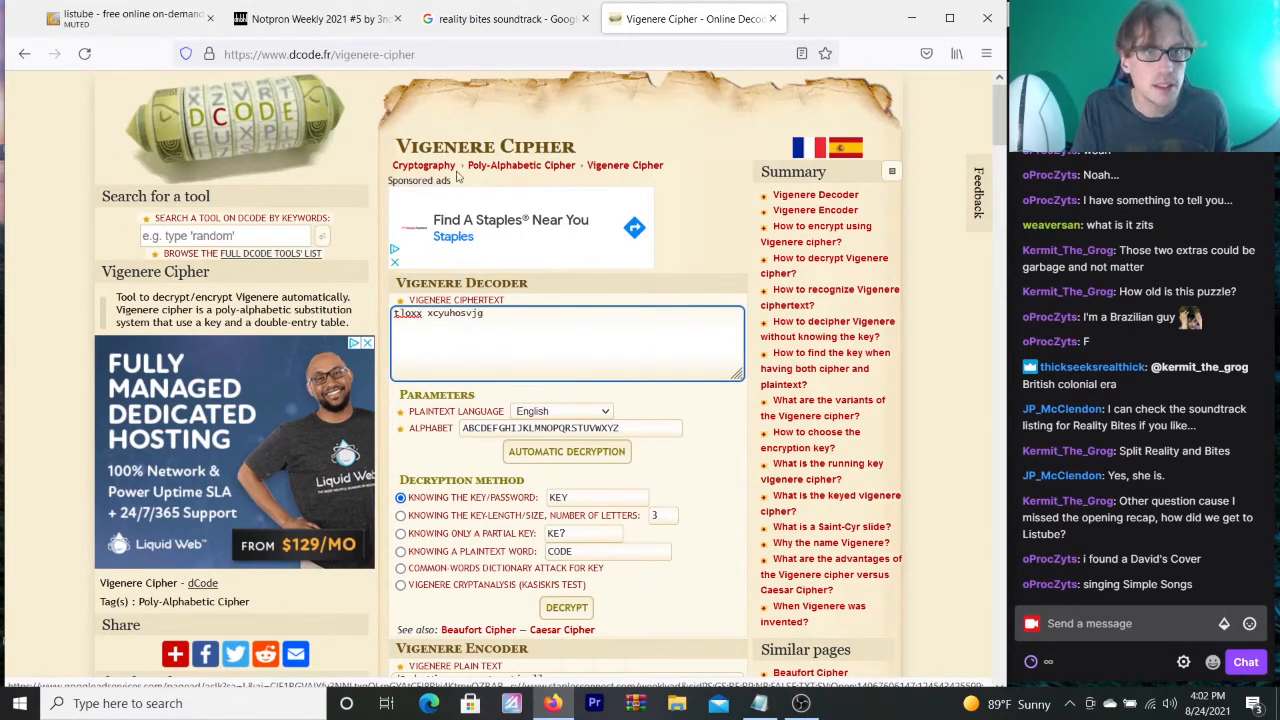
left_click(120, 18)
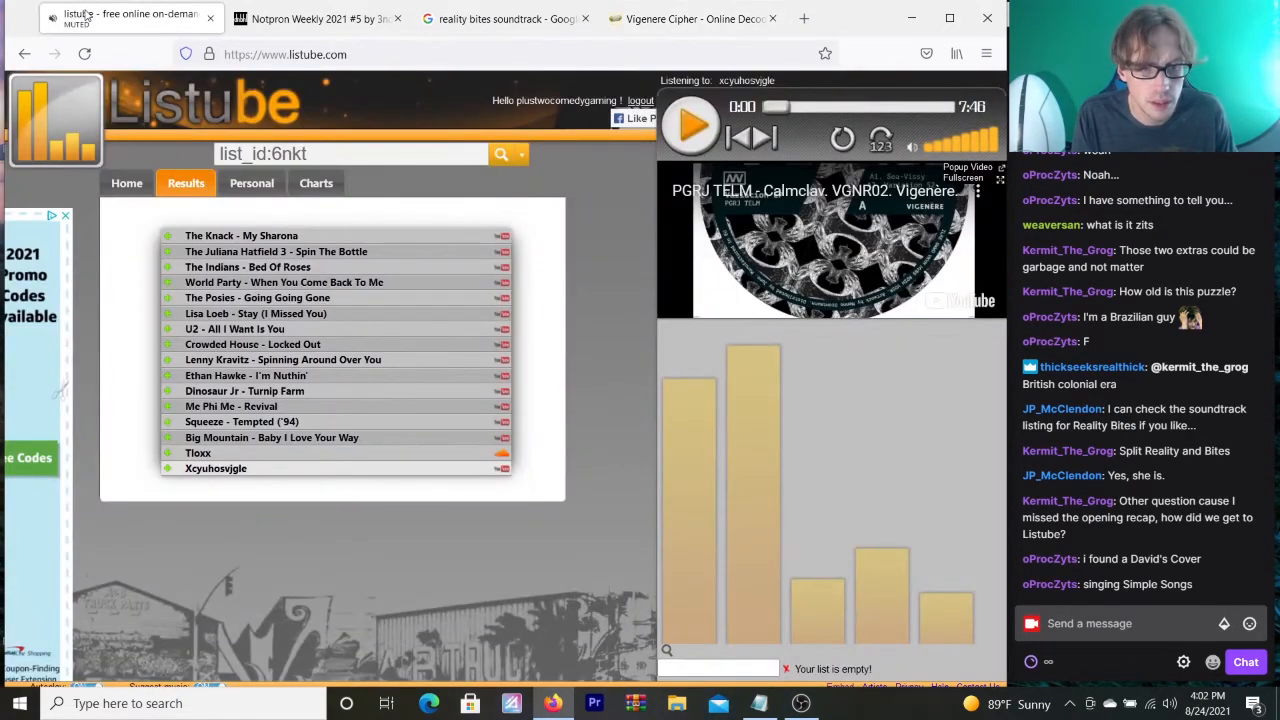
left_click(690, 18)
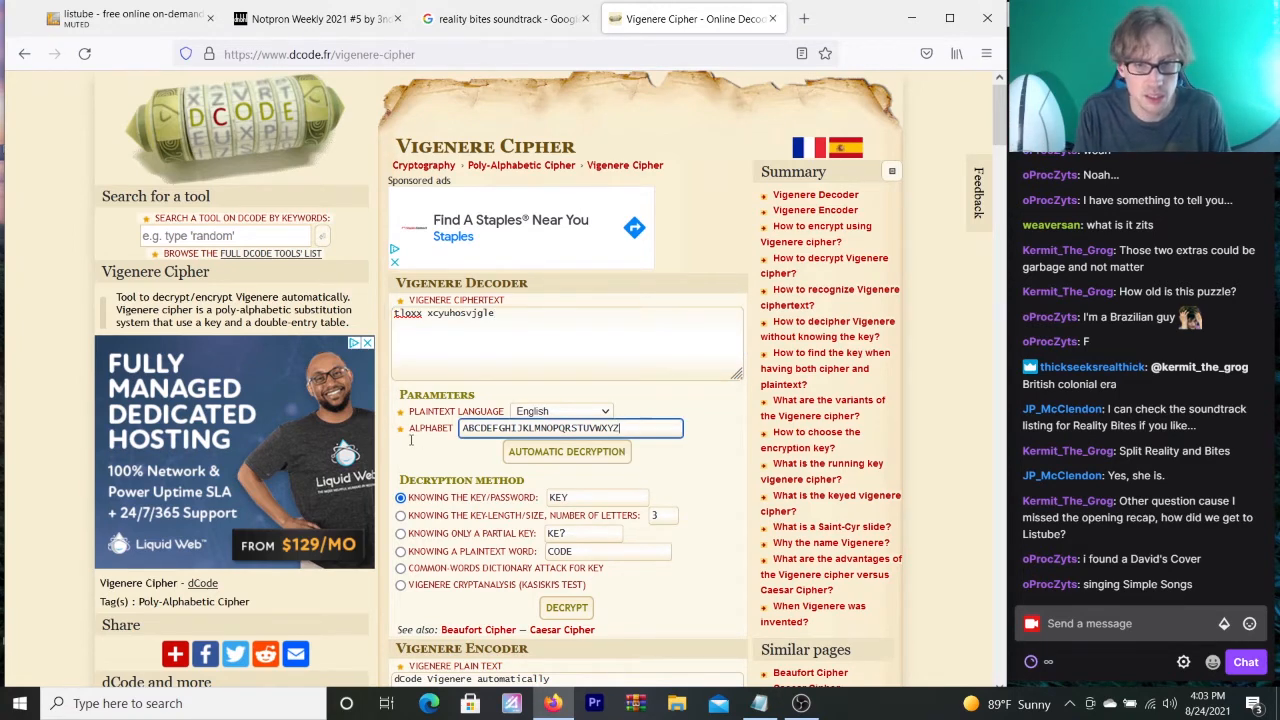
Run automatic Vigenère decryption with REALITYBITES entered as the alphabet.
type("R")
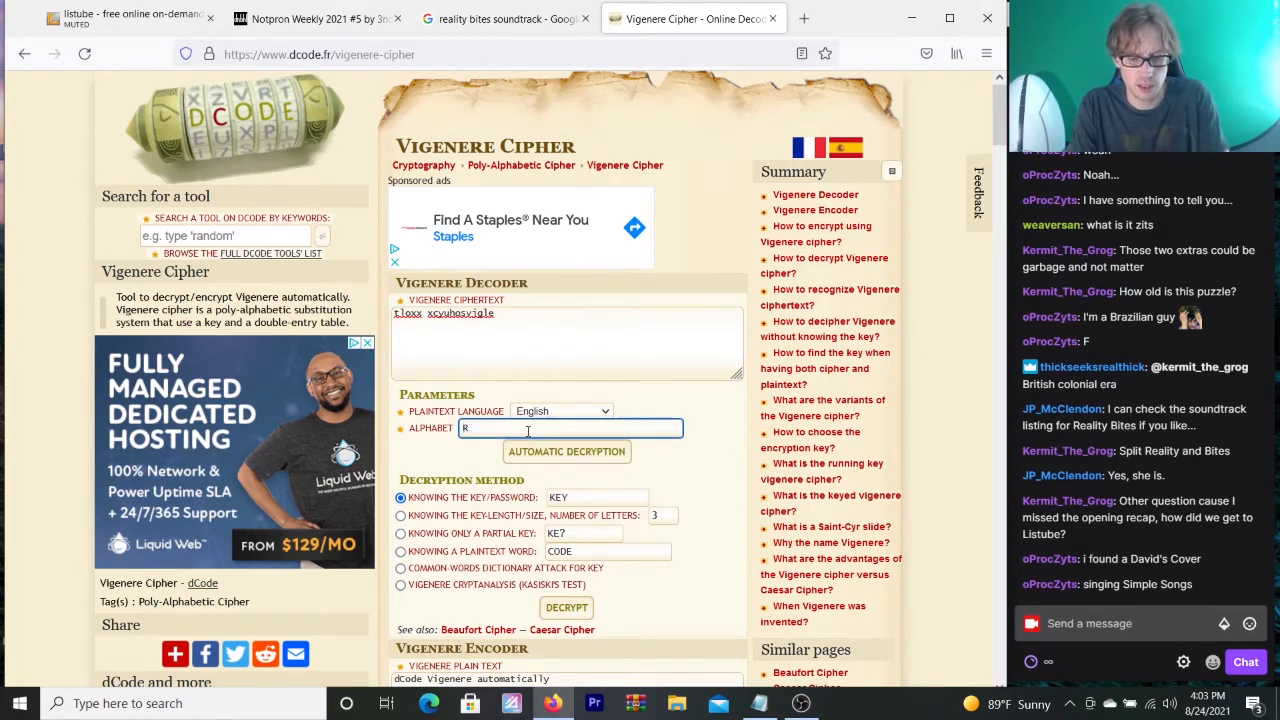
type("EALITYBITES")
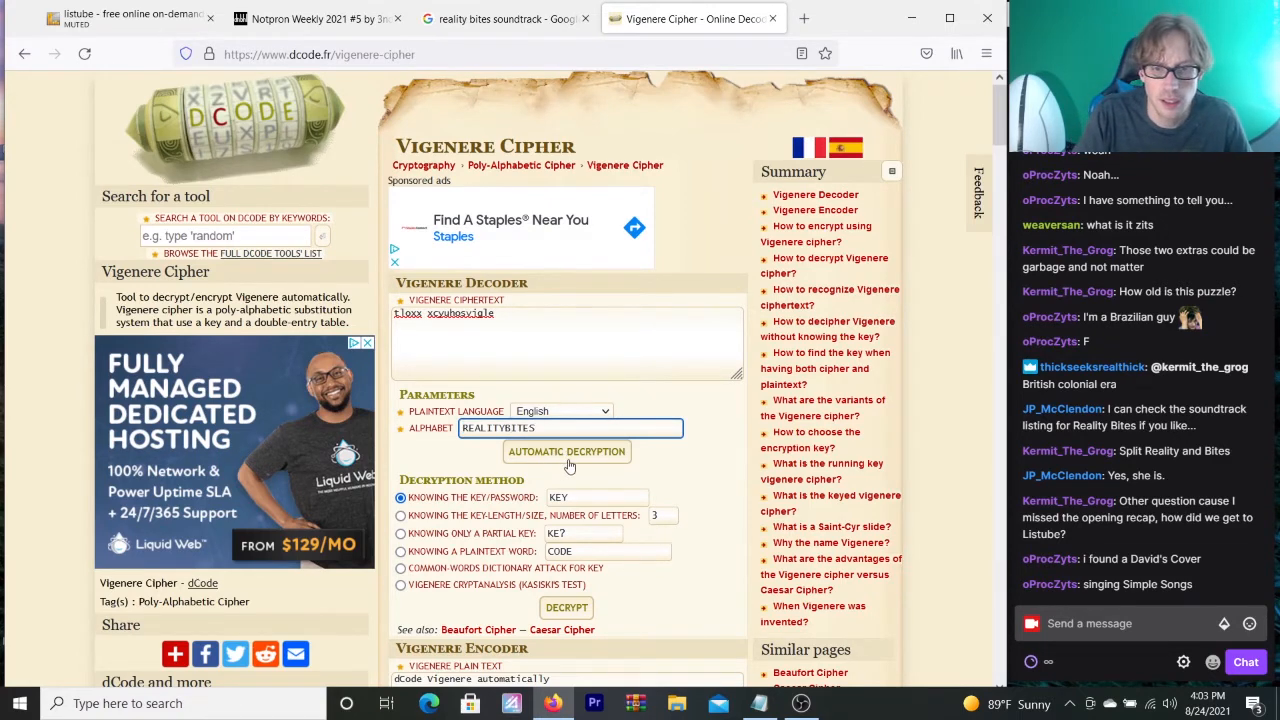
scroll("down", 3)
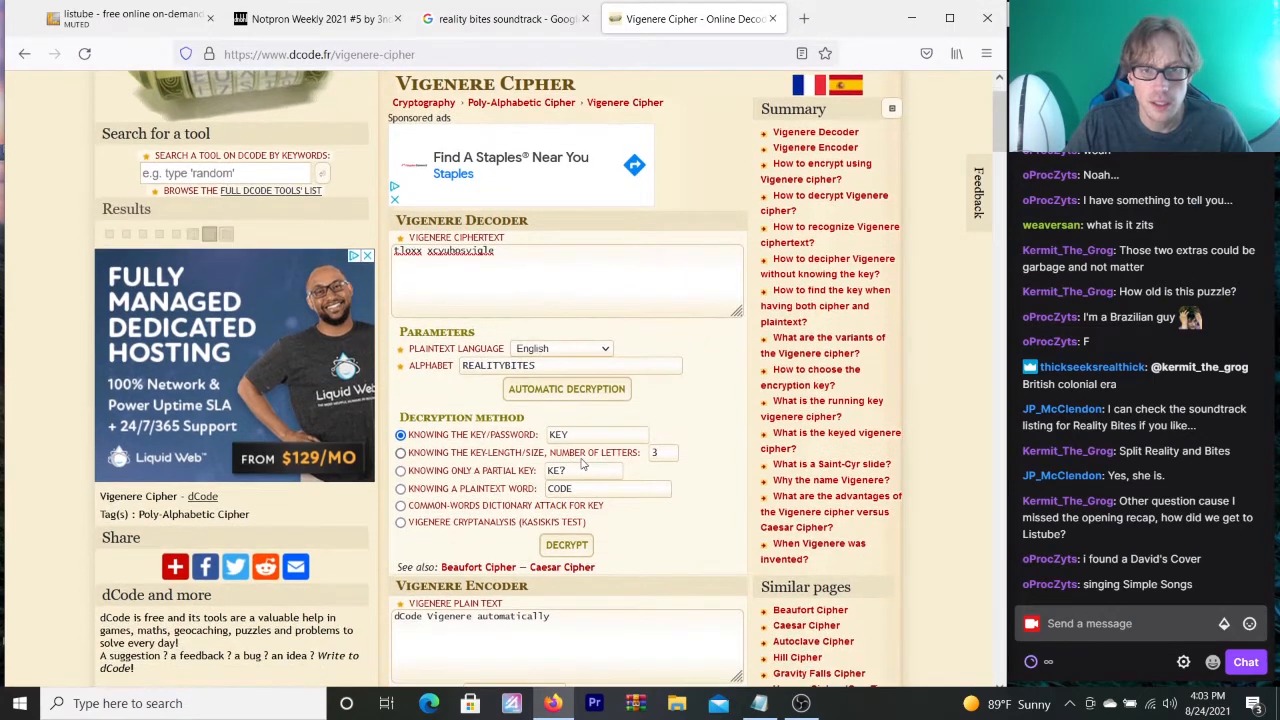
left_click(566, 545)
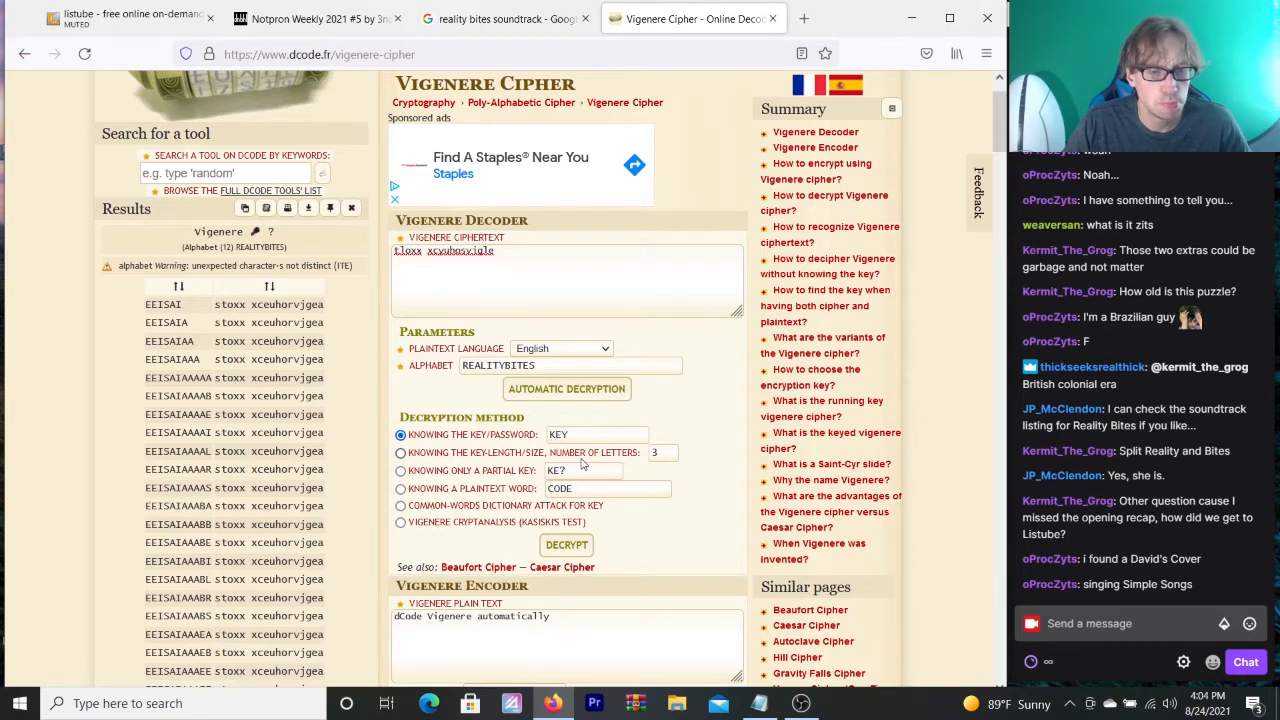
mouse_move(328, 334)
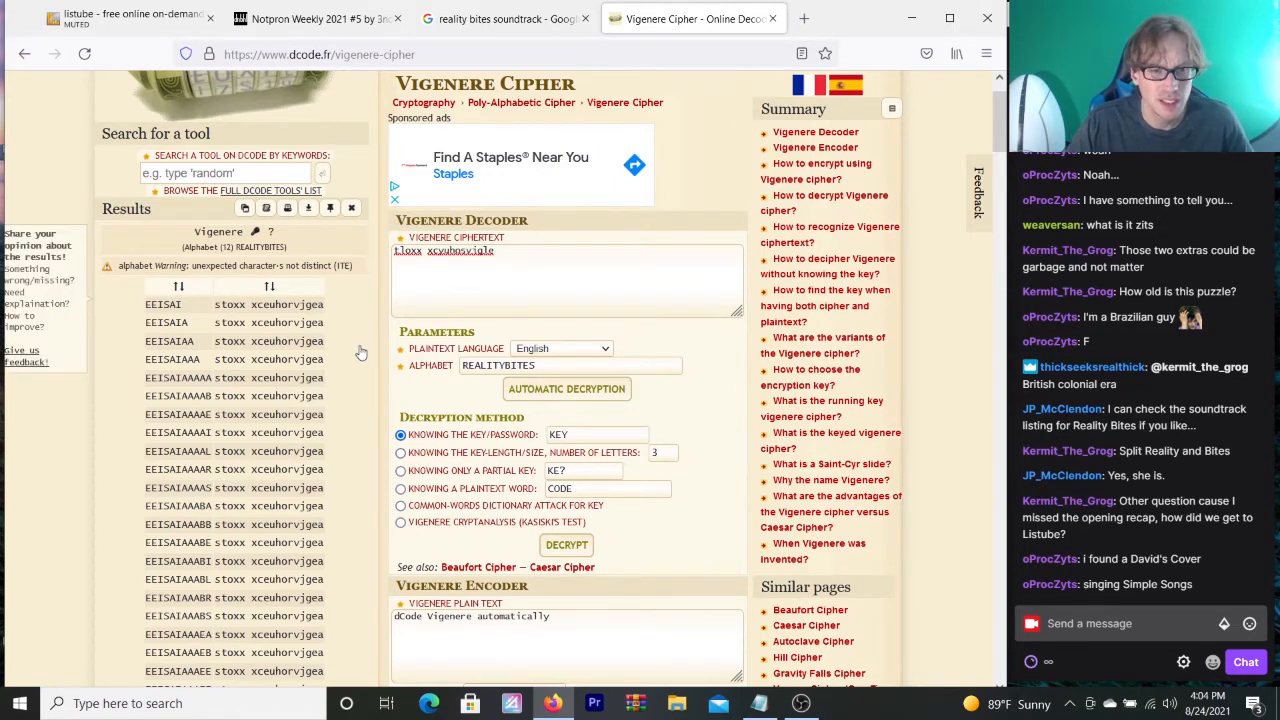
Scroll through the resulting candidate keys like 'stoxx xceuhorvjgea'.
scroll("down", 3)
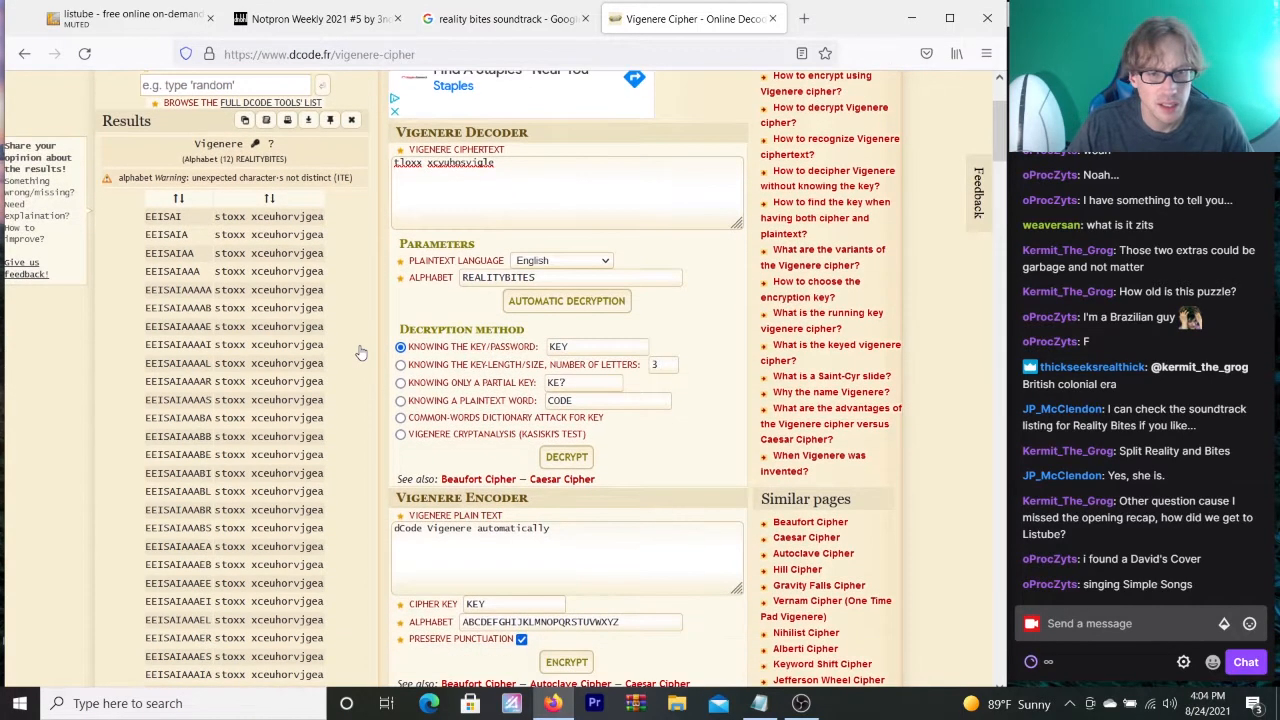
scroll("down", 3)
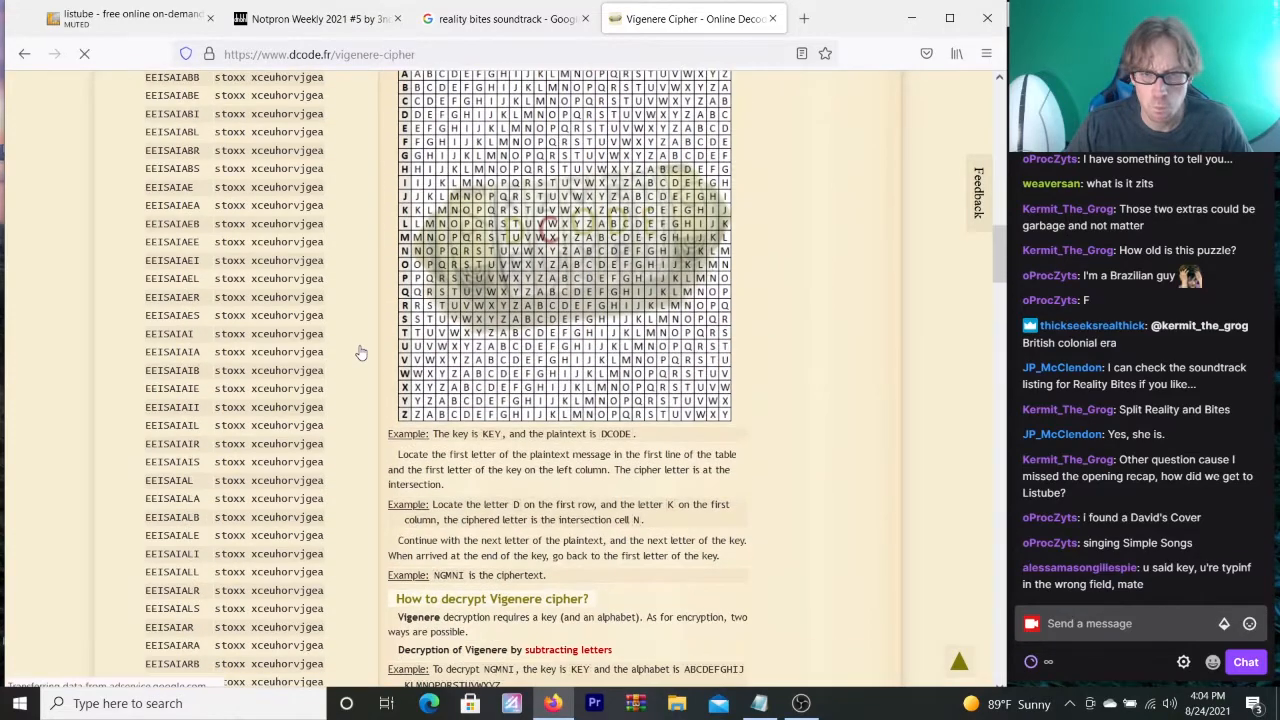
scroll("down", 3)
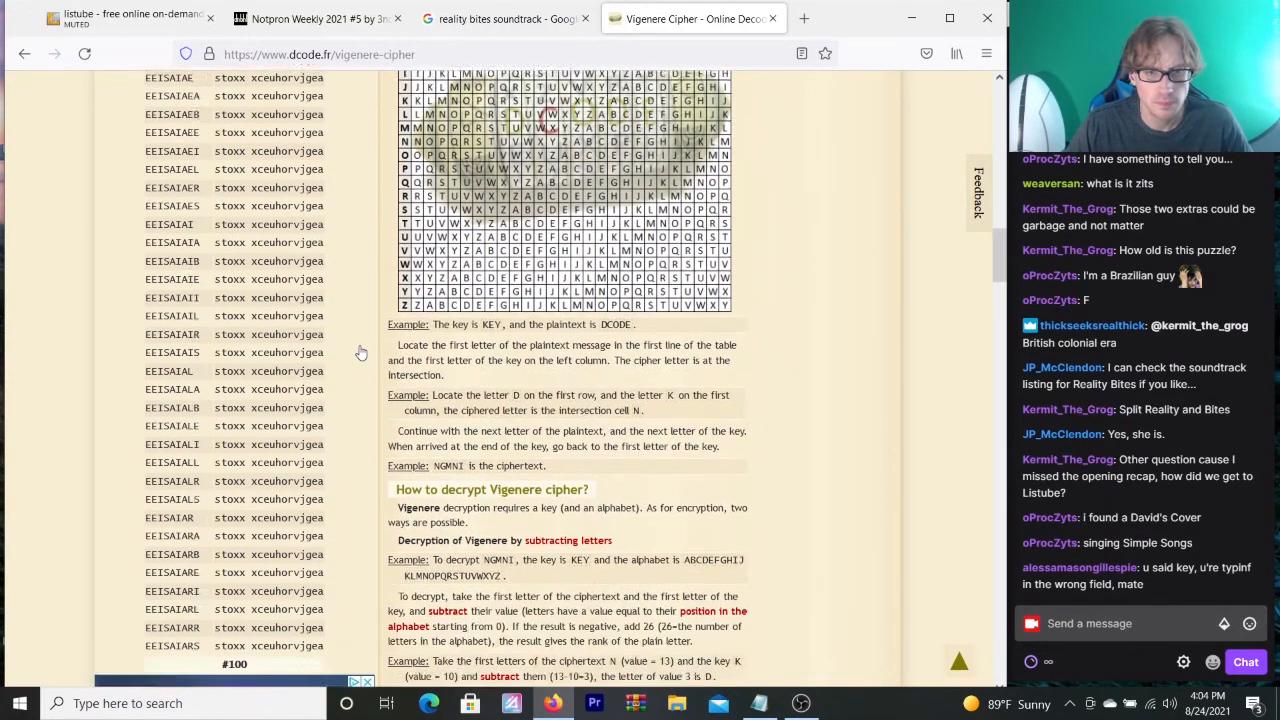
scroll("down", 3)
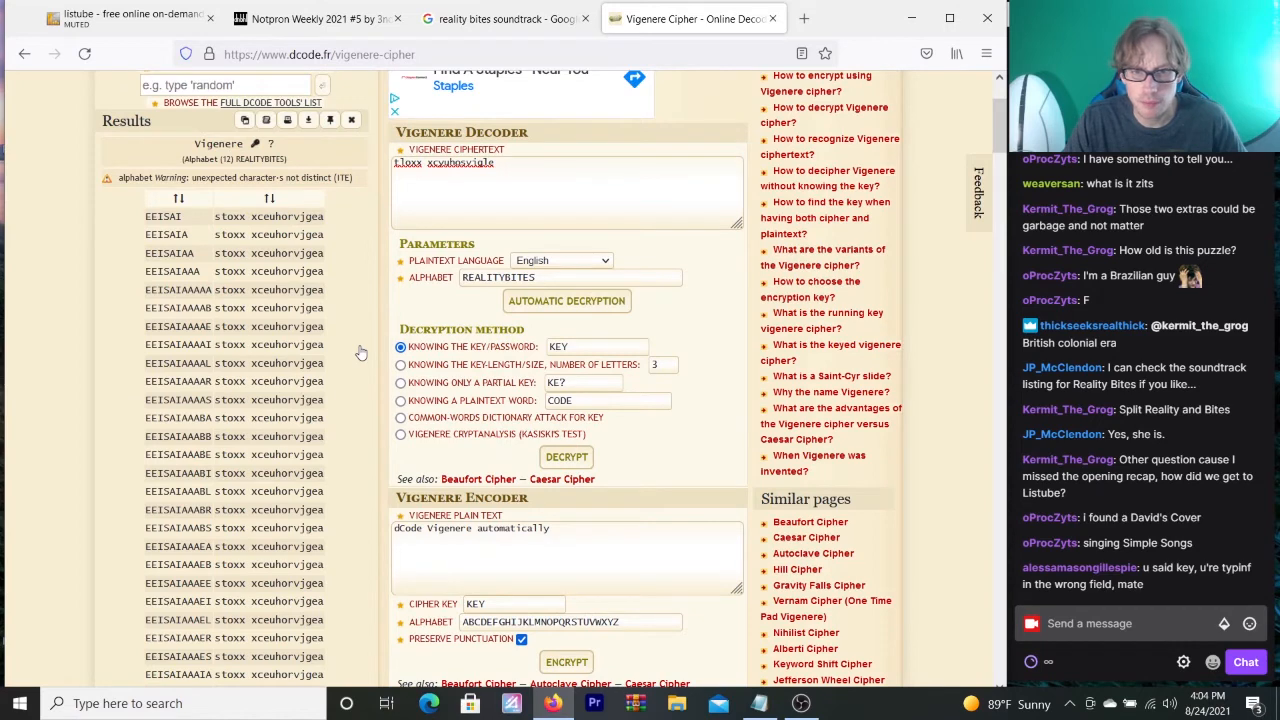
Move REALITYBITES from the alphabet to the key field and decrypt, hitting an empty-alphabet error.
left_click(570, 277)
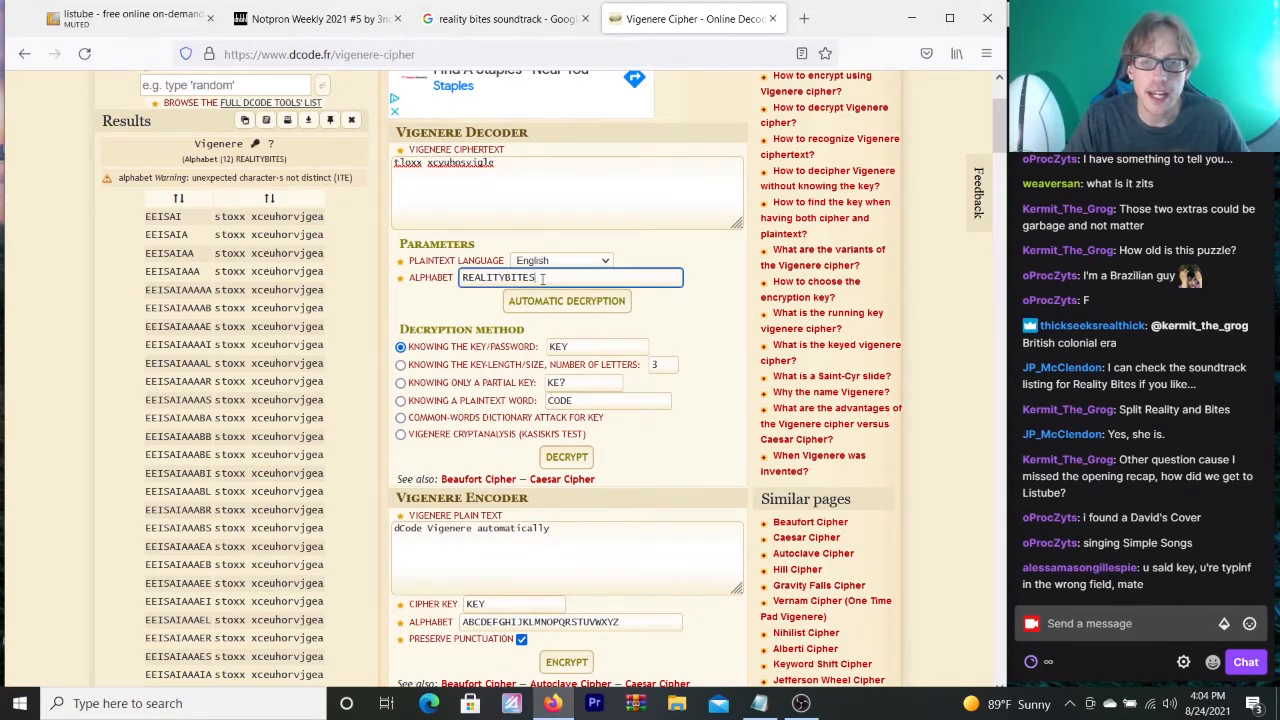
right_click(540, 277)
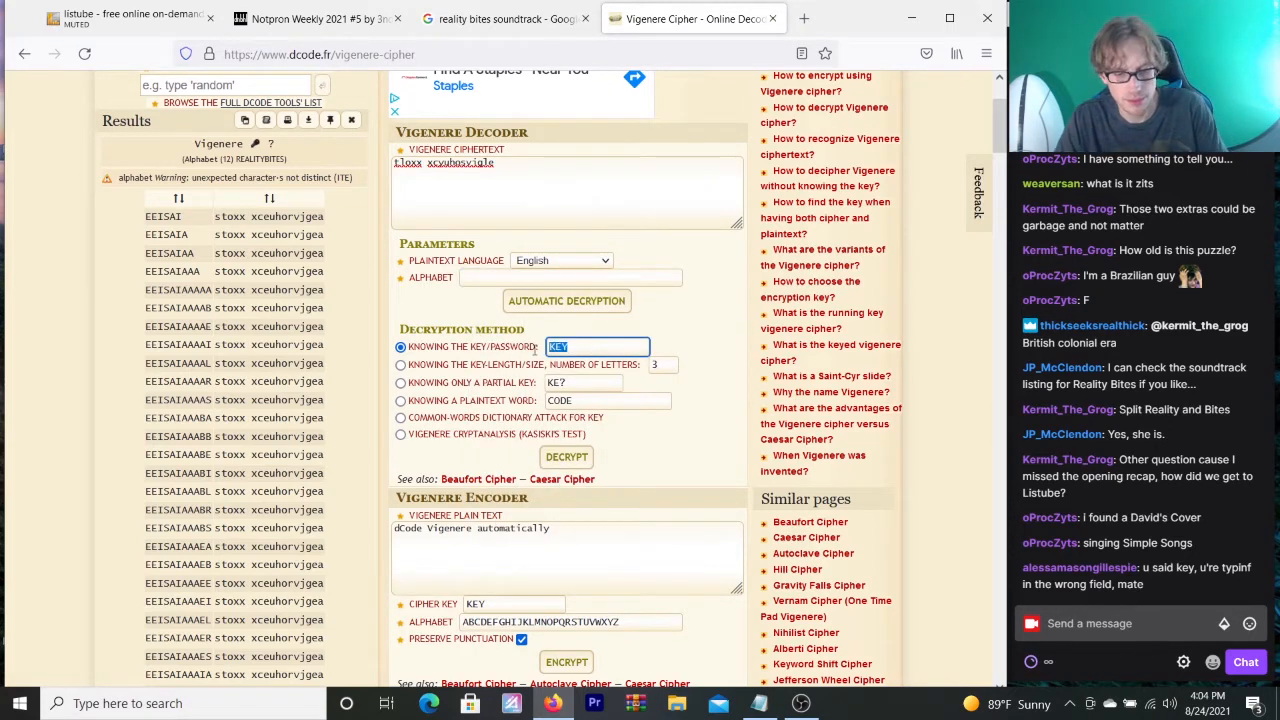
type("REALITYBITES")
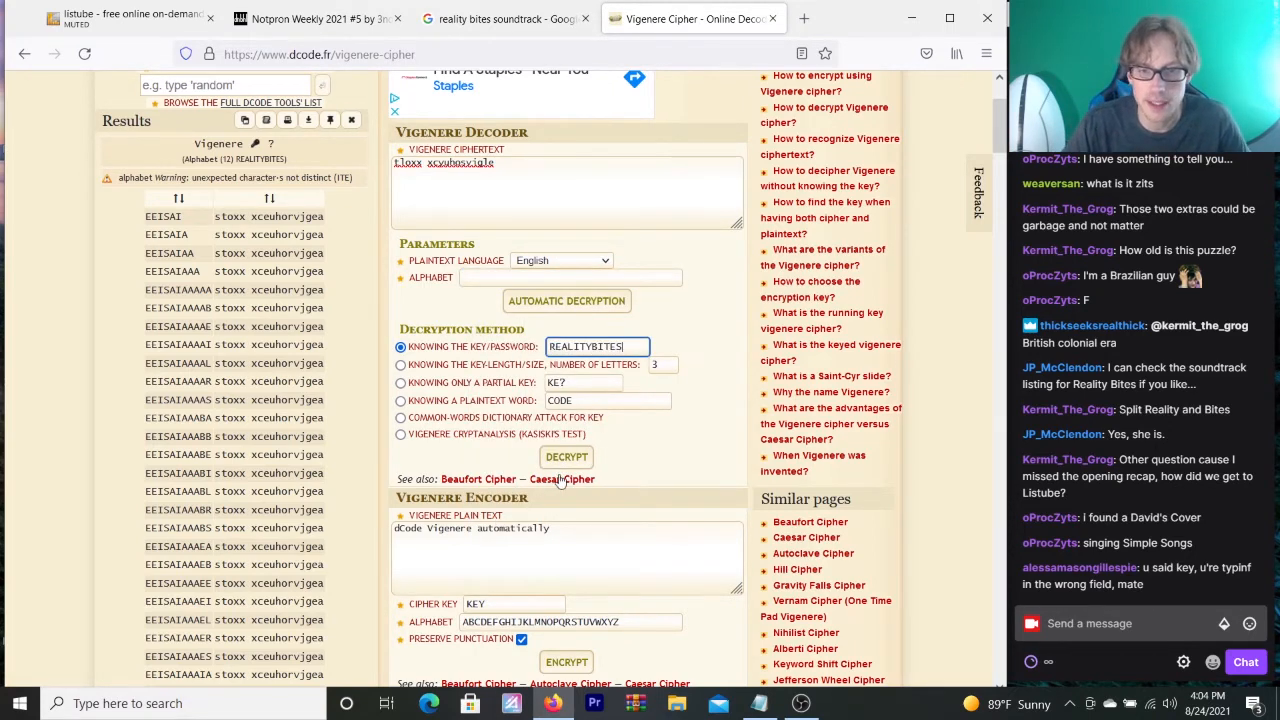
left_click(566, 457)
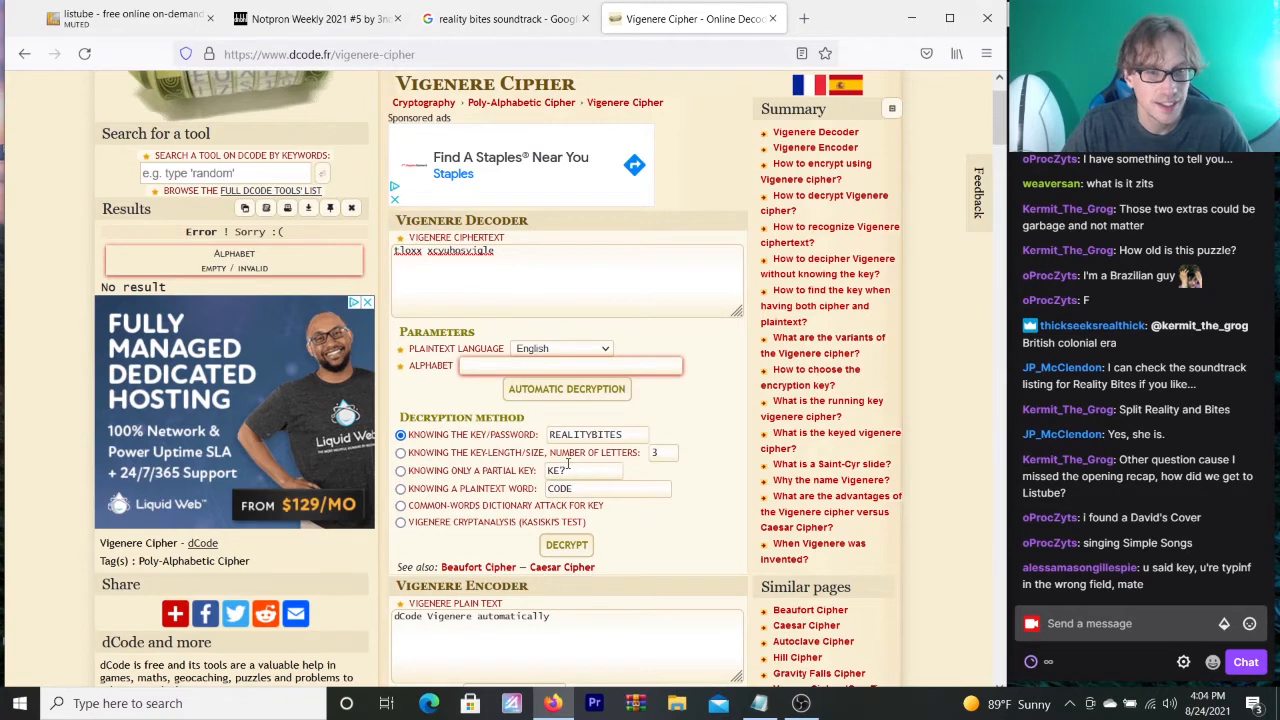
Reload the tool and enter the standard A–Z alphabet, keeping REALITYBITES as key.
left_click(570, 365)
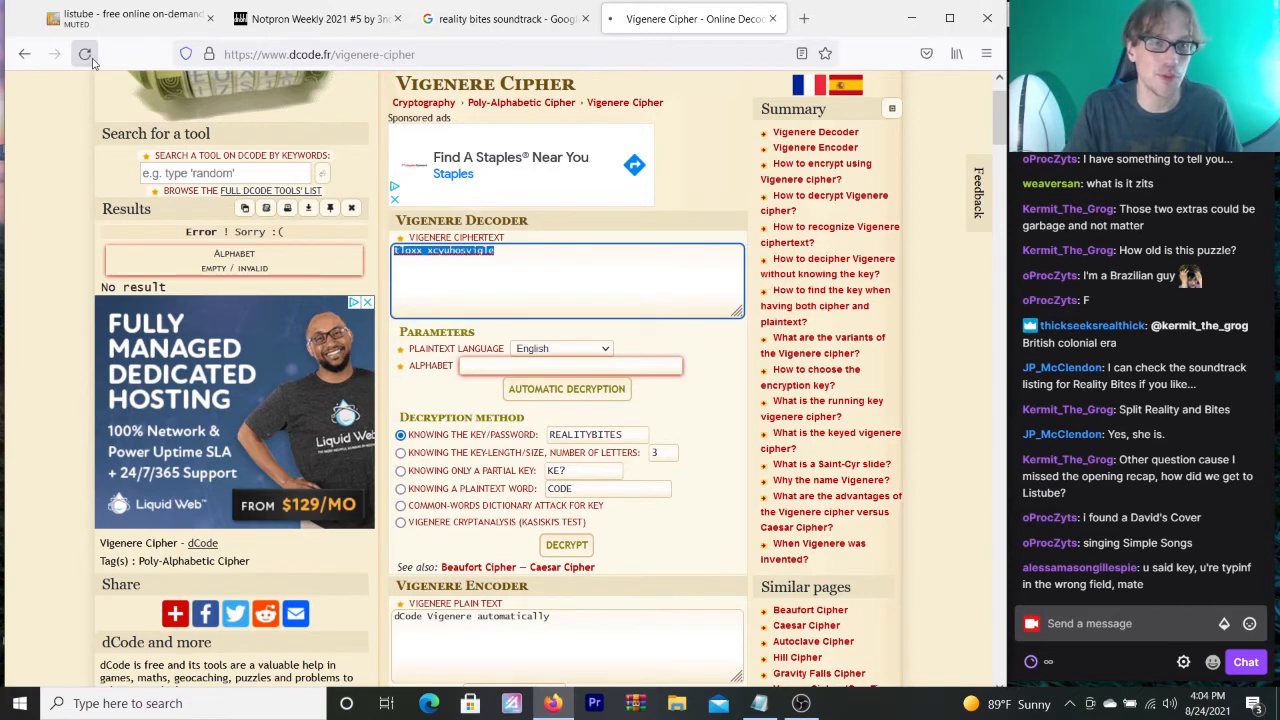
left_click(85, 54)
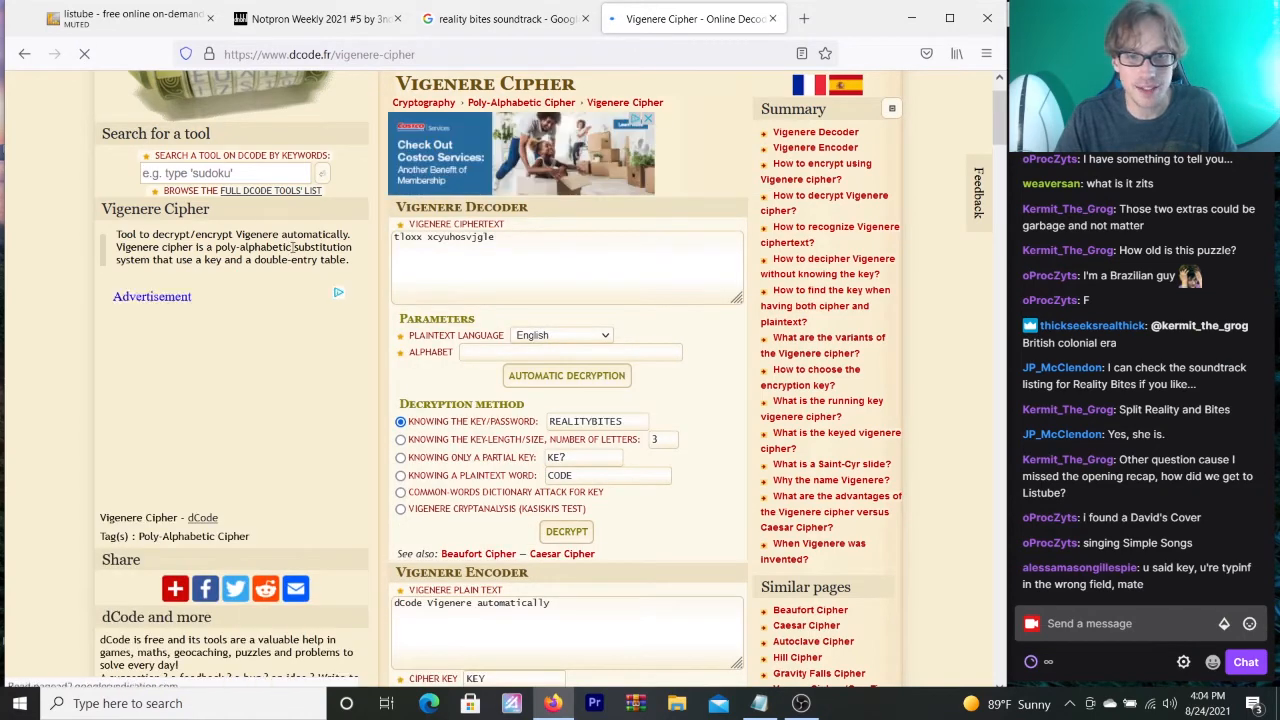
left_click(568, 352)
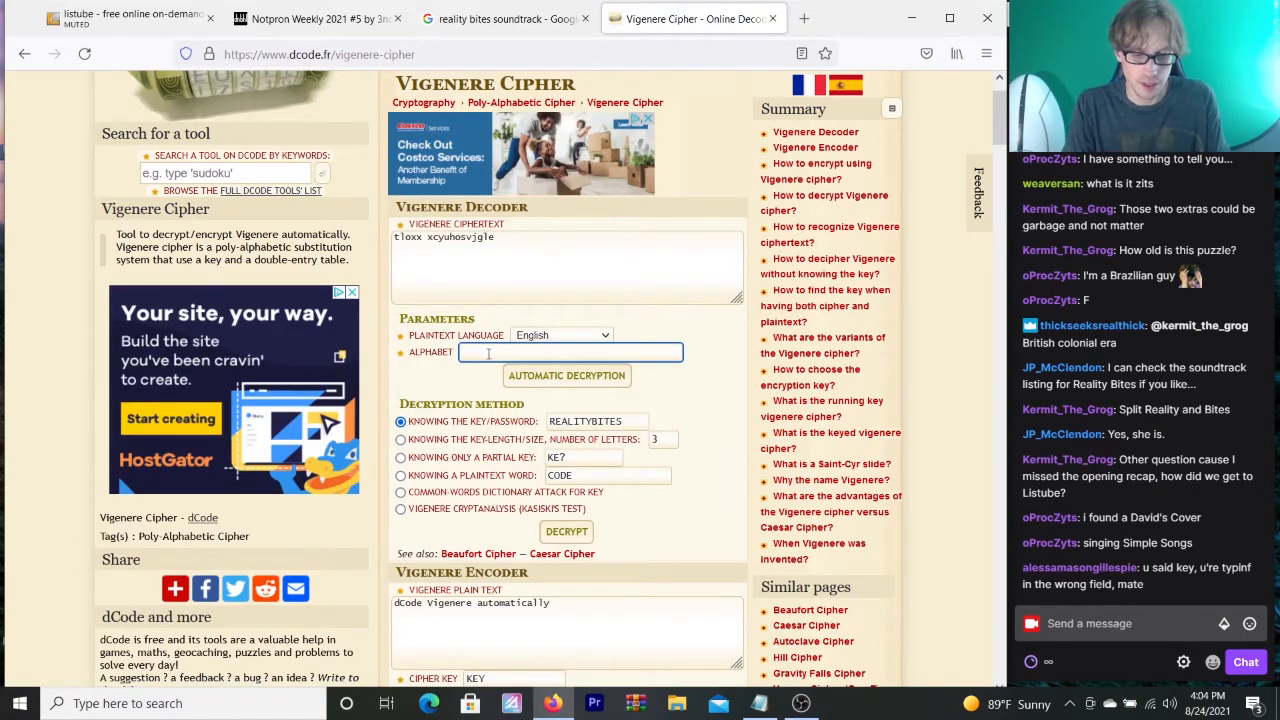
type("ABCDEFGHIJKL")
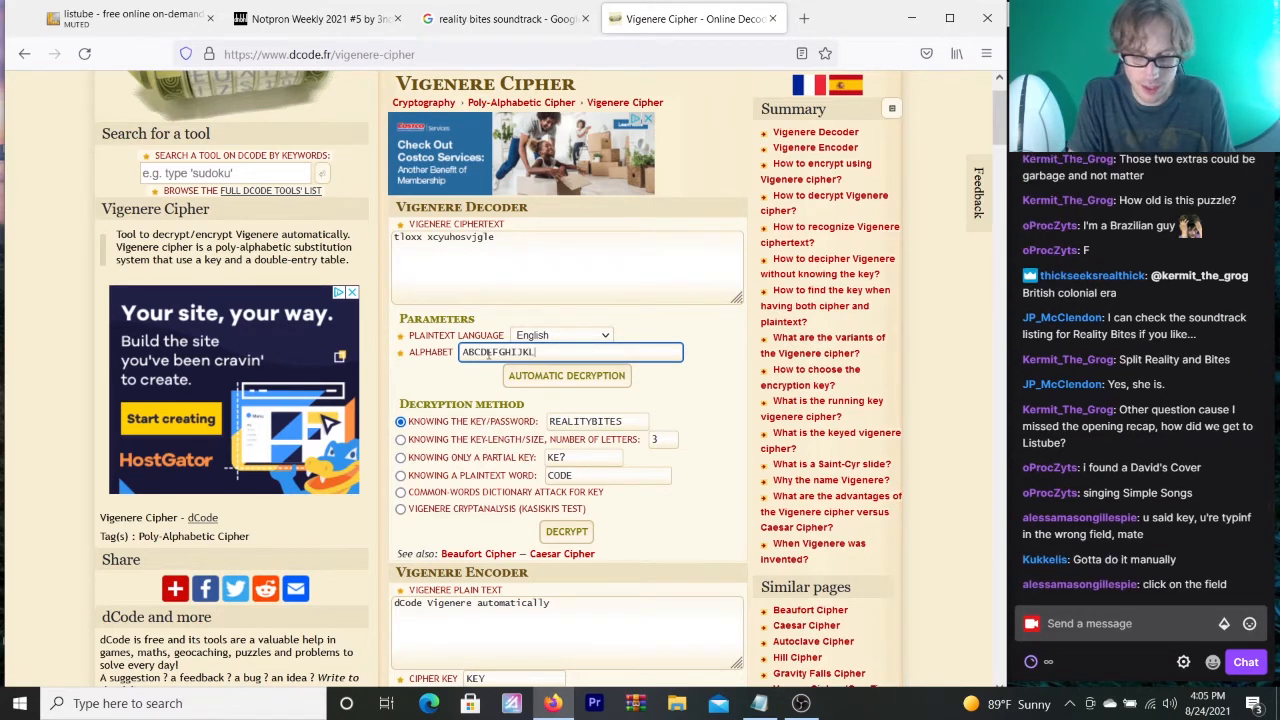
type("MNOPQRST")
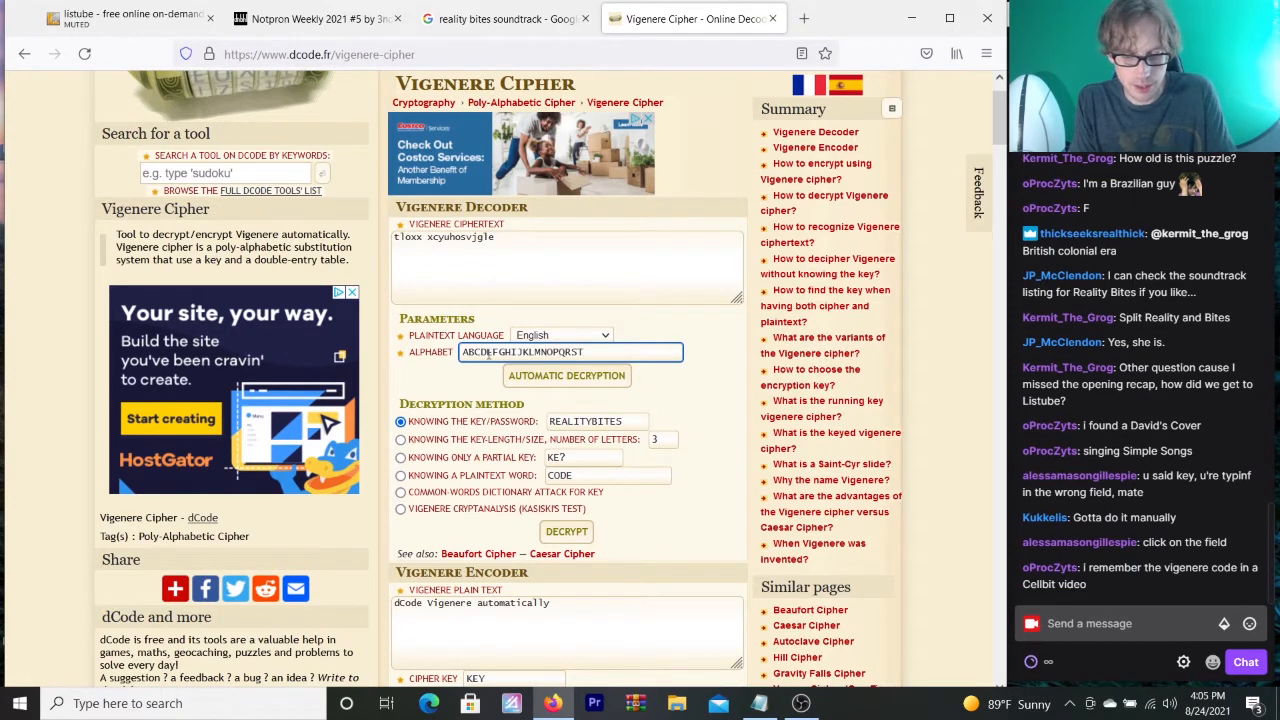
type("UVW")
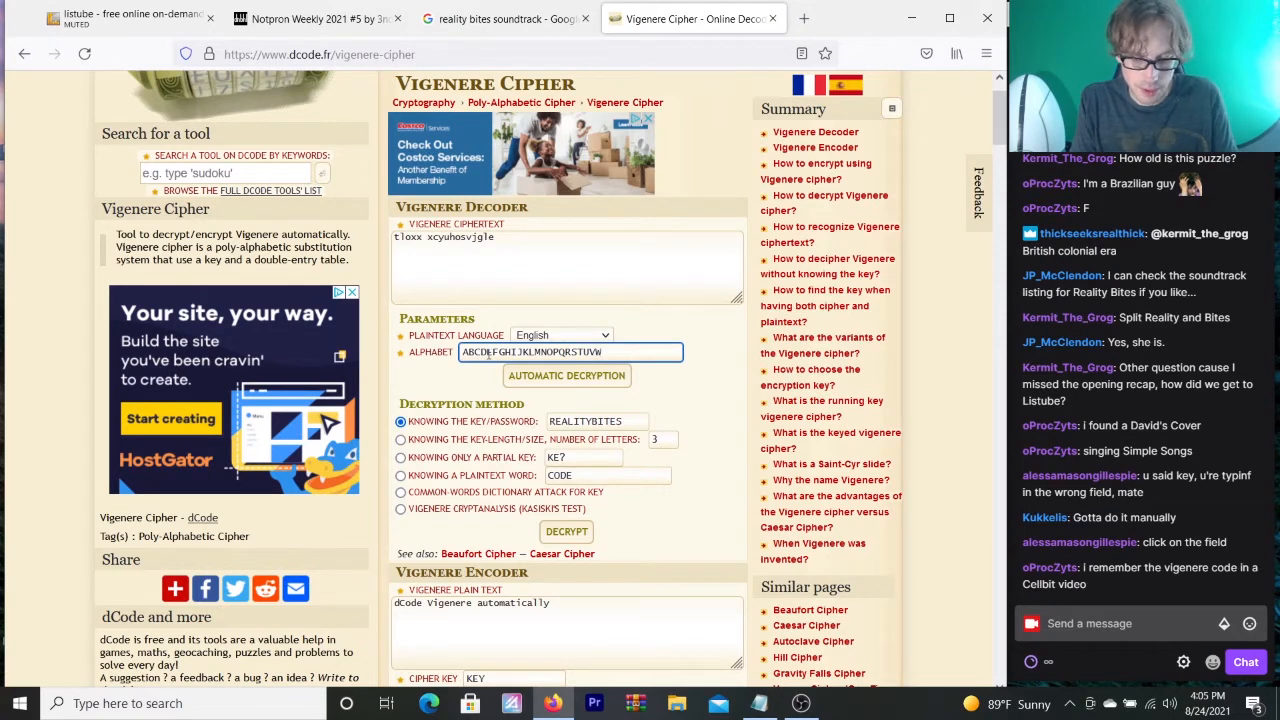
type("XYZ")
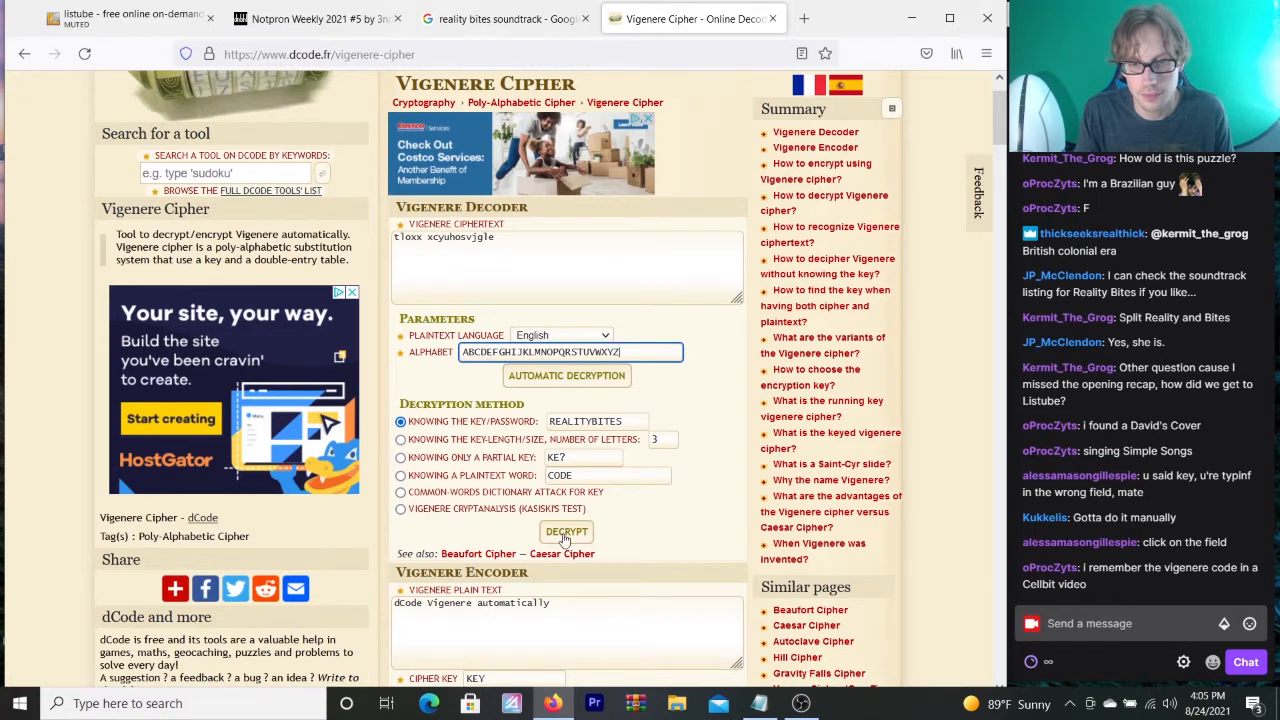
Decrypt to 'chomp eexmokaefgaw', then trim the ciphertext to 'xcyuhosvjgle' only.
left_click(566, 531)
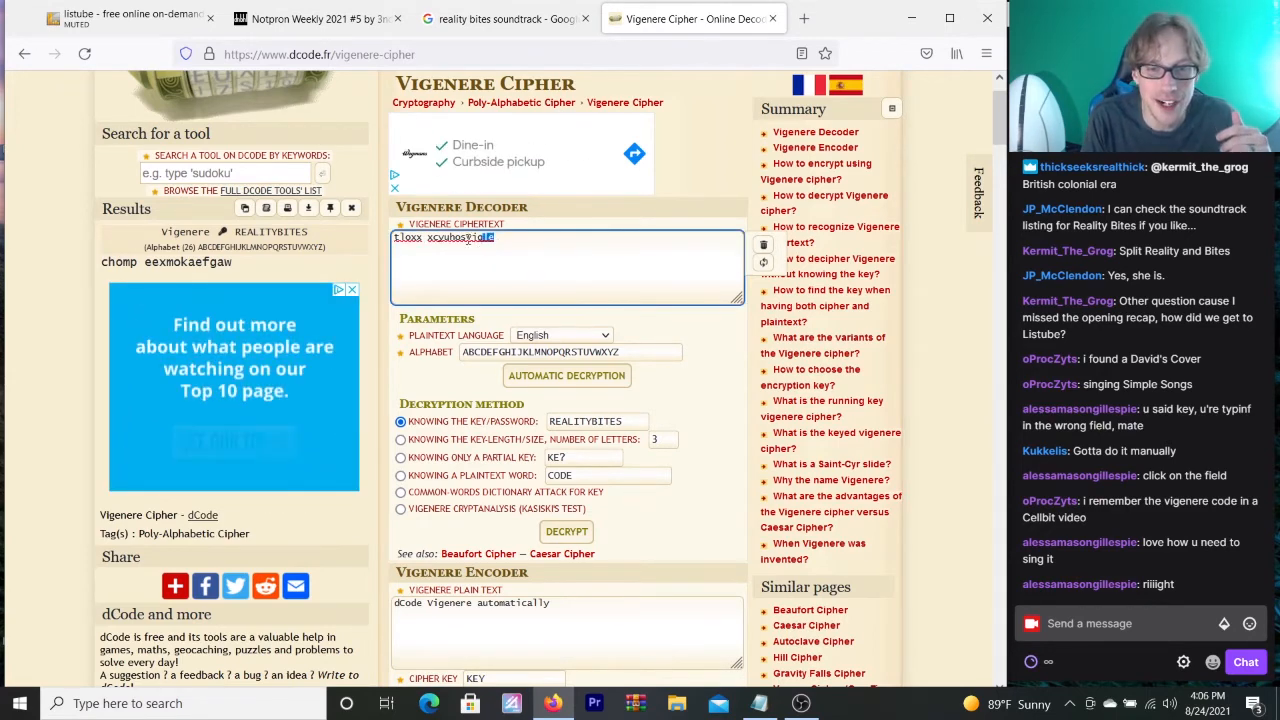
right_click(460, 236)
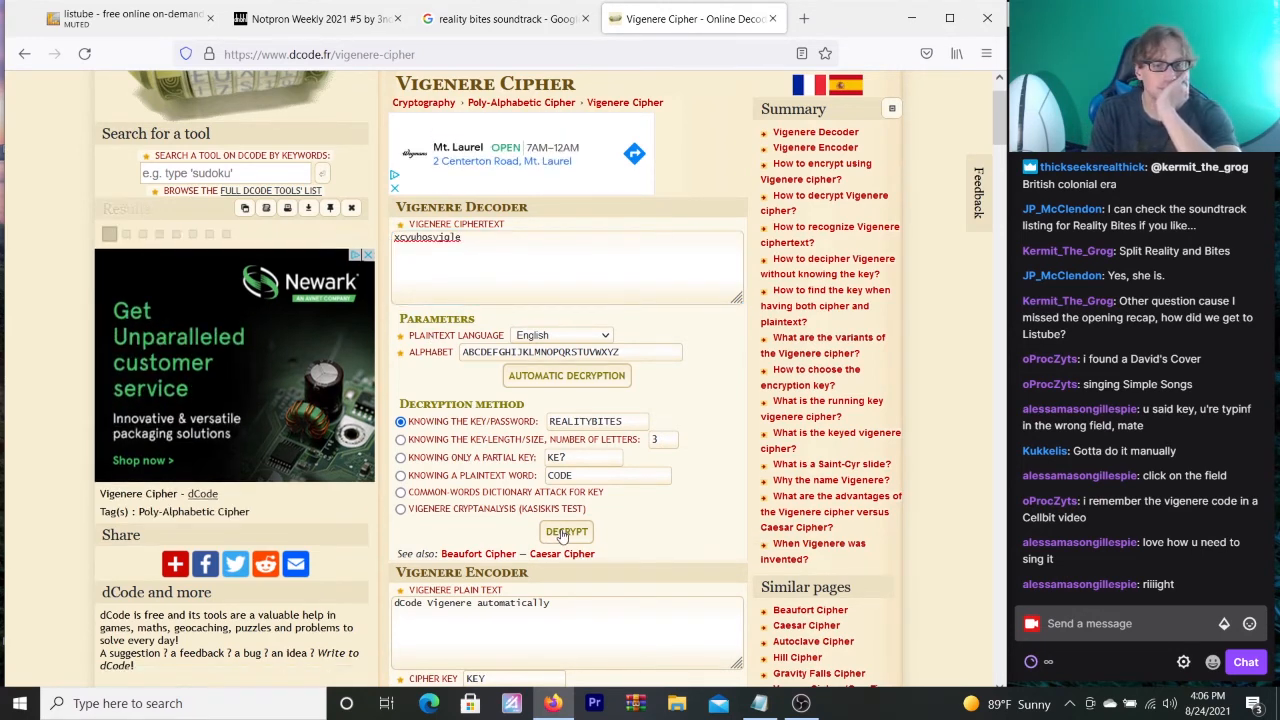
left_click(566, 531)
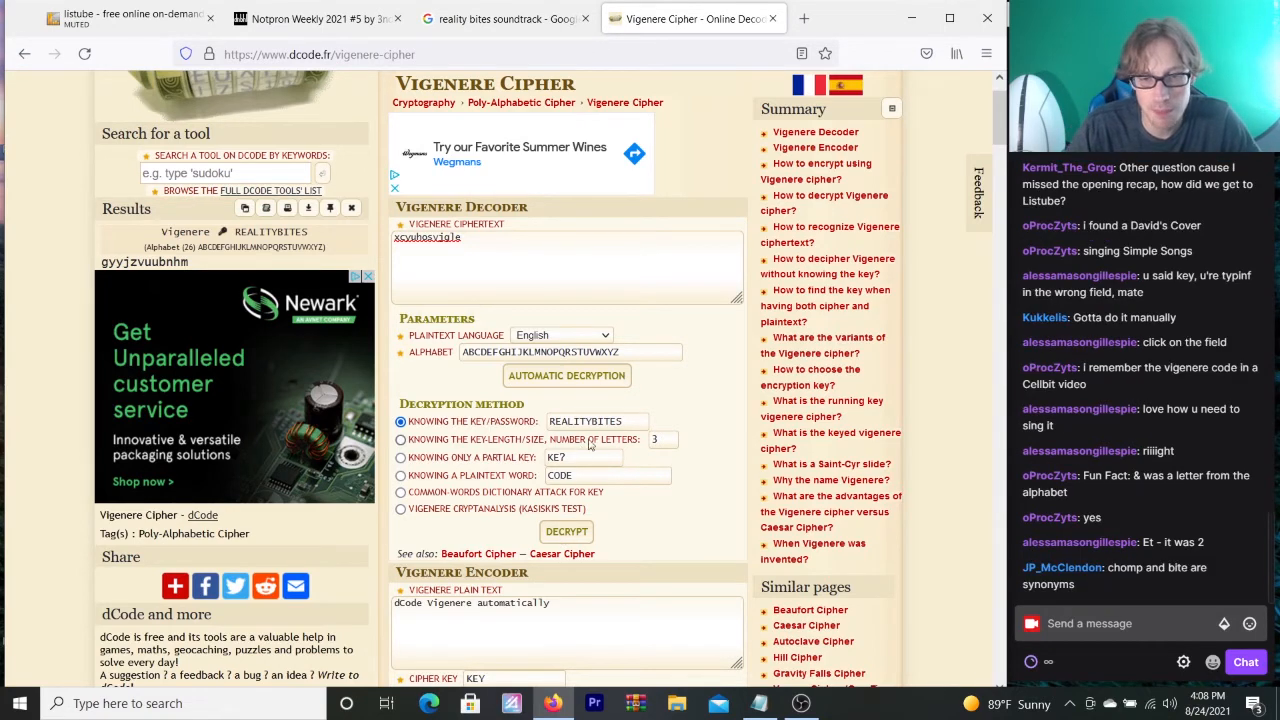
Decrypt 'xcyuhosvjgle' with key BITES instead, giving 'wufqpnkcfokw'.
double_click(570, 421)
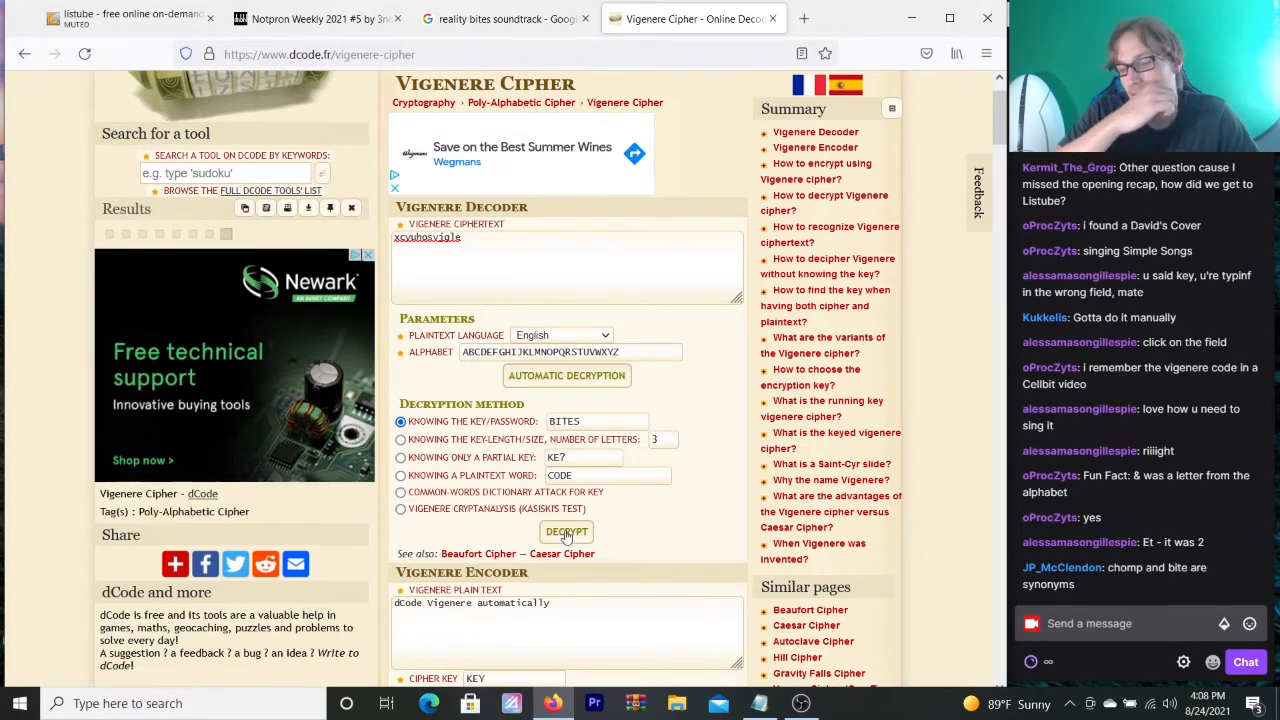
left_click(566, 531)
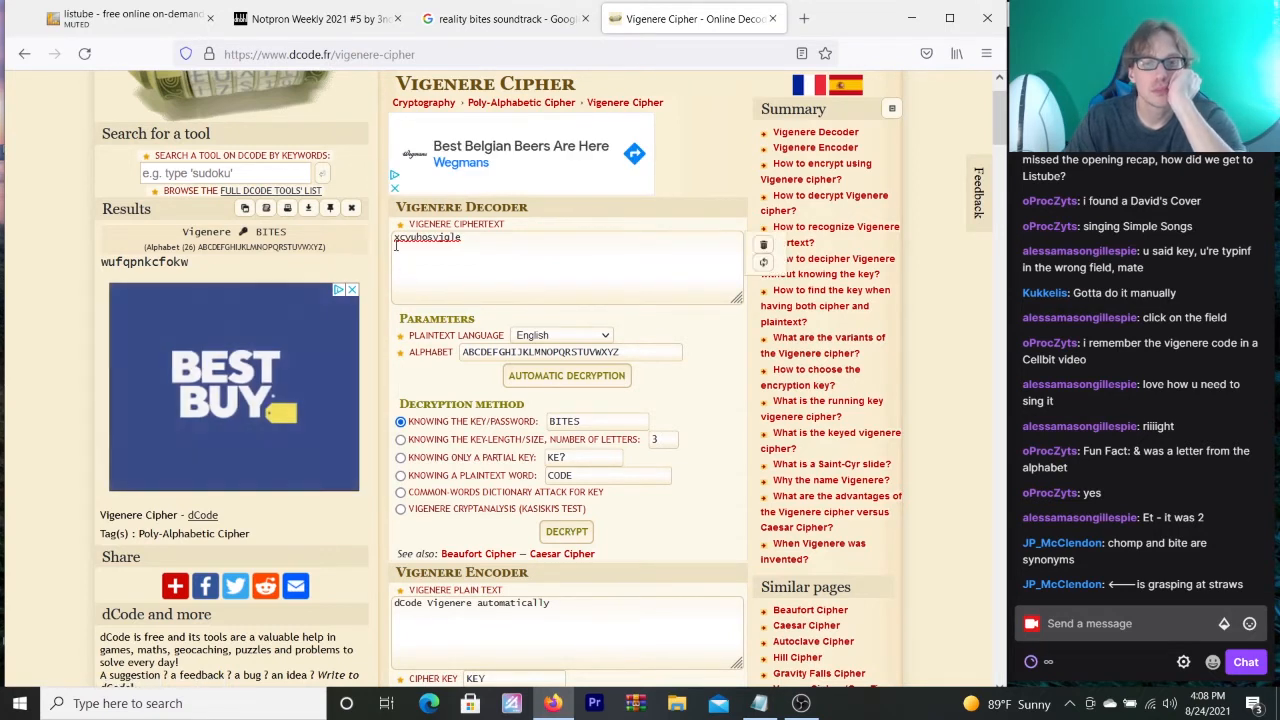
left_click(567, 265)
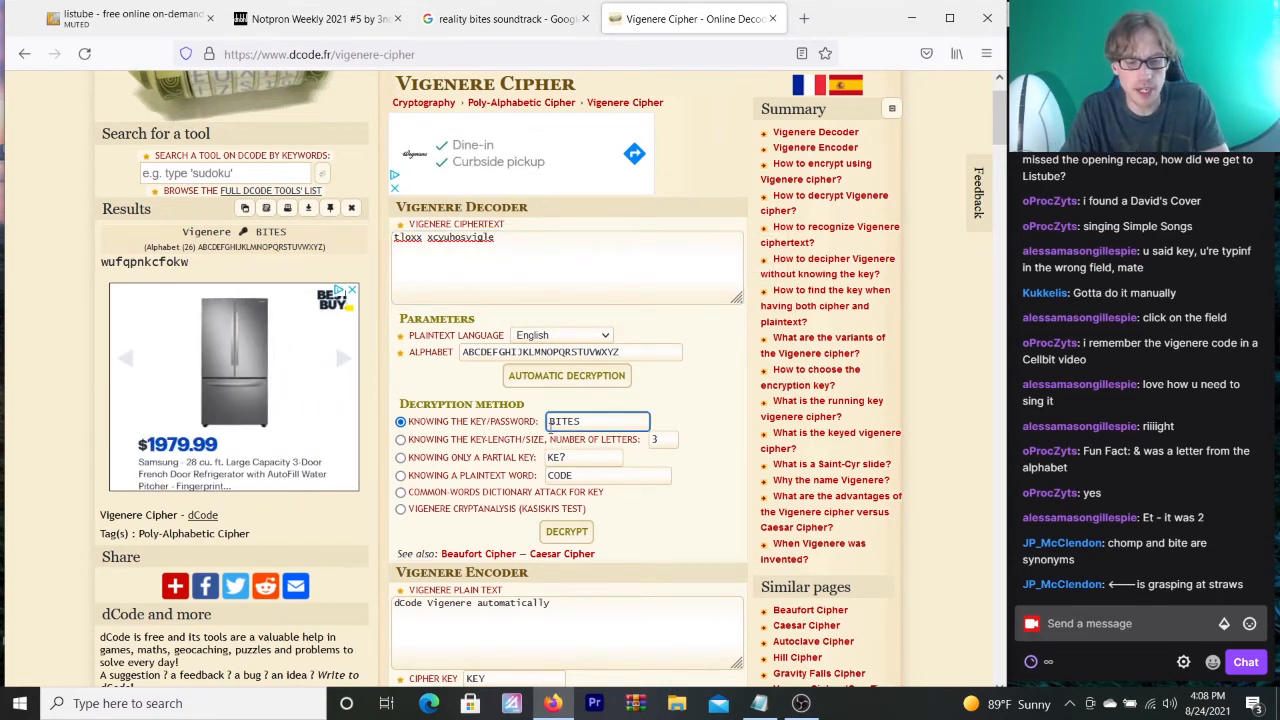
type("REA")
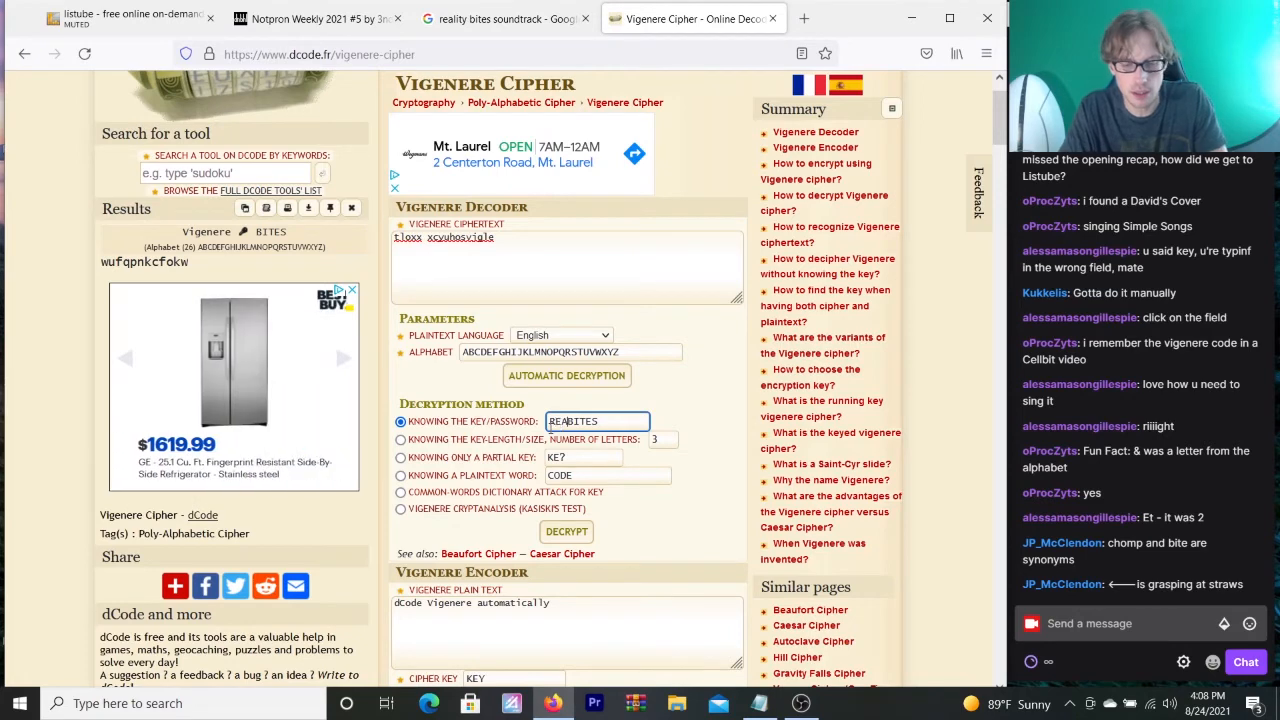
type("REALITYBITES")
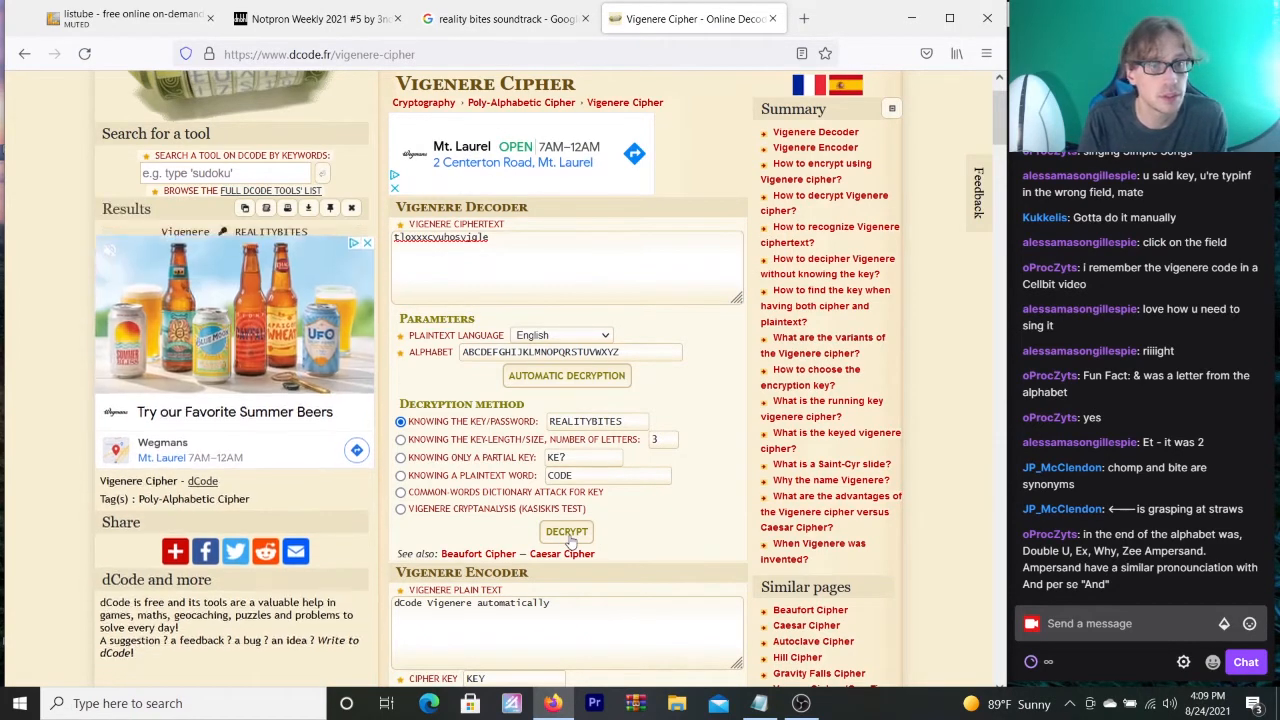
left_click(566, 531)
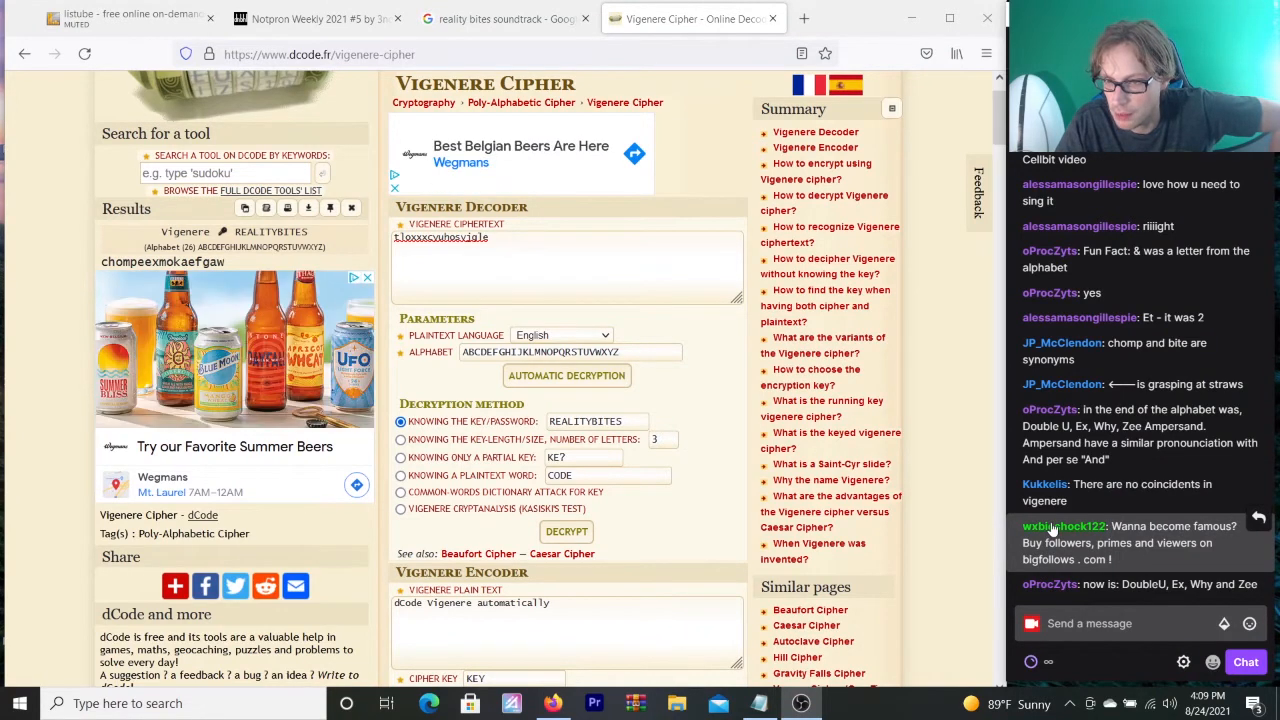
left_click(1063, 525)
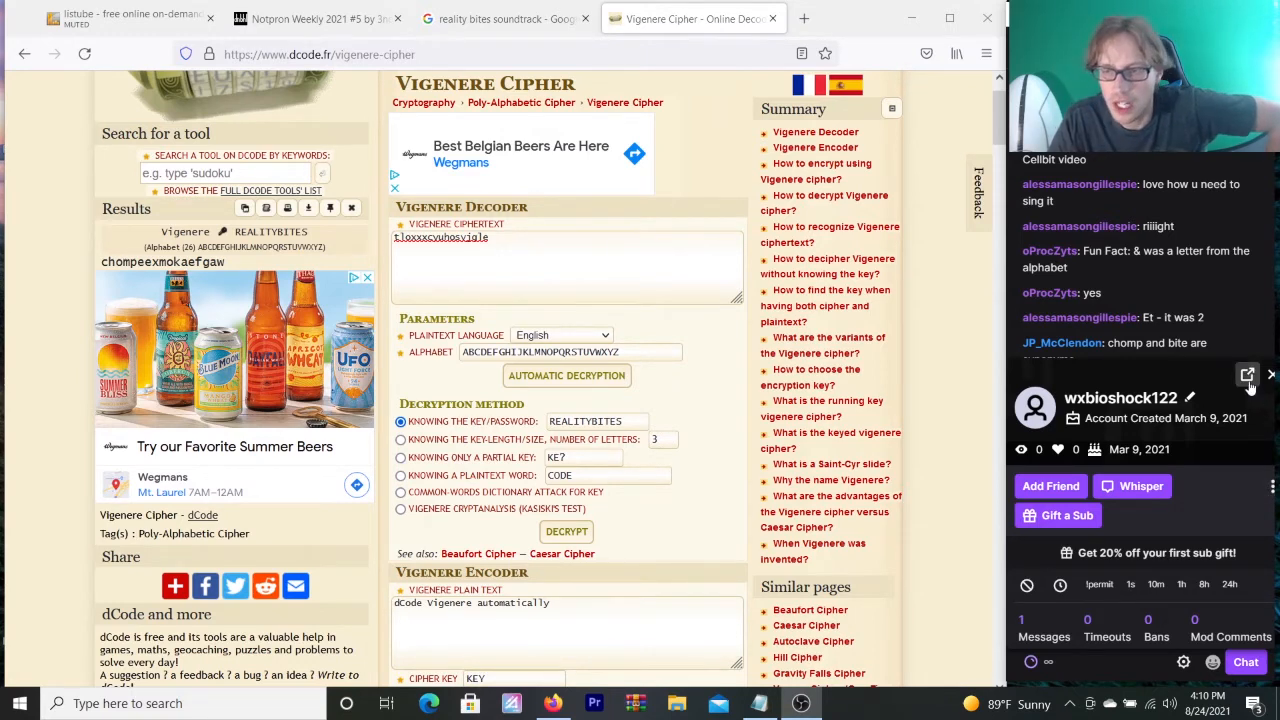
left_click(1248, 374)
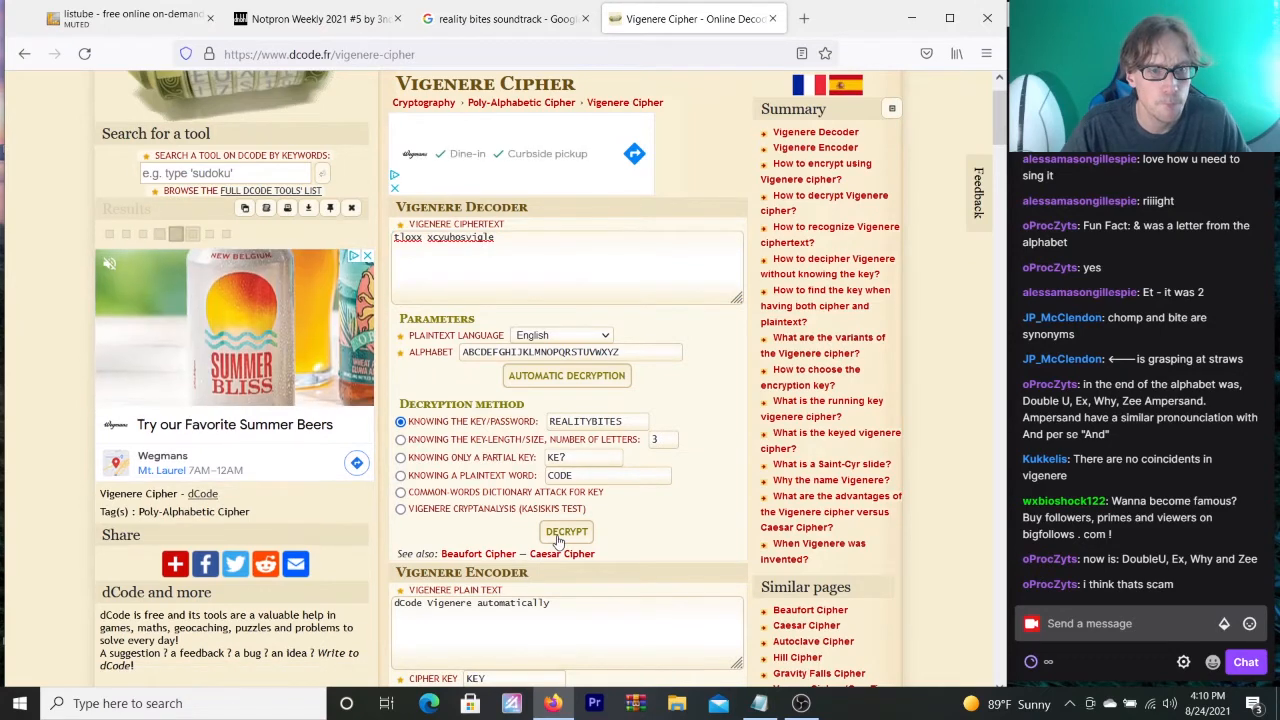
left_click(566, 531)
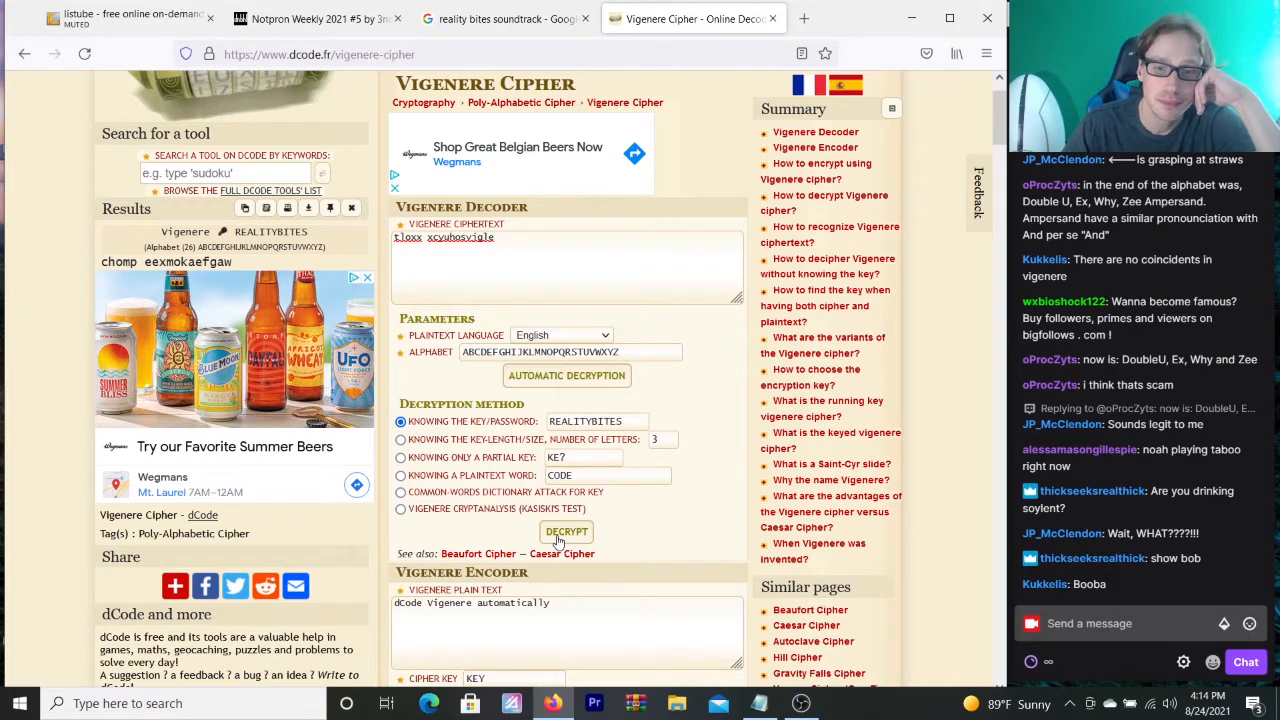
Decrypt 'xcyuhosvjgle' with key BITES, returning 'wufqpnkcfokw'.
left_click(597, 421)
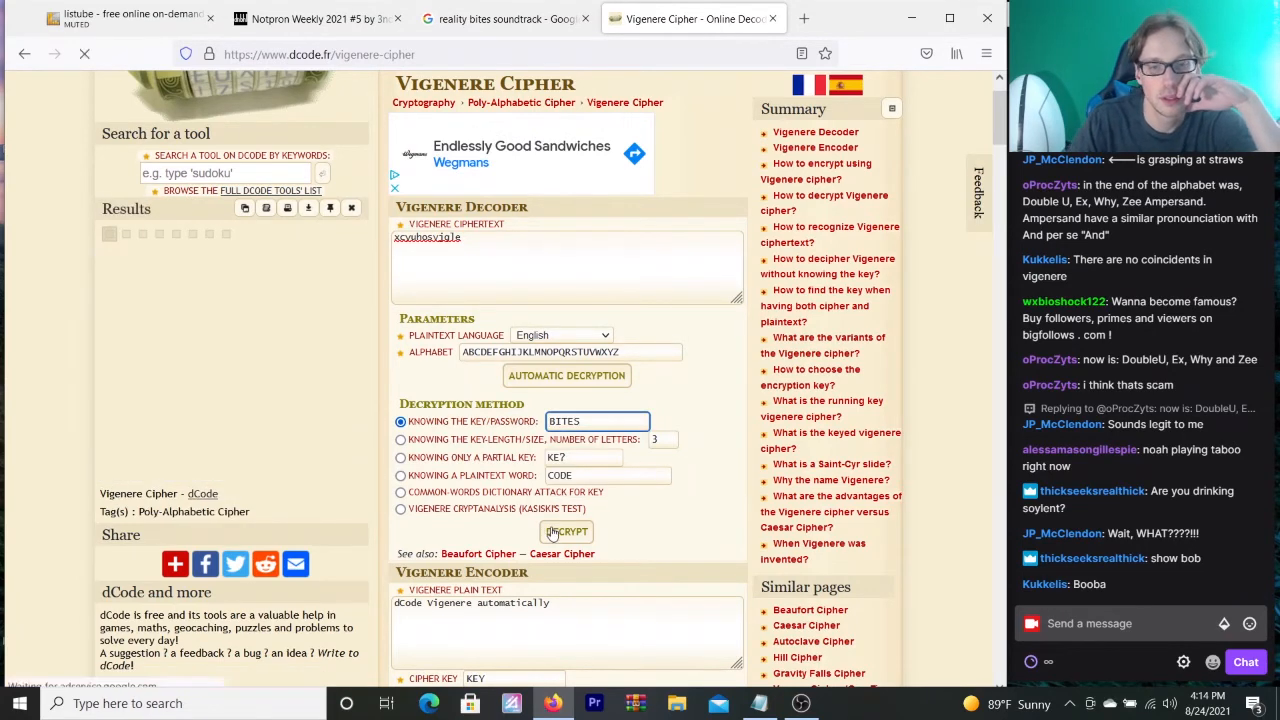
left_click(566, 531)
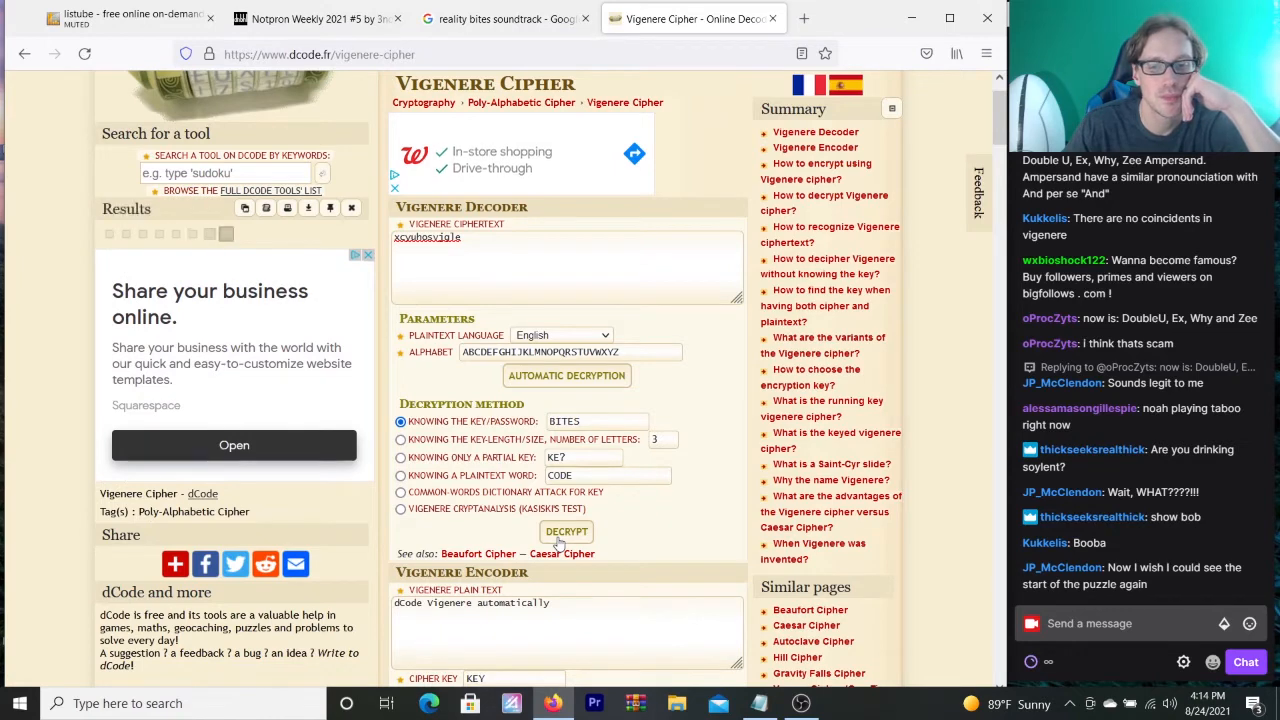
left_click(566, 531)
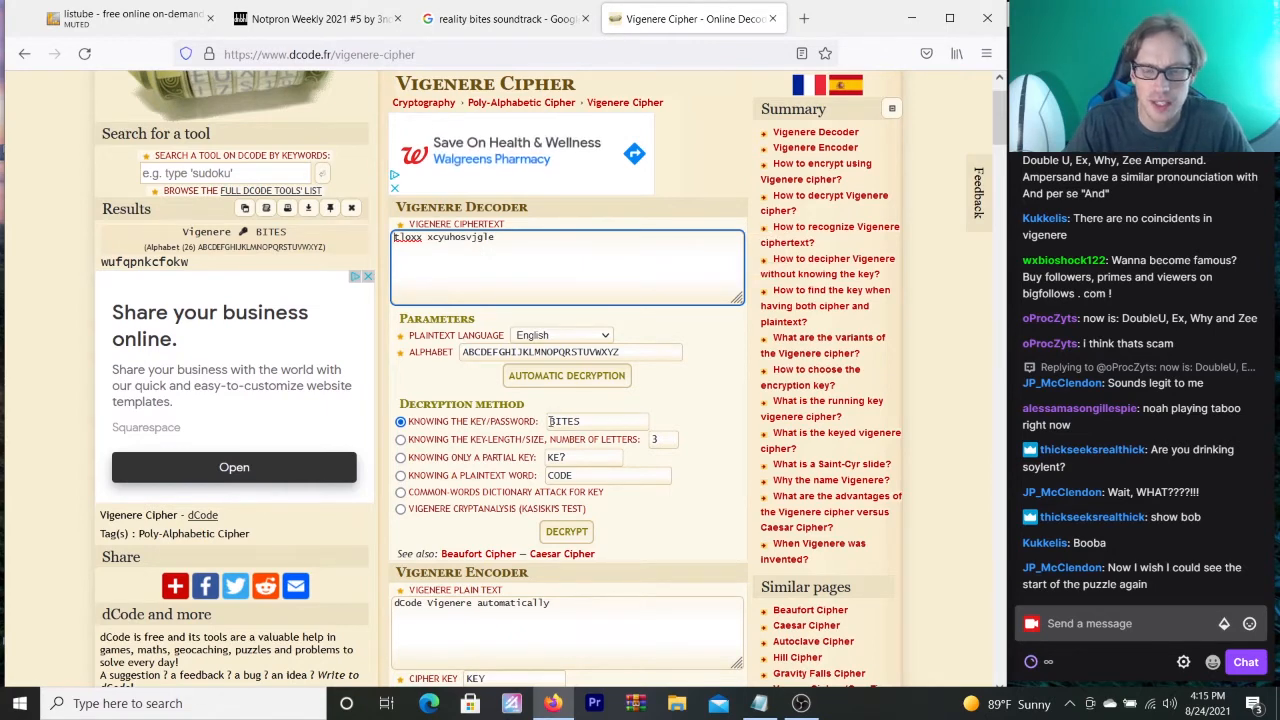
Replace the key BITES with REALITYBITES and trim the ciphertext to 'xcyuhosvjgle'.
left_click(597, 420)
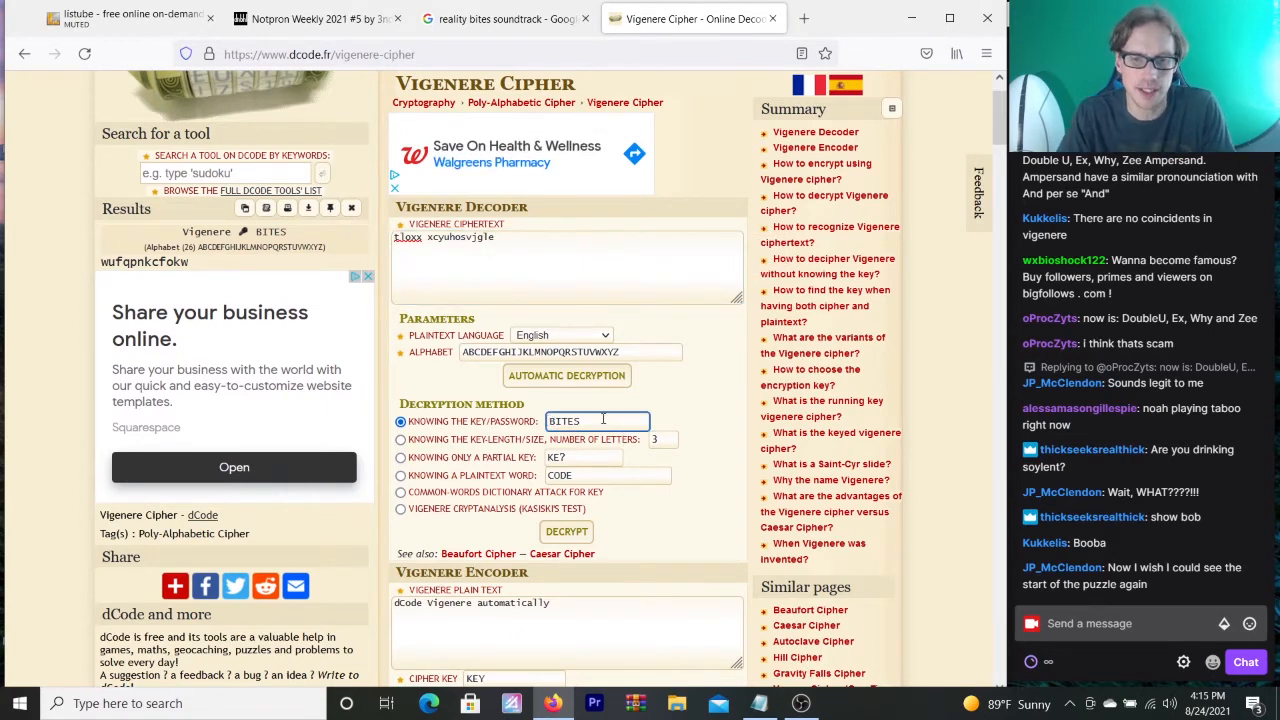
left_click(597, 420)
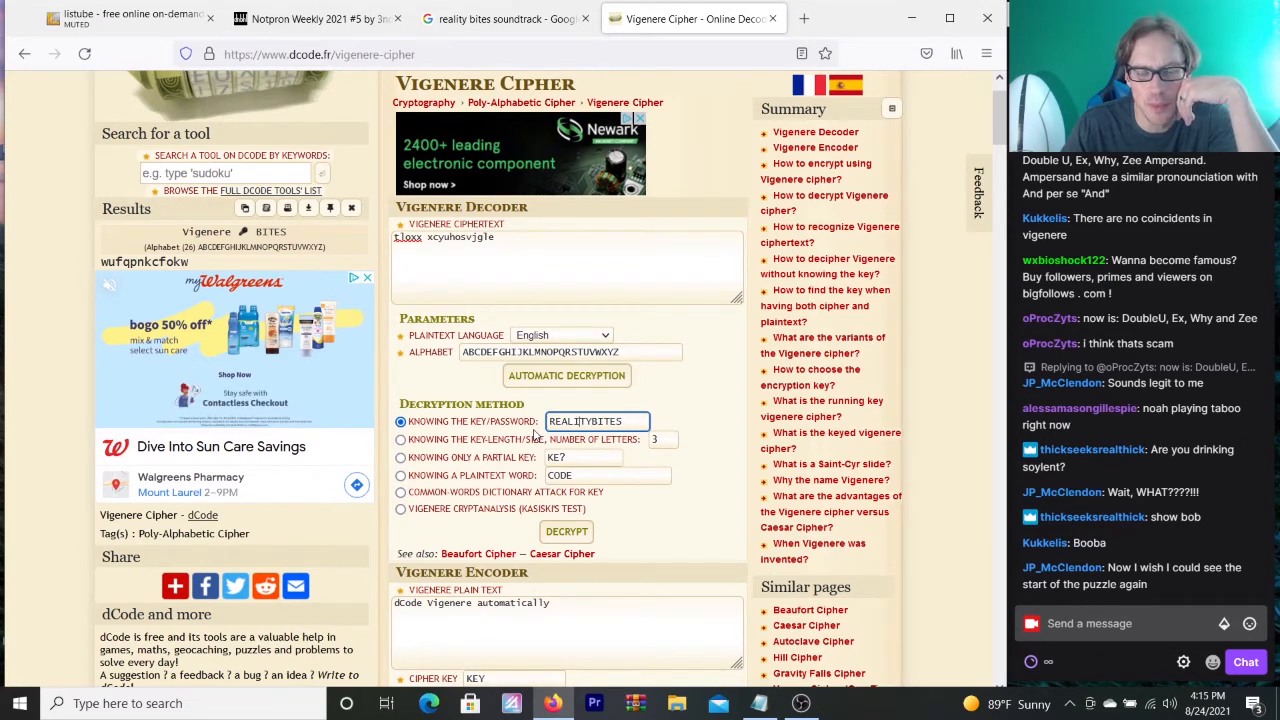
type("REALITYBITES")
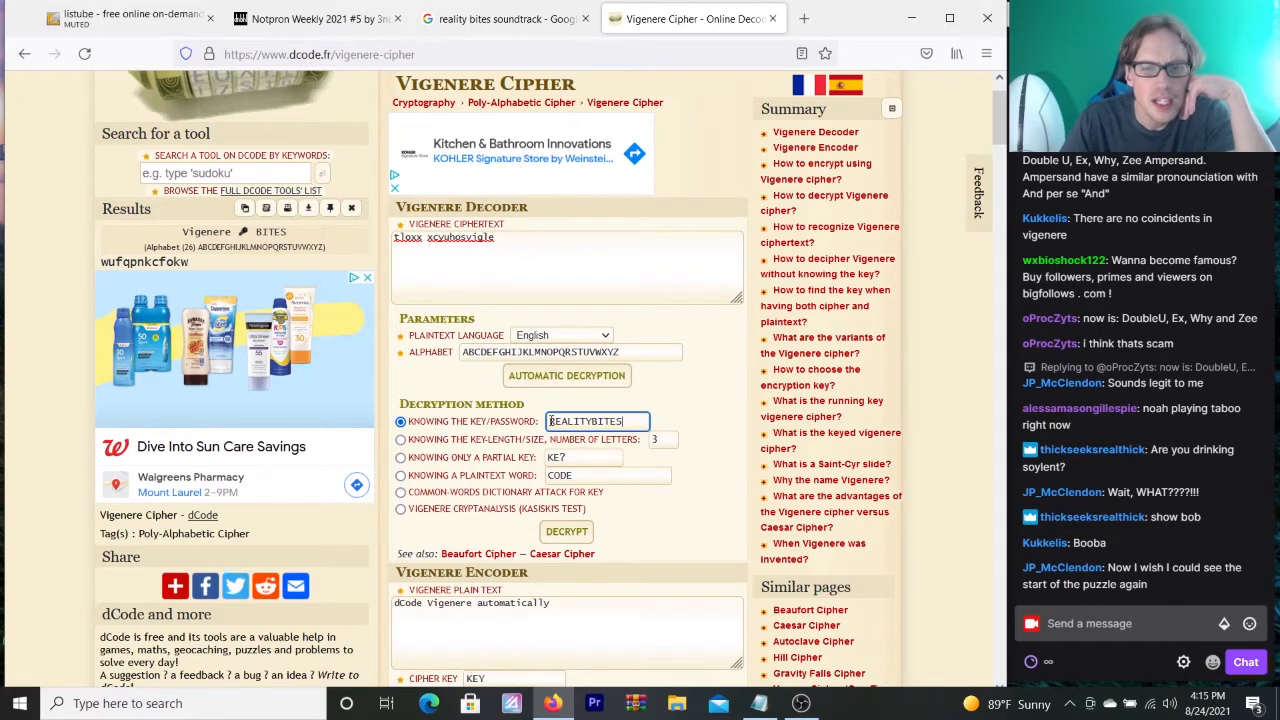
left_click(565, 265)
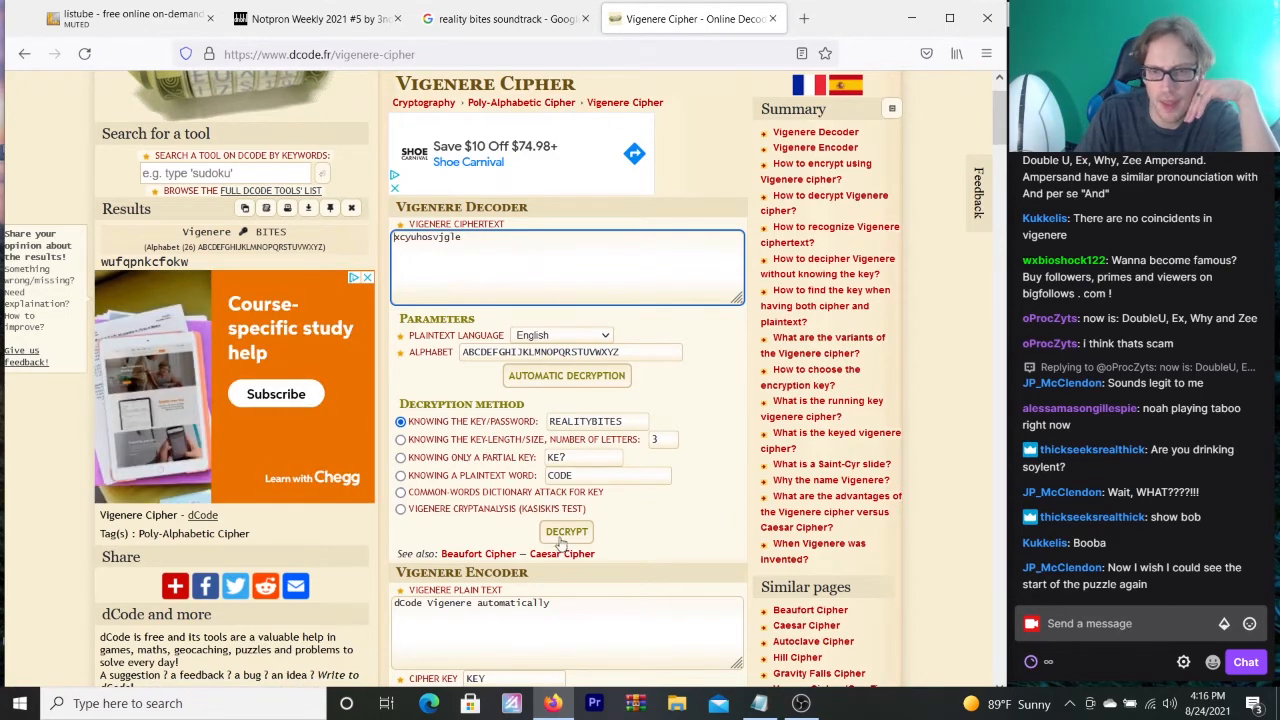
Decrypt with REALITYBITES, then with key CHOMP, yielding 'vvkismlhxrjx'.
left_click(566, 531)
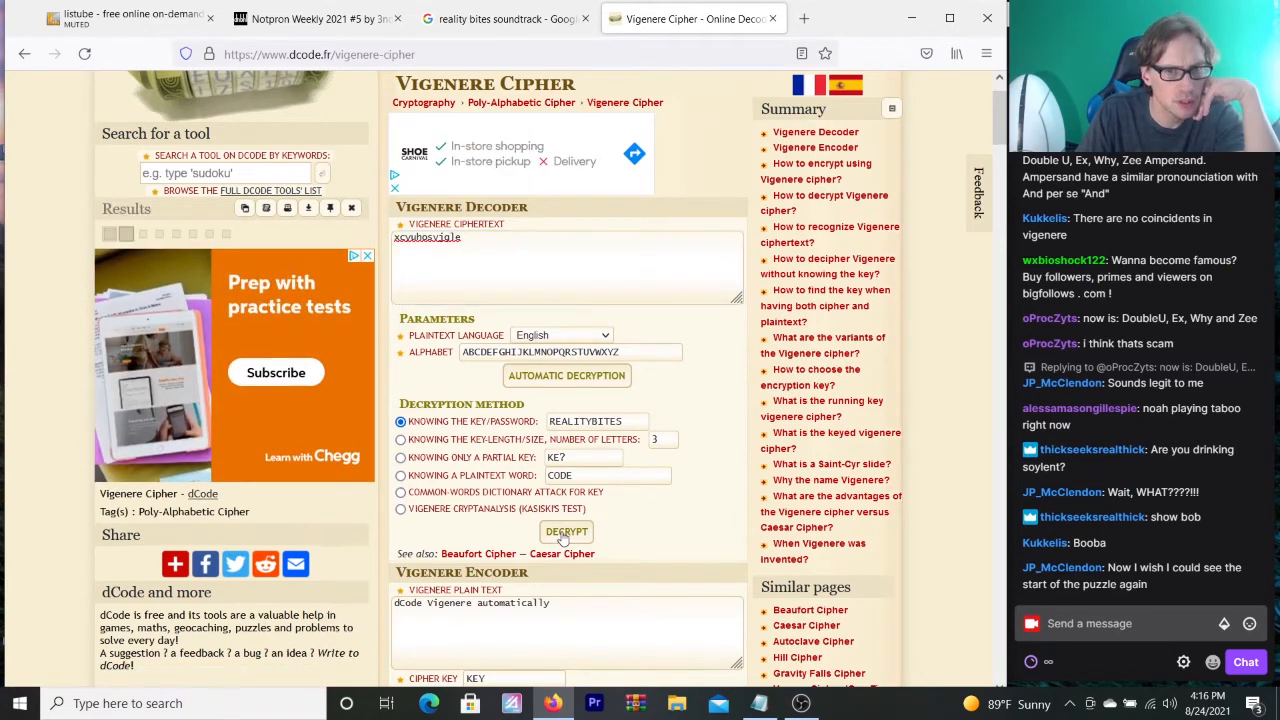
left_click(566, 531)
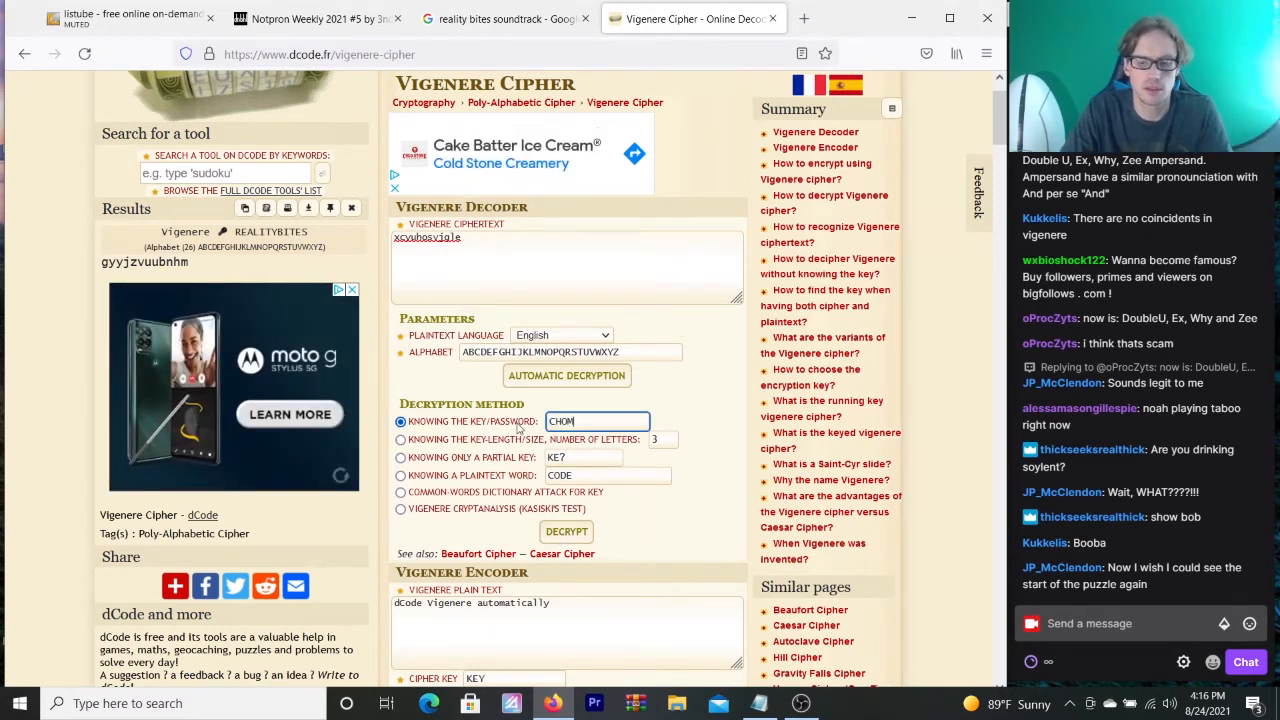
type("P")
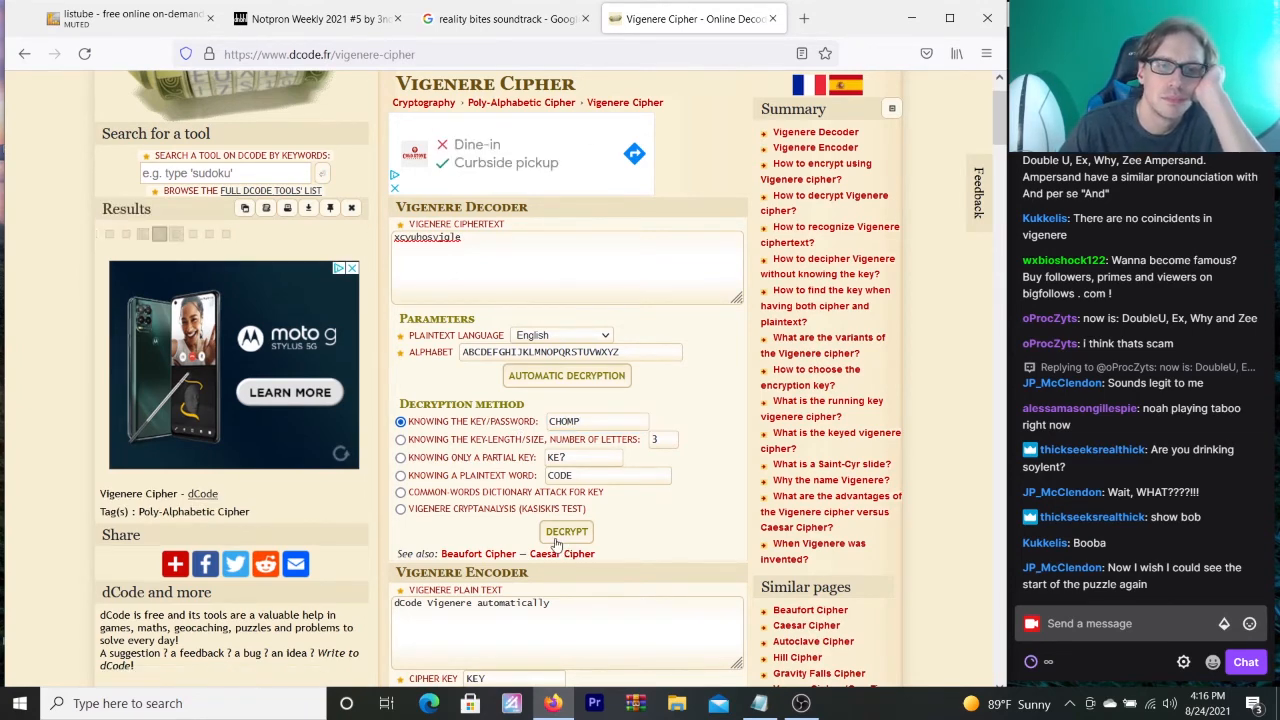
left_click(566, 531)
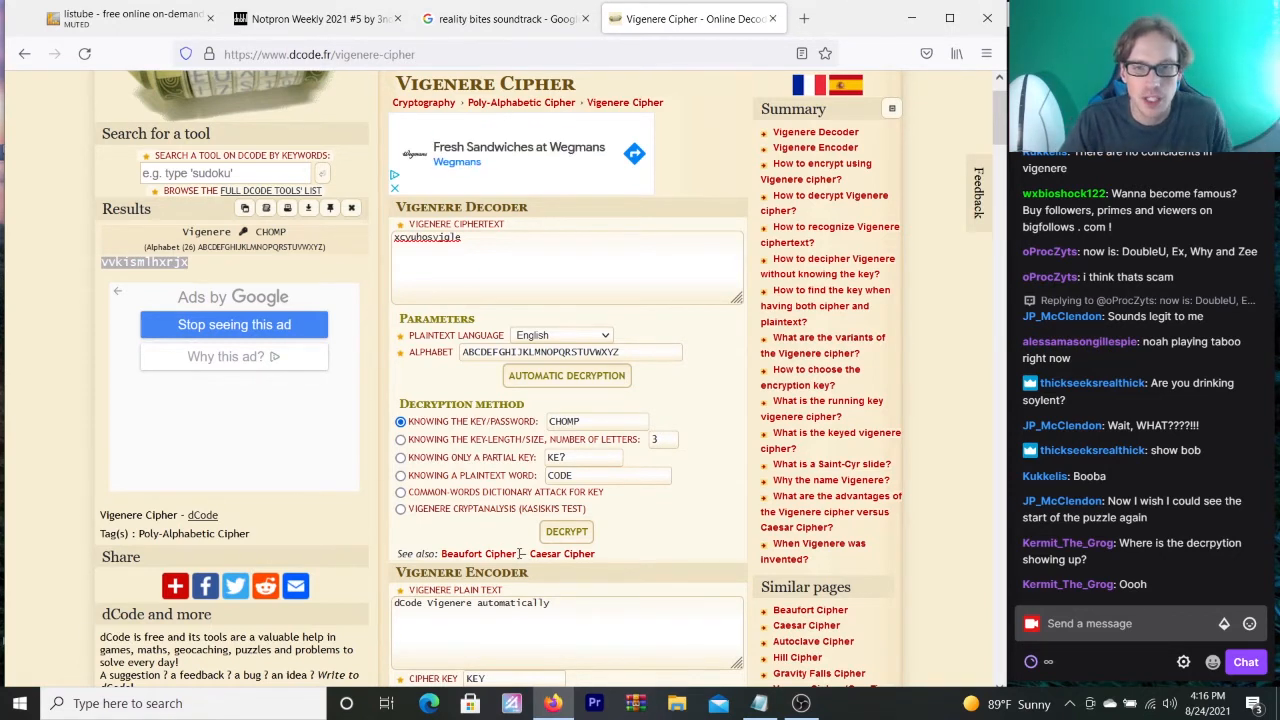
left_click(567, 267)
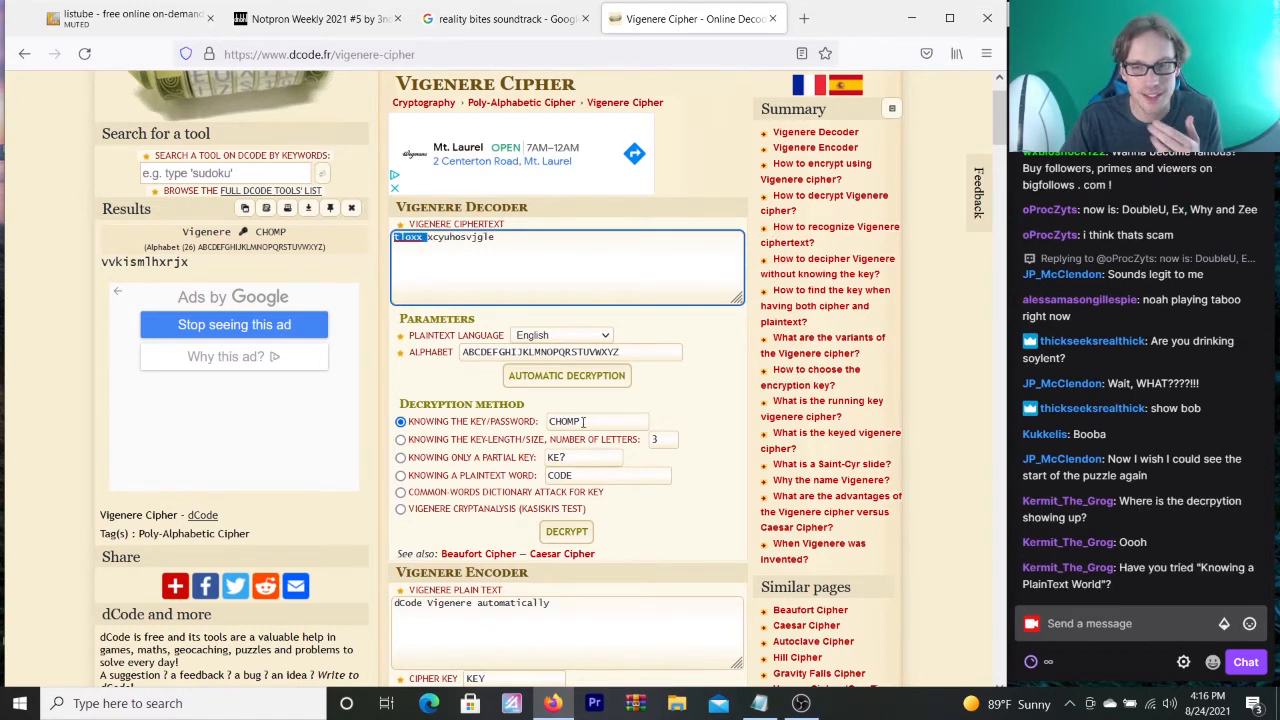
Decrypt with key REALITYBITESSOUNDTRACK, giving 'chomp eexmokadvmyb', then return to the Listube playlist.
triple_click(596, 421)
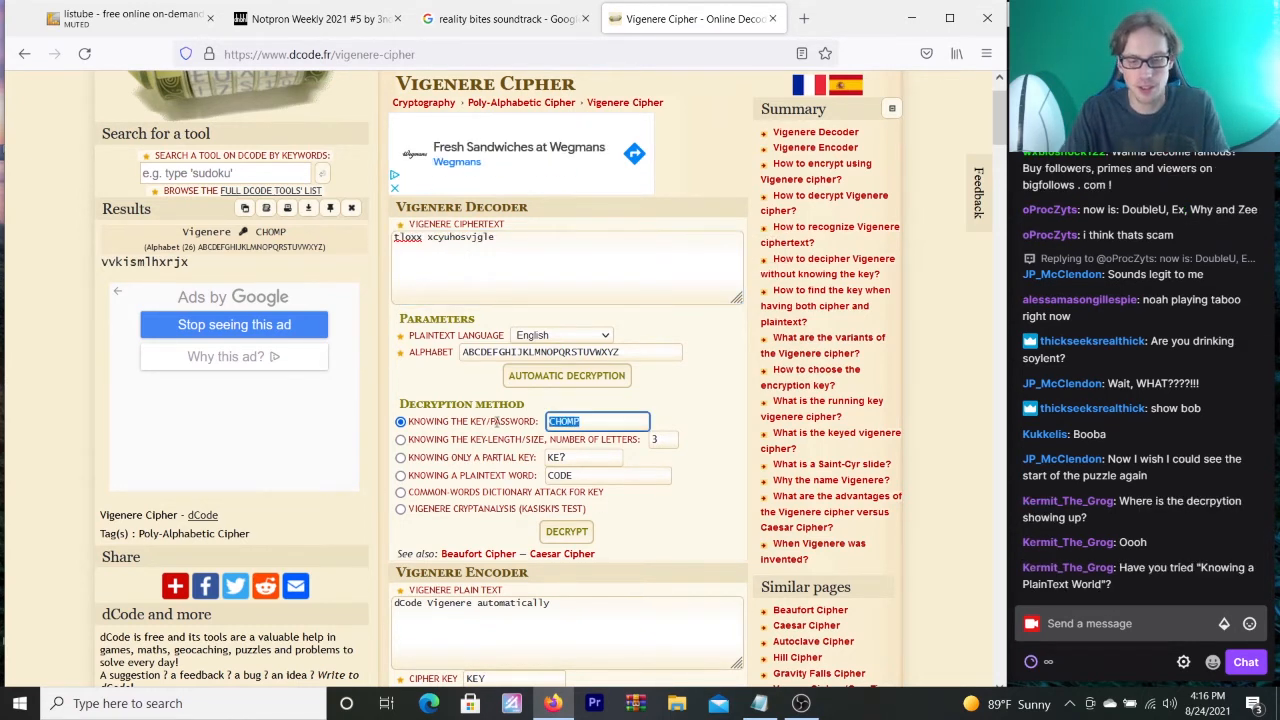
type("REA")
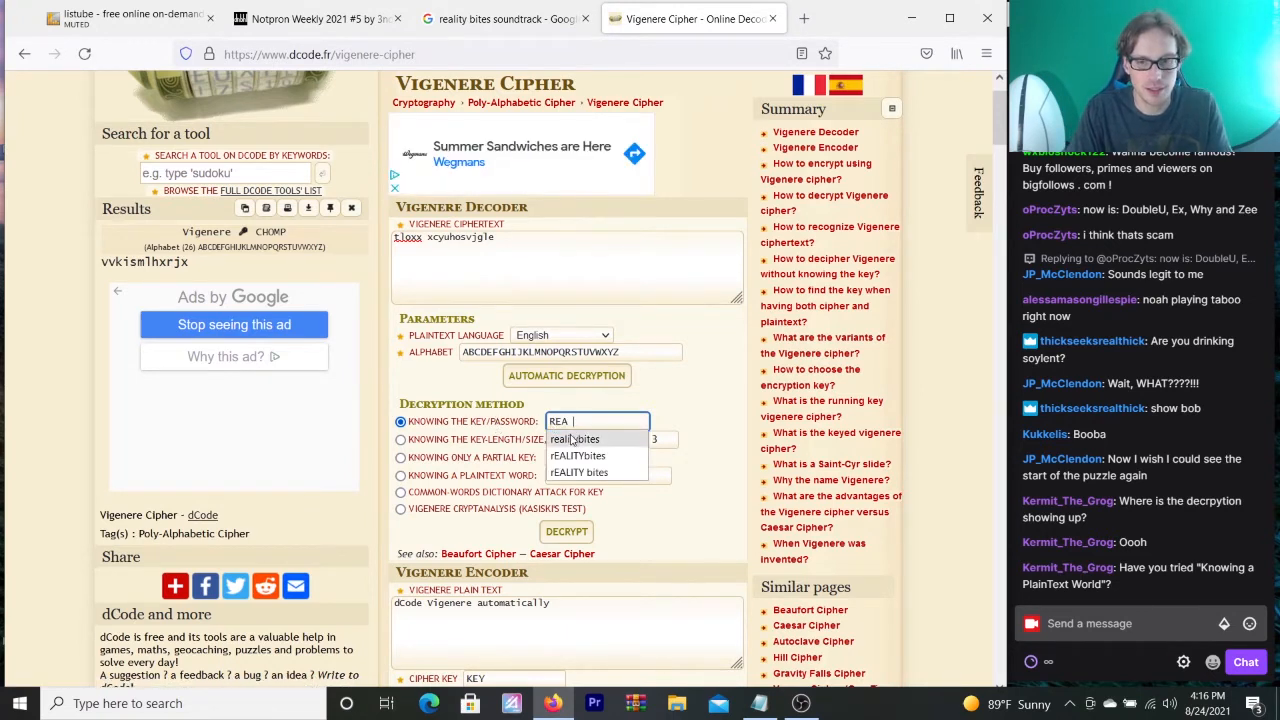
left_click(575, 455)
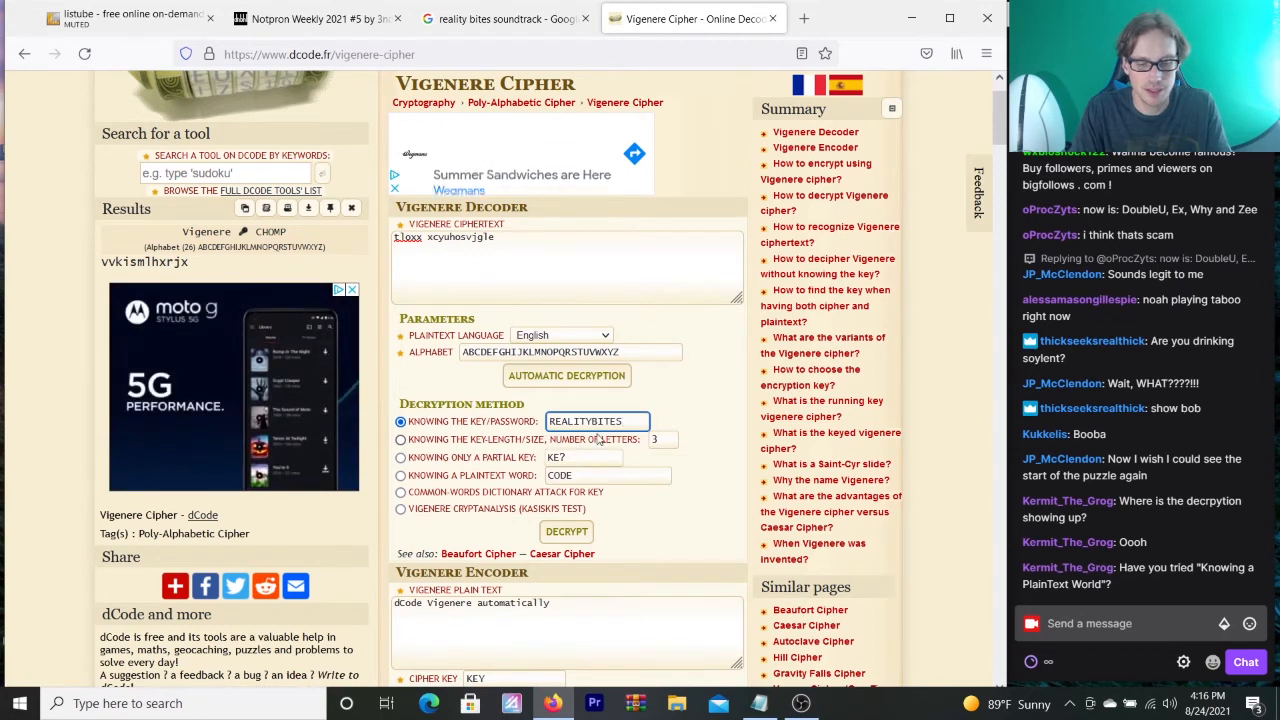
type("SOUNDTRACK")
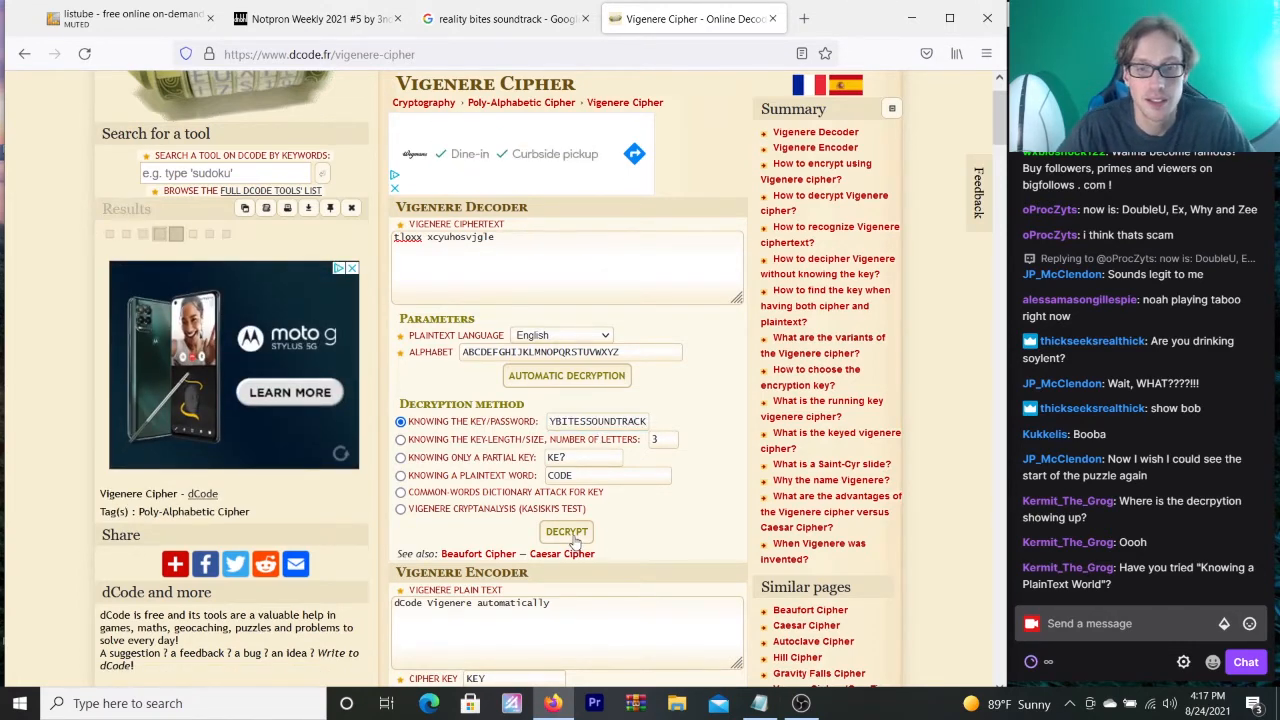
left_click(566, 531)
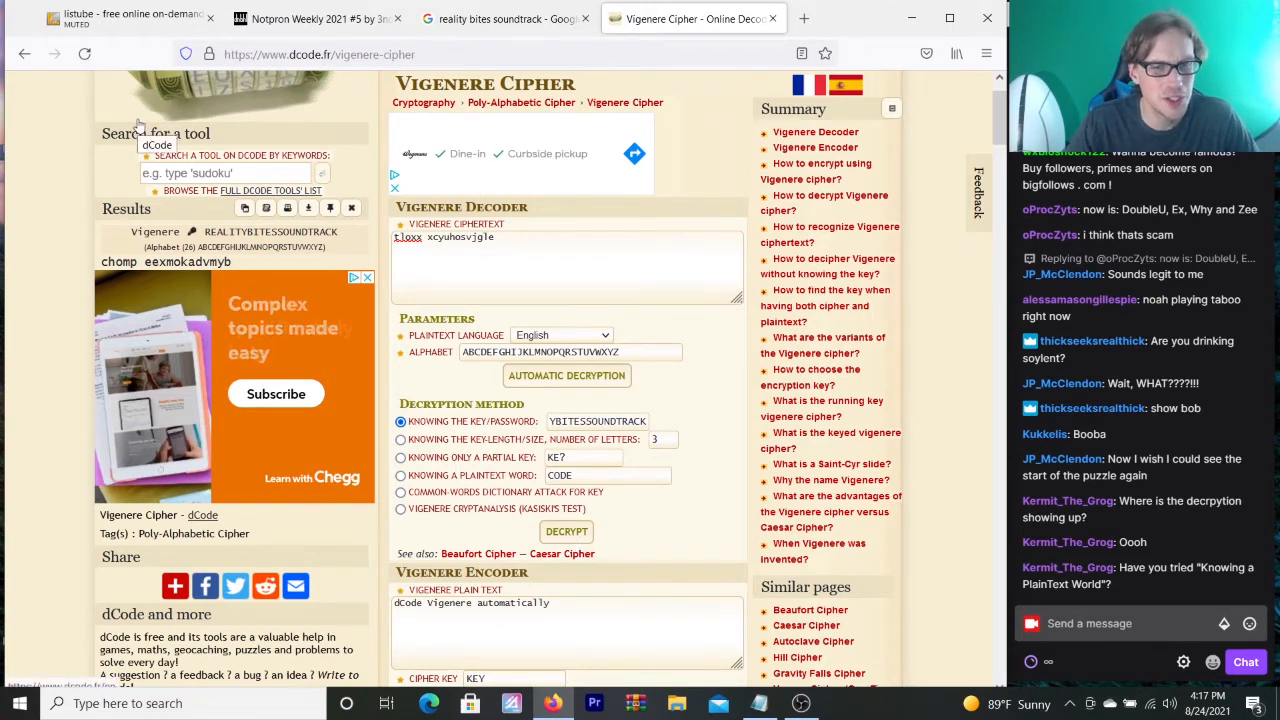
left_click(130, 18)
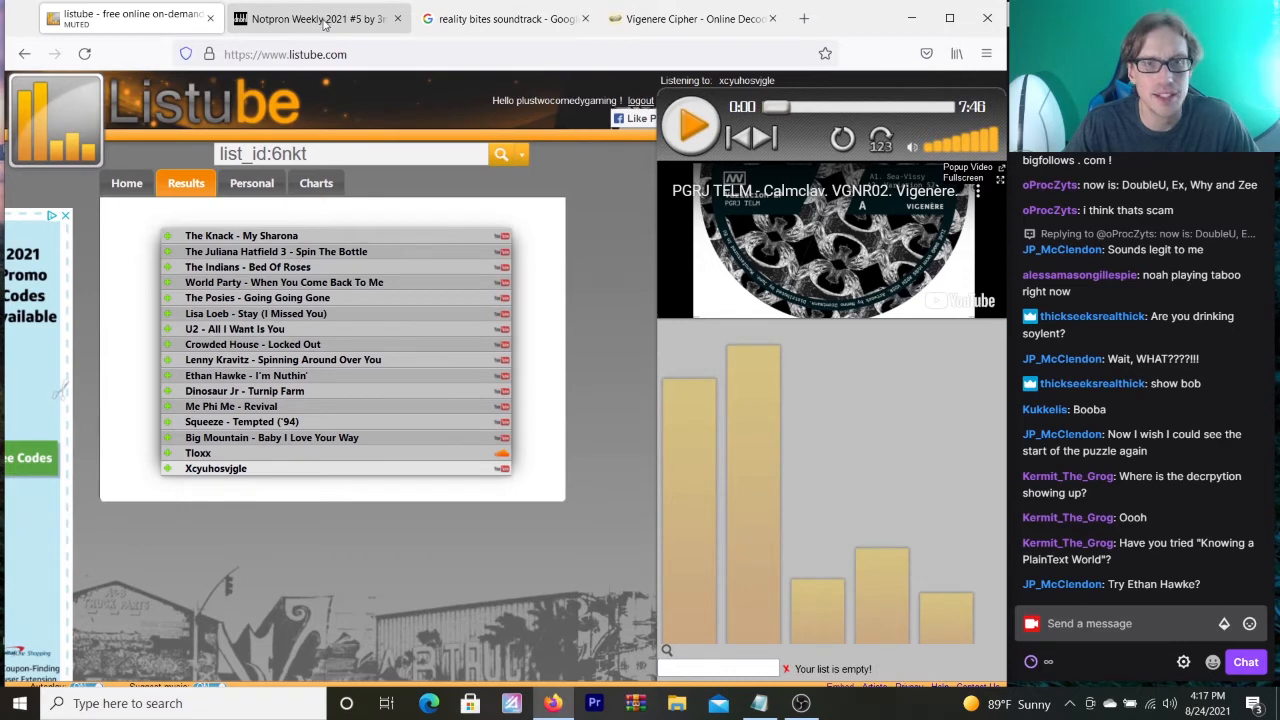
Flip between the Listube playlist and the decoder to compare track names, ending on dCode.
left_click(690, 18)
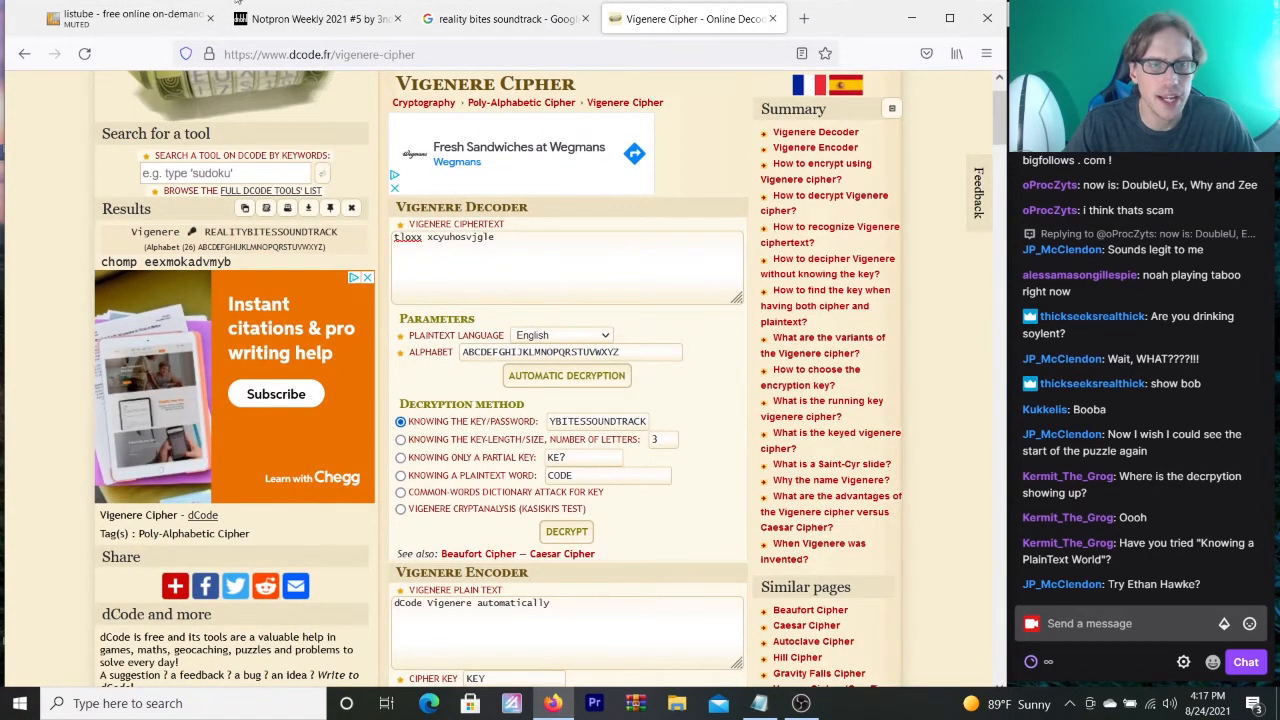
left_click(125, 18)
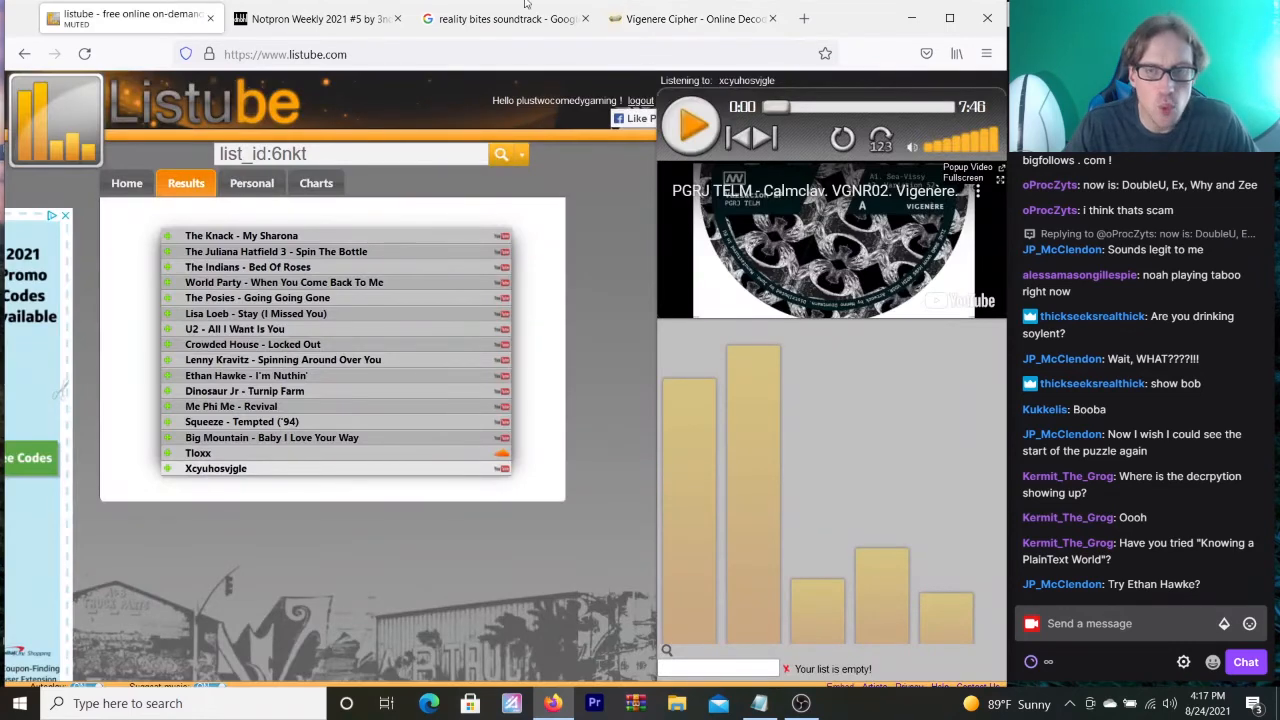
left_click(690, 18)
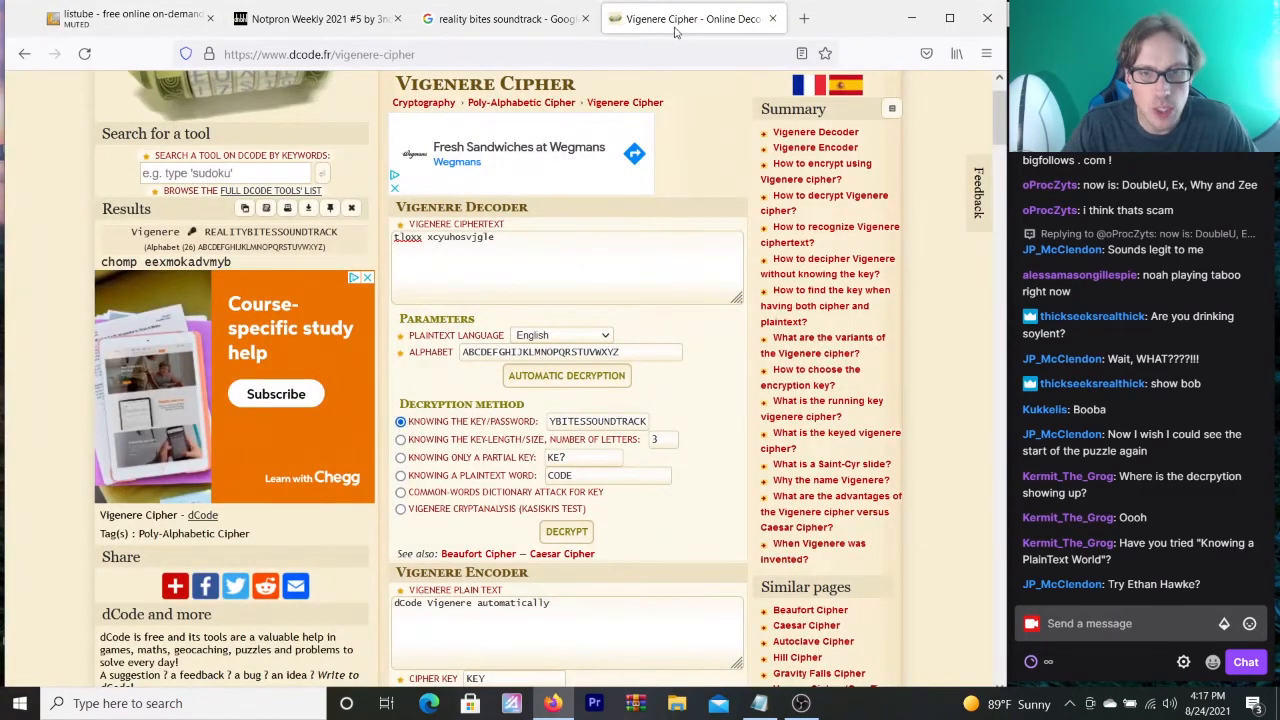
left_click(128, 18)
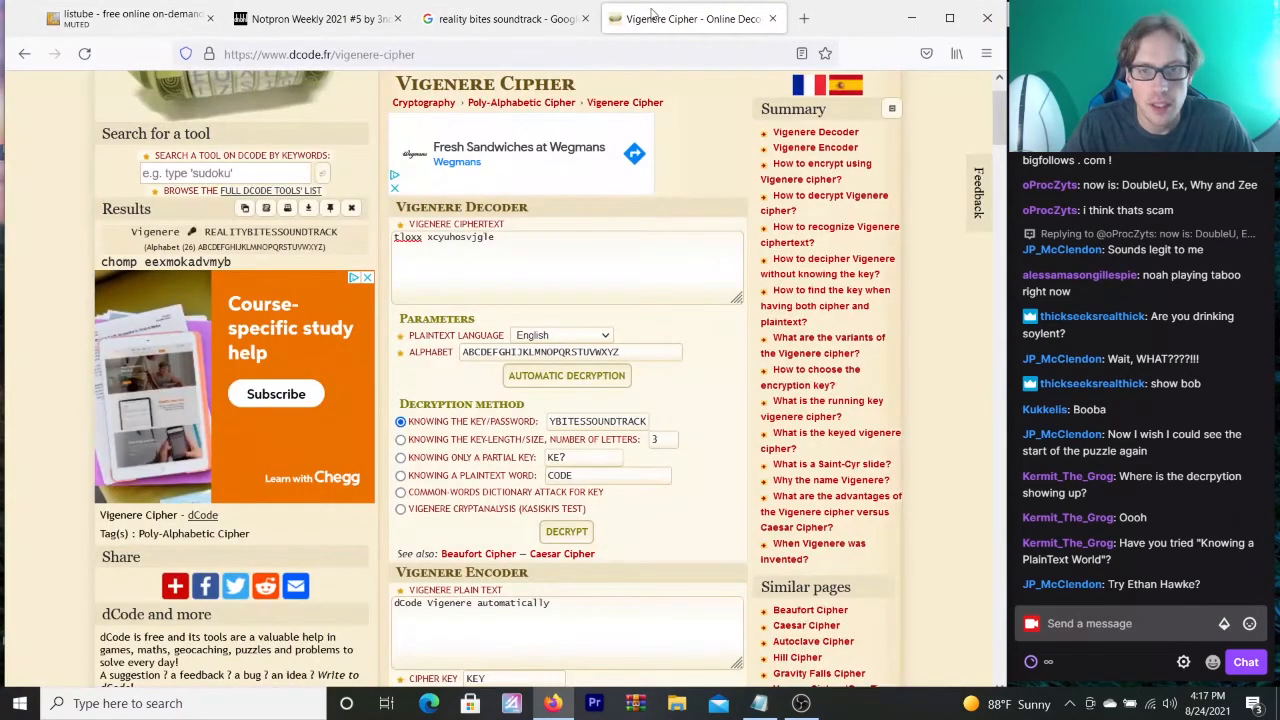
left_click(130, 18)
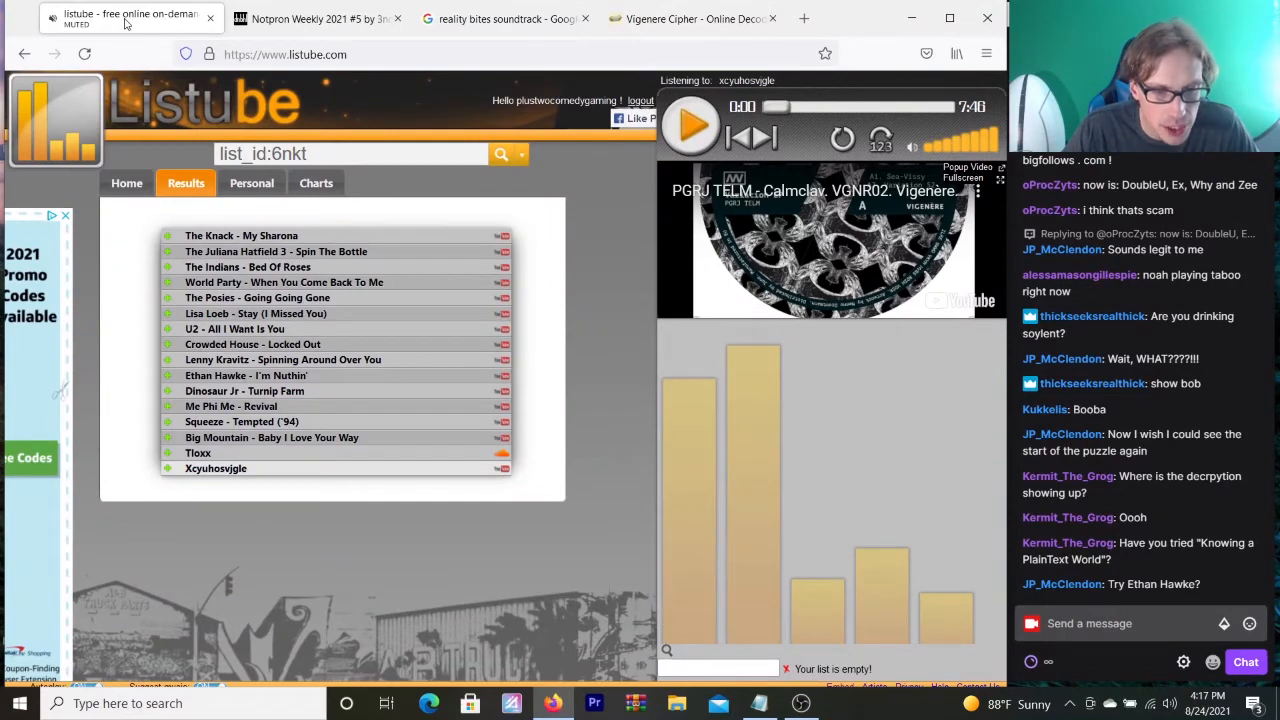
left_click(690, 18)
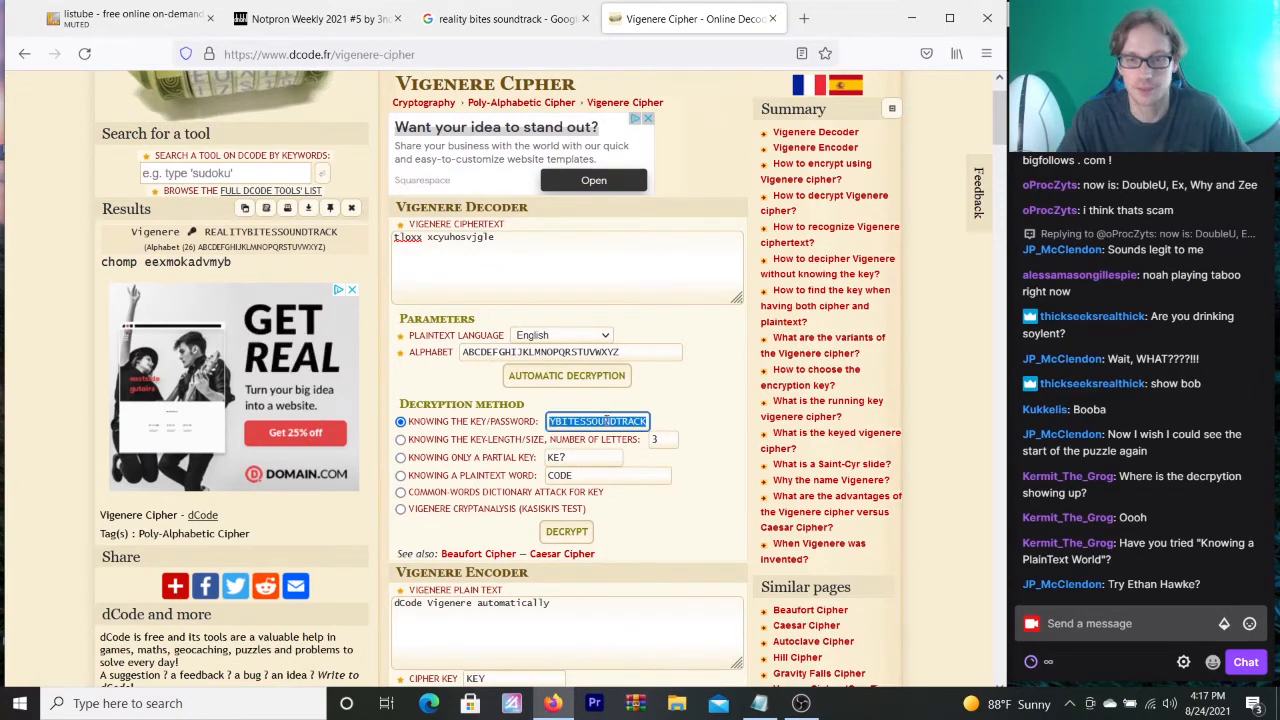
type("E")
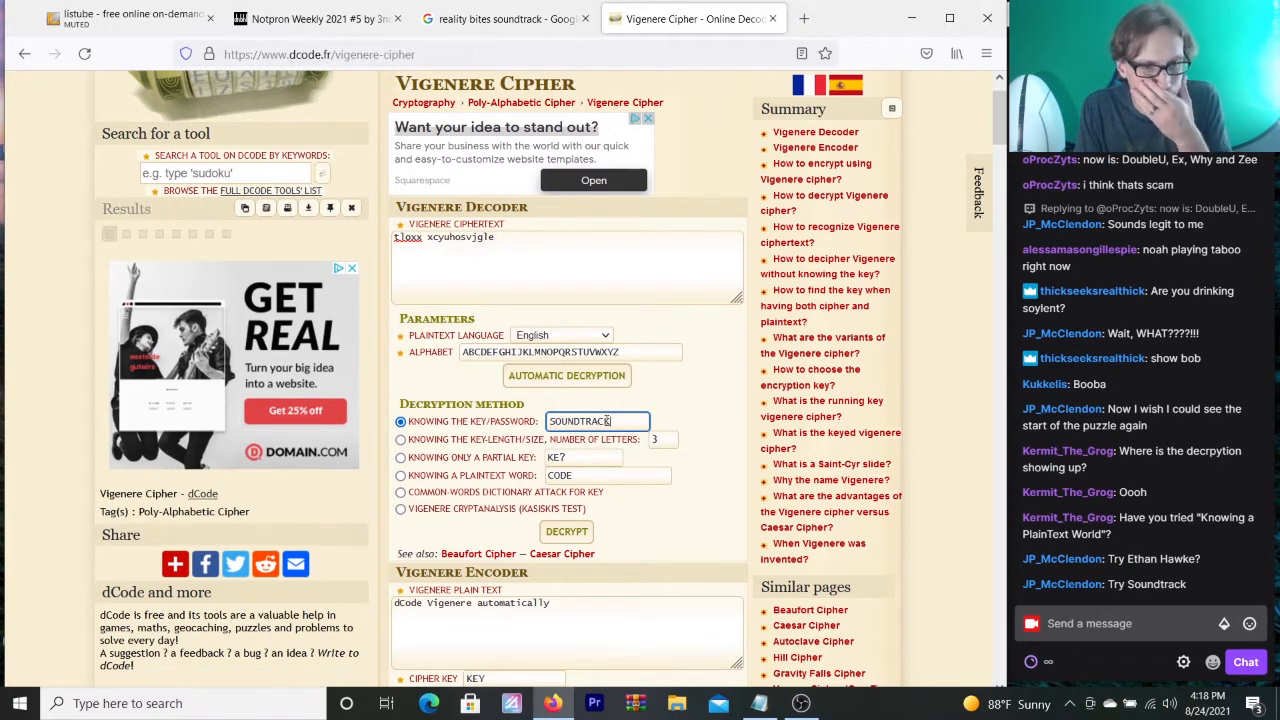
left_click(566, 531)
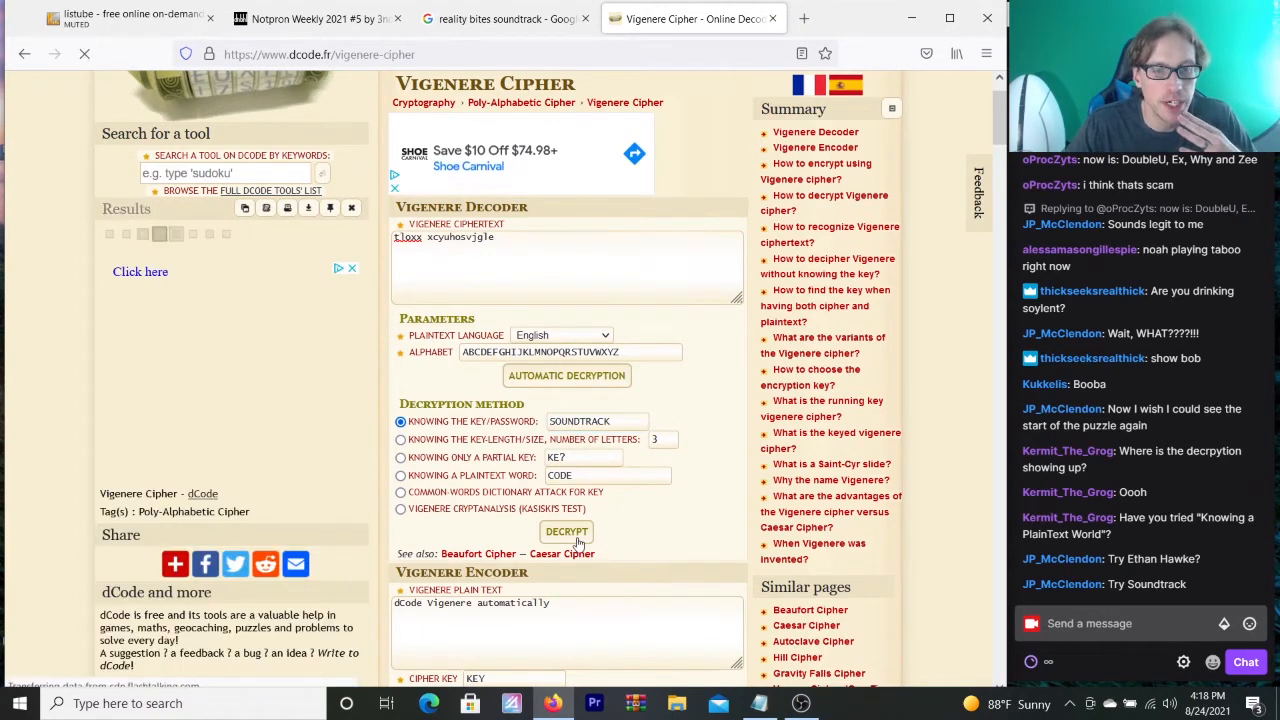
left_click(566, 531)
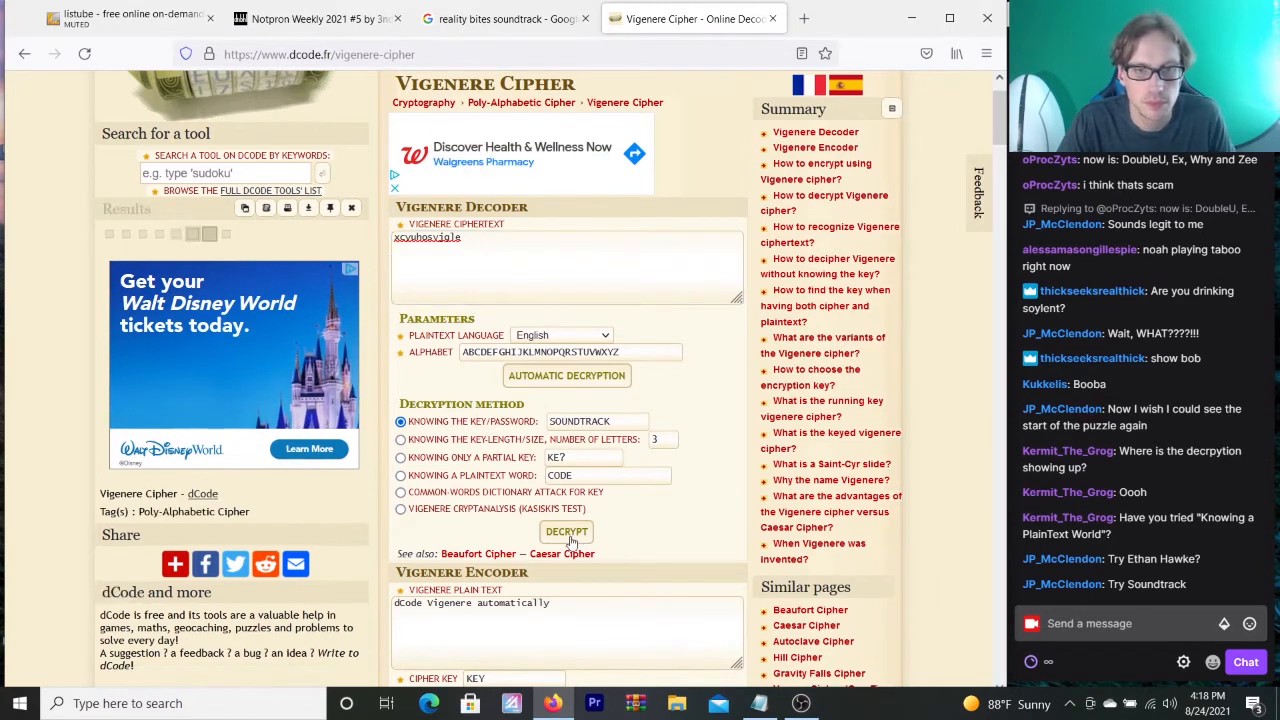
left_click(566, 531)
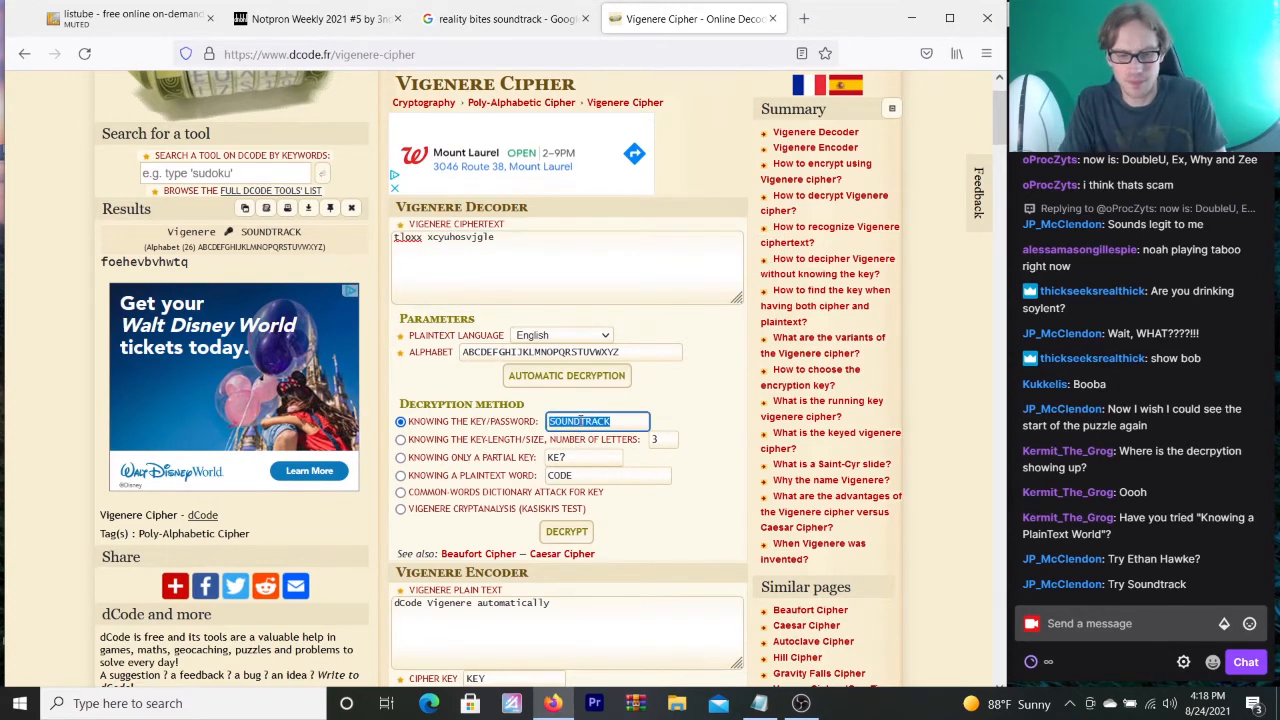
type("ETHA")
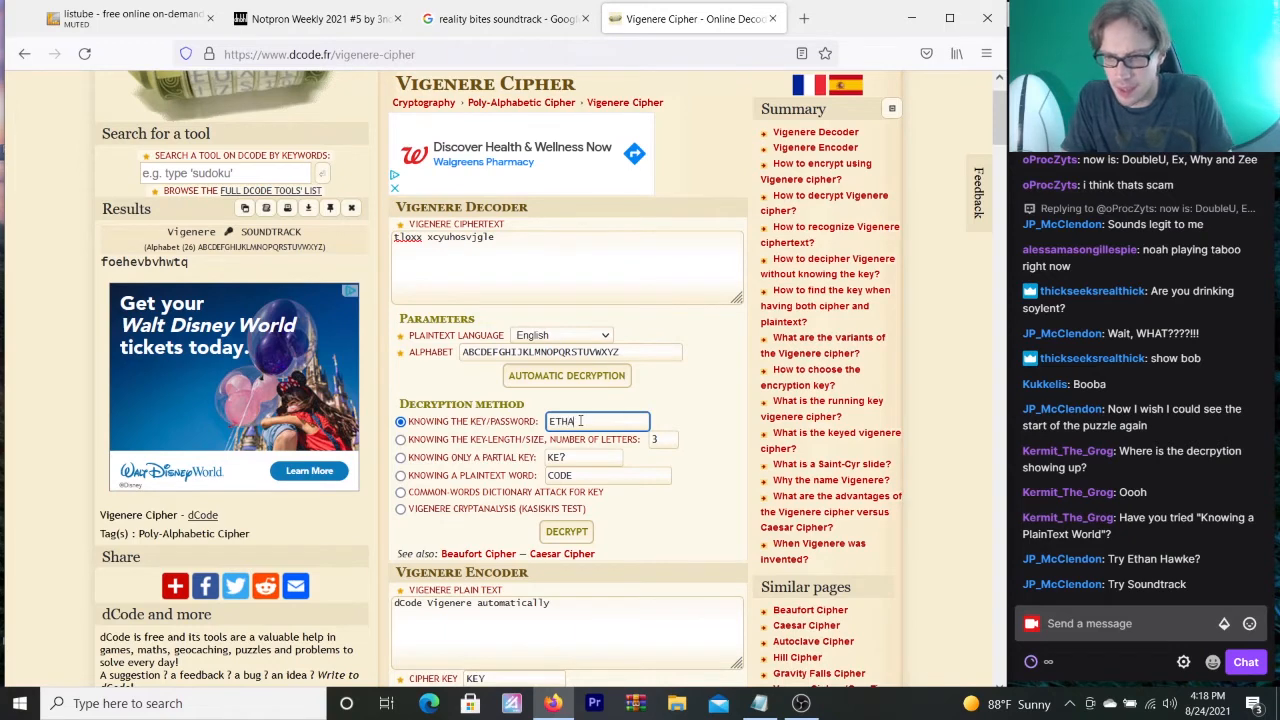
type("N")
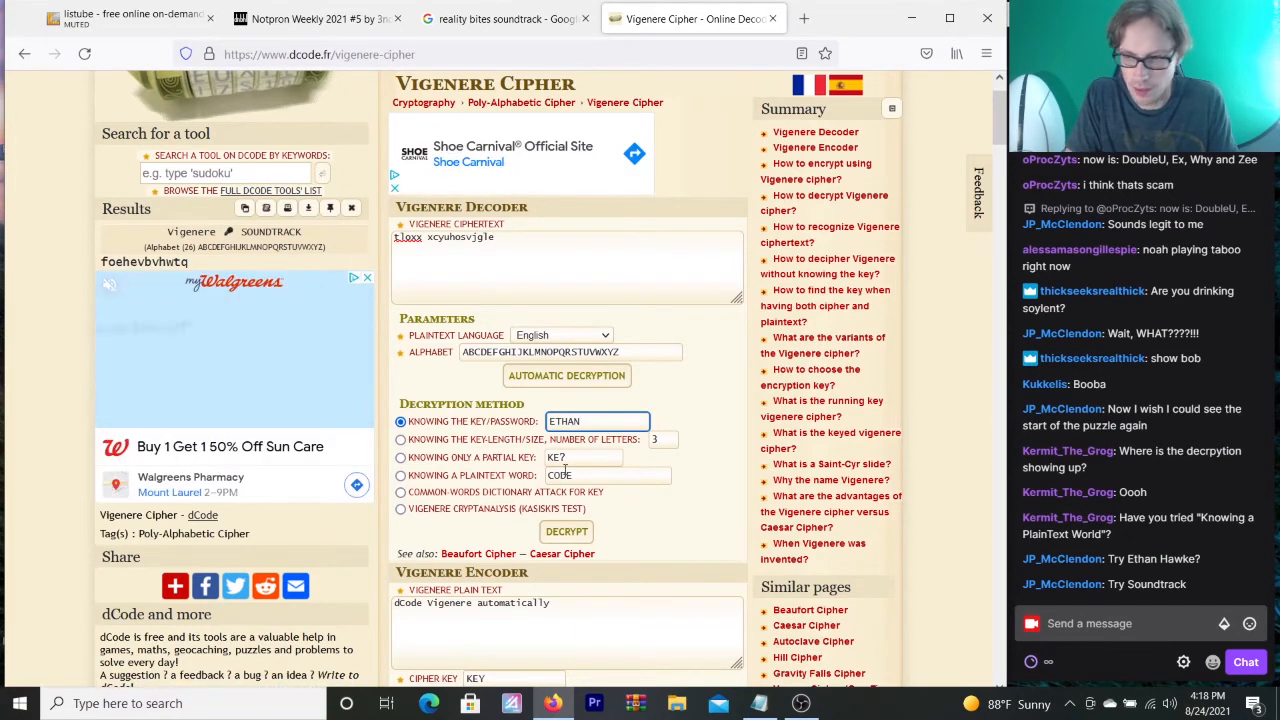
type("HA")
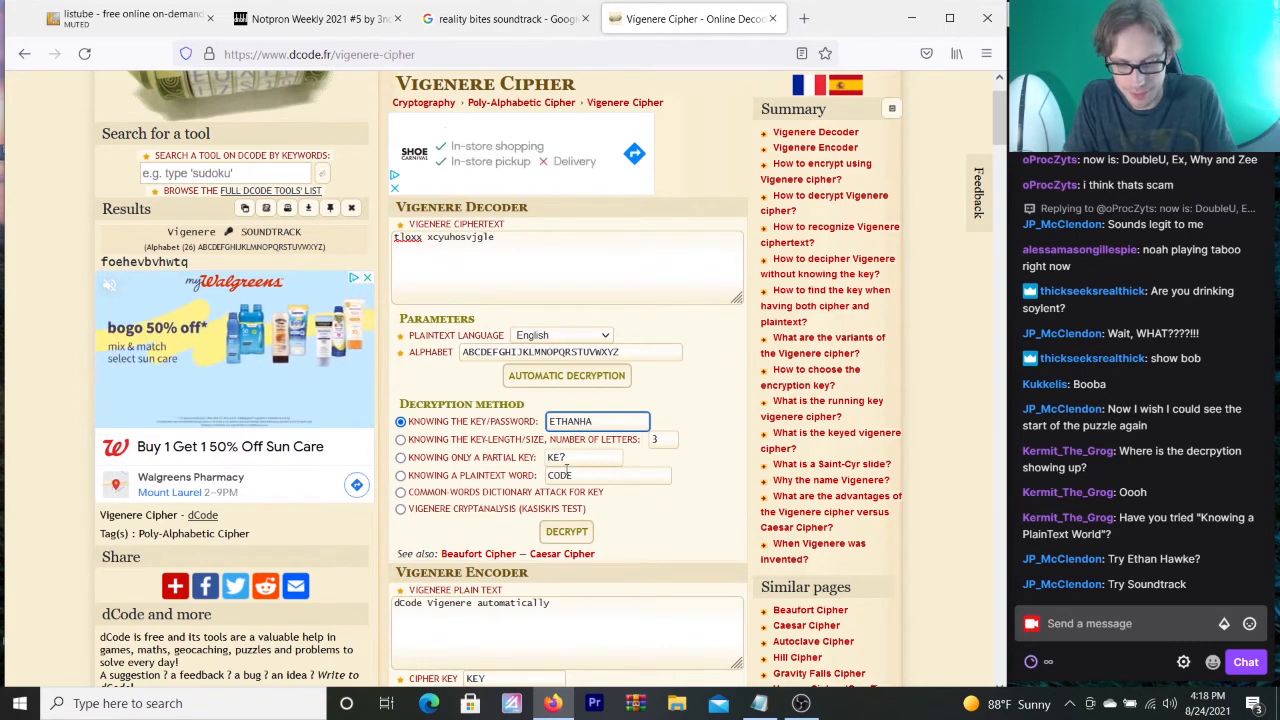
type("WKE")
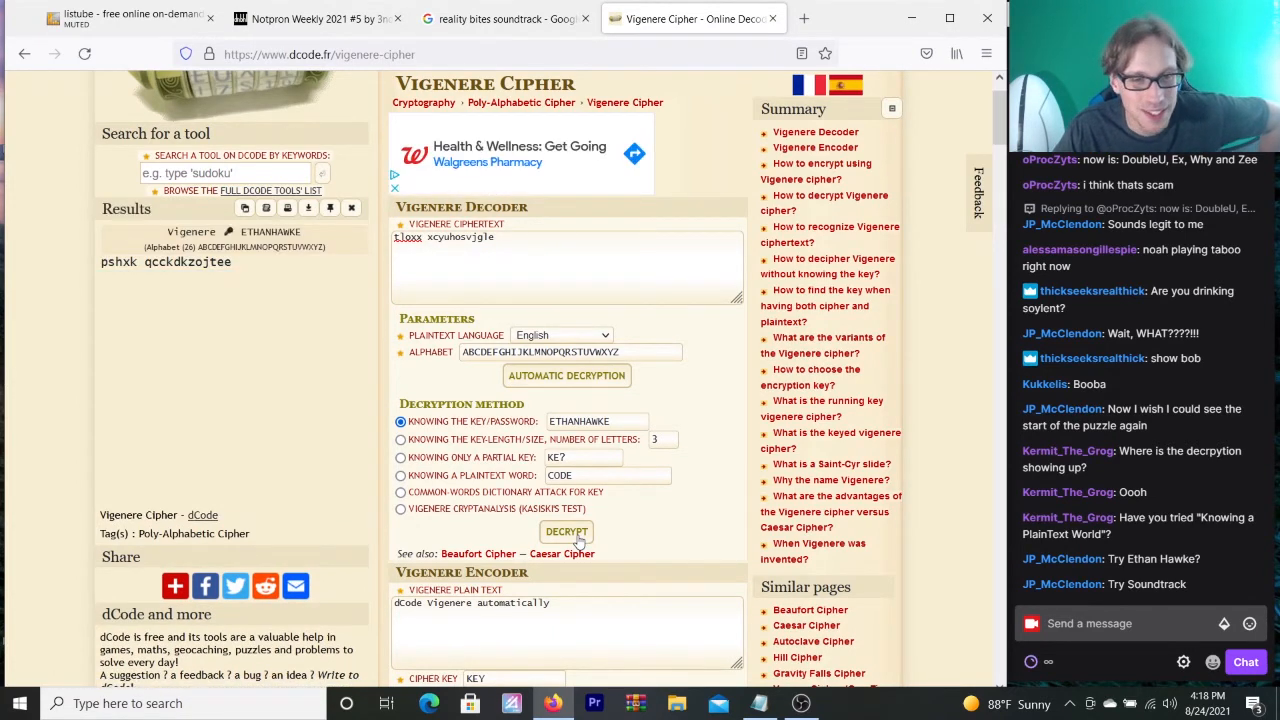
left_click(596, 421)
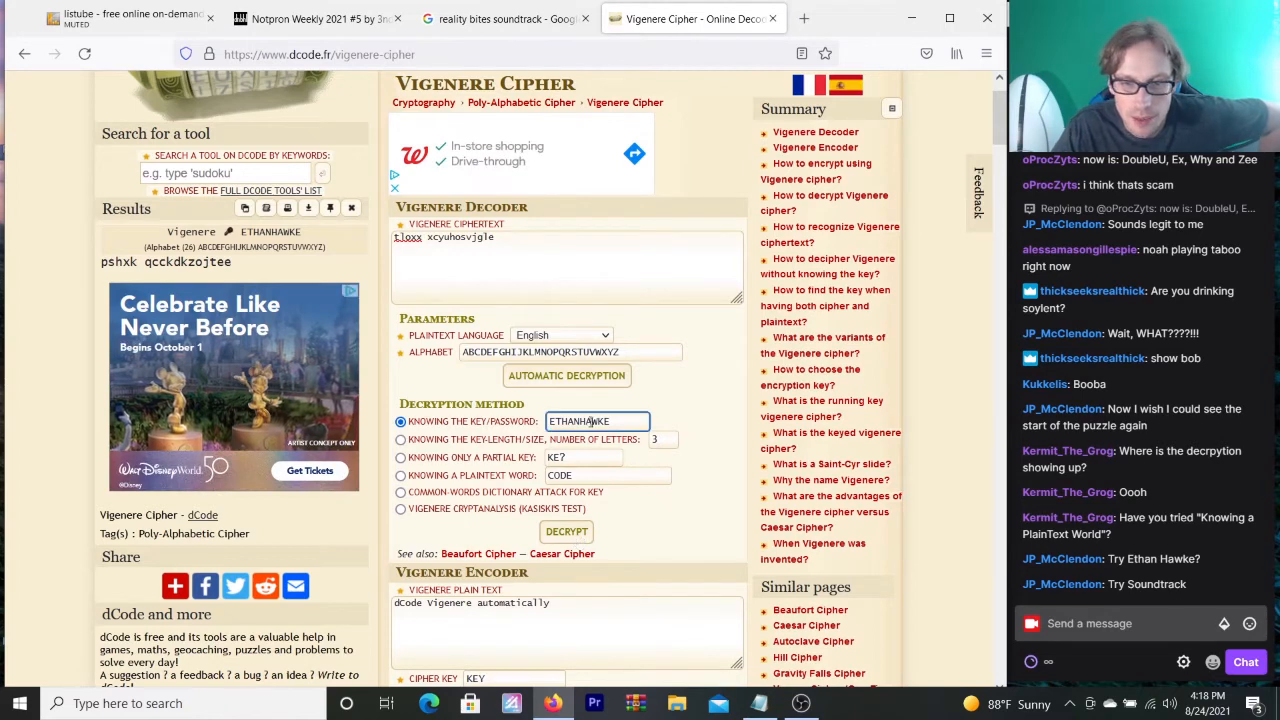
Decrypt with key REALITYBITES, getting 'chomp eexmokaefgaw', then return to the Listube playlist.
type("REALITYB")
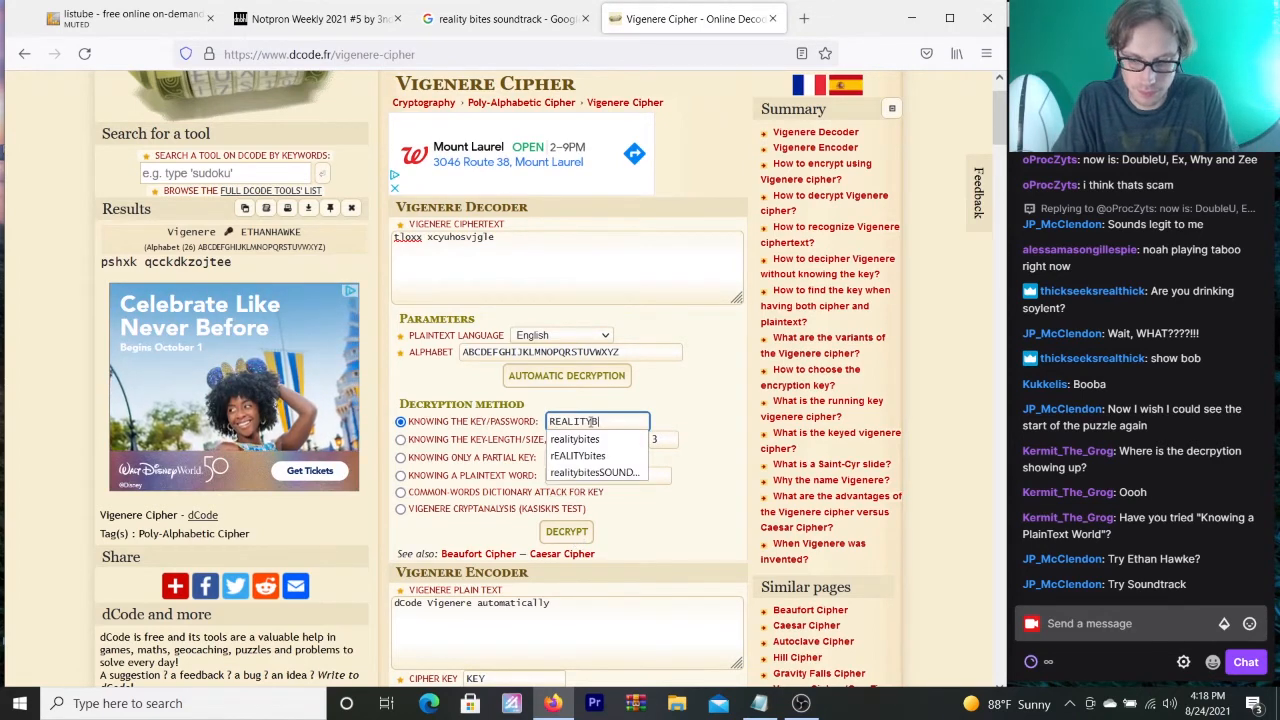
type("ITES")
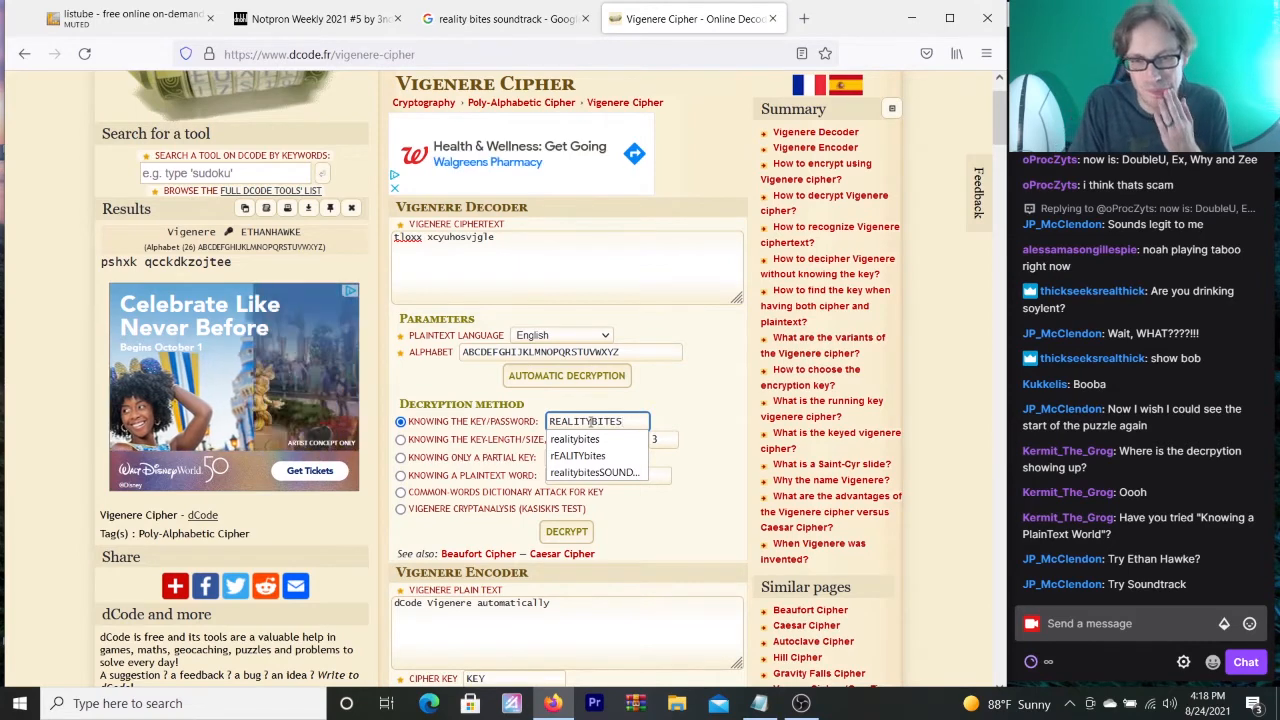
left_click(566, 531)
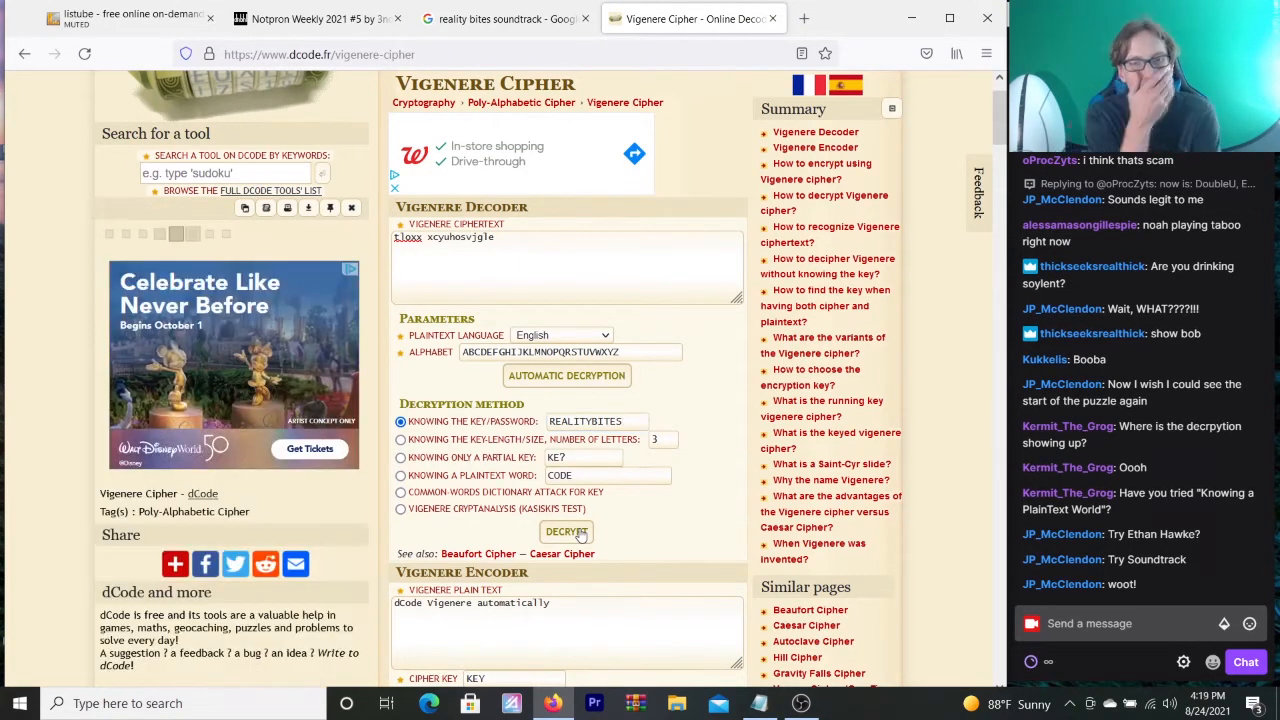
left_click(566, 531)
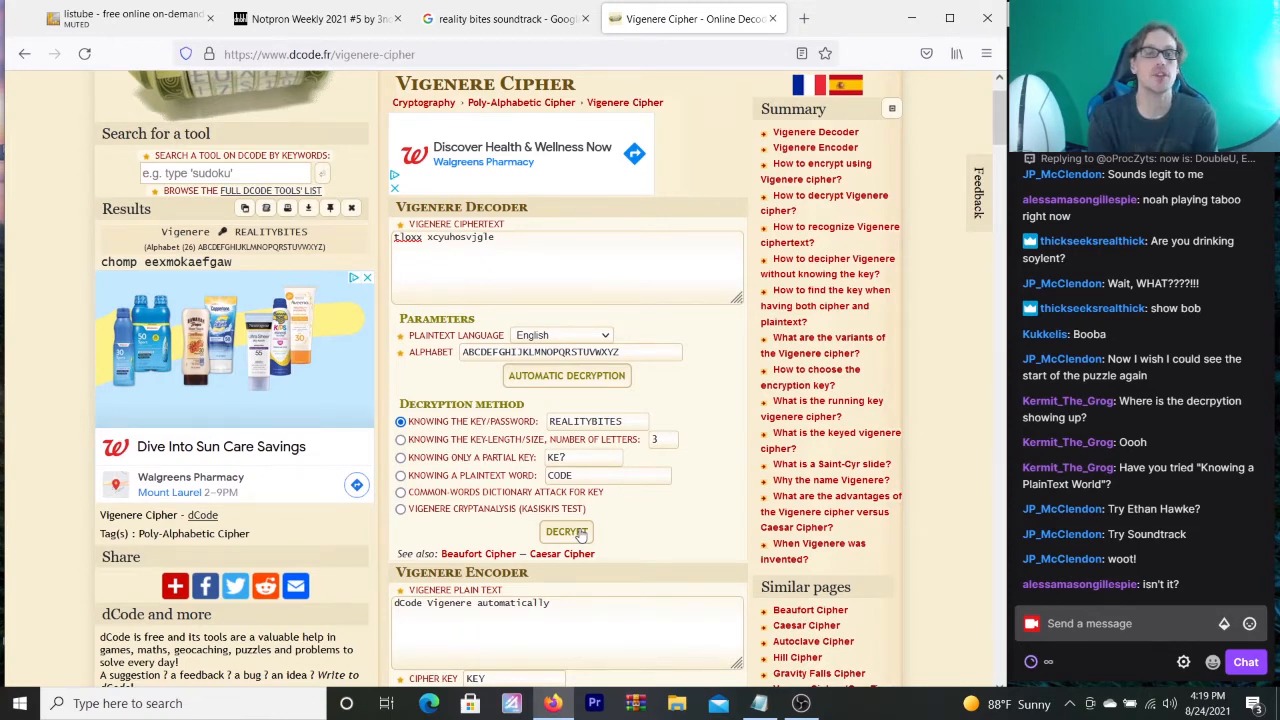
left_click(130, 18)
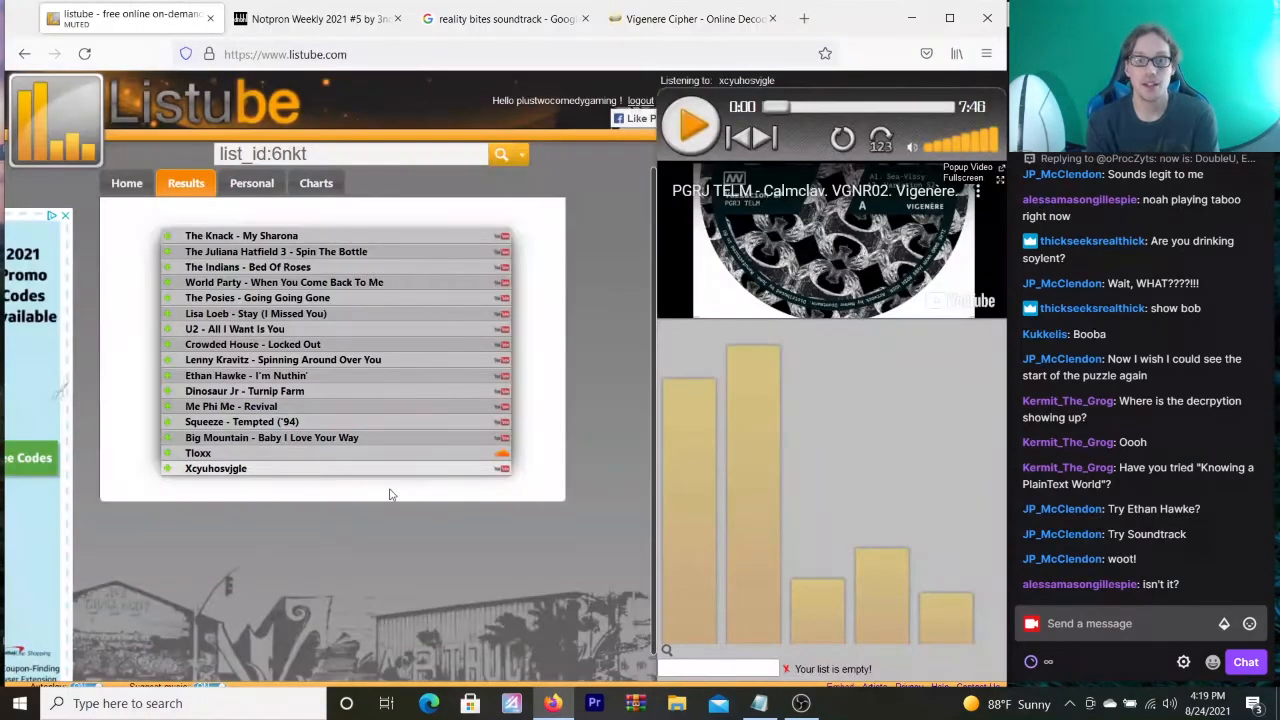
Play the Tloxx track, then bring up the Notpron Weekly intro page and start editing its address.
left_click(198, 453)
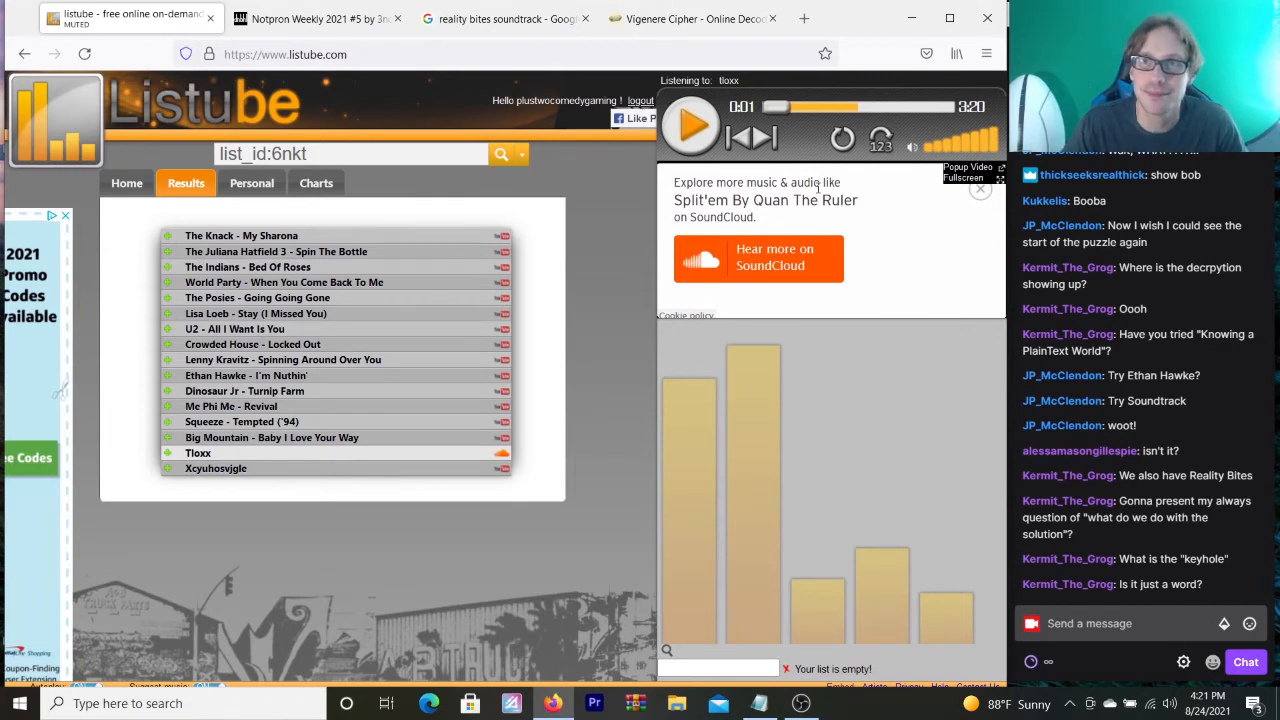
double_click(805, 182)
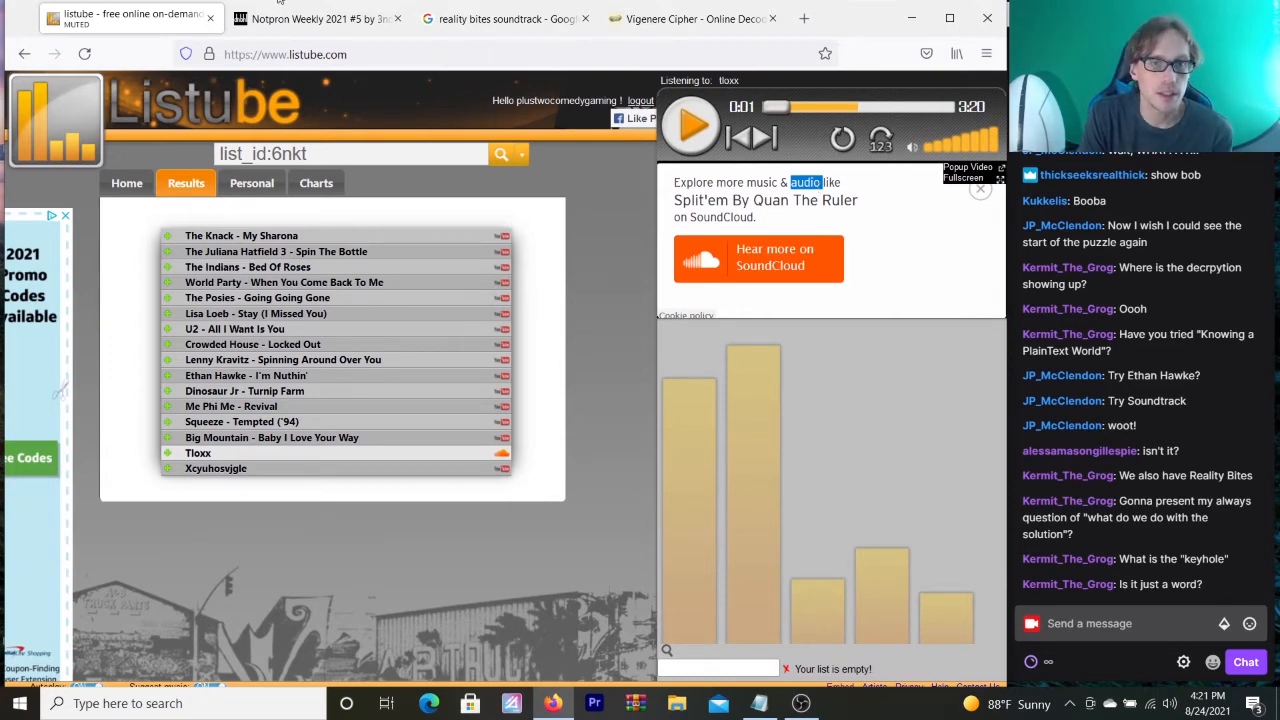
left_click(317, 18)
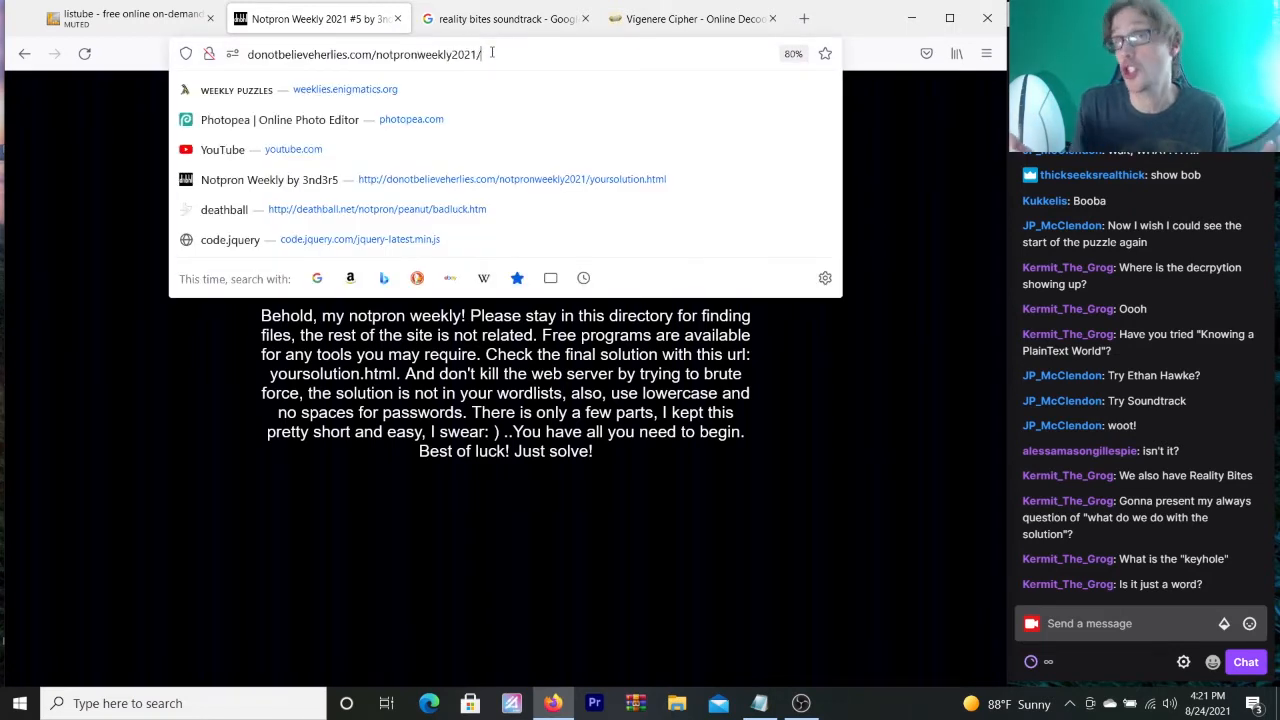
type("REA")
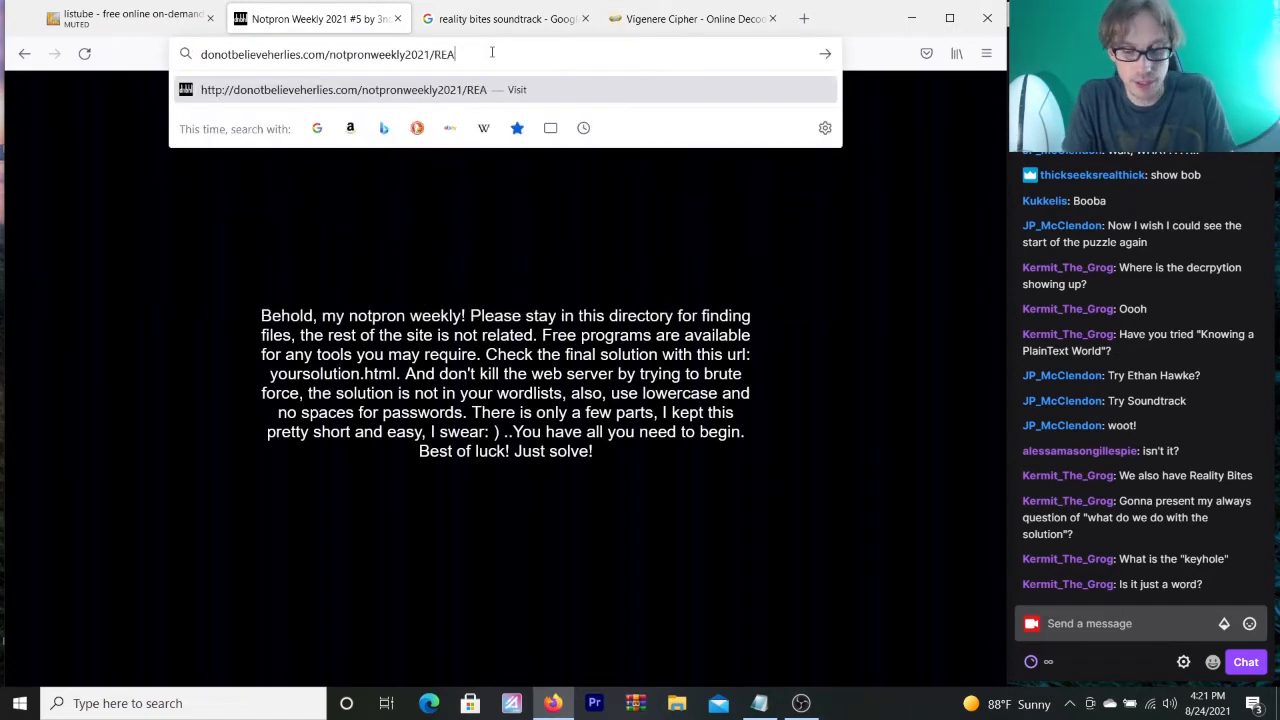
key("Backspace")
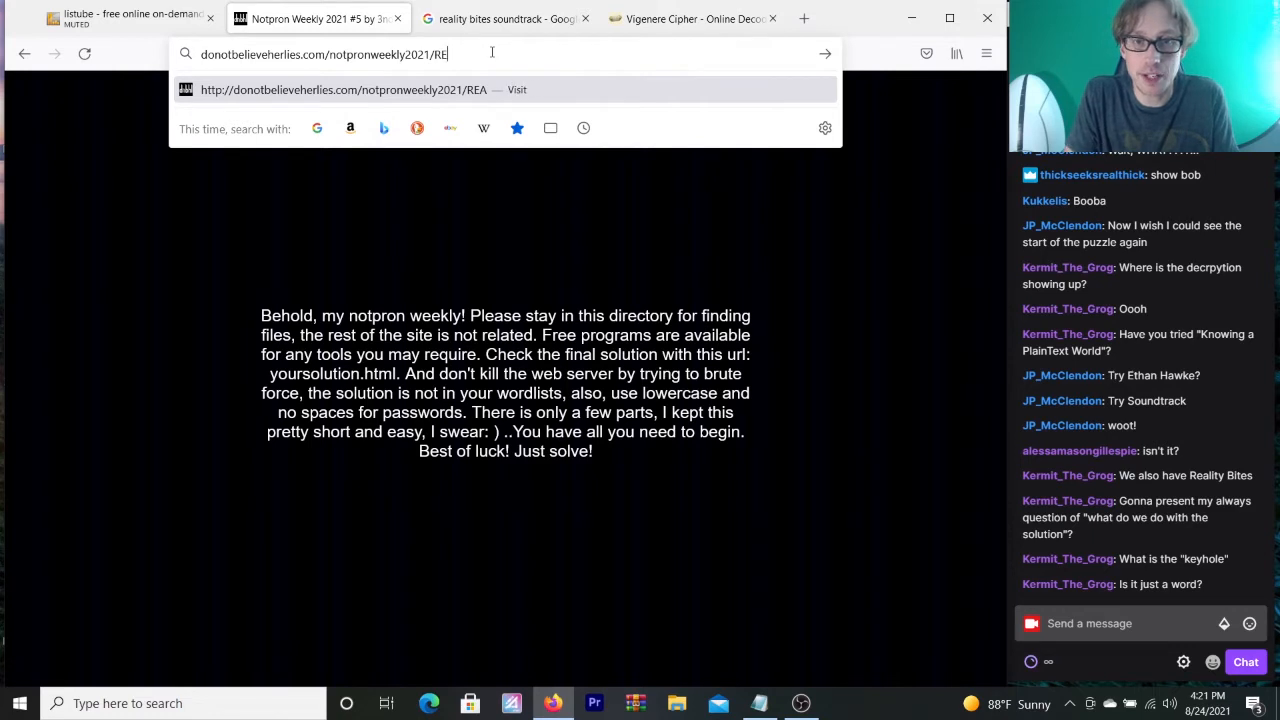
type("realit")
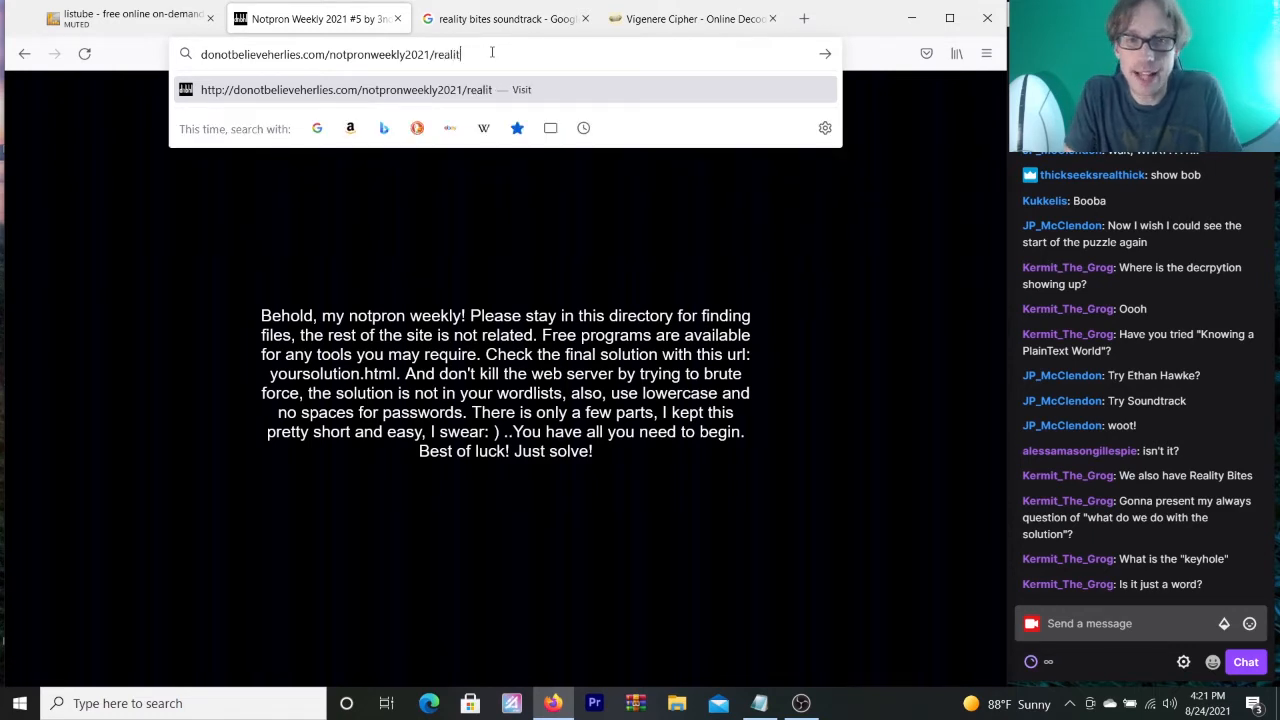
type("ybites")
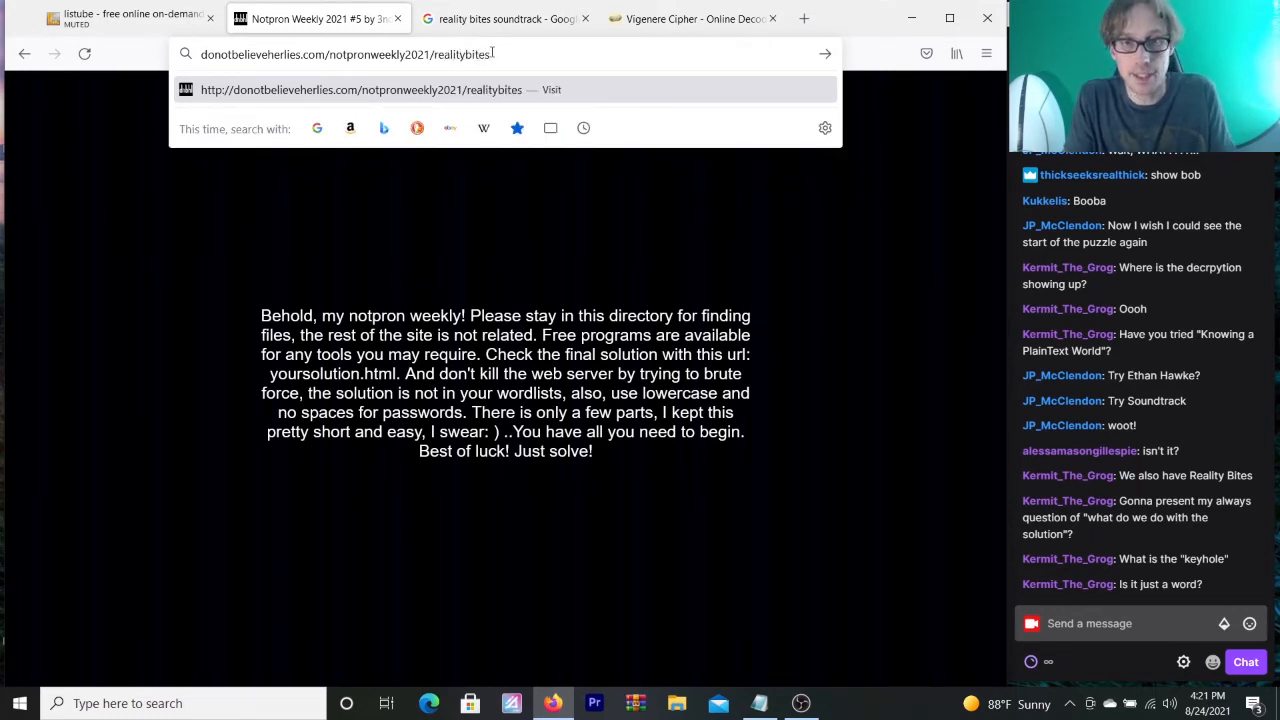
type(".html")
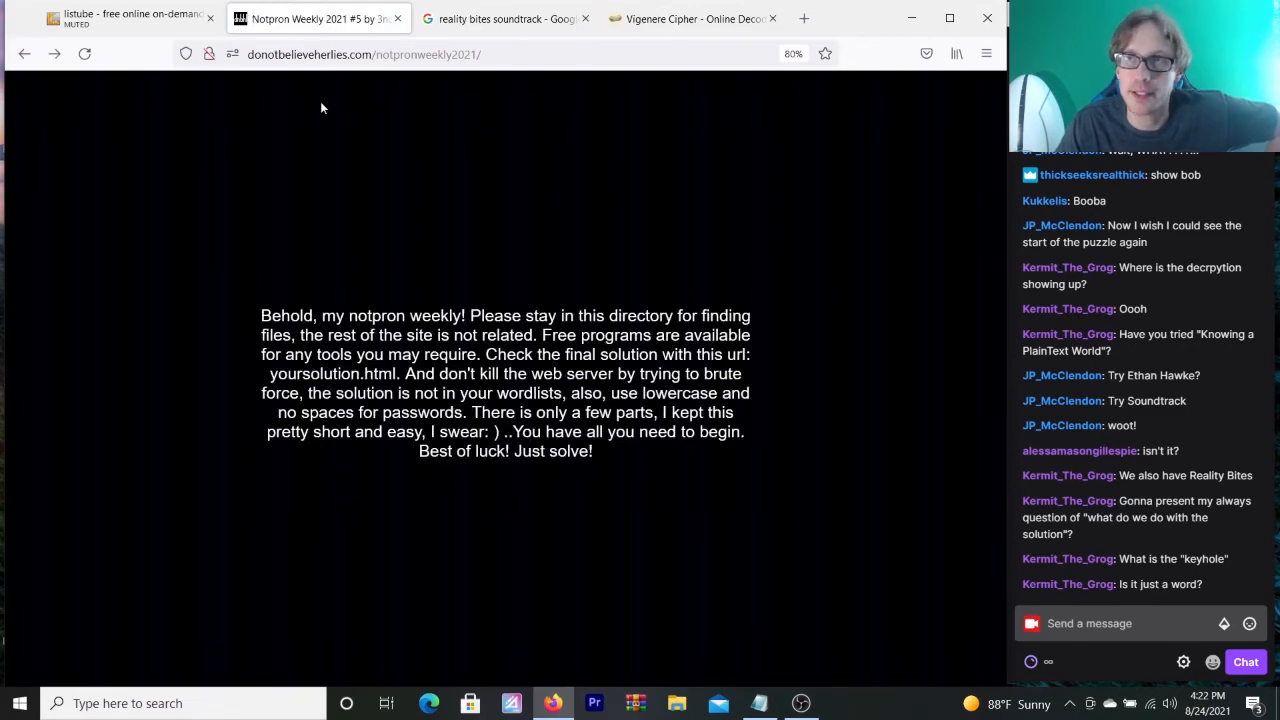
Append chomp.html to the puzzle directory URL and load it, which returns a 404 page.
left_click(400, 54)
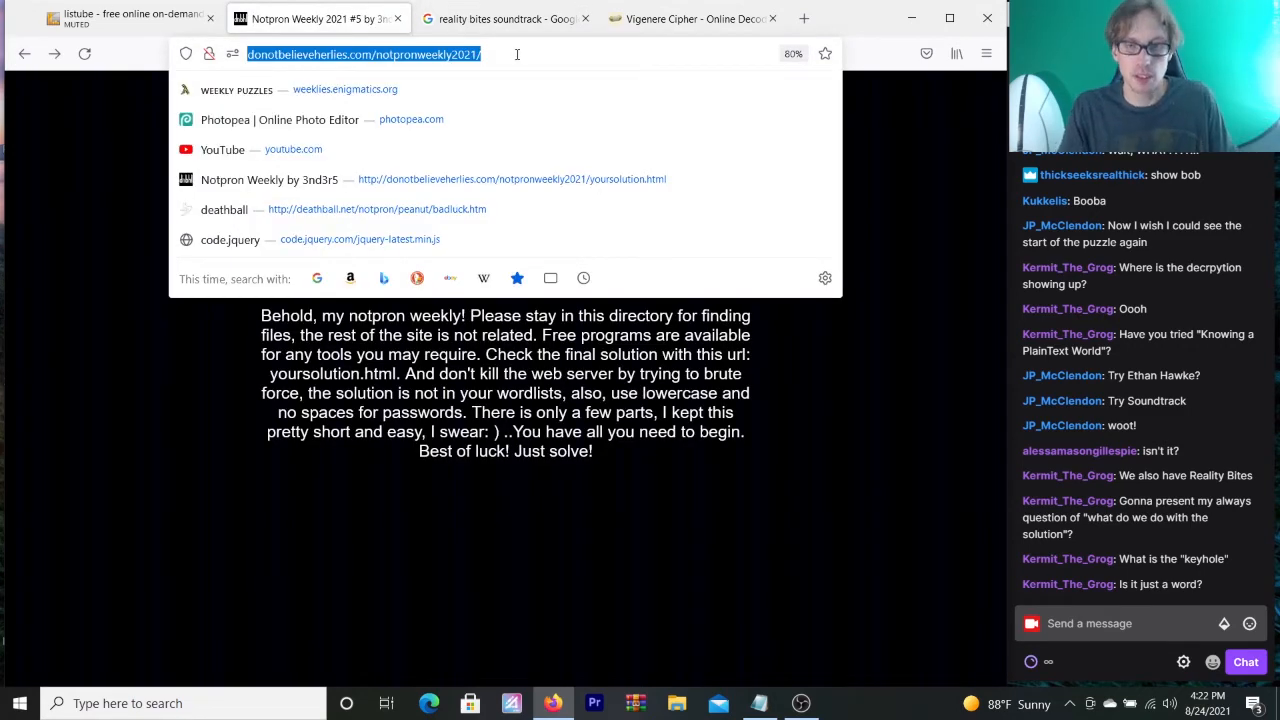
type("chom")
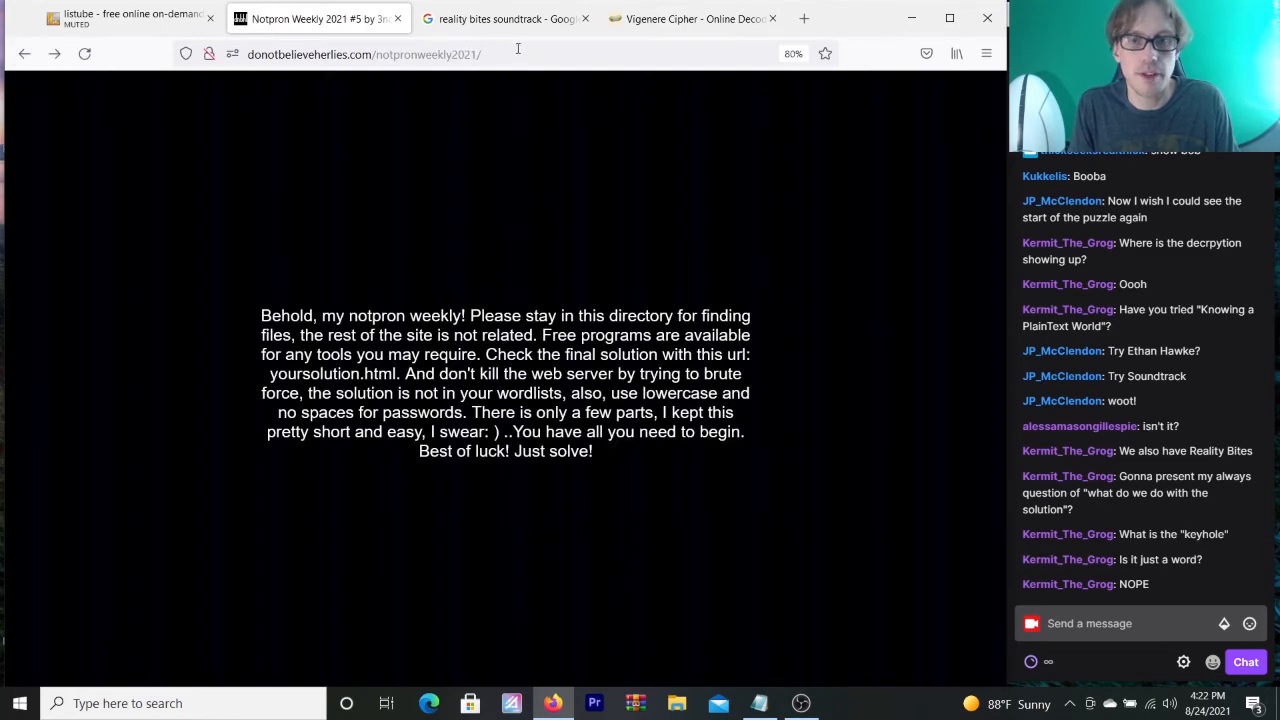
type("ch")
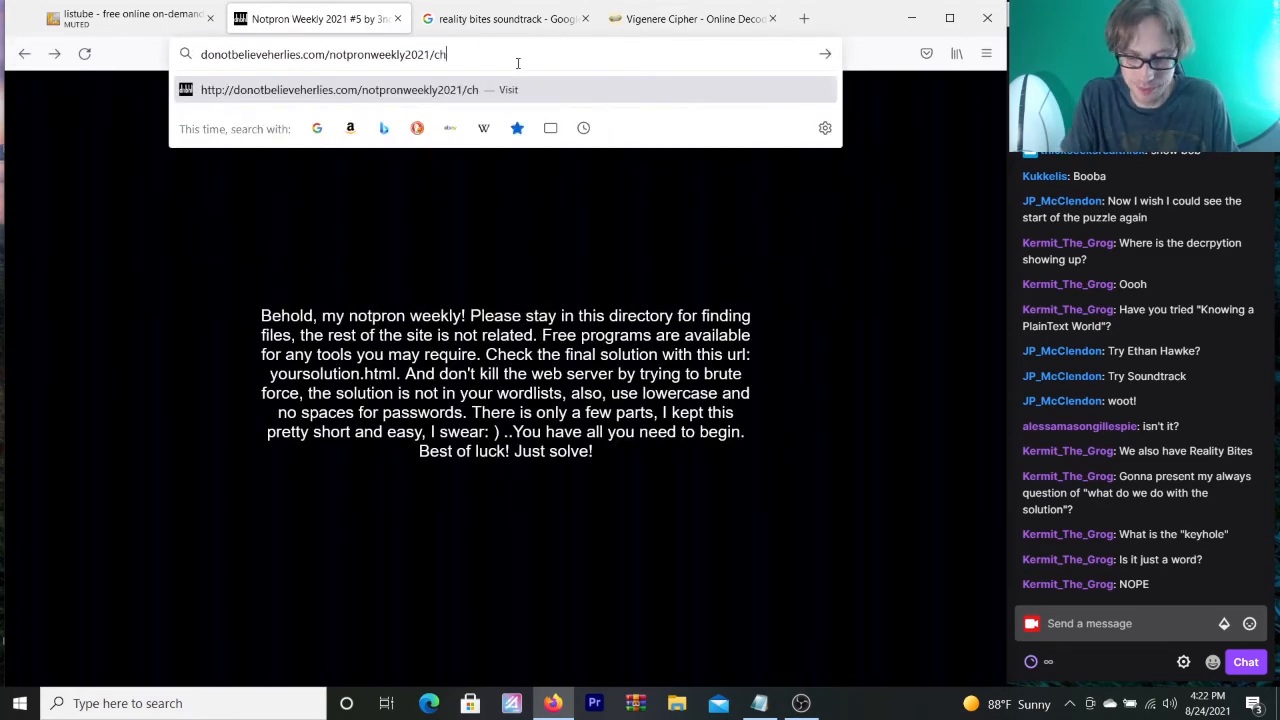
type("homp.")
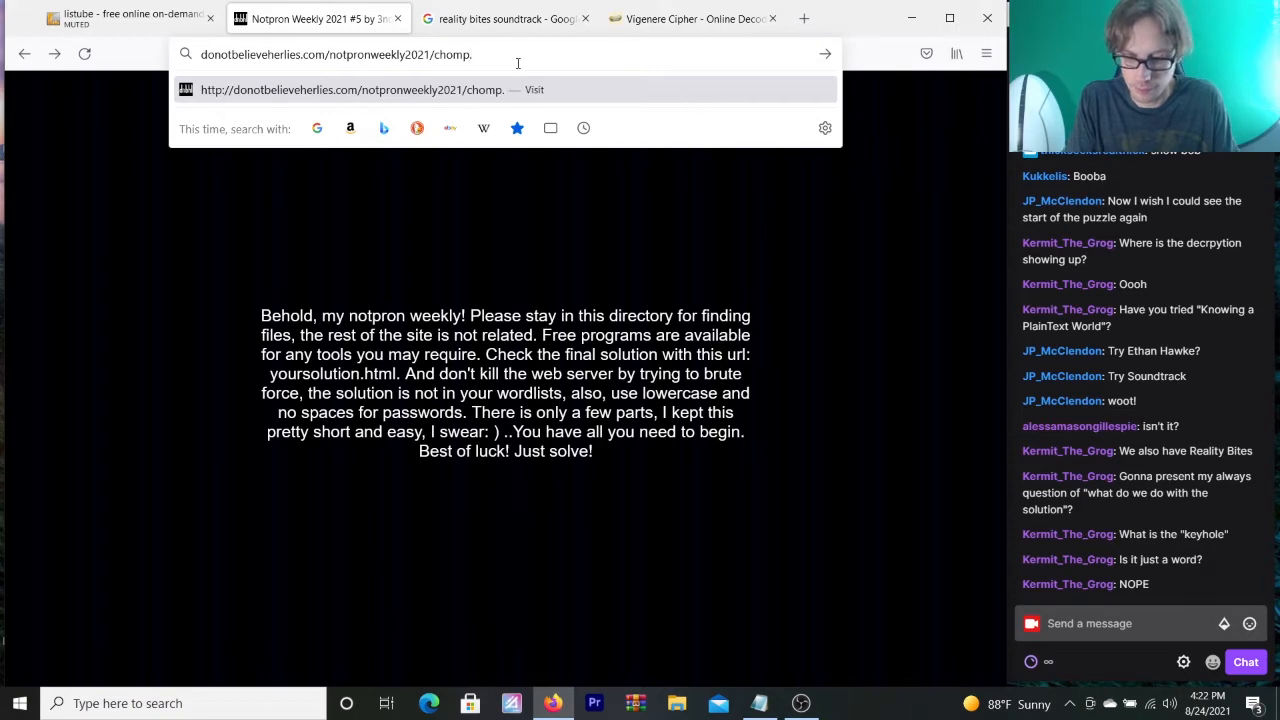
type("html")
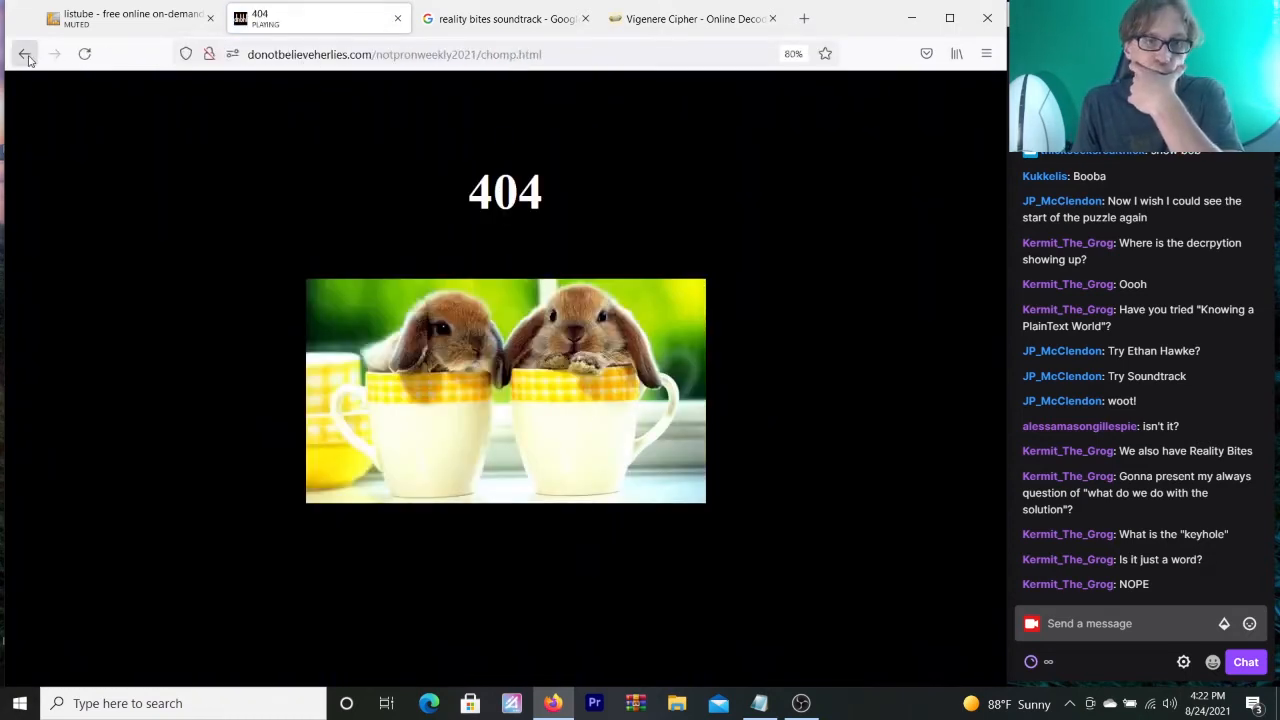
Go back to the puzzle intro page and return to the Listube playlist.
left_click(24, 54)
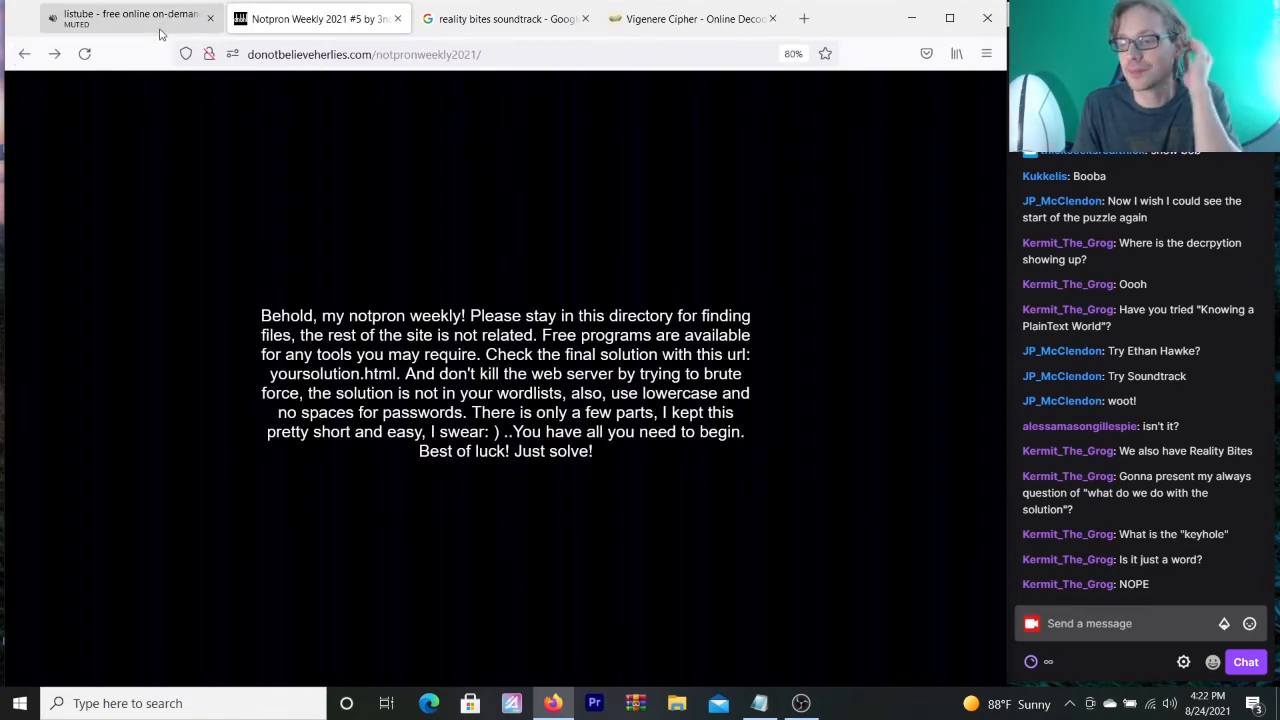
left_click(120, 18)
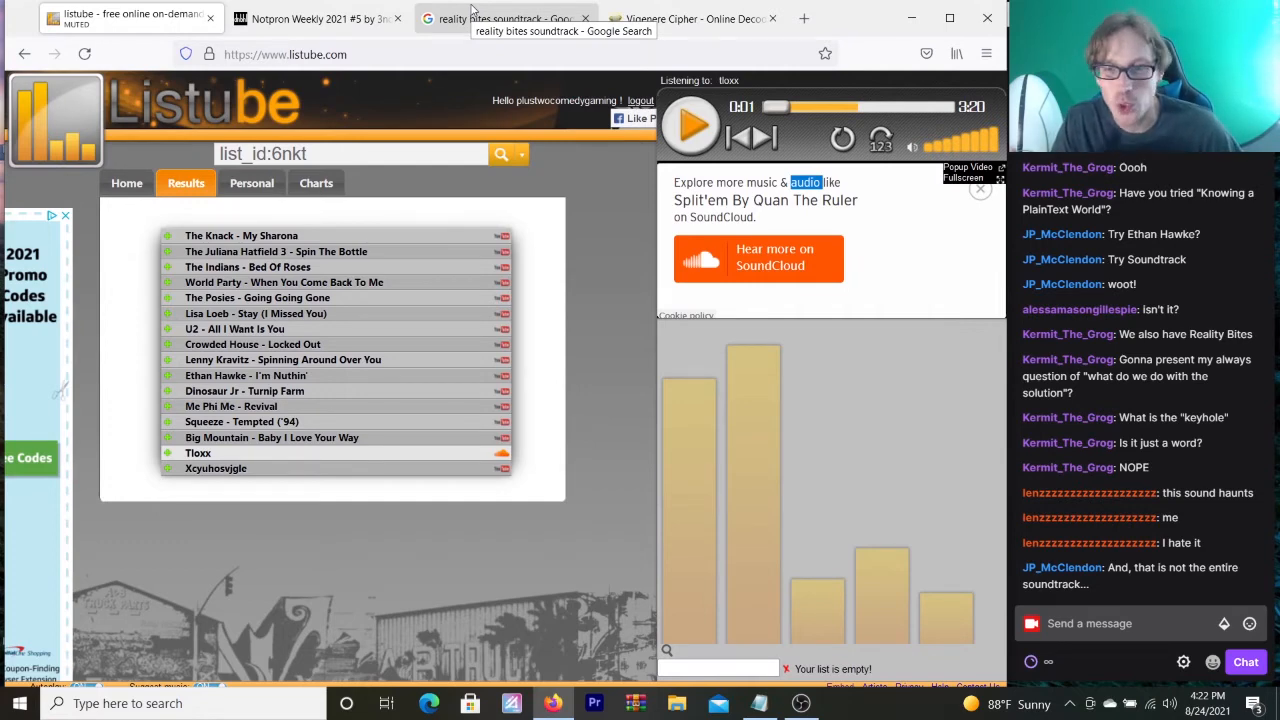
Check the Reality Bites album song list, then start a new blank Firefox tab.
left_click(505, 18)
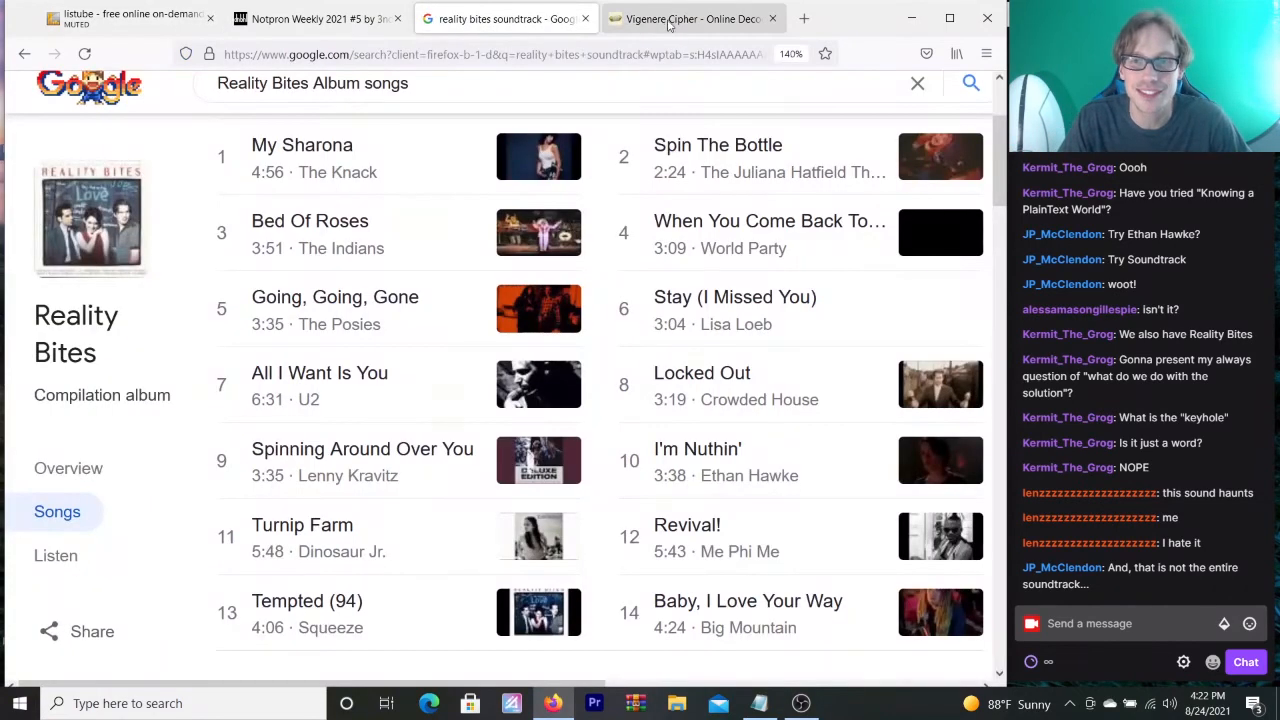
left_click(804, 18)
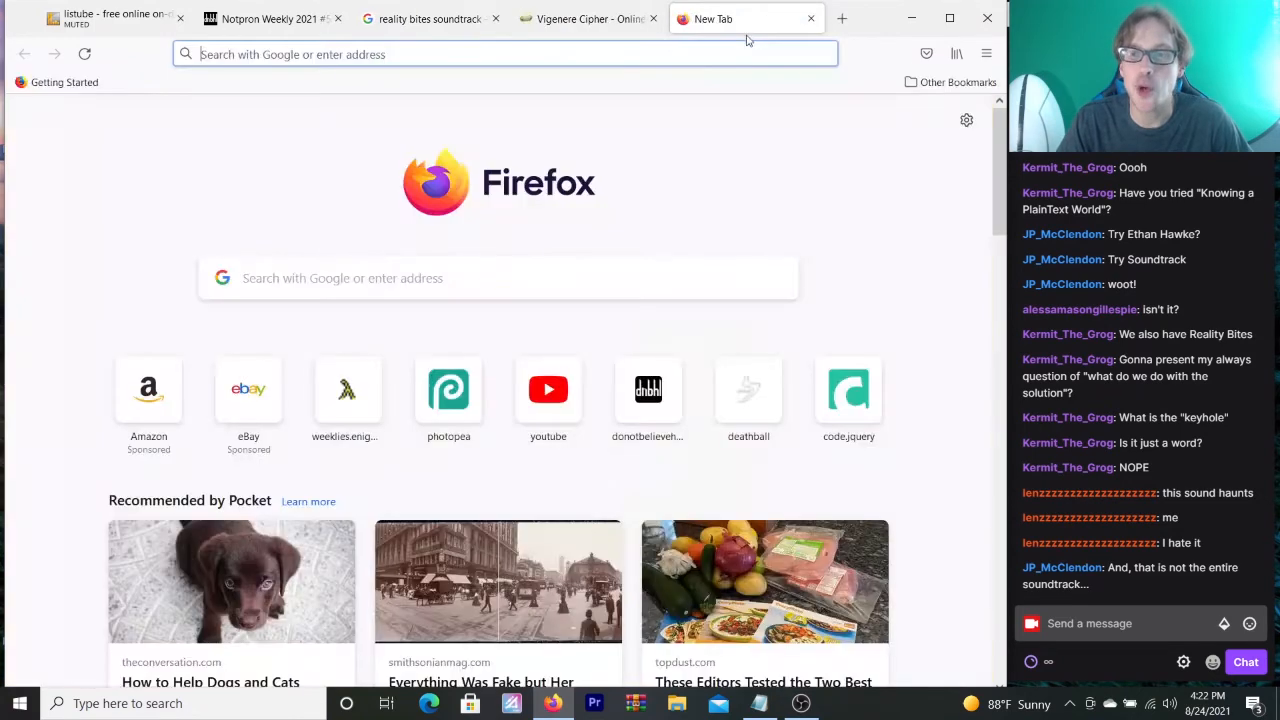
Search Google for quan and expand the 'What does Quan mean?' answer citing Chinese 'coin'.
left_click(505, 54)
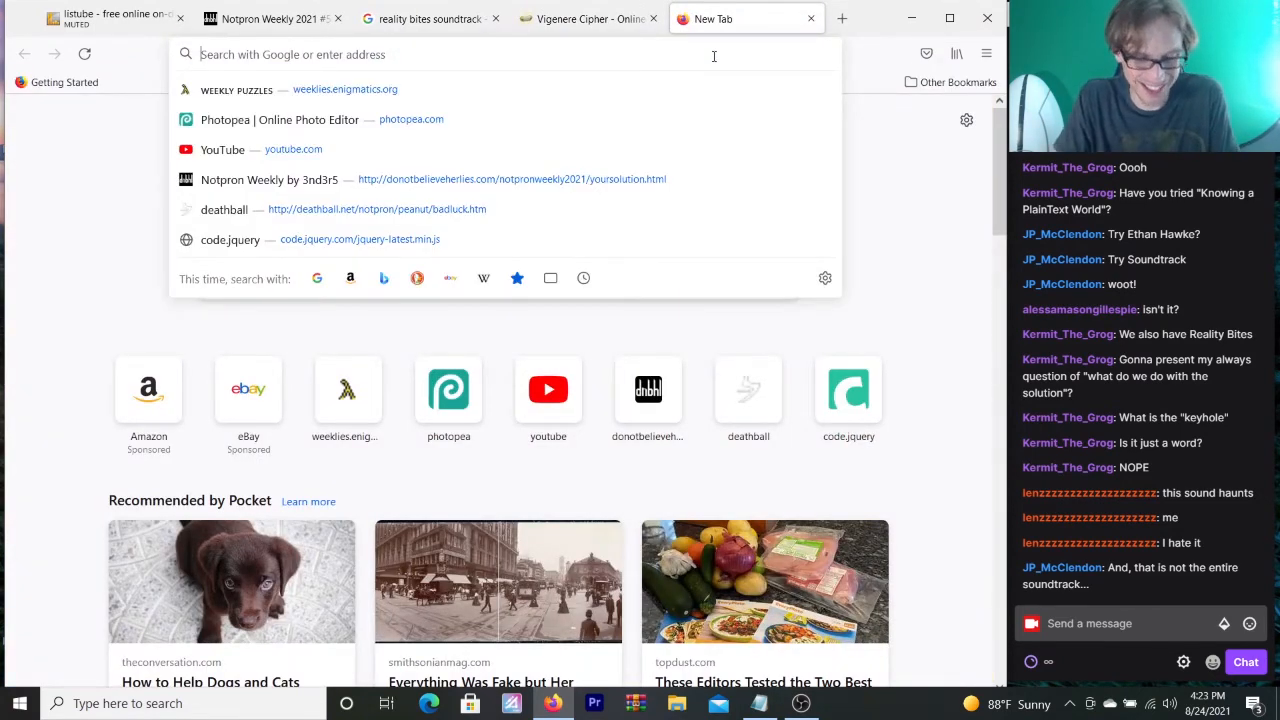
type("quan")
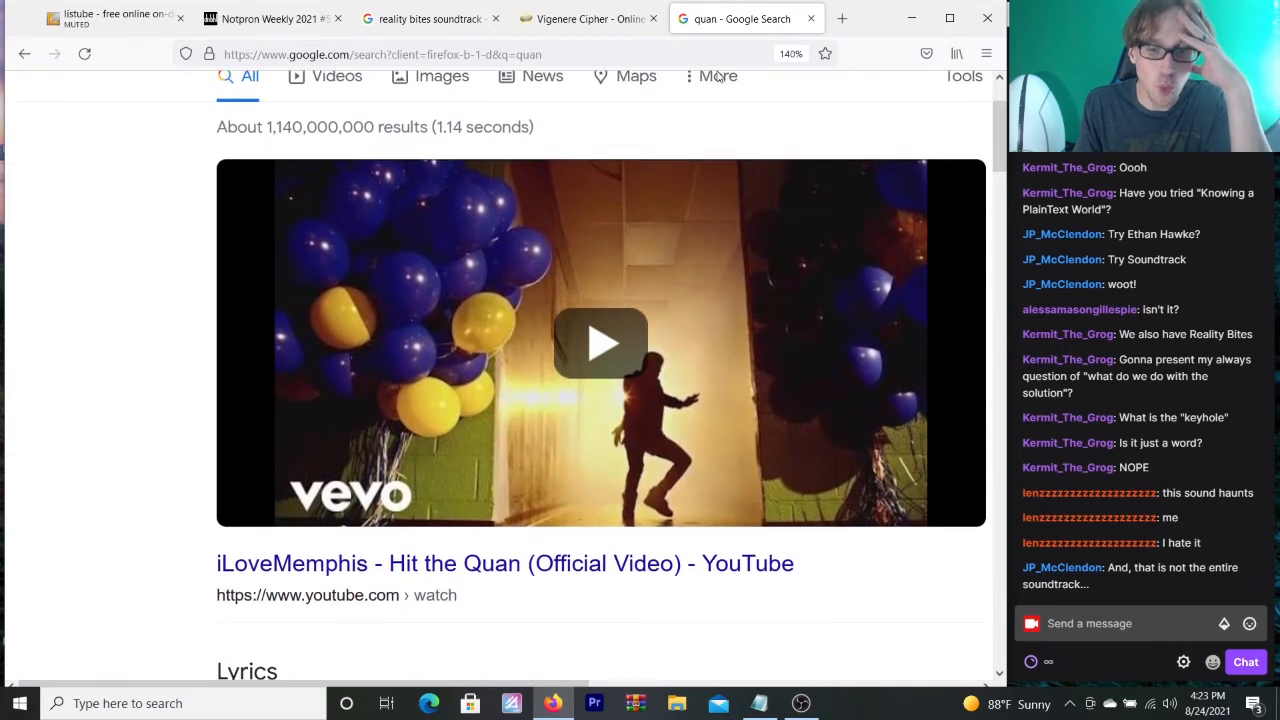
scroll("down", 3)
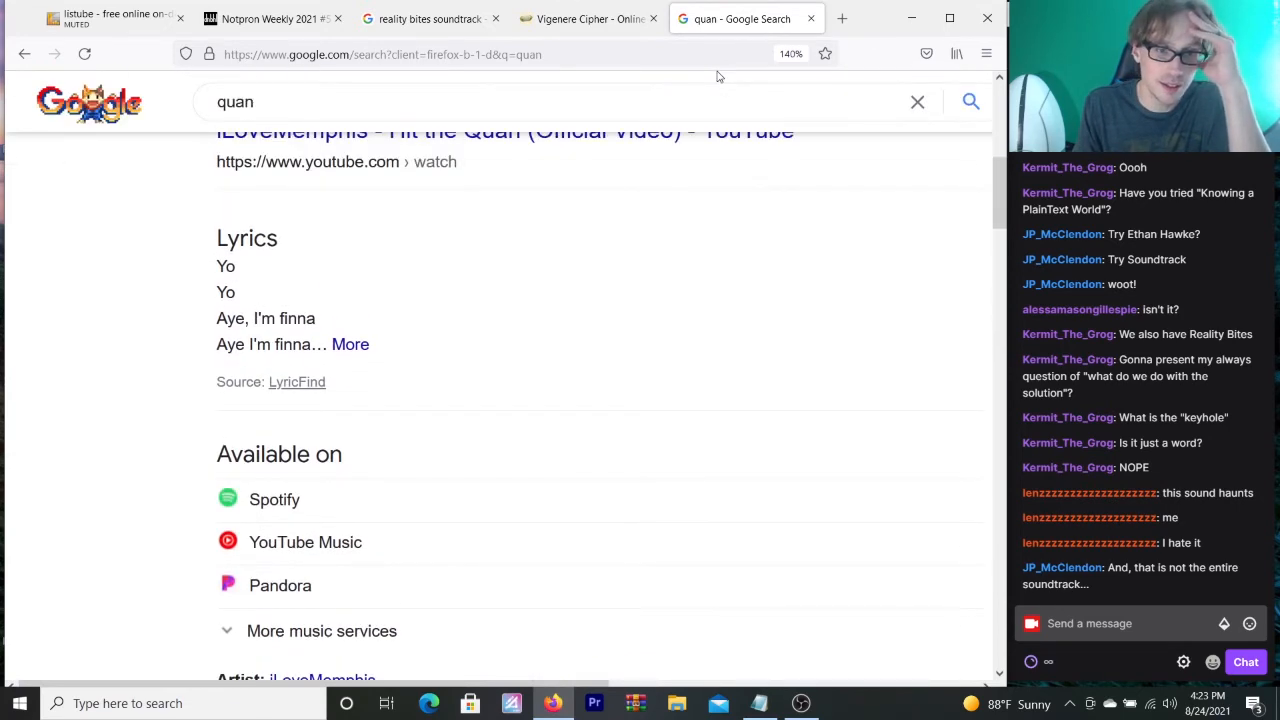
scroll("down", 3)
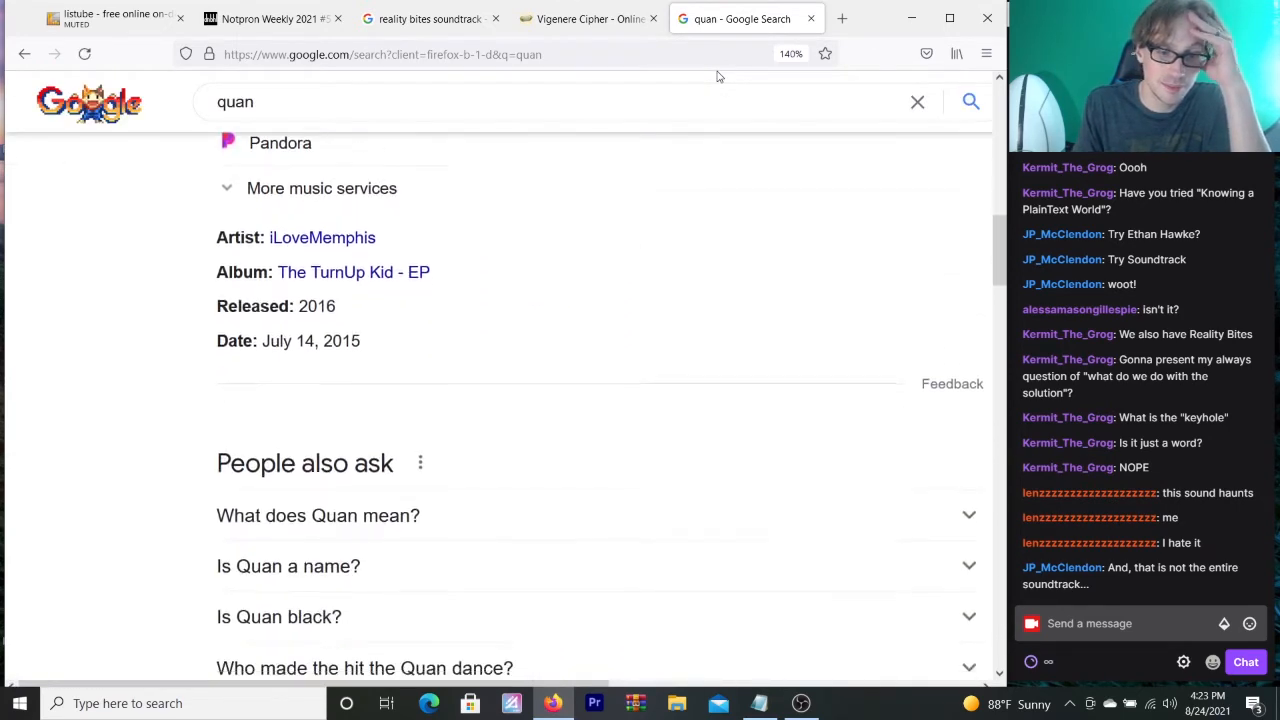
scroll("down", 3)
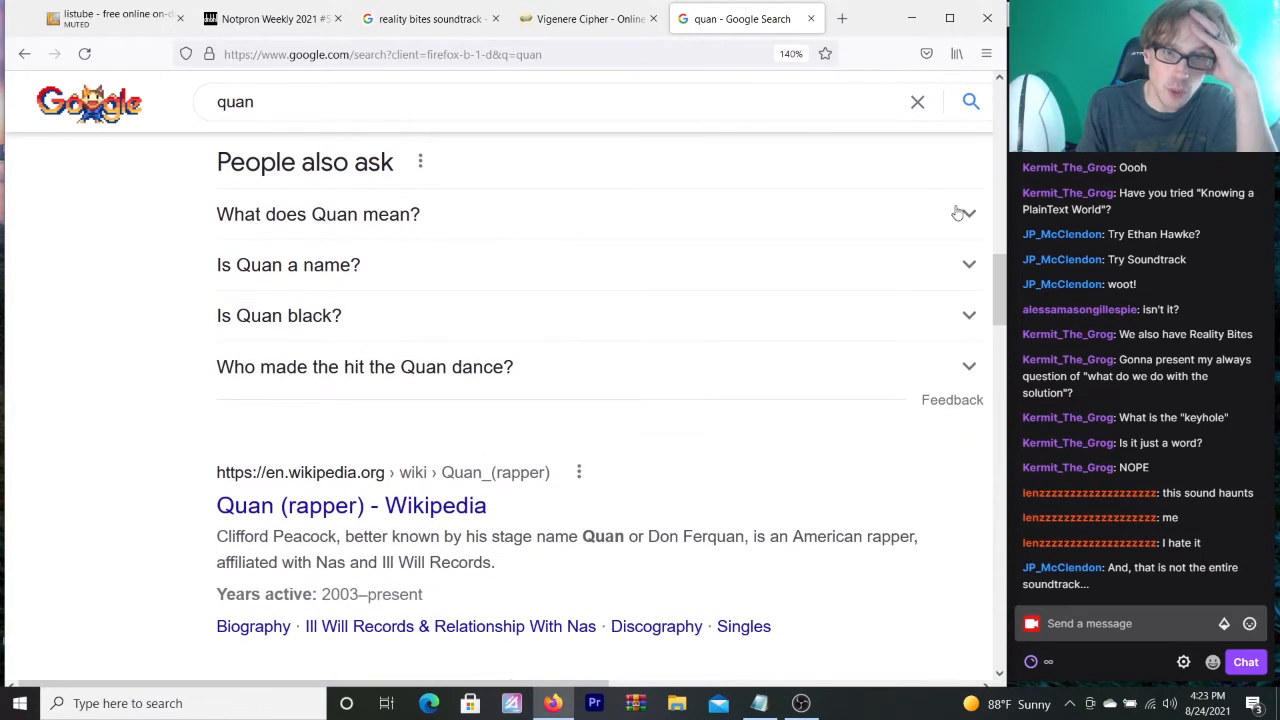
left_click(318, 214)
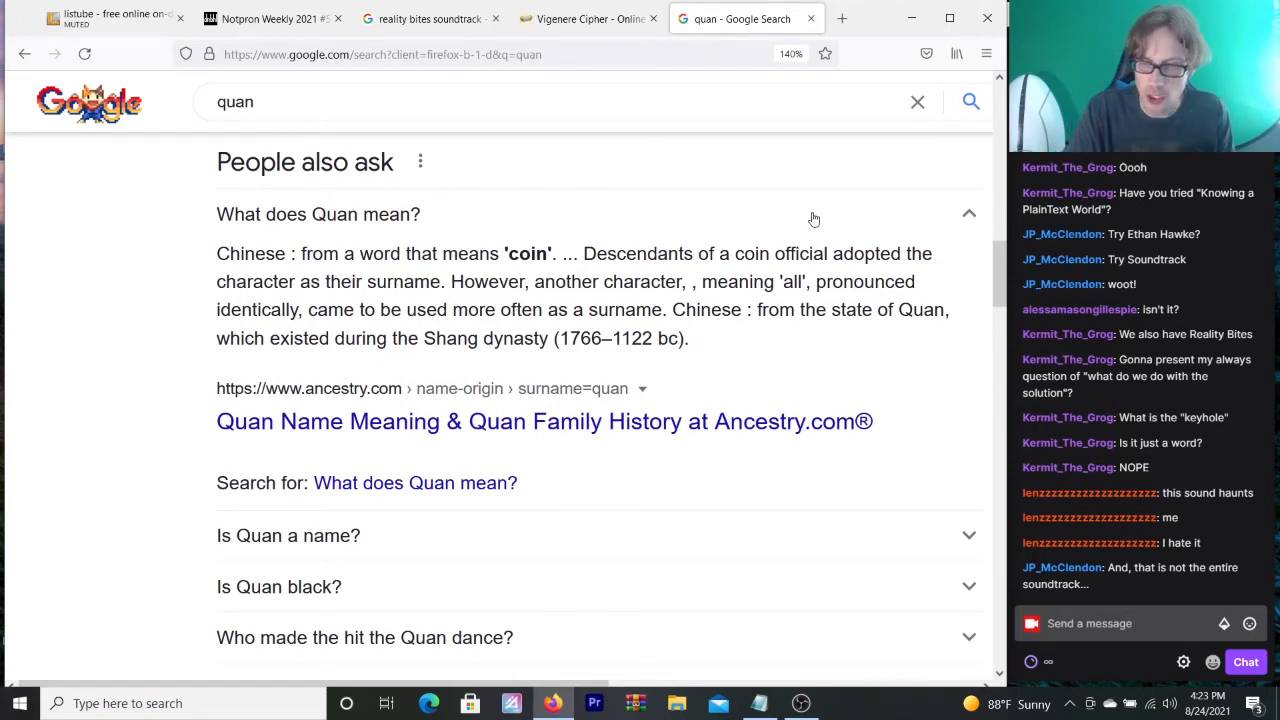
Scroll through Google's 14-song Reality Bites list, then return to the Listube playlist to compare.
left_click(430, 18)
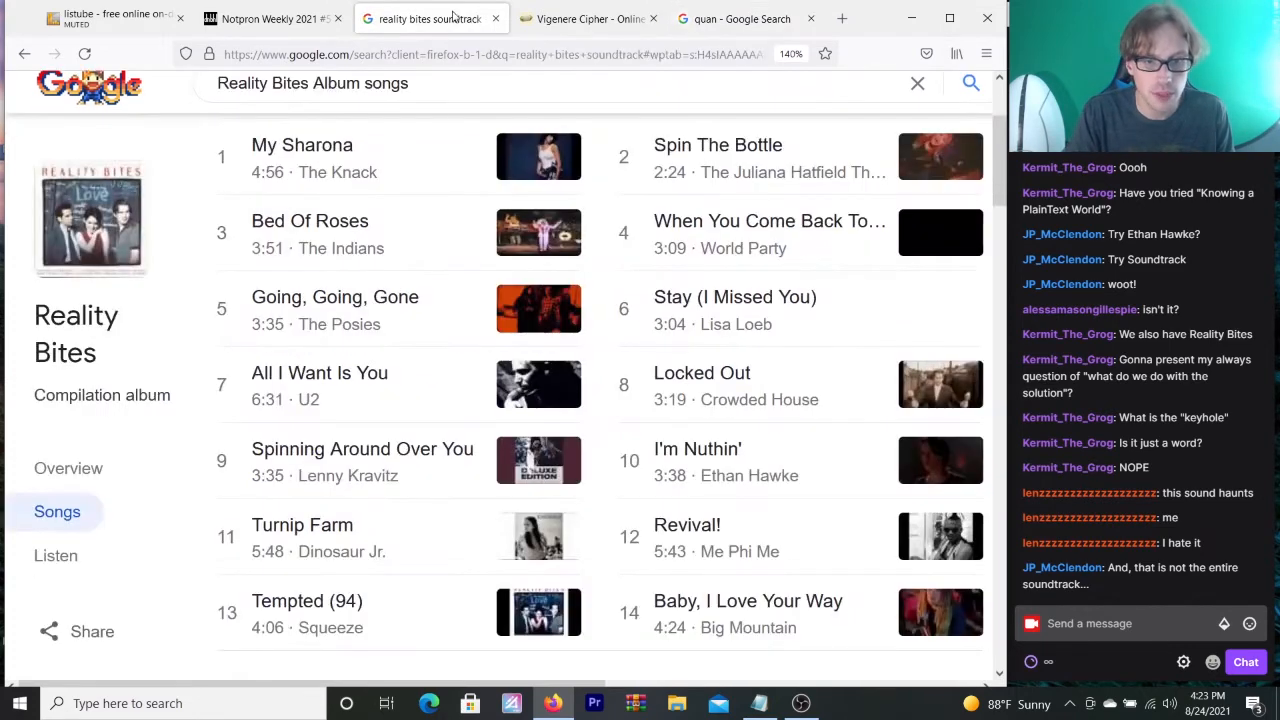
scroll("down", 3)
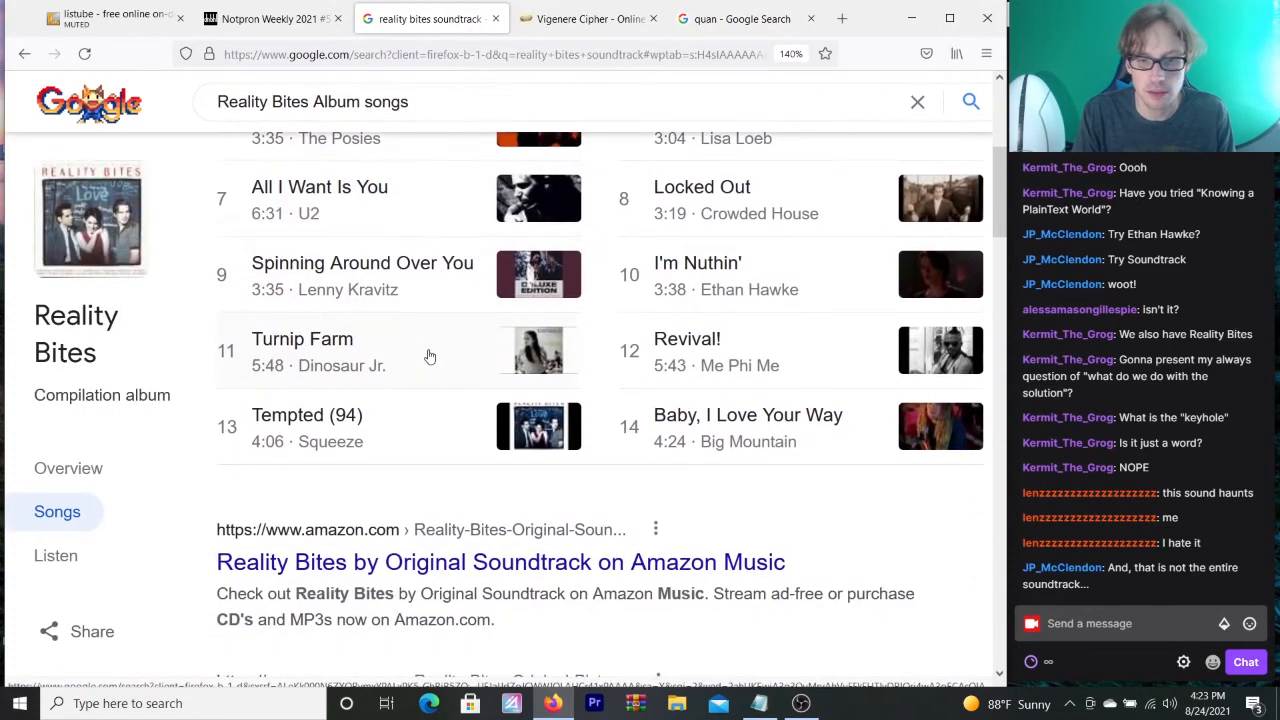
scroll("up", 3)
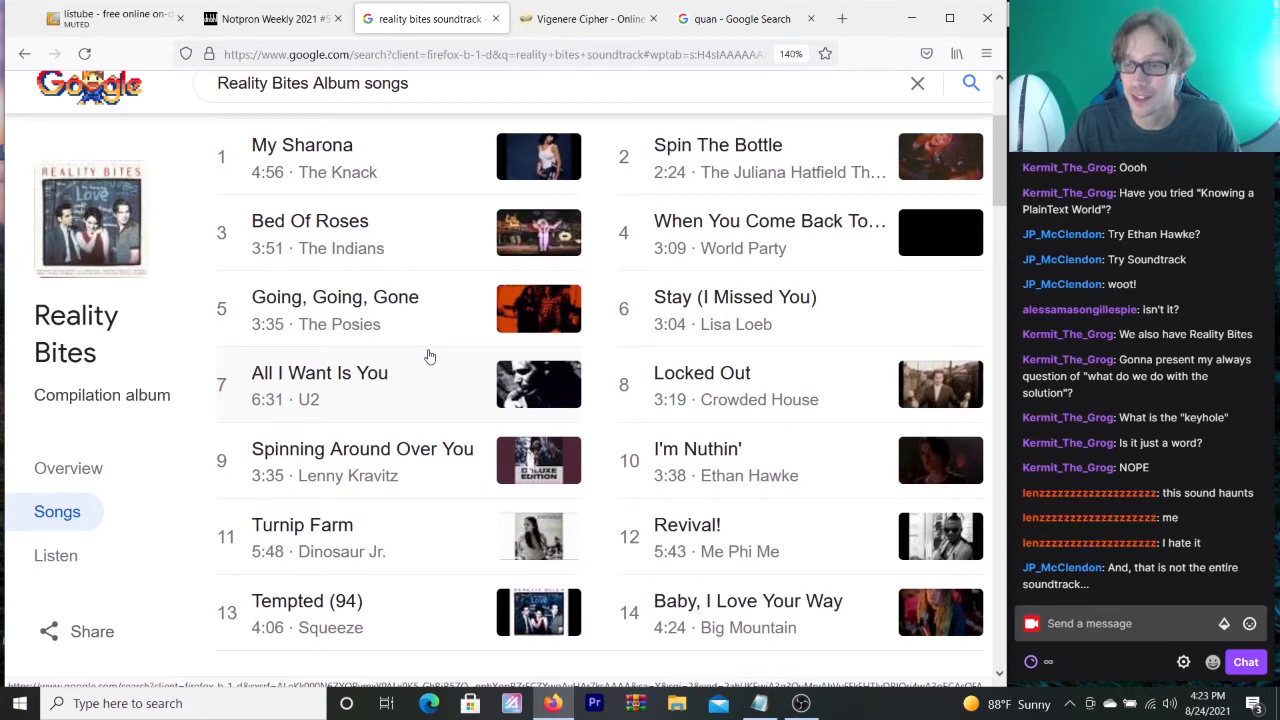
scroll("down", 3)
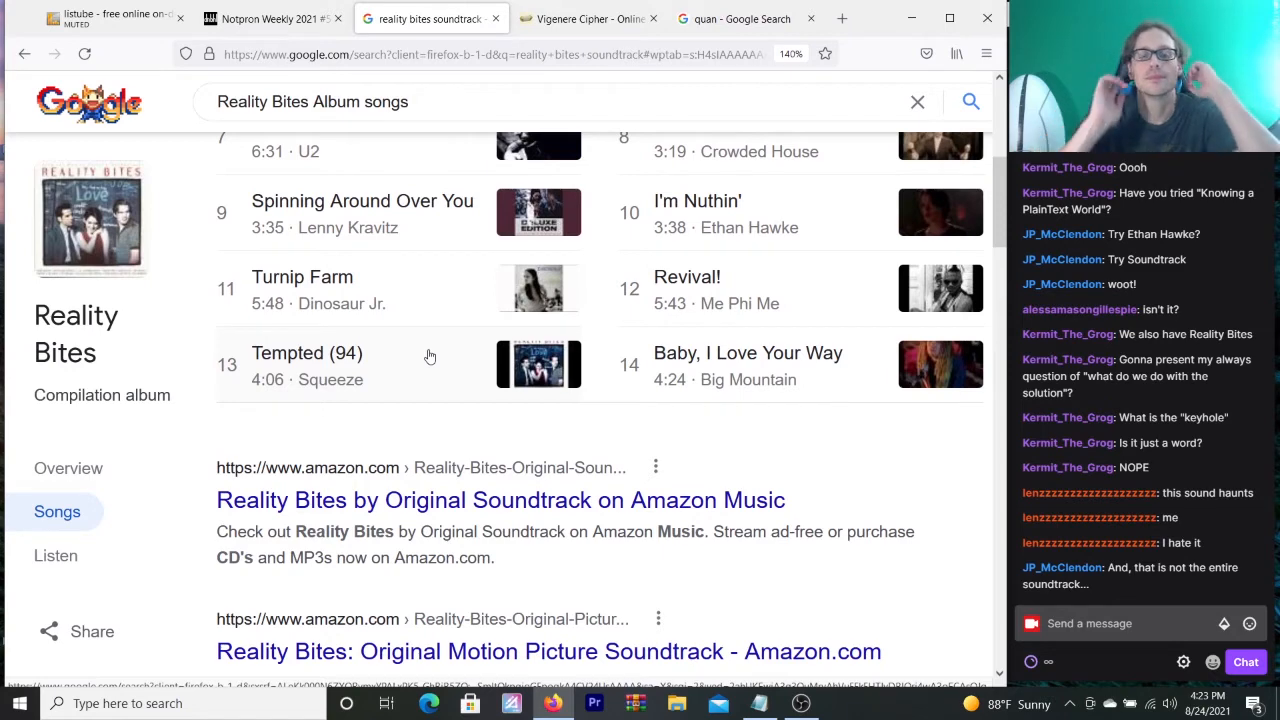
scroll("down", 3)
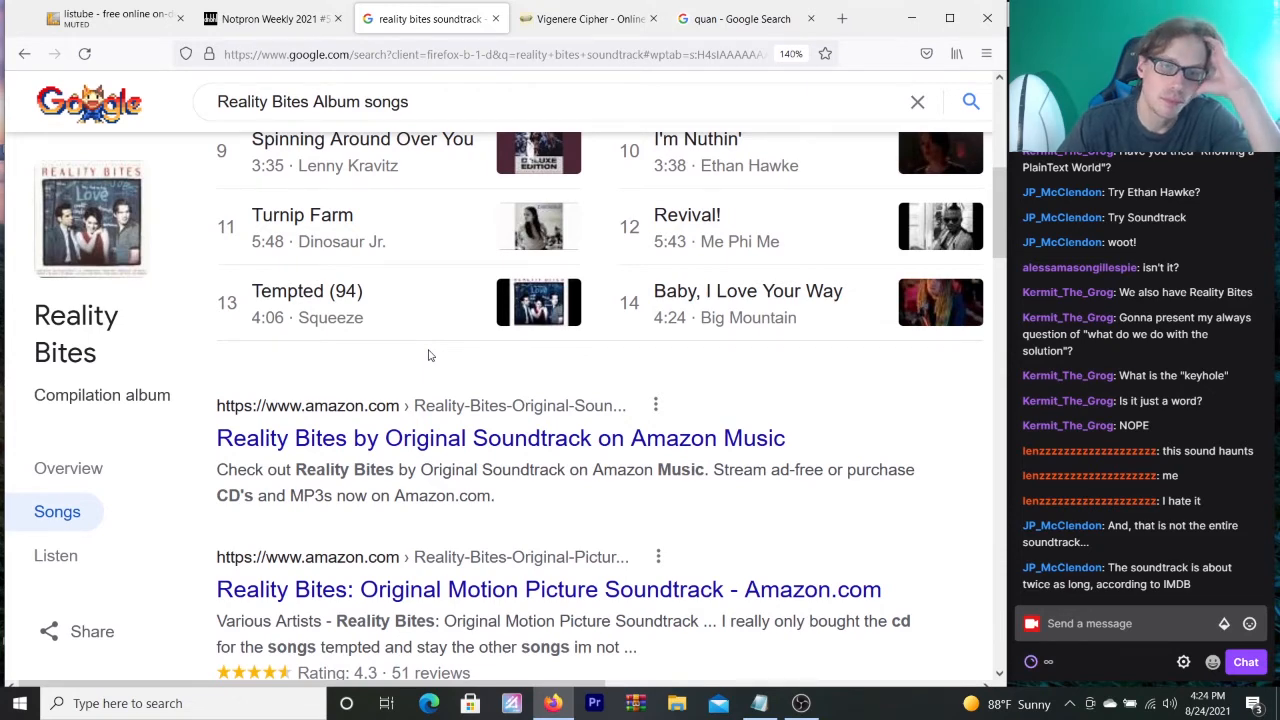
scroll("up", 3)
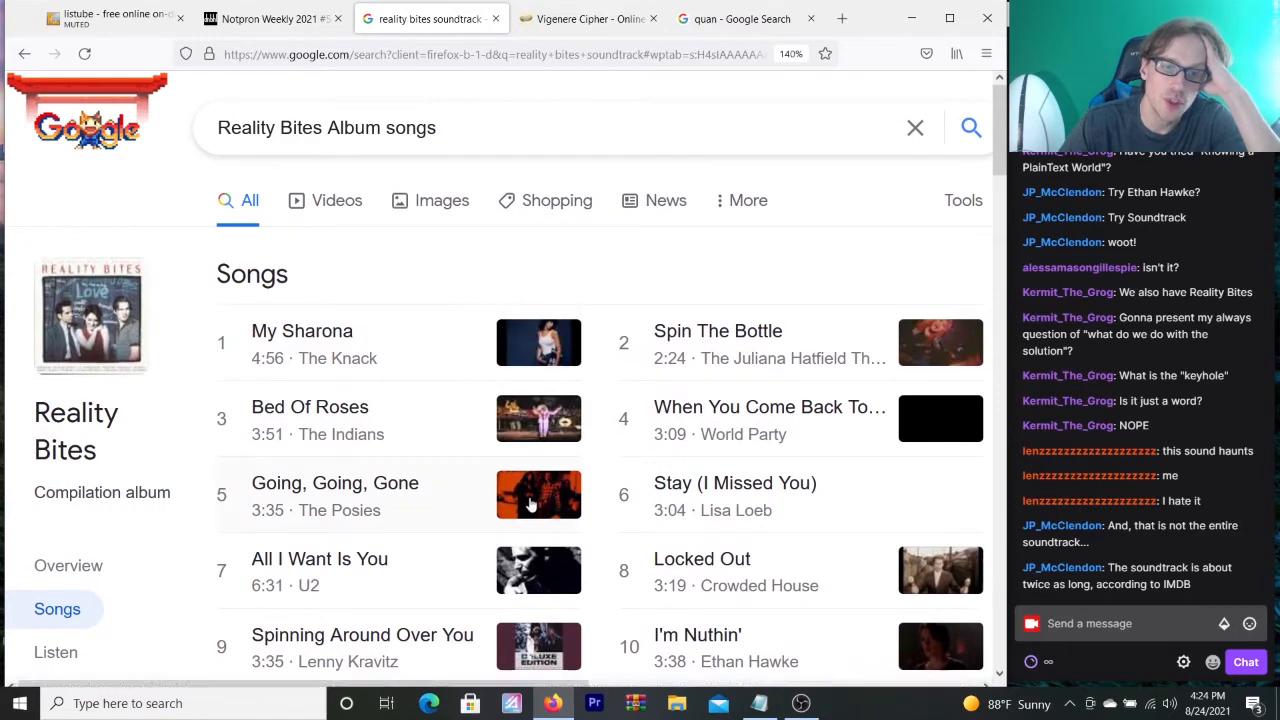
scroll("down", 3)
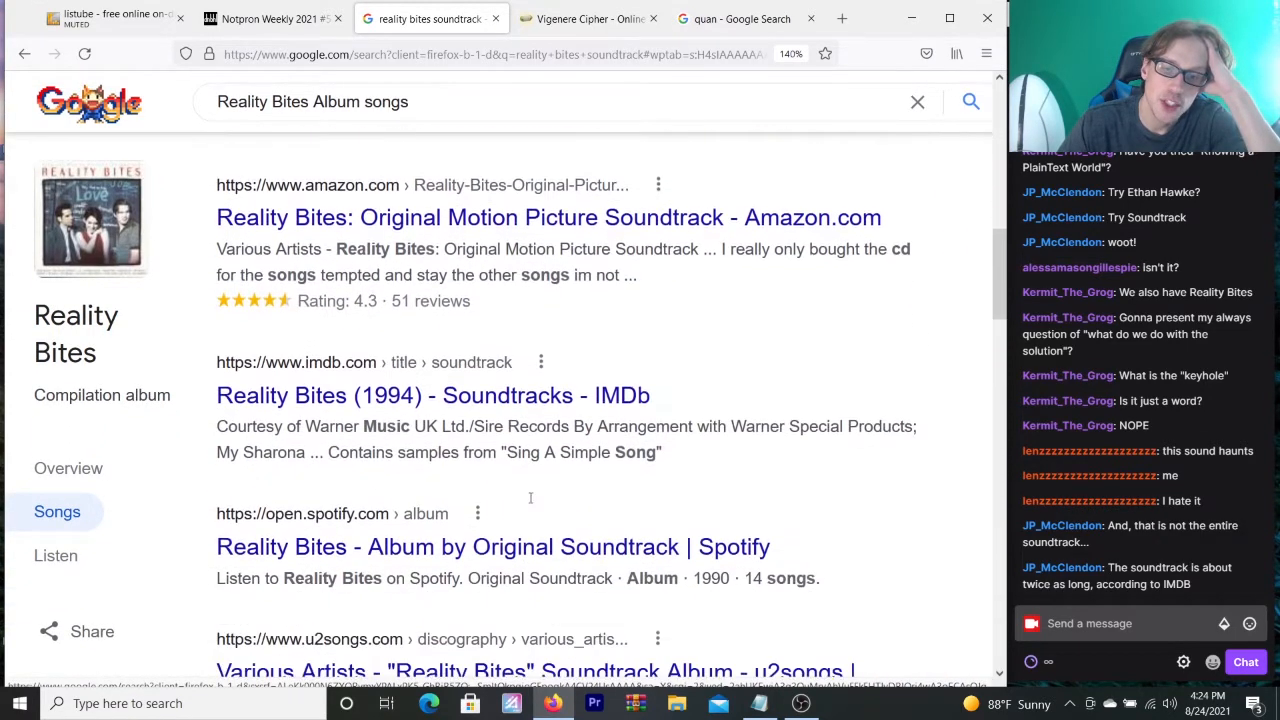
scroll("down", 3)
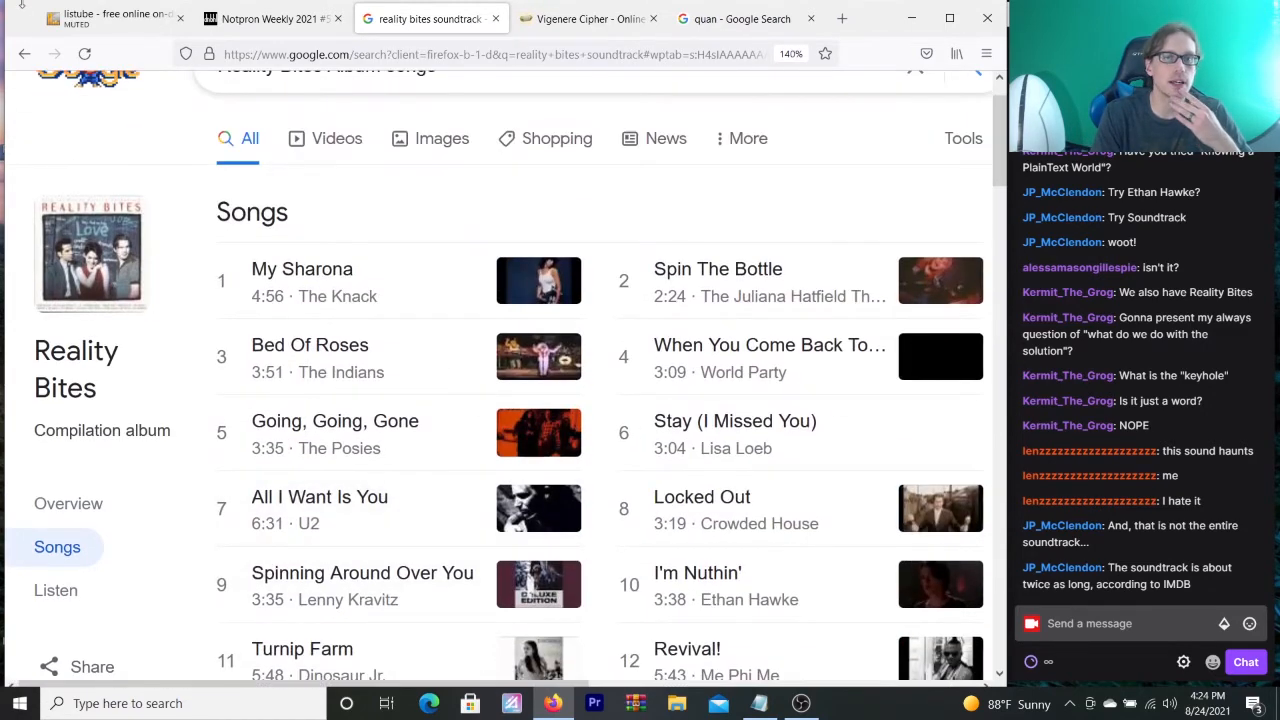
left_click(110, 18)
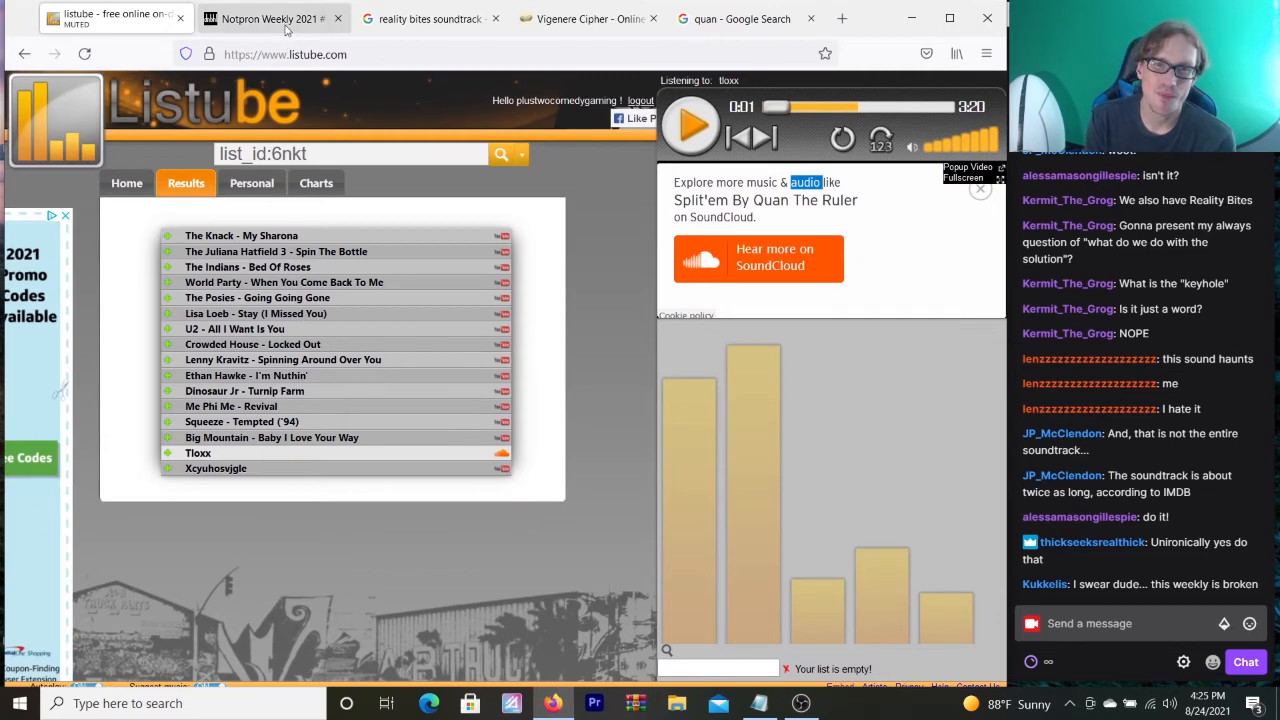
Set the Vigenère key to REALITY, decrypting the ciphertext to 'chomp eehqhdkclphe', and bring up options for tloxx.
left_click(430, 18)
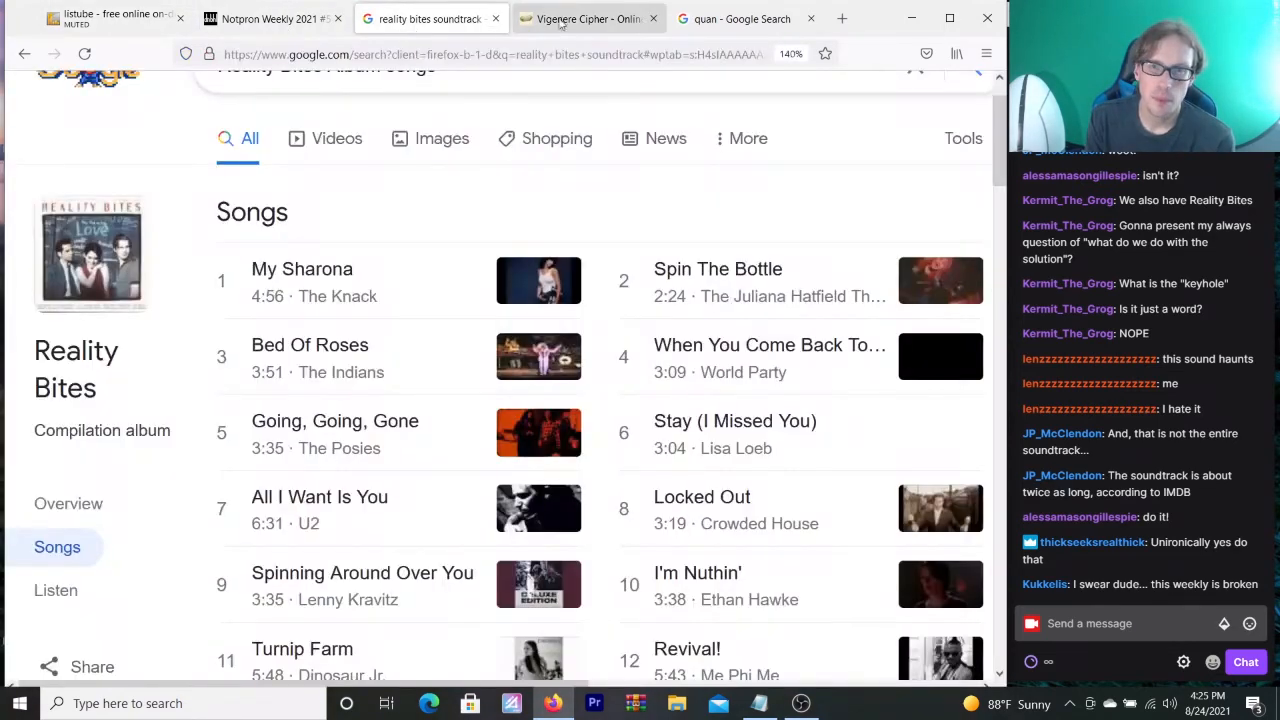
left_click(588, 18)
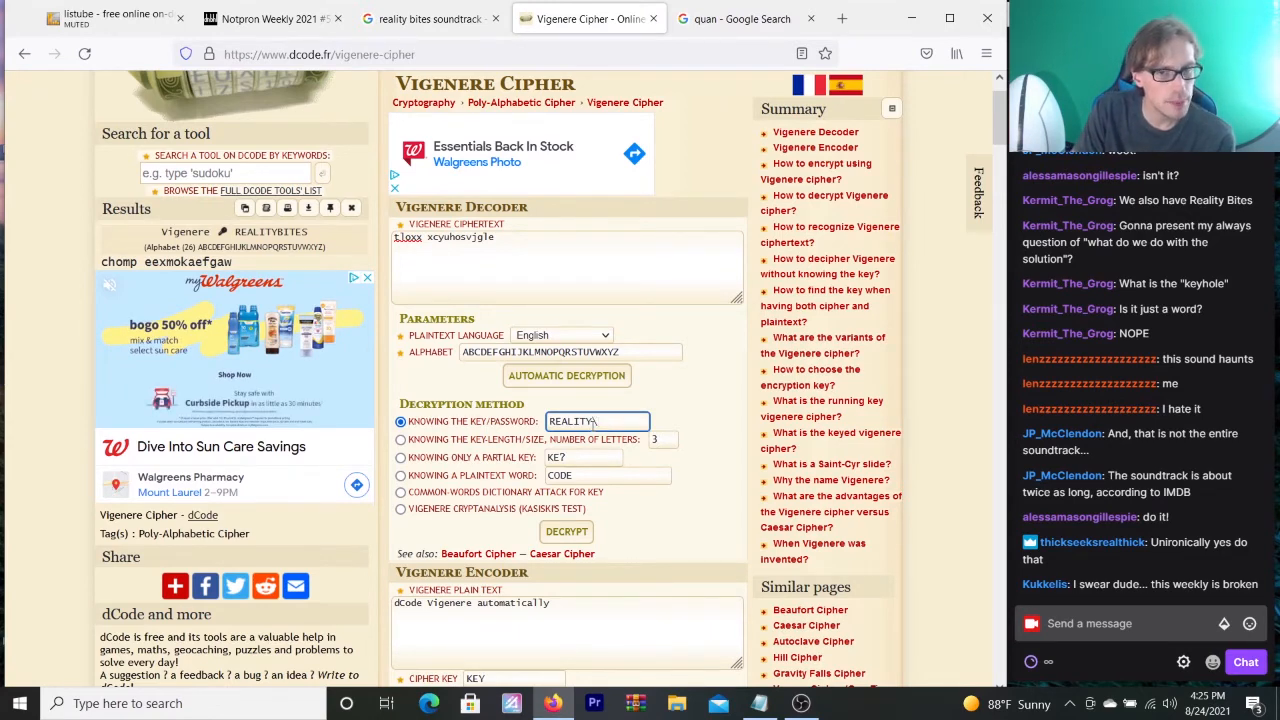
left_click(597, 420)
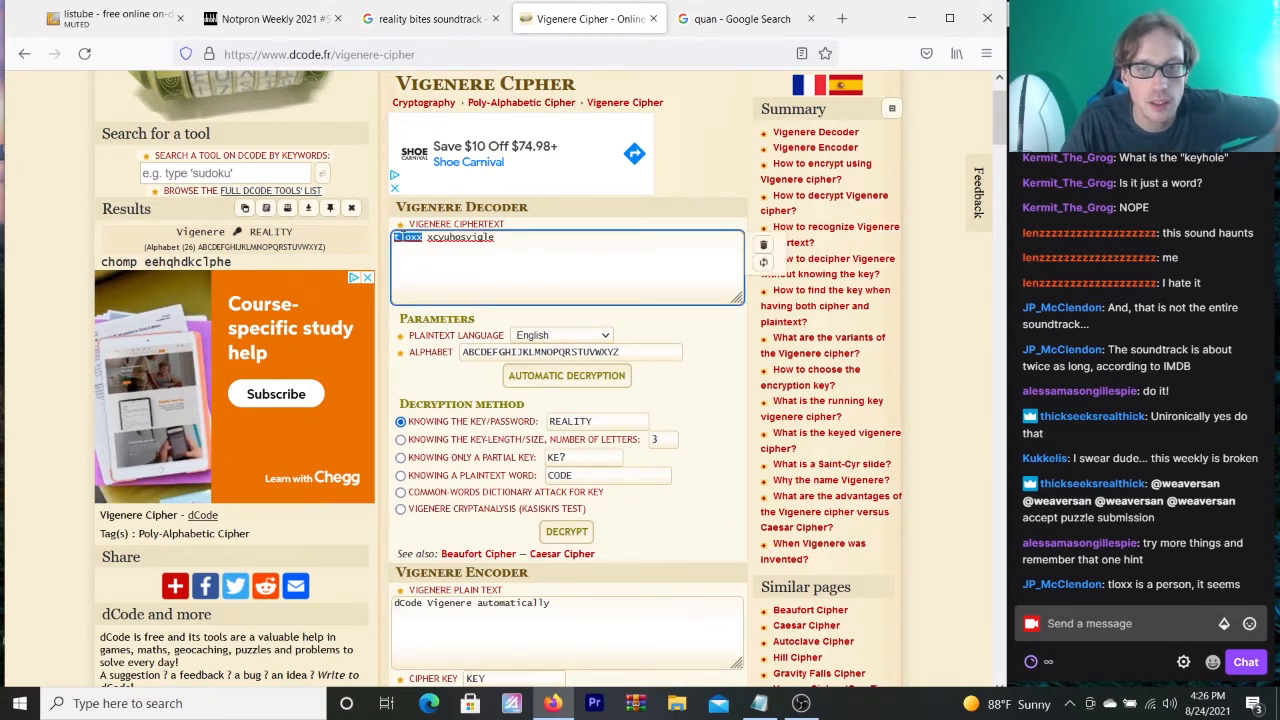
right_click(450, 237)
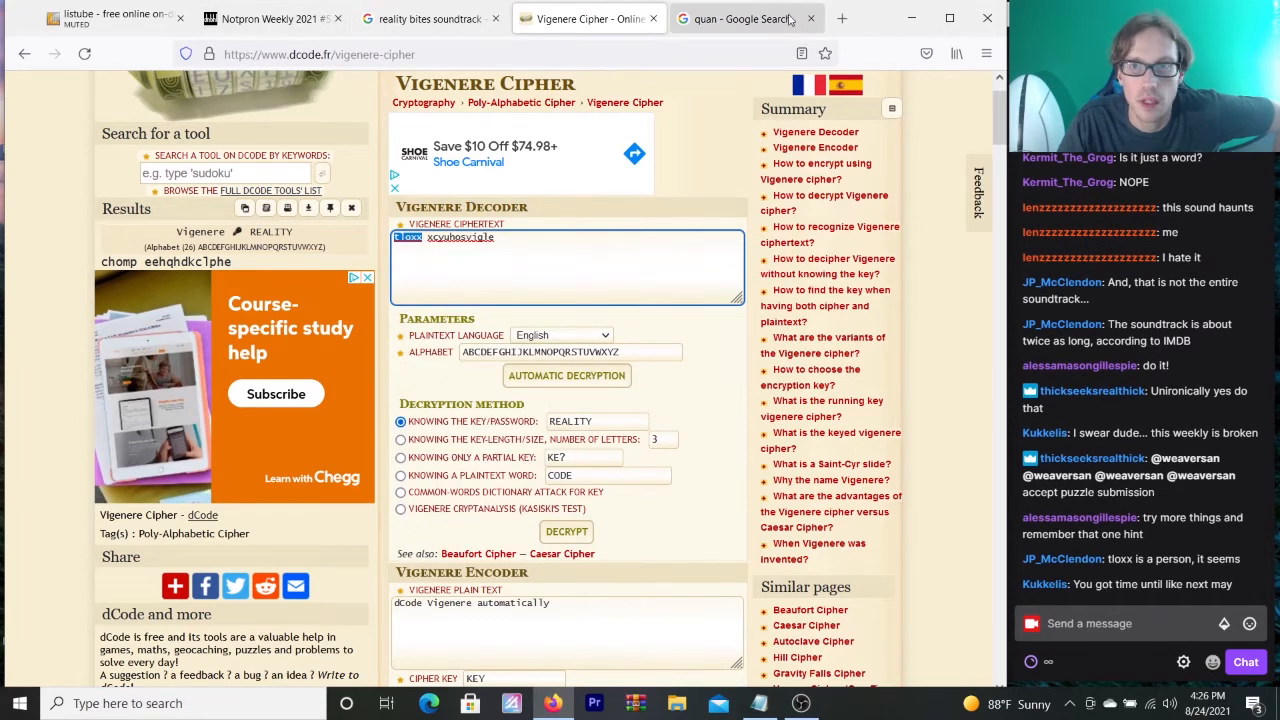
View the Google results for tloxx, led by the rapper Tloxx The Boy.
left_click(745, 18)
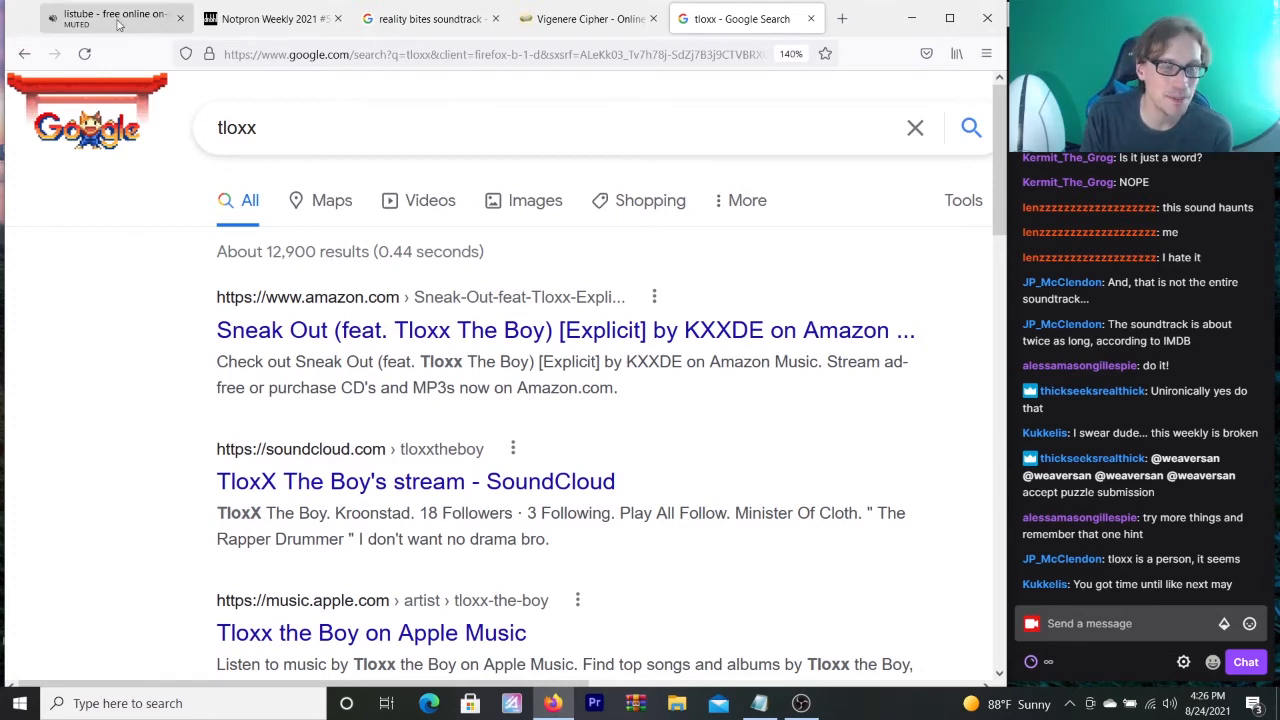
Copy xcyuhosvjgle from the dCode ciphertext and search Google for it, matching no documents.
left_click(588, 18)
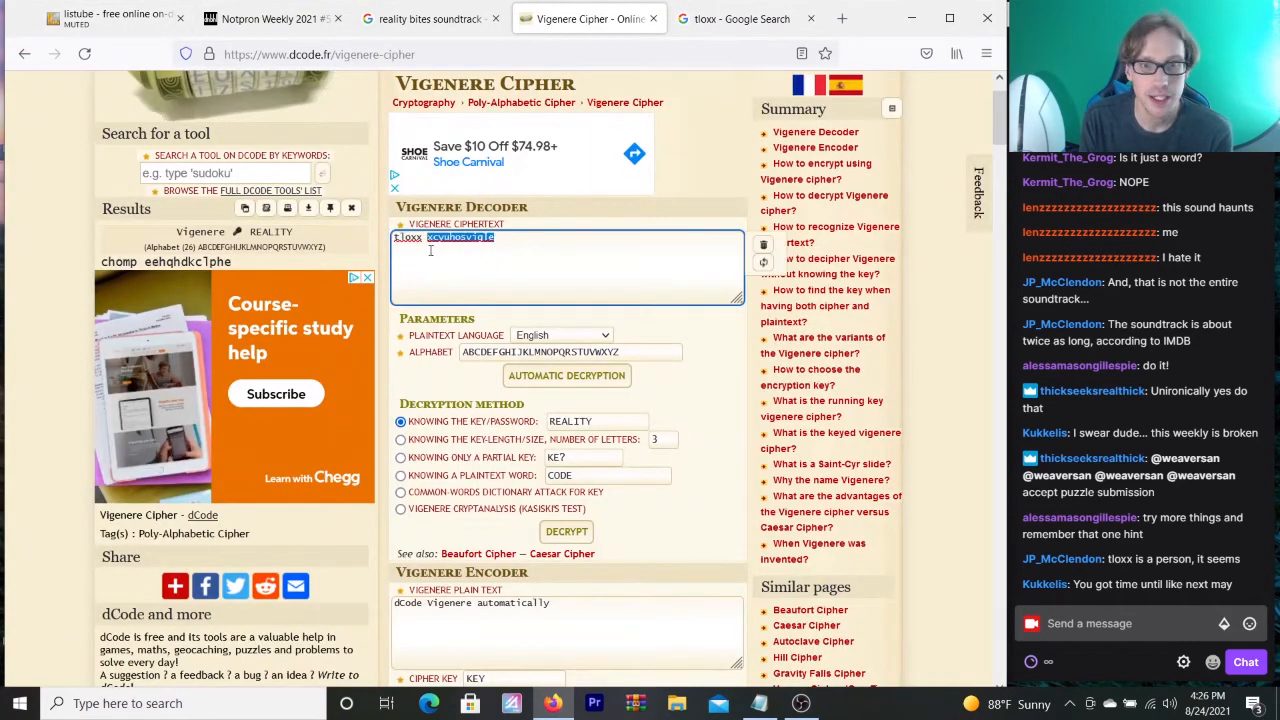
right_click(460, 237)
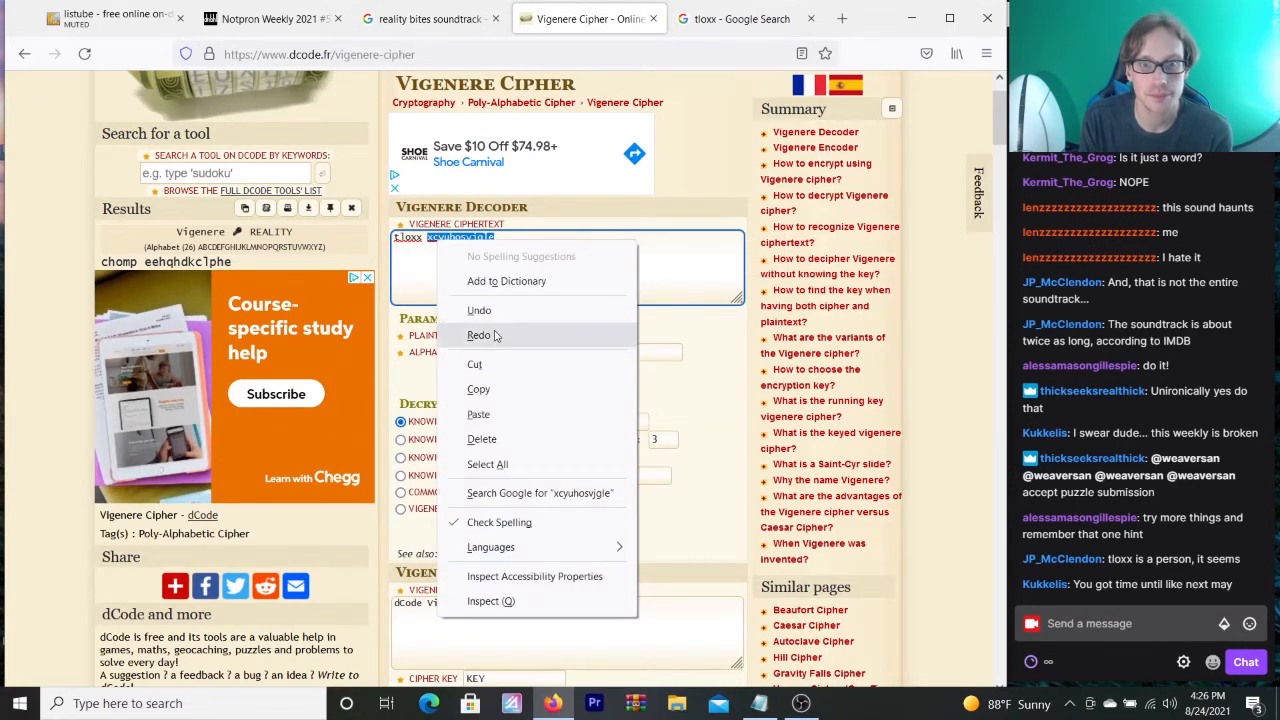
left_click(430, 18)
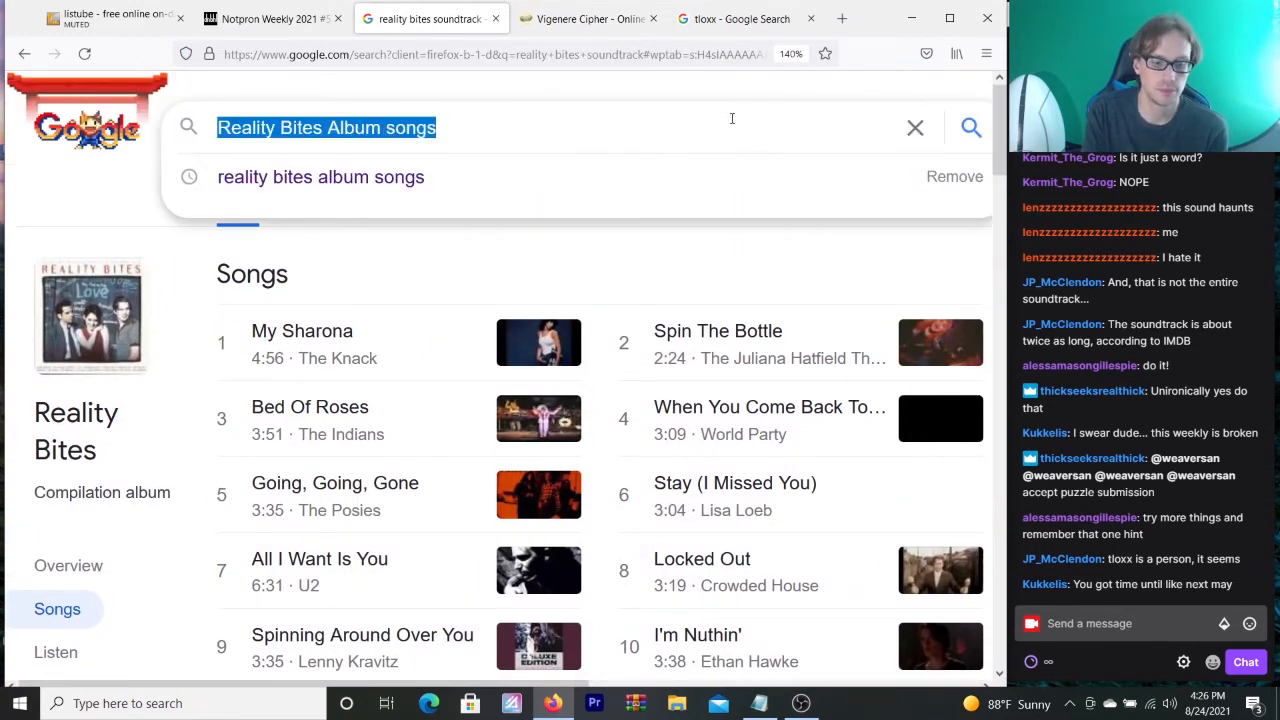
type("xcyuhosvjgle")
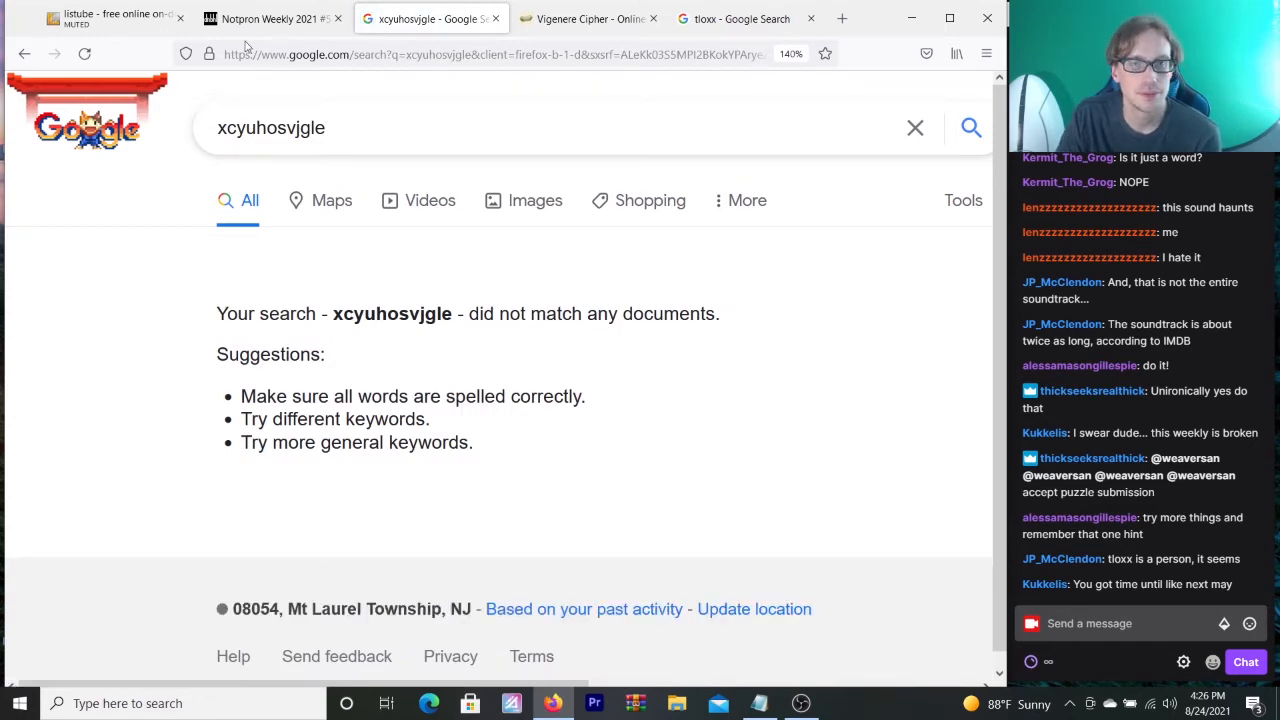
Play Big Mountain's Baby, I Love Your Way in Listube, then return to the Vigenère decoder.
left_click(110, 18)
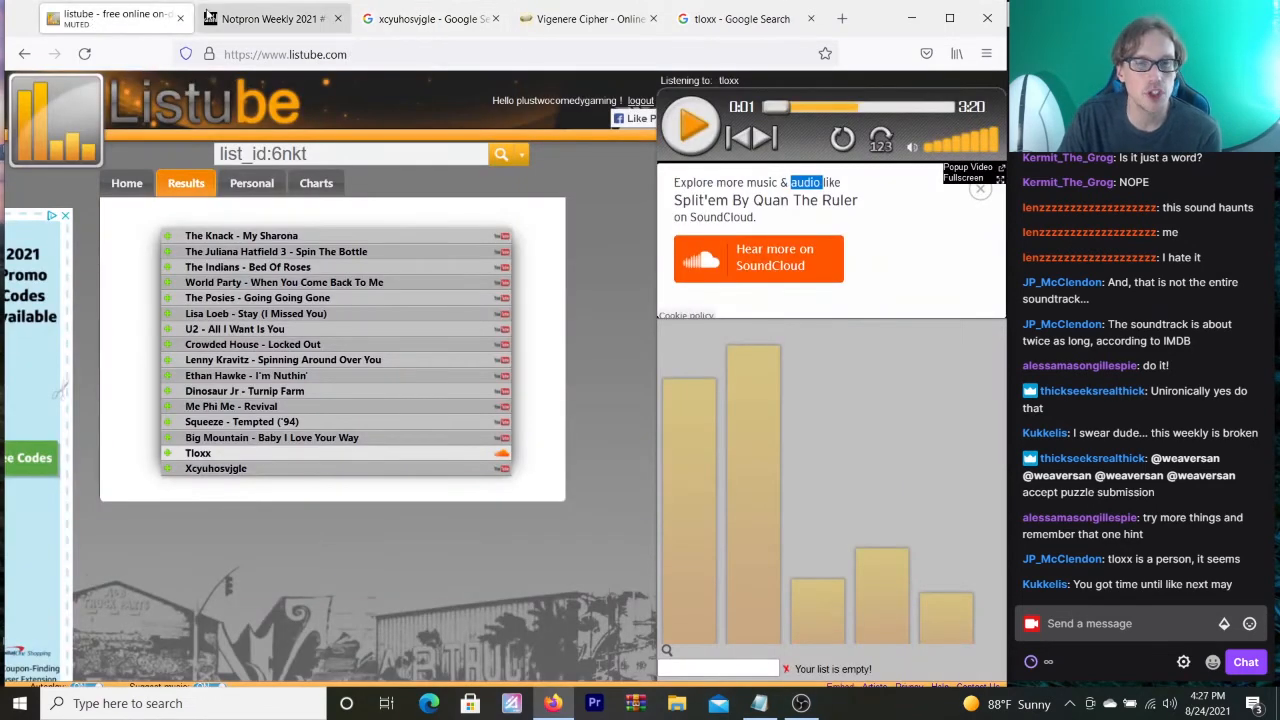
mouse_move(270, 18)
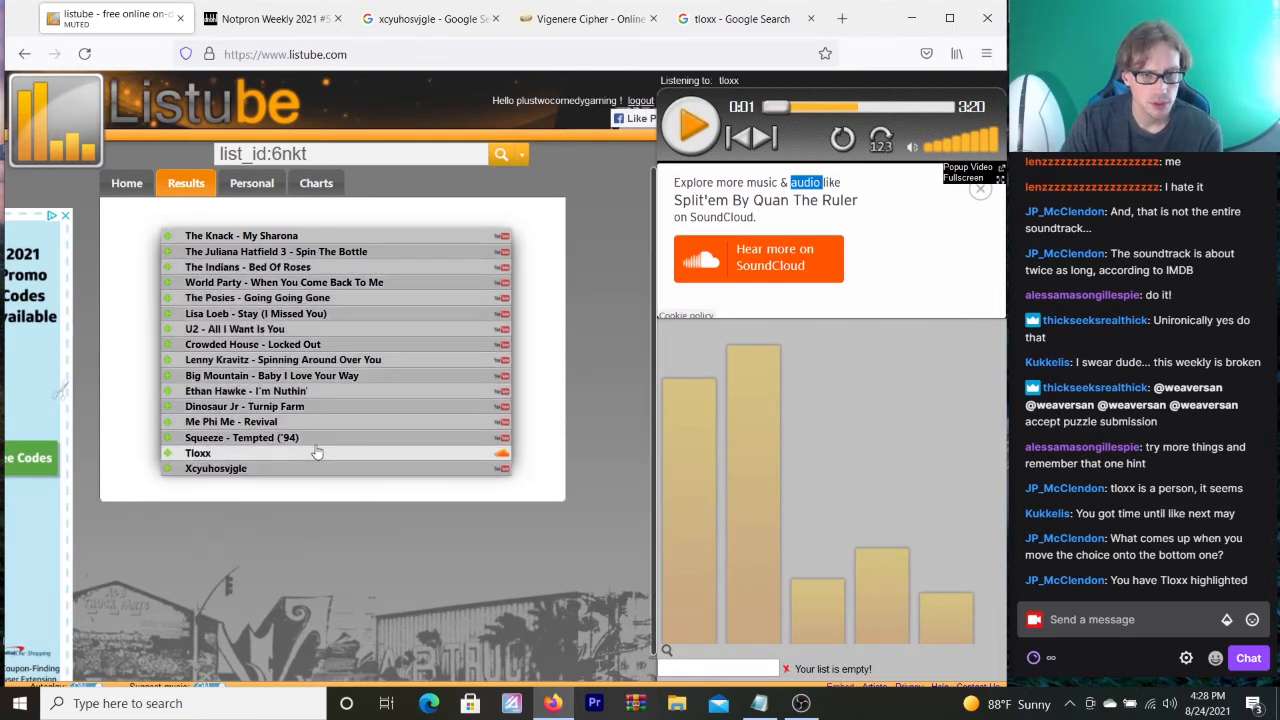
mouse_move(300, 467)
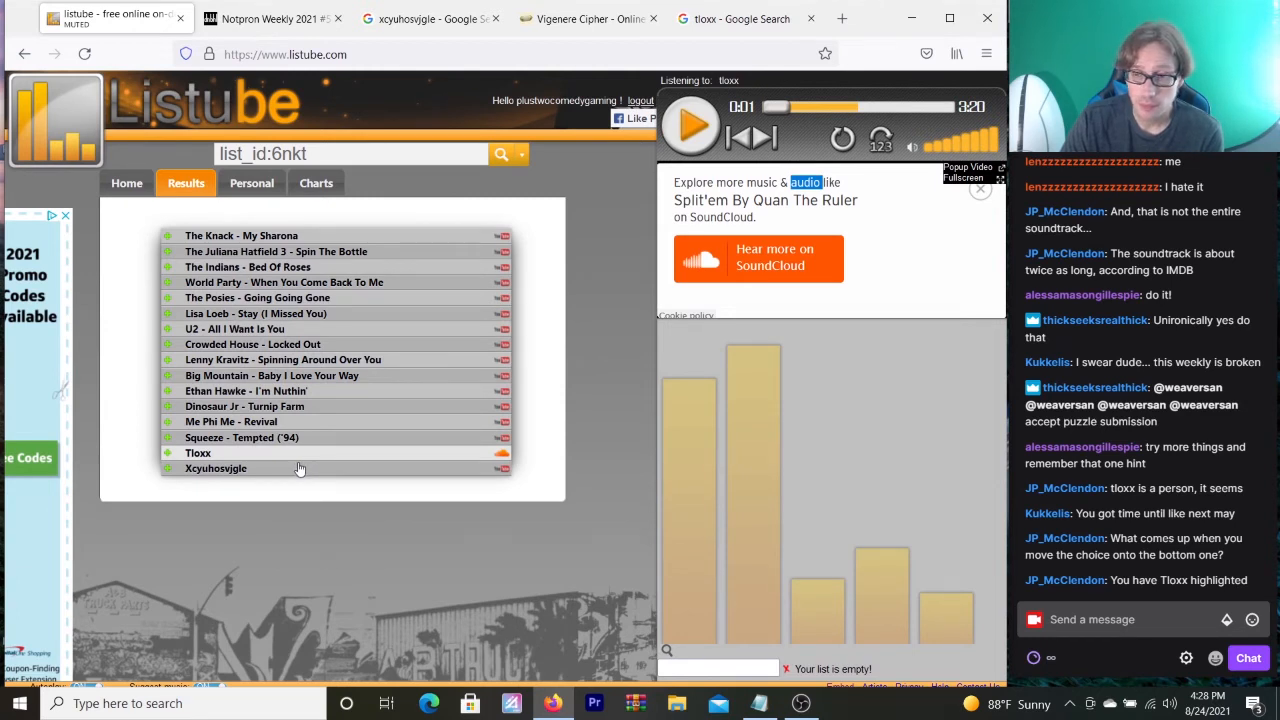
mouse_move(308, 430)
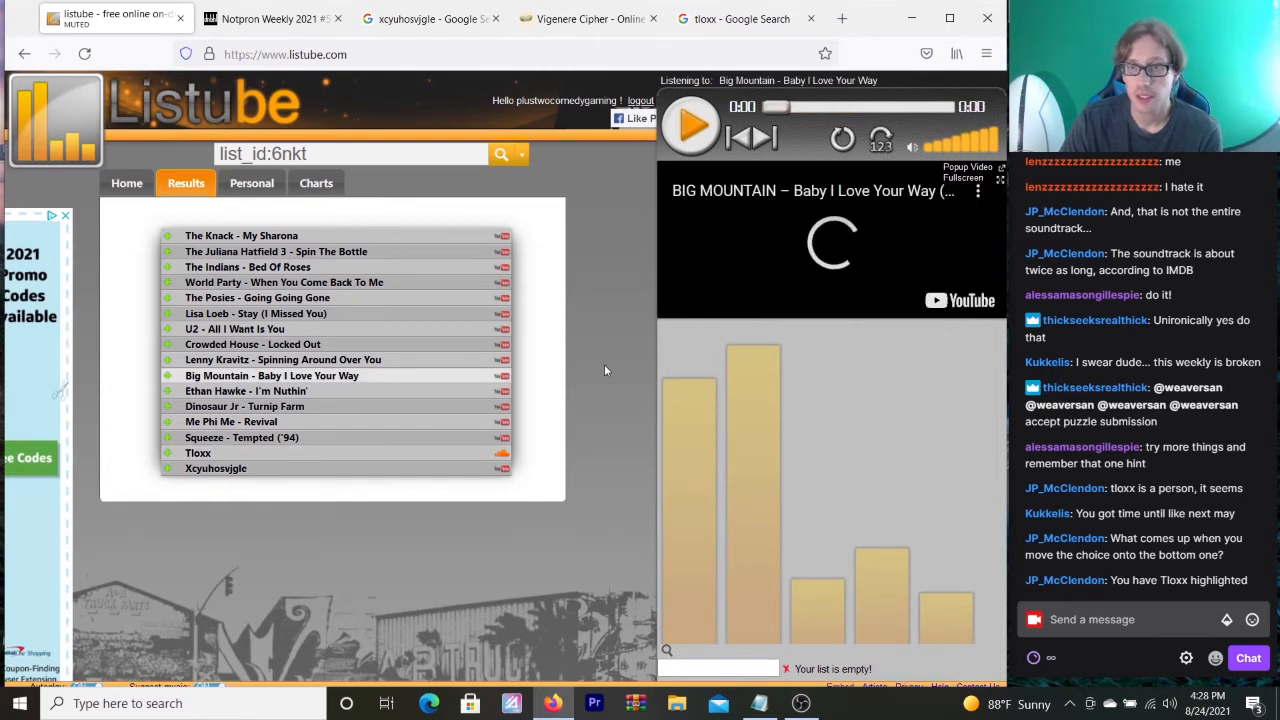
left_click(690, 125)
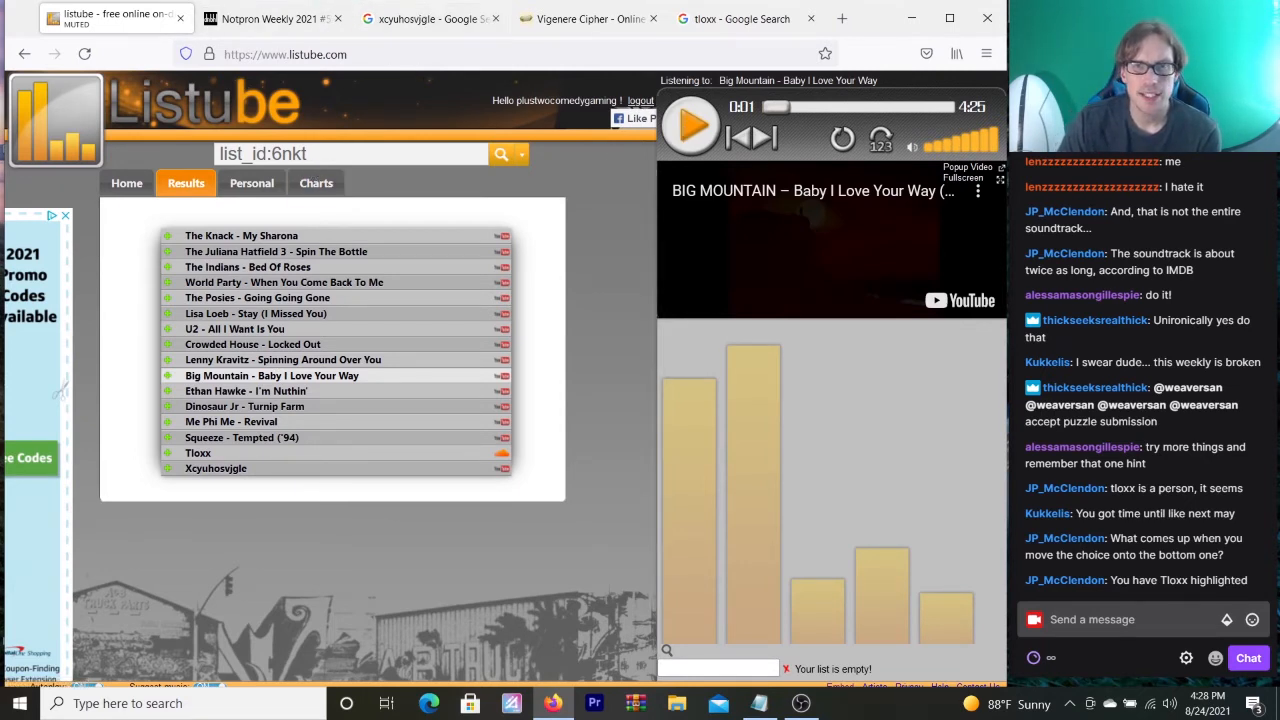
left_click(585, 18)
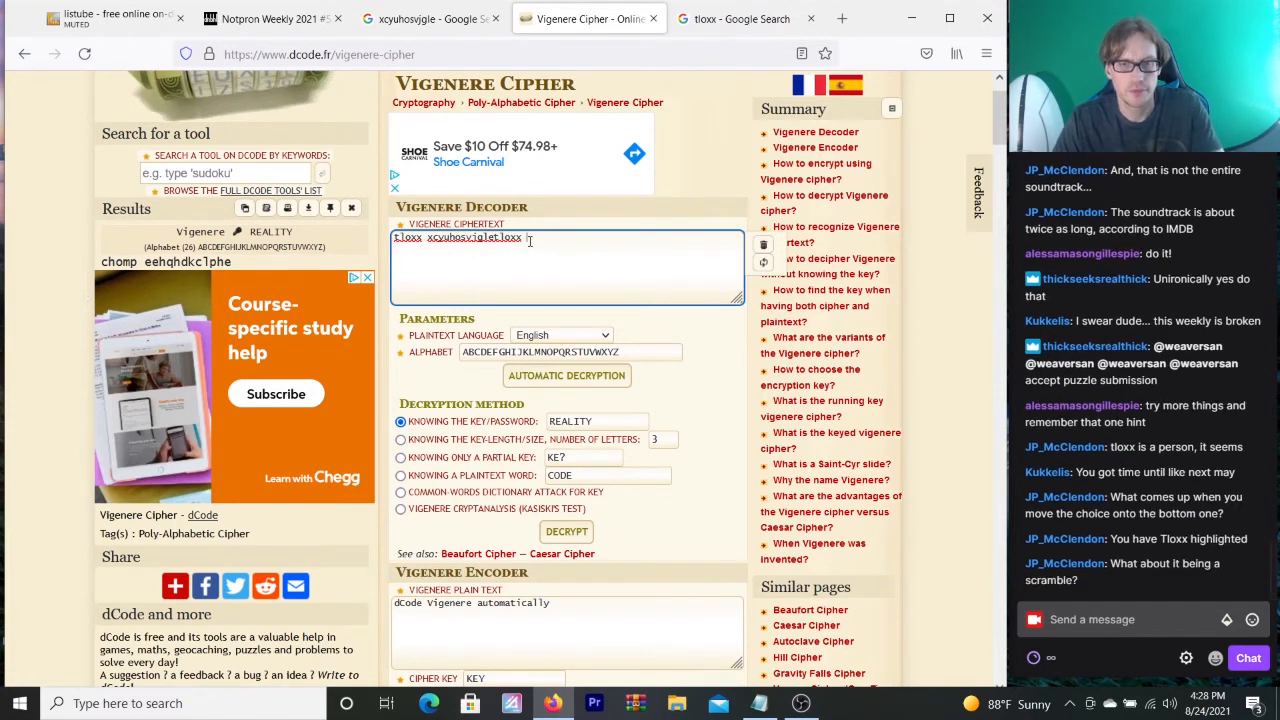
double_click(407, 237)
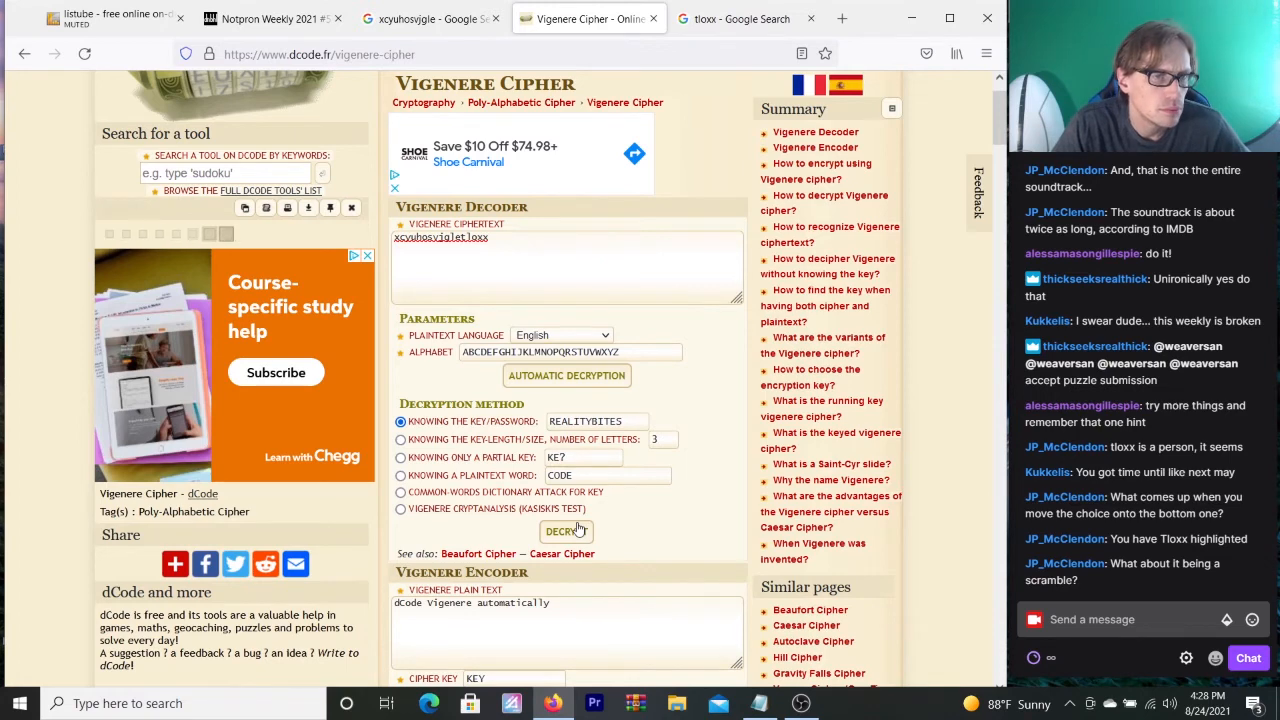
left_click(566, 531)
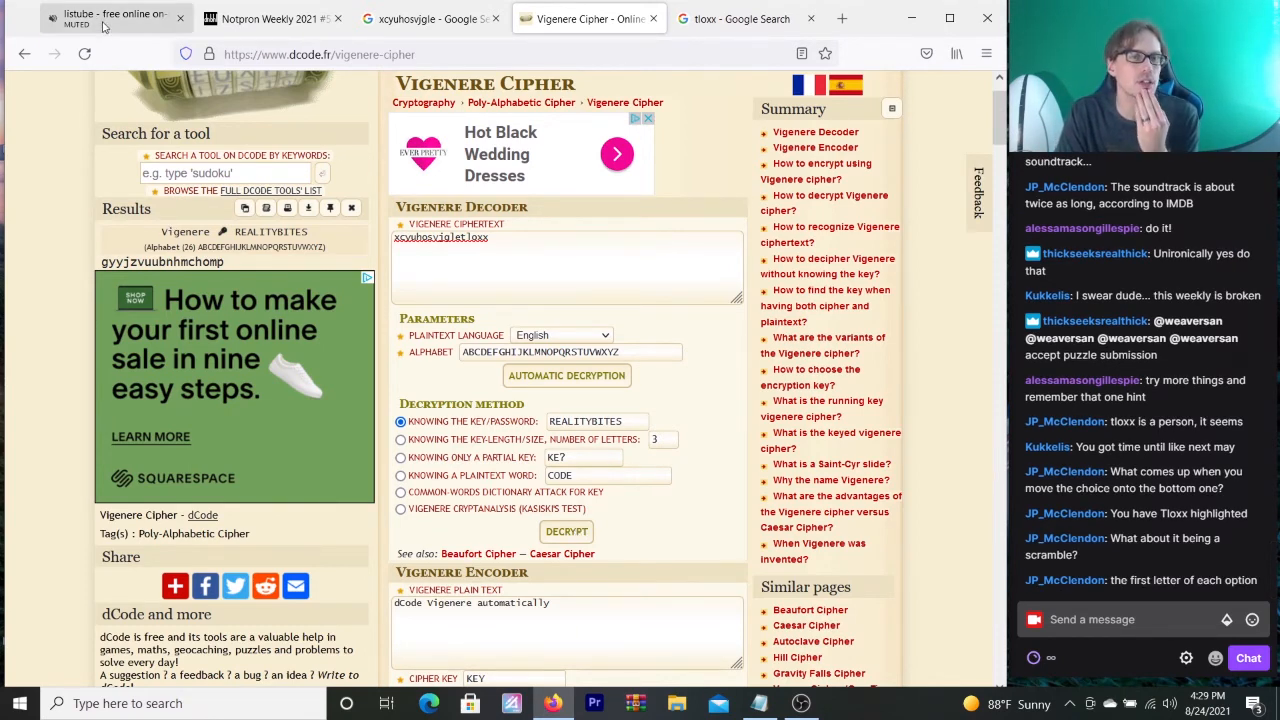
left_click(110, 18)
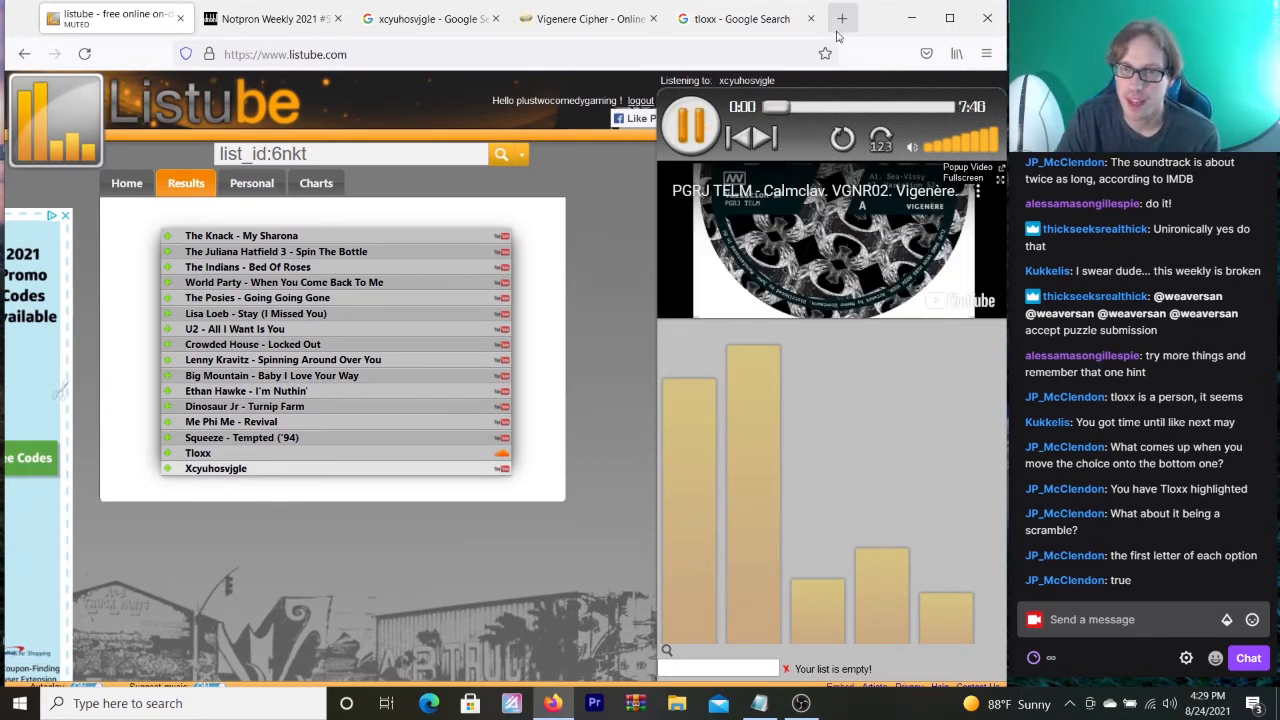
Switch from the Listube tab back to the dCode Vigenère Cipher decoder tab.
left_click(690, 124)
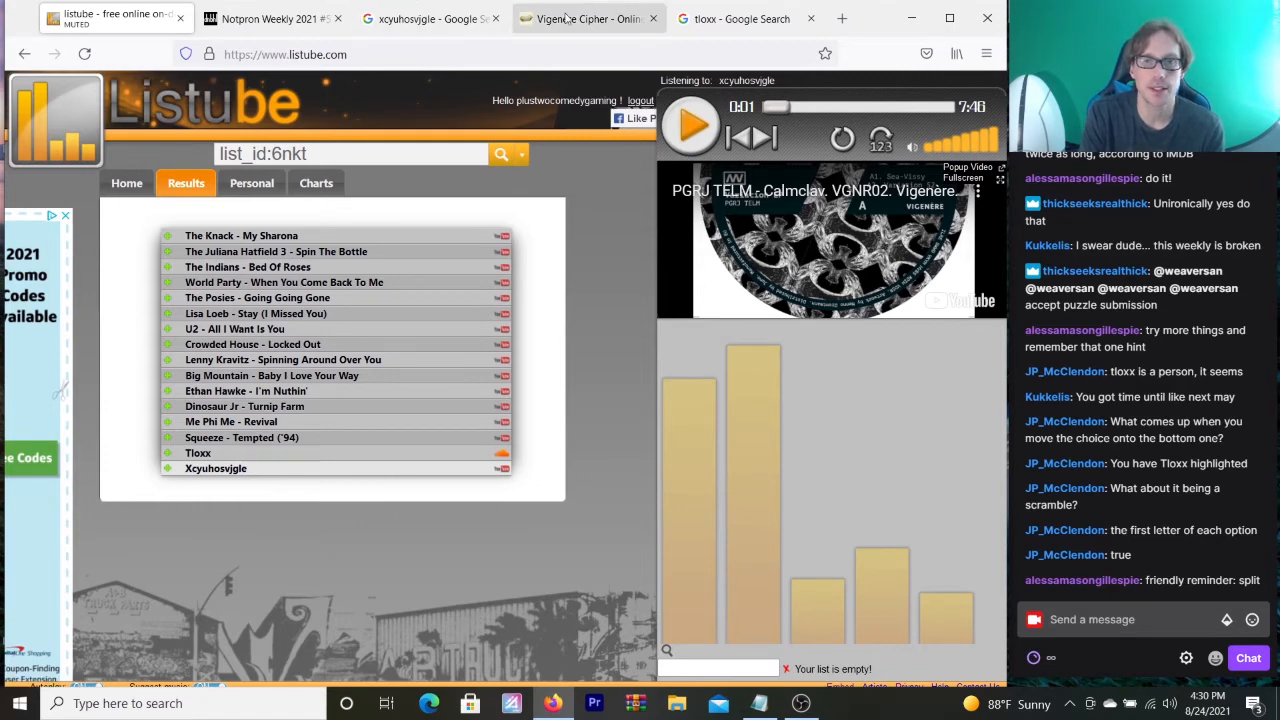
left_click(430, 18)
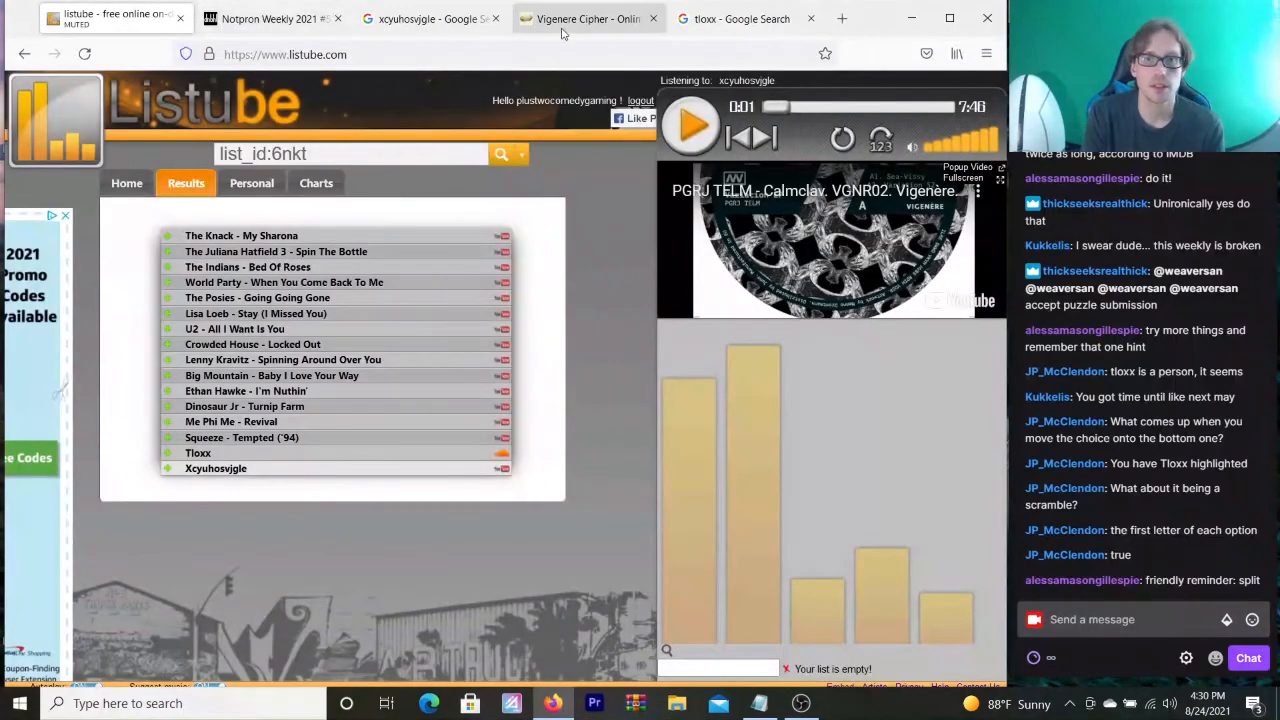
left_click(588, 18)
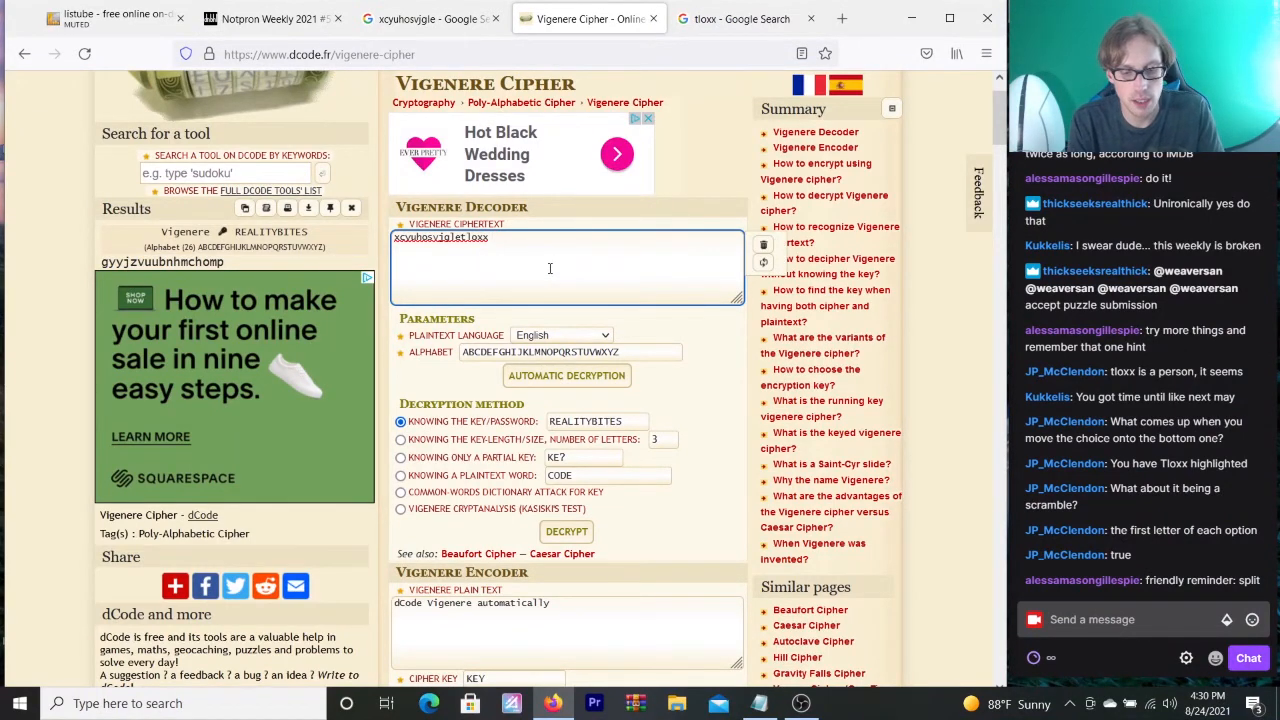
Prepend tloxx to the ciphertext and decrypt tloxxxcyuhosvjgle with REALITYBITES, getting chompeexmokaefgaw.
type("tloxx")
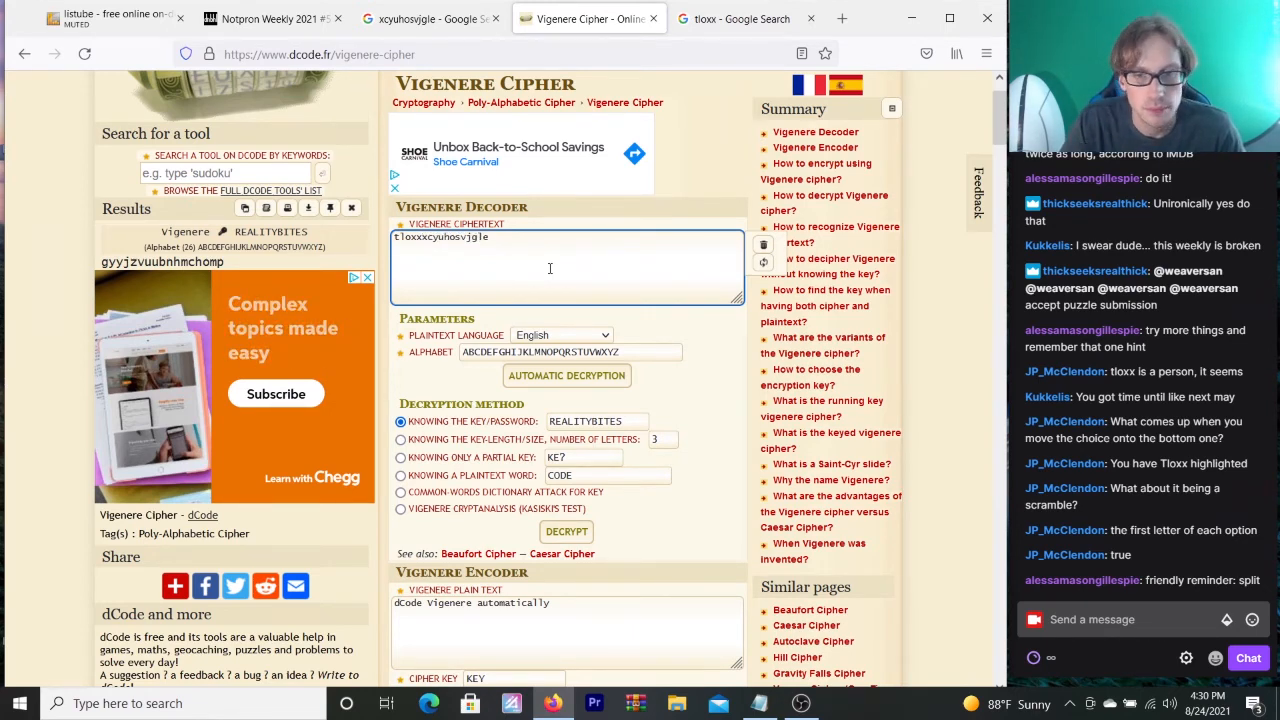
left_click(566, 531)
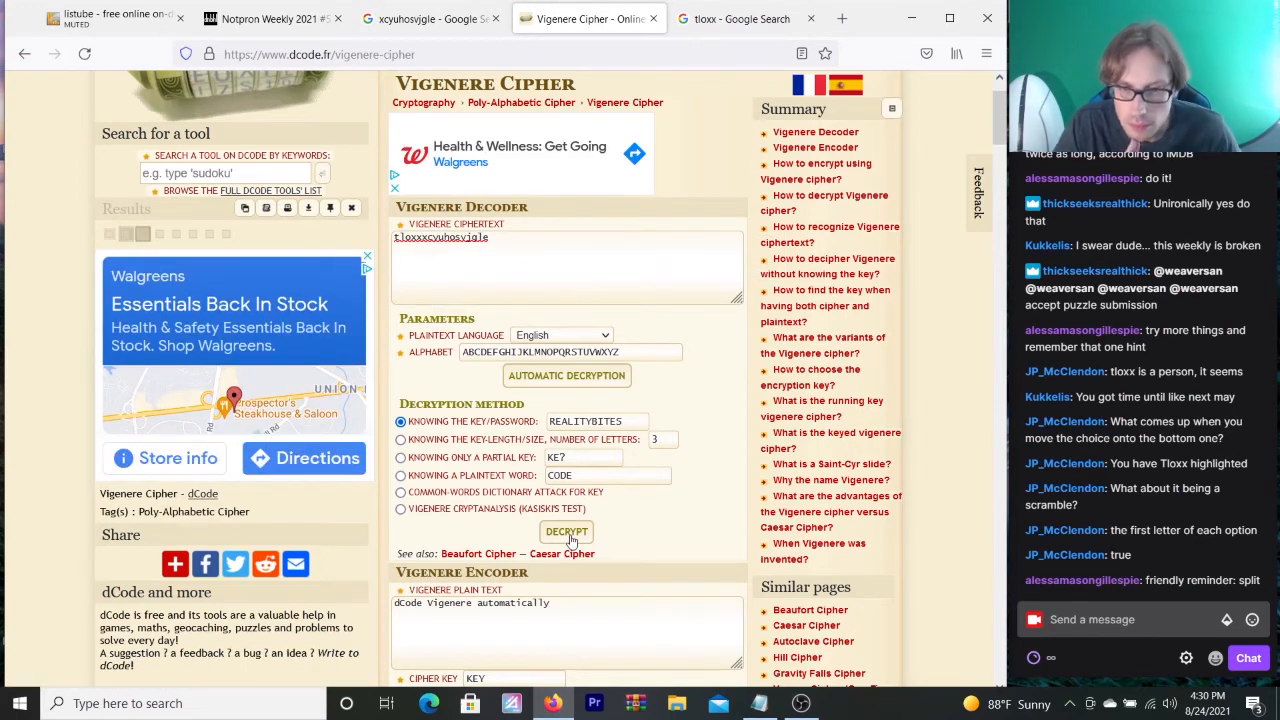
left_click(566, 531)
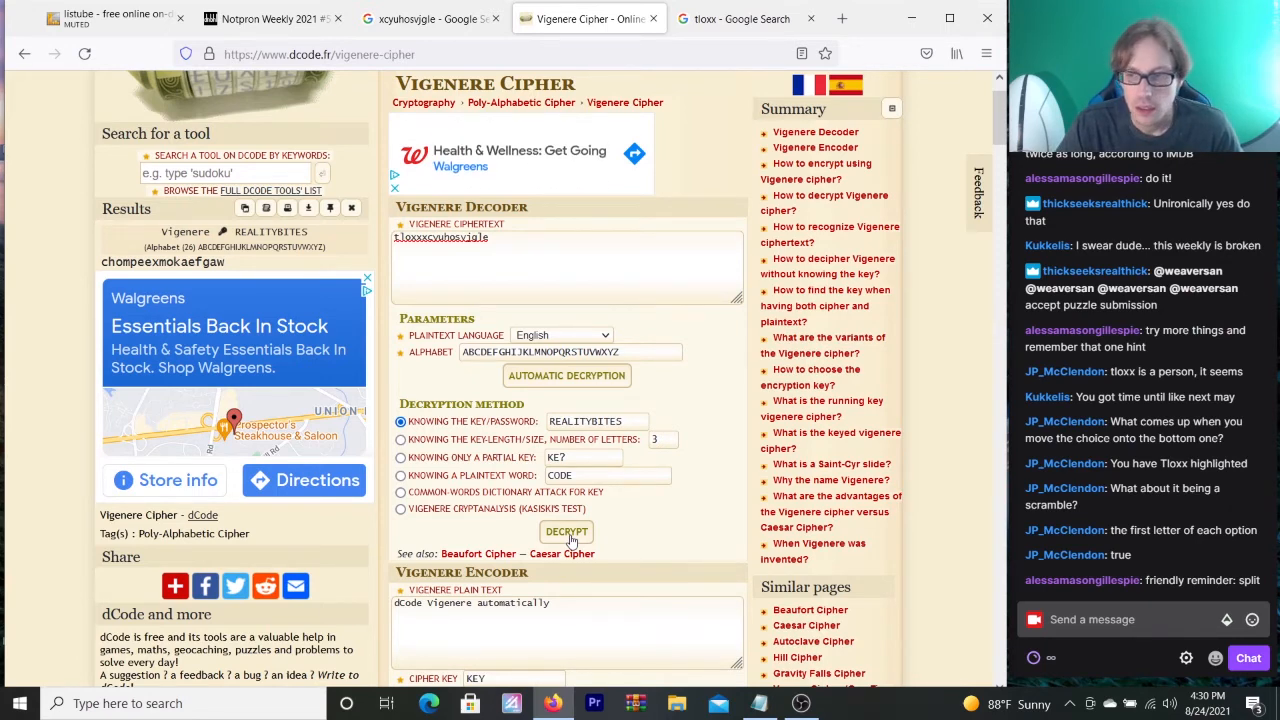
left_click(567, 265)
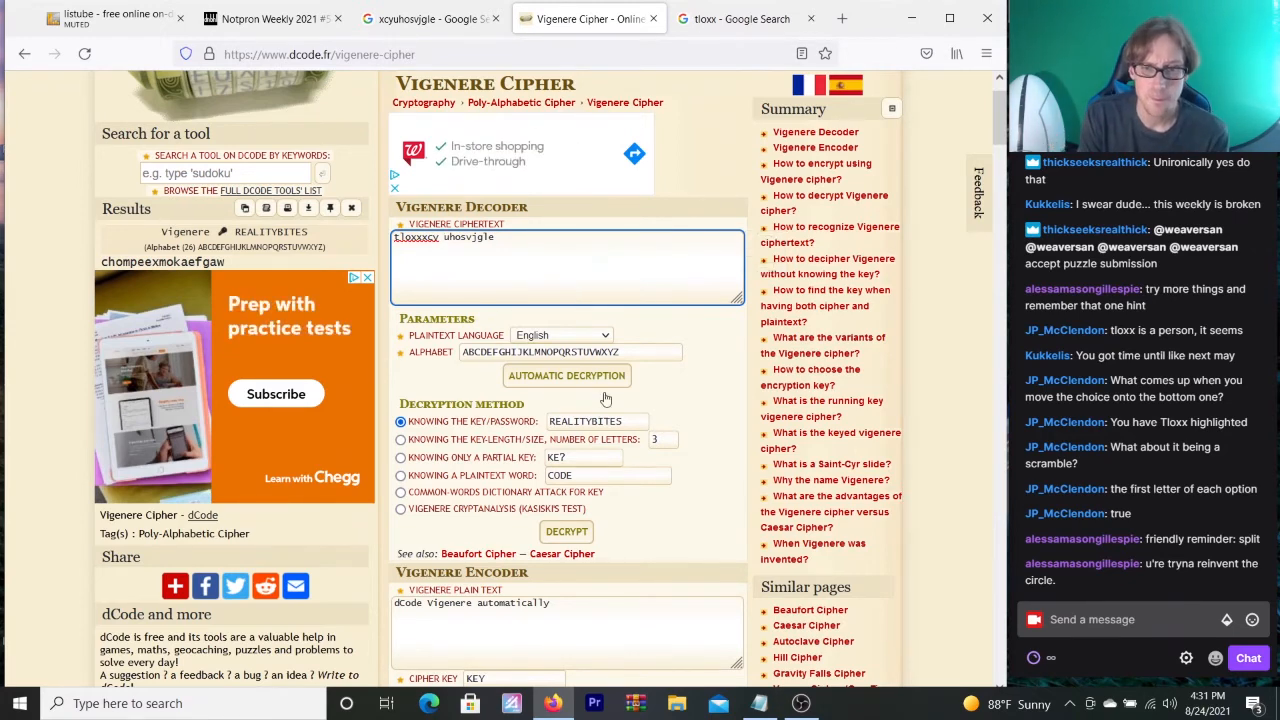
Decrypt with the key REALITY, then decrypt uhosvjgle alone with the key BITES.
double_click(595, 421)
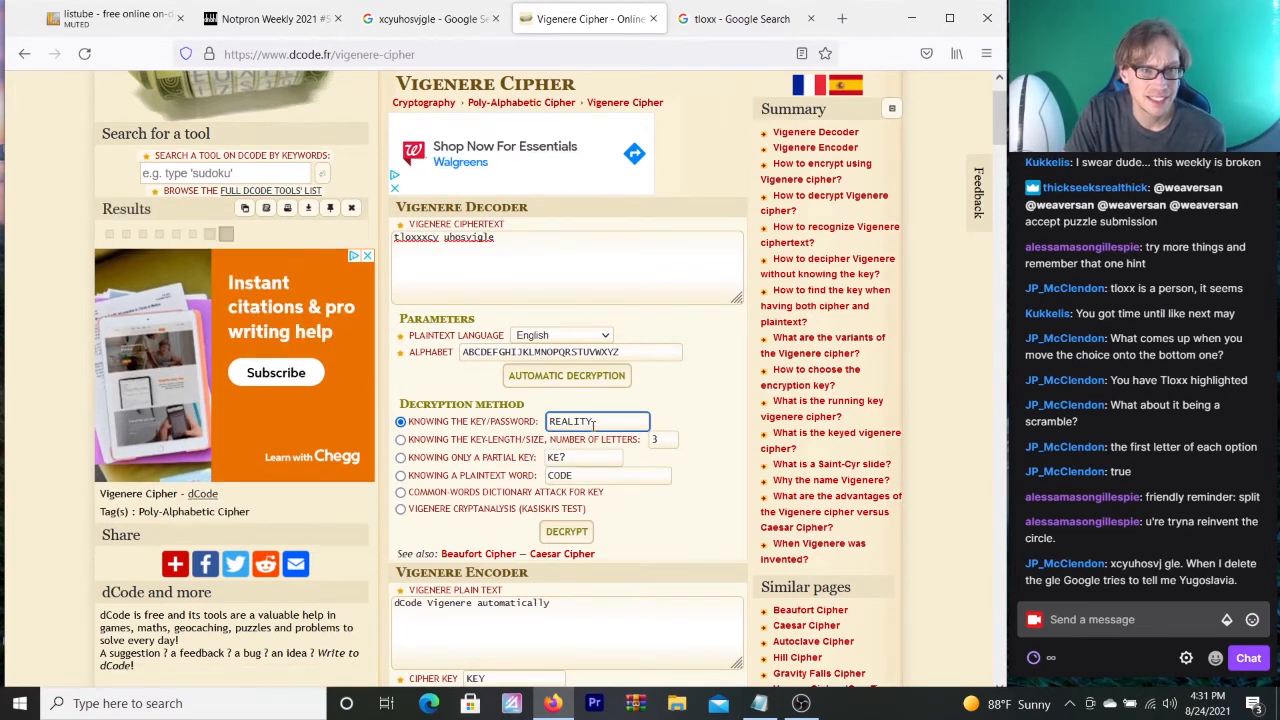
left_click(566, 531)
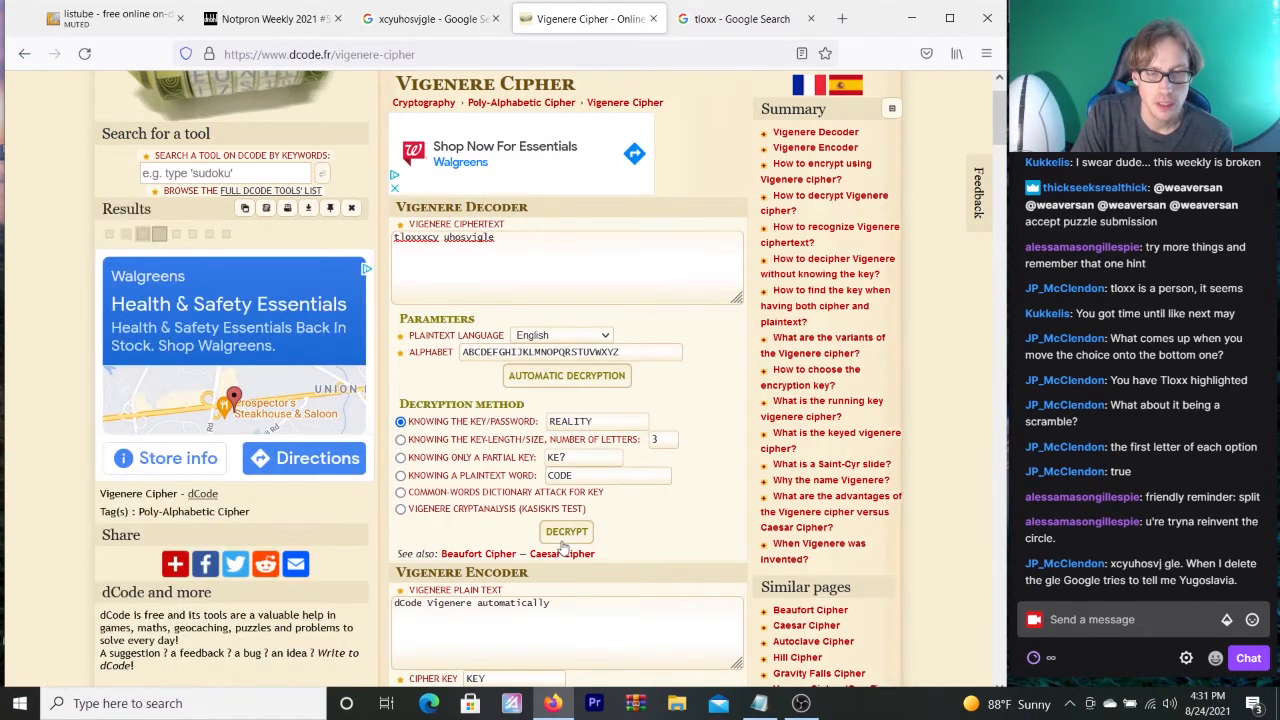
left_click(566, 531)
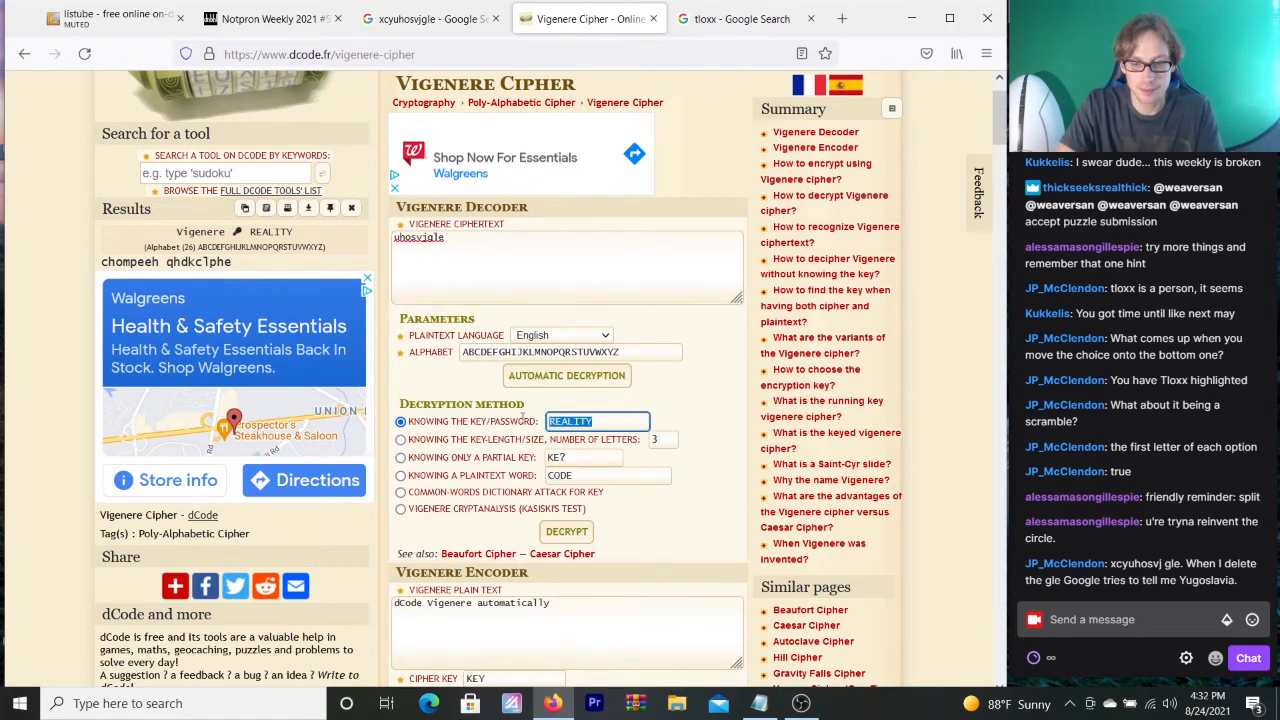
type("BITES")
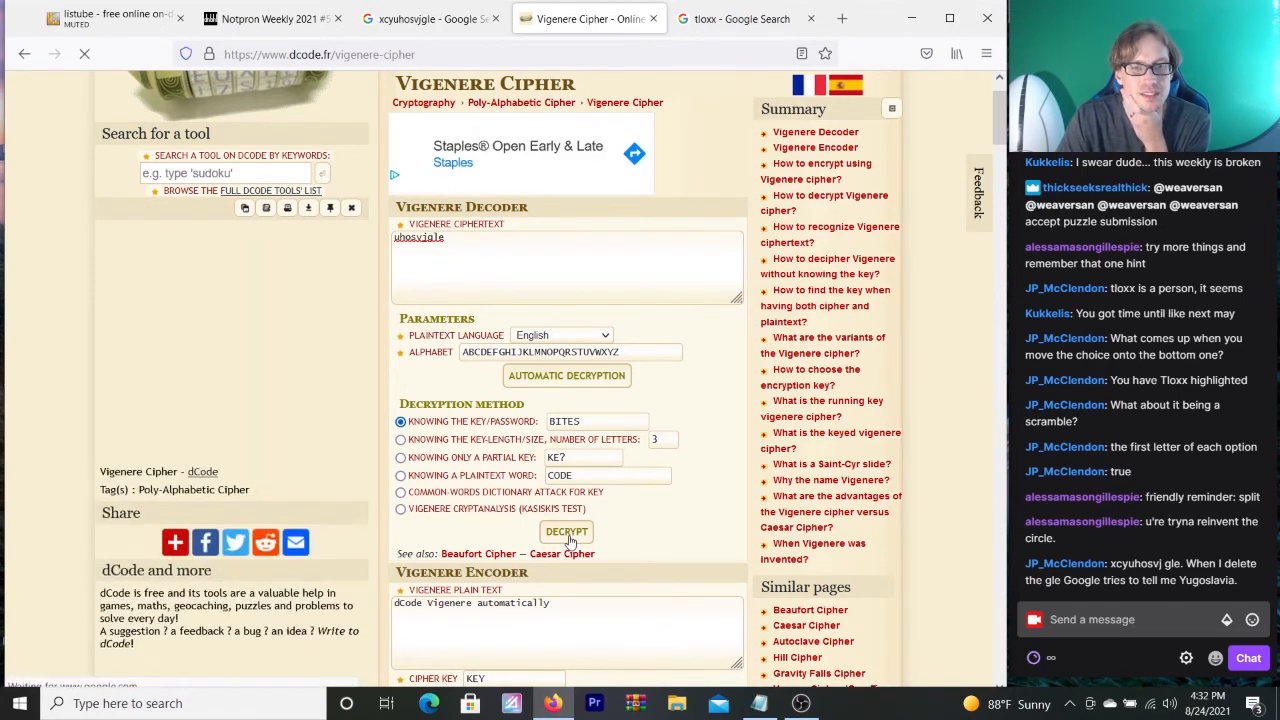
left_click(566, 531)
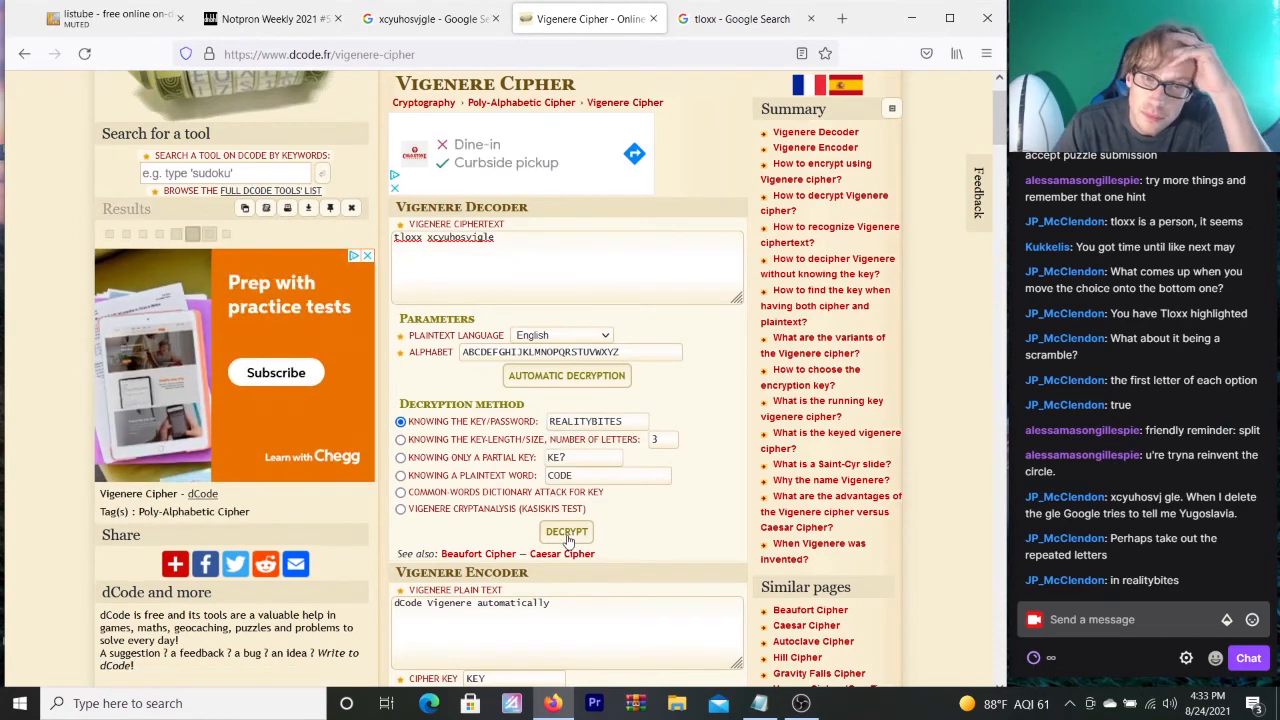
Decrypt tloxx xcyuhosvjgle with REALITYBITES, giving chomp eexmokaefgaw.
left_click(566, 531)
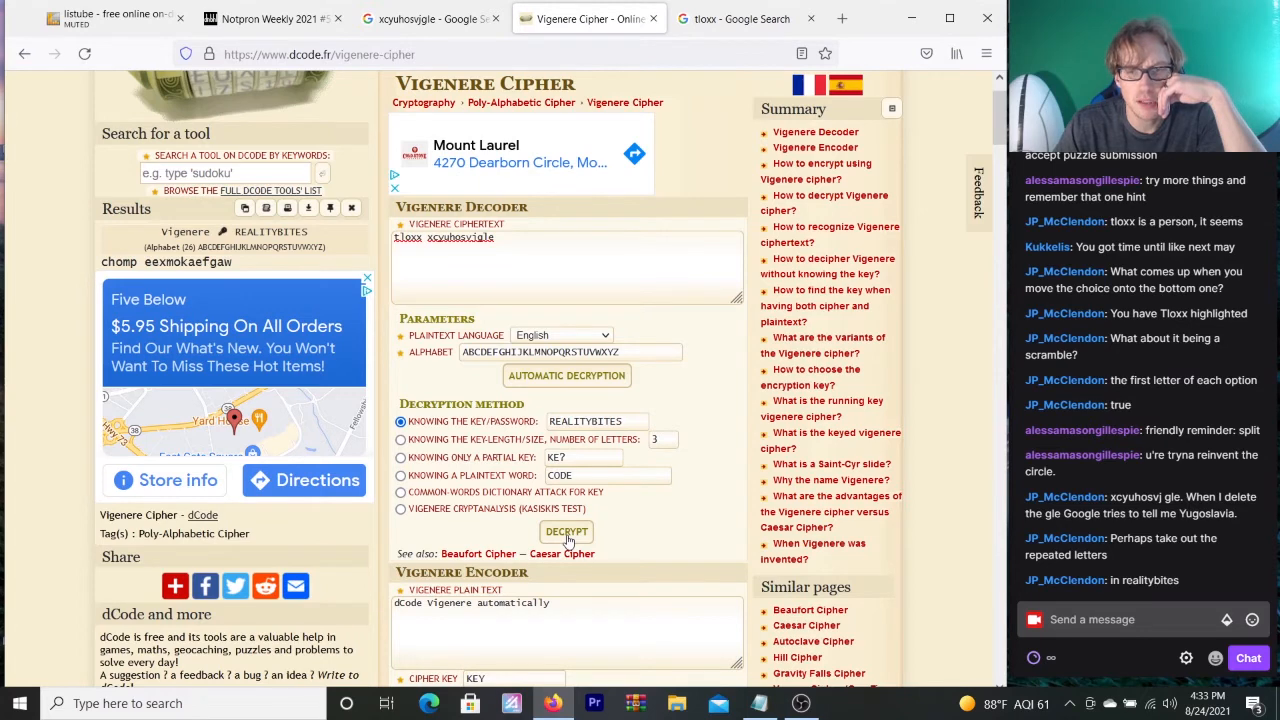
Decrypt the ciphertext with the shortened keys RALYBS and then REALI.
left_click(597, 421)
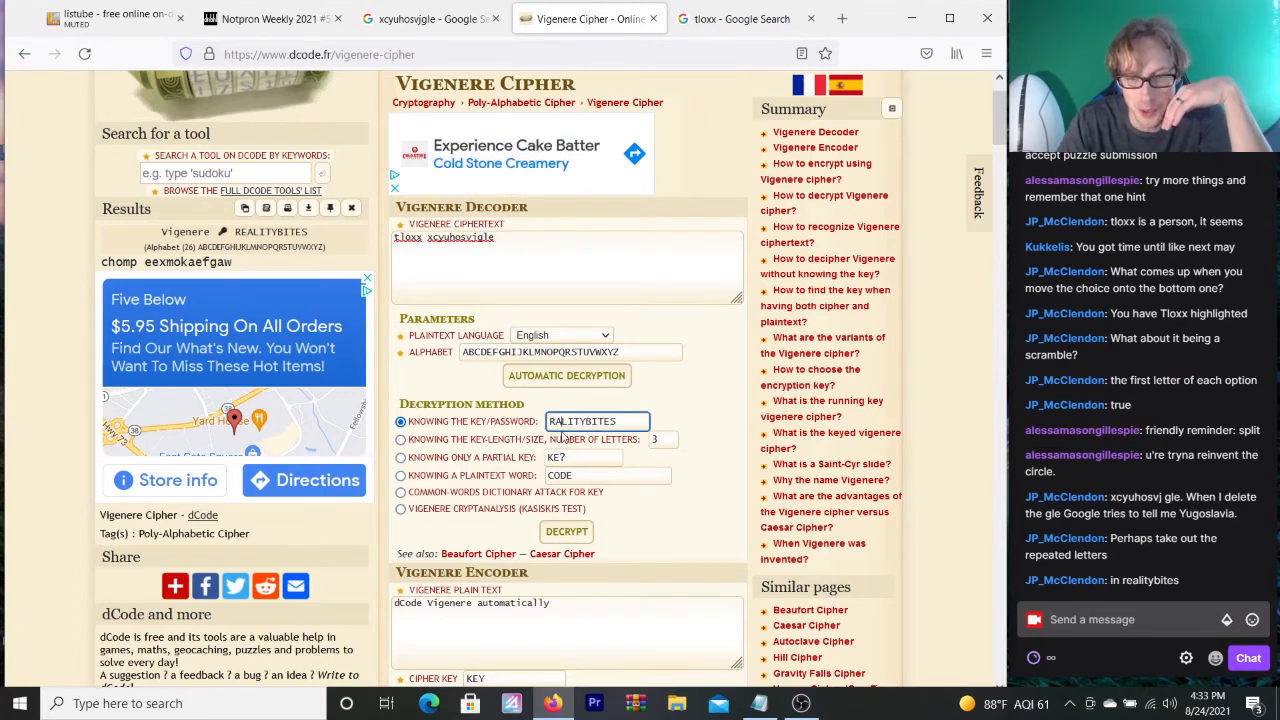
type("E")
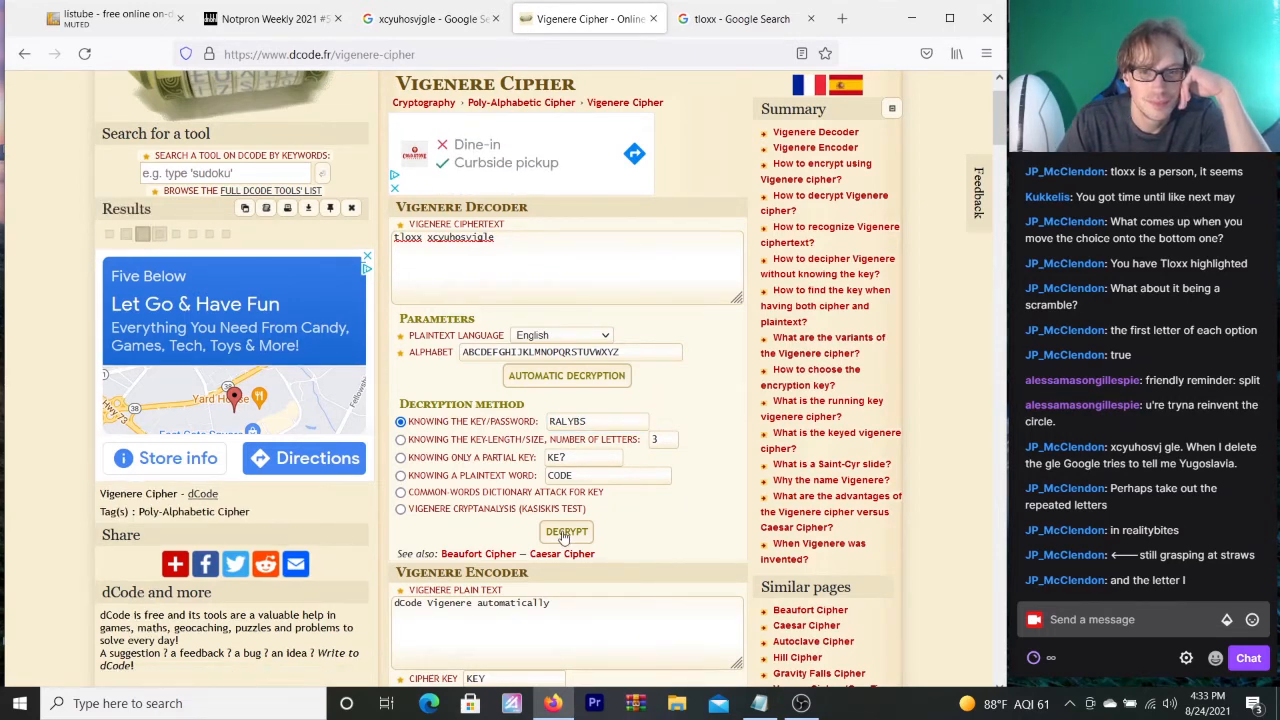
left_click(566, 531)
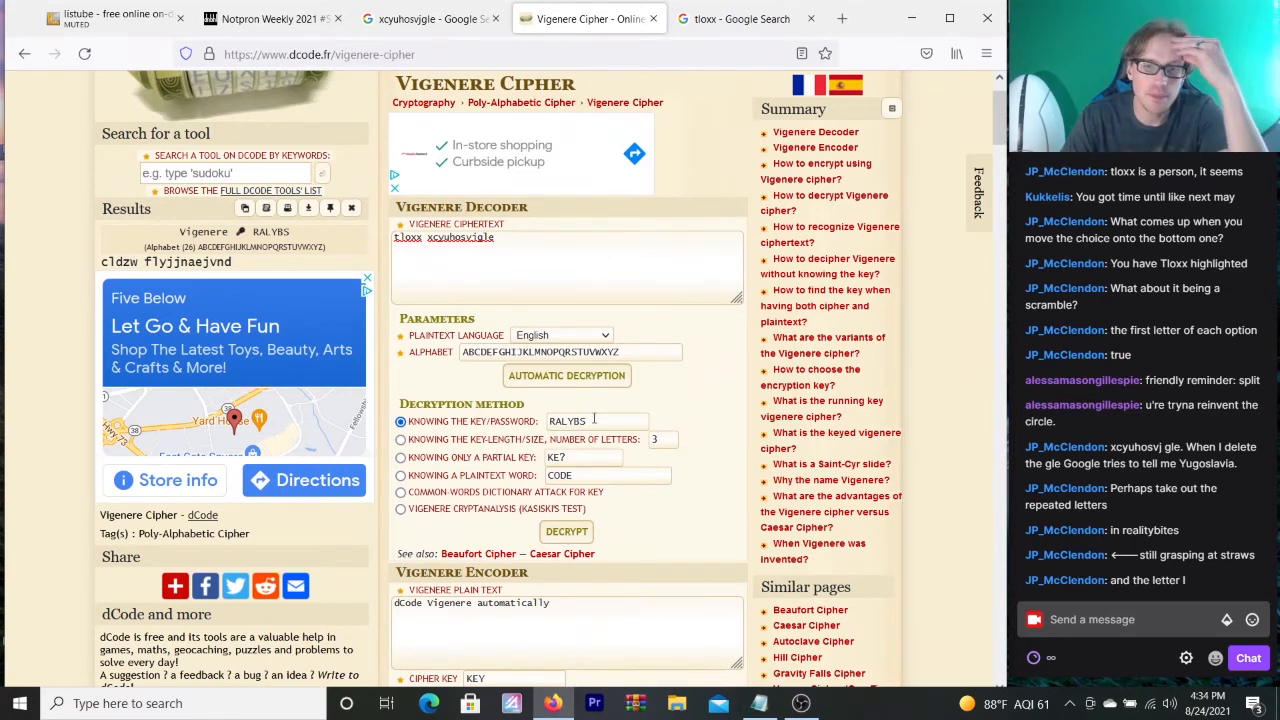
type("REALI")
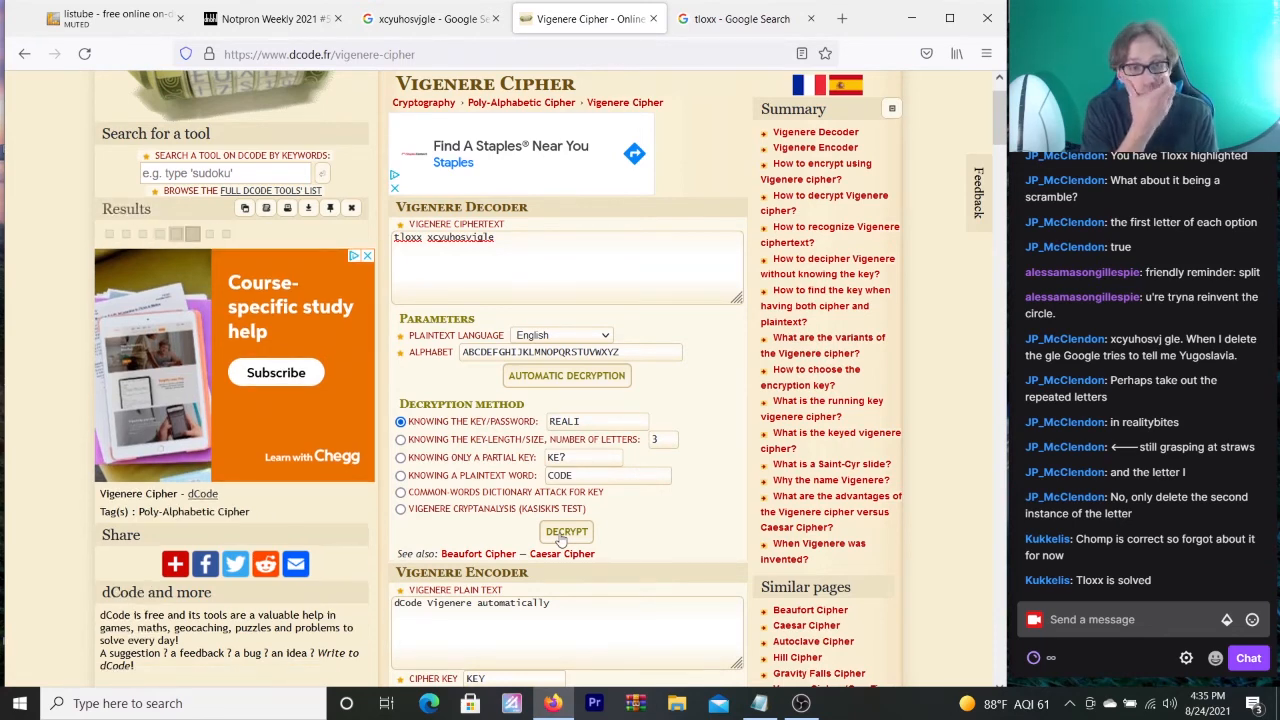
left_click(567, 531)
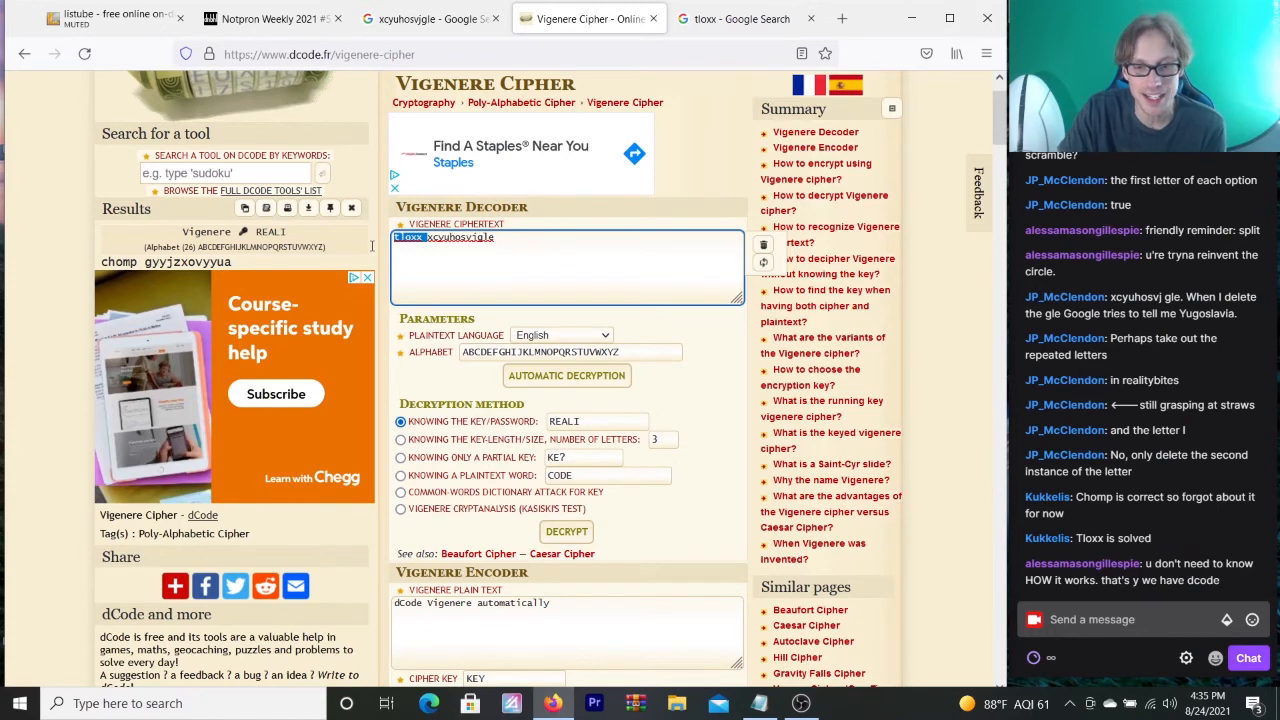
left_click(596, 421)
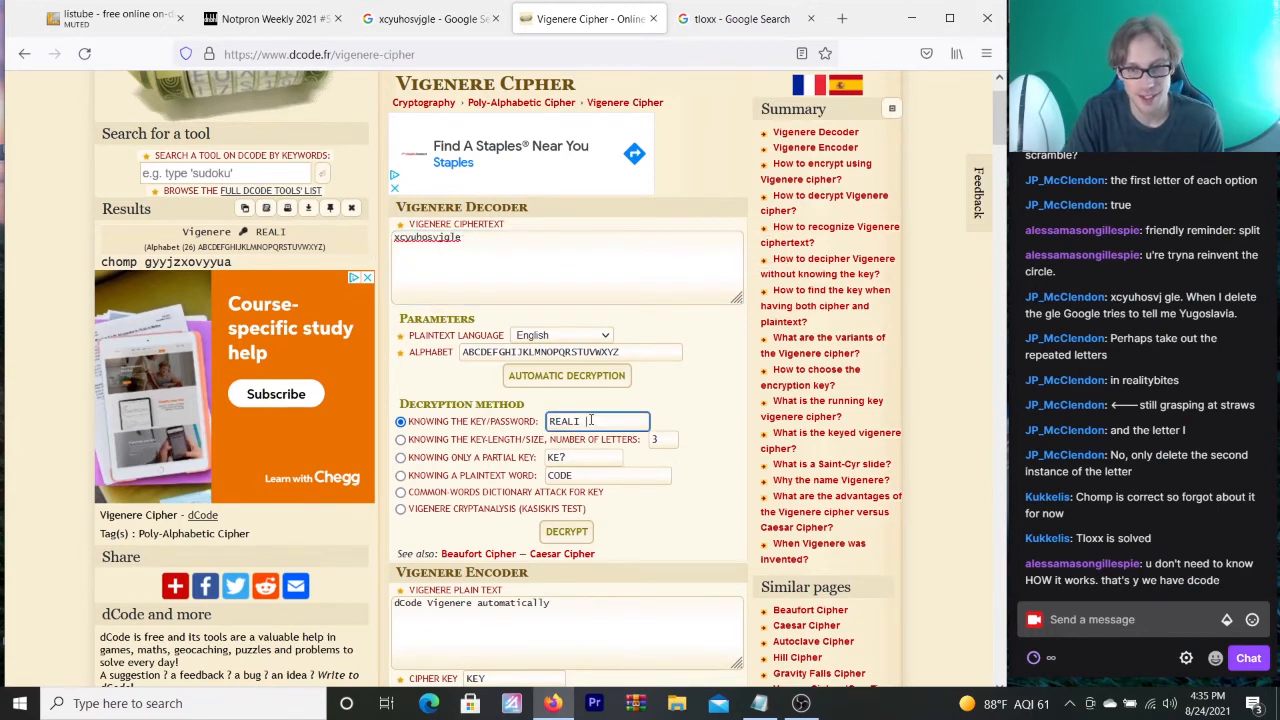
type("T")
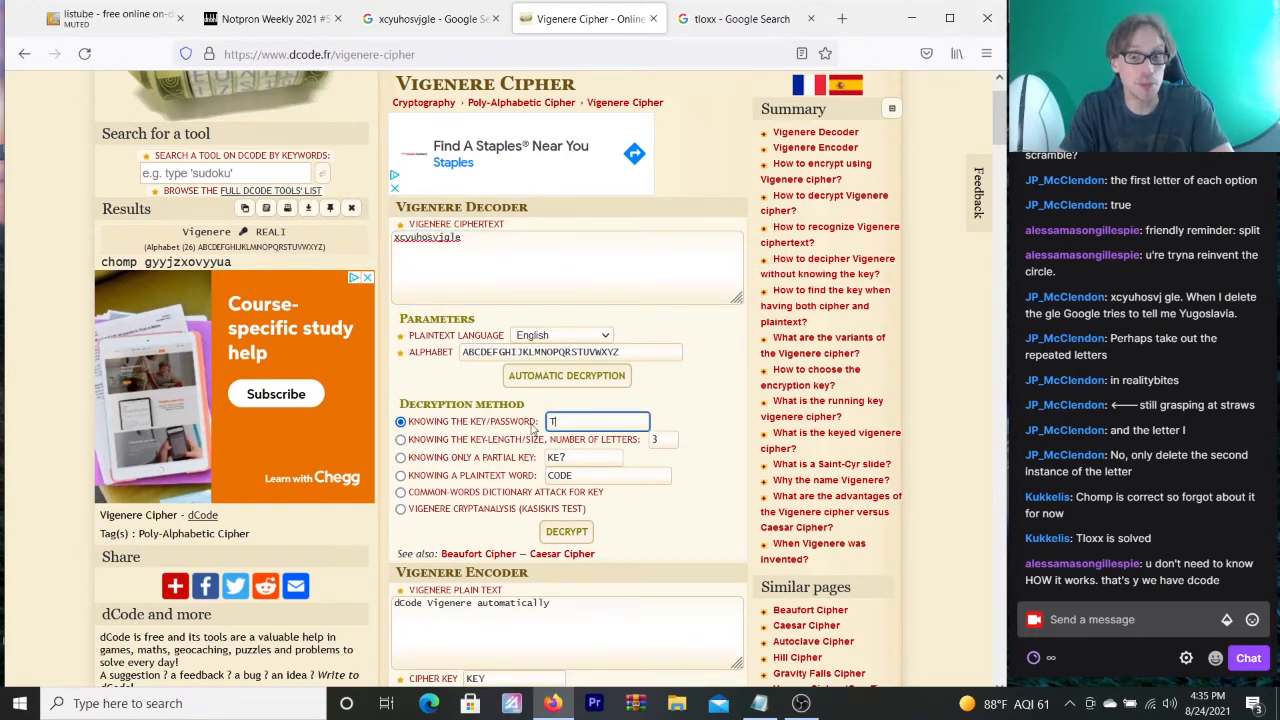
type("YBITES")
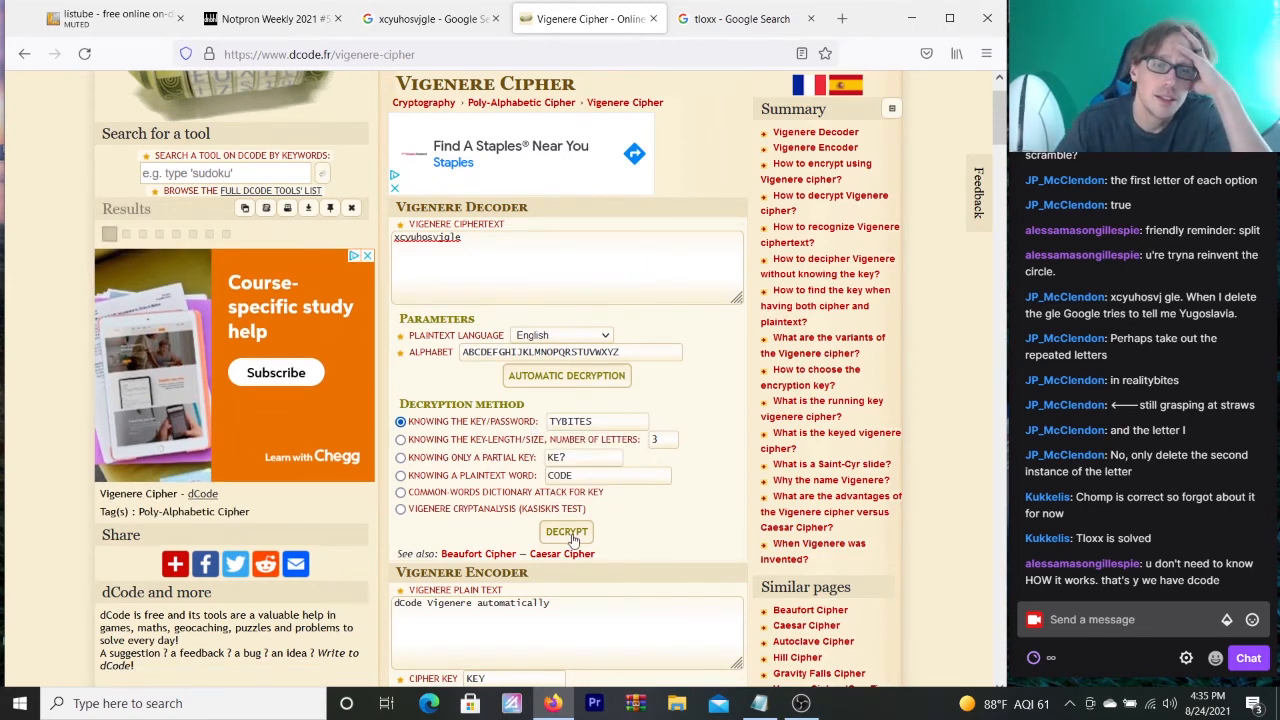
left_click(566, 531)
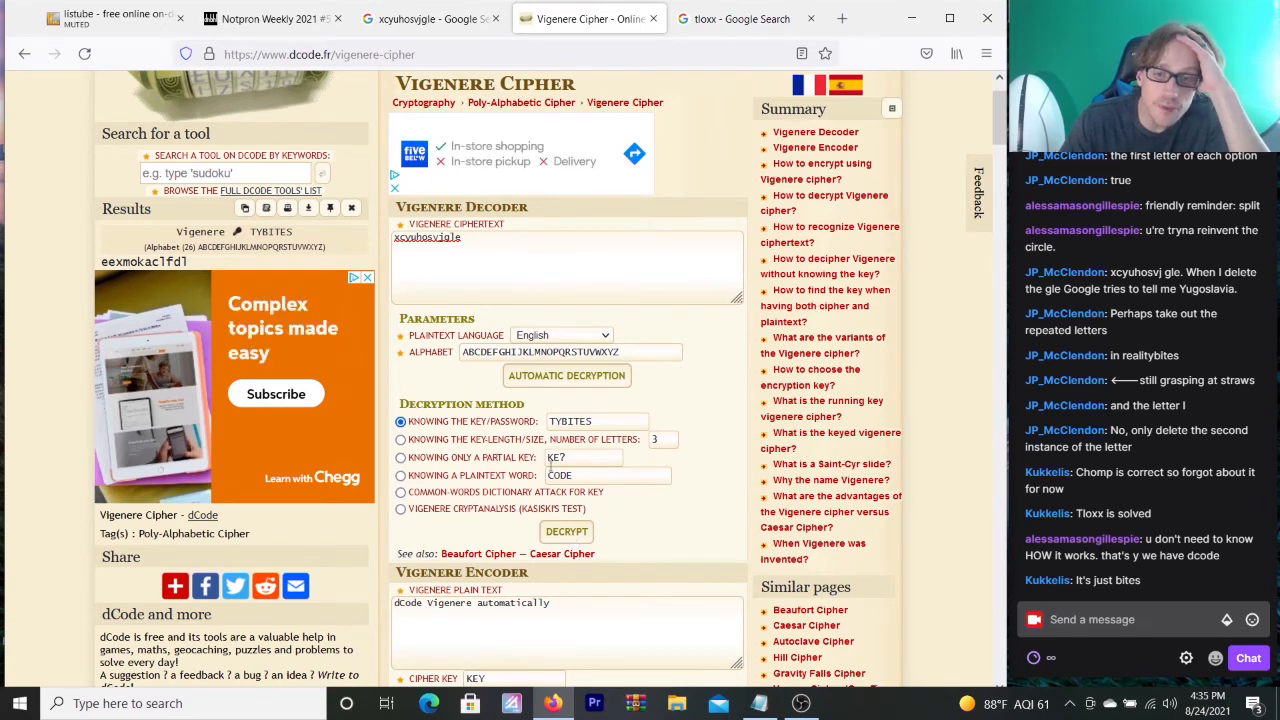
left_click(597, 421)
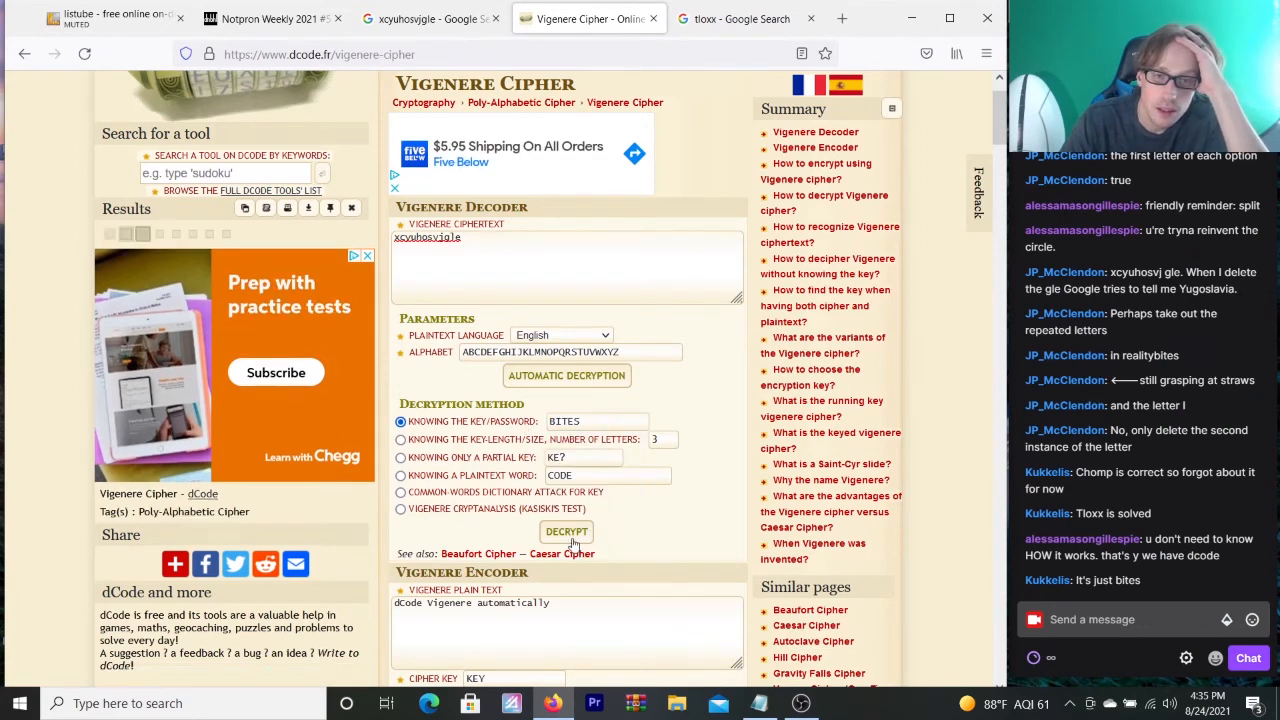
left_click(566, 531)
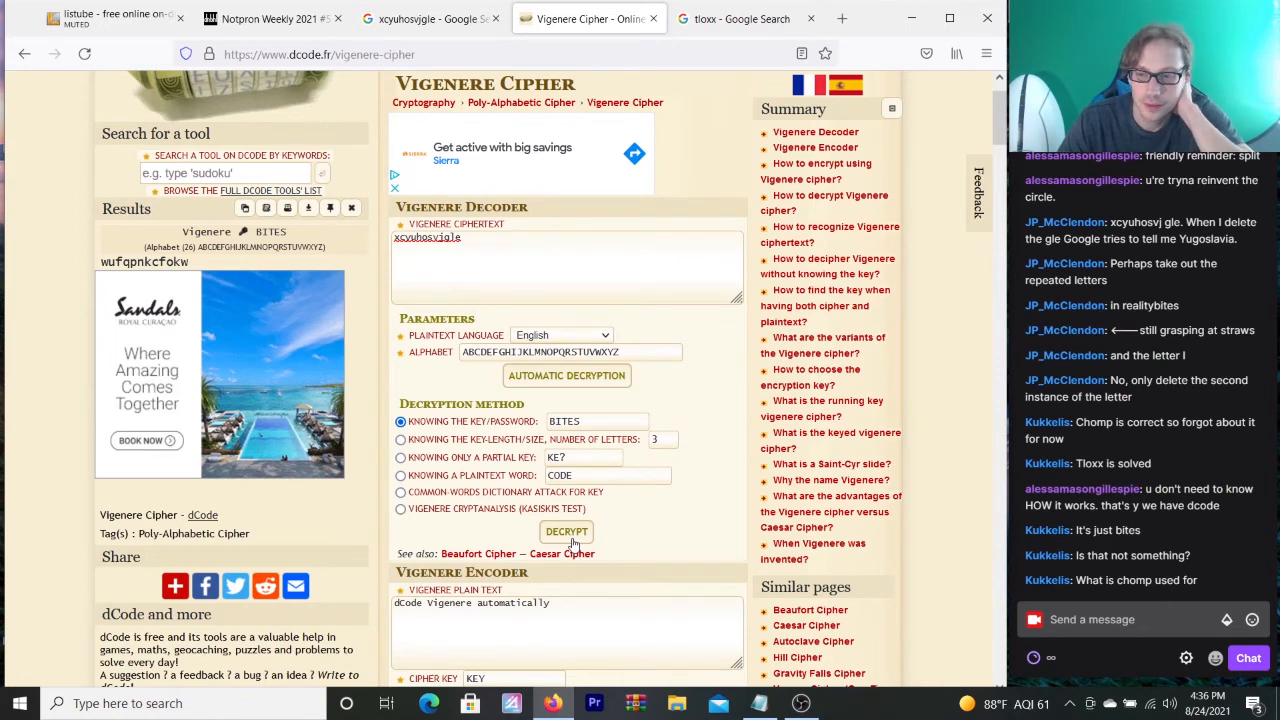
mouse_move(594, 413)
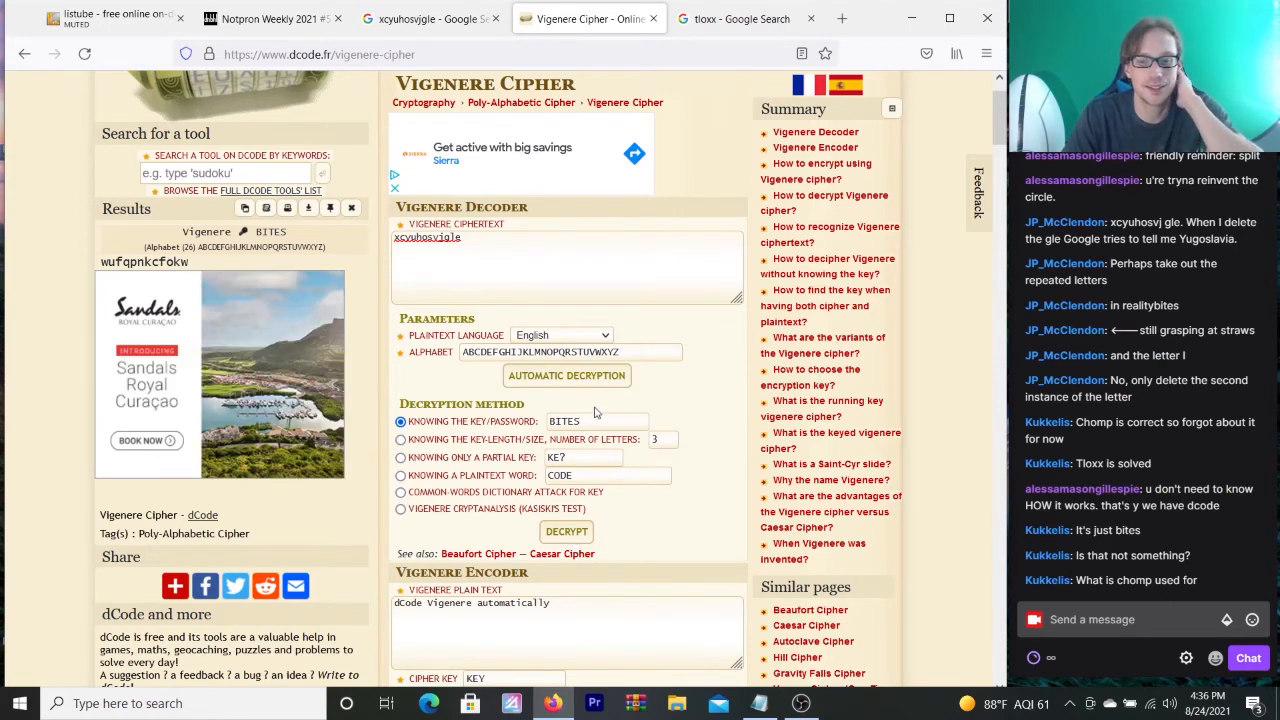
left_click(592, 421)
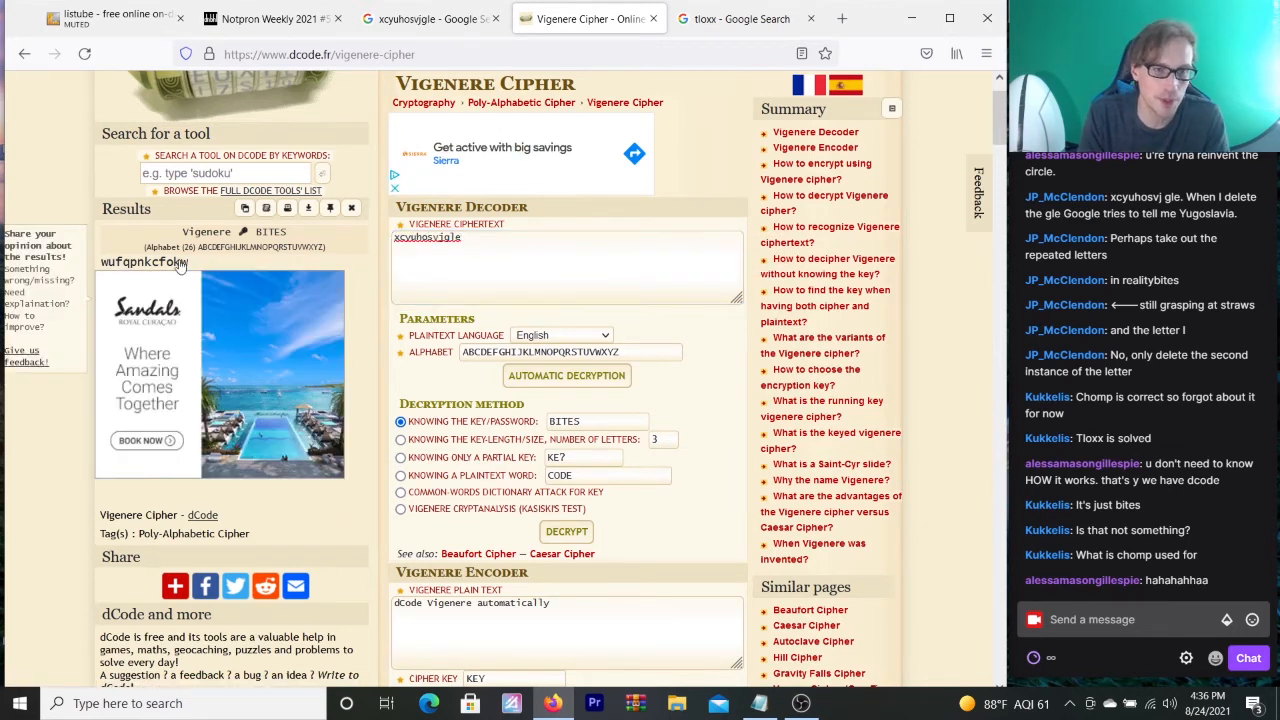
double_click(144, 261)
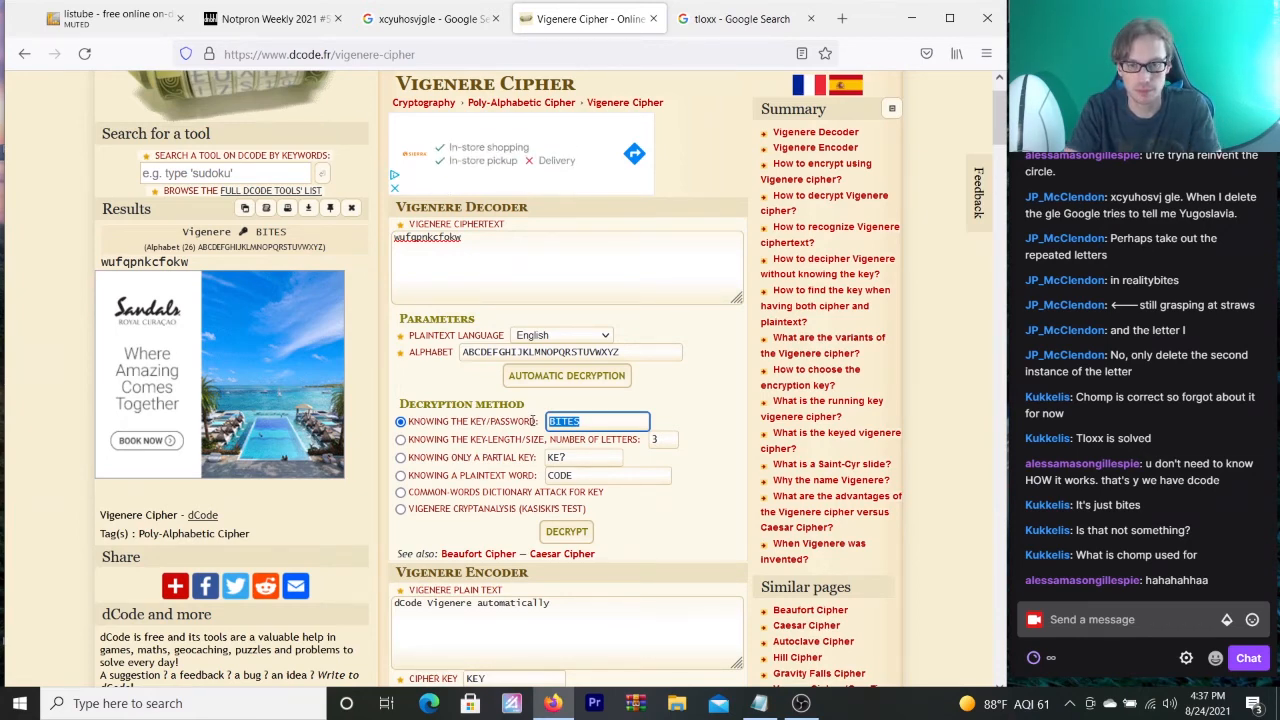
type("C")
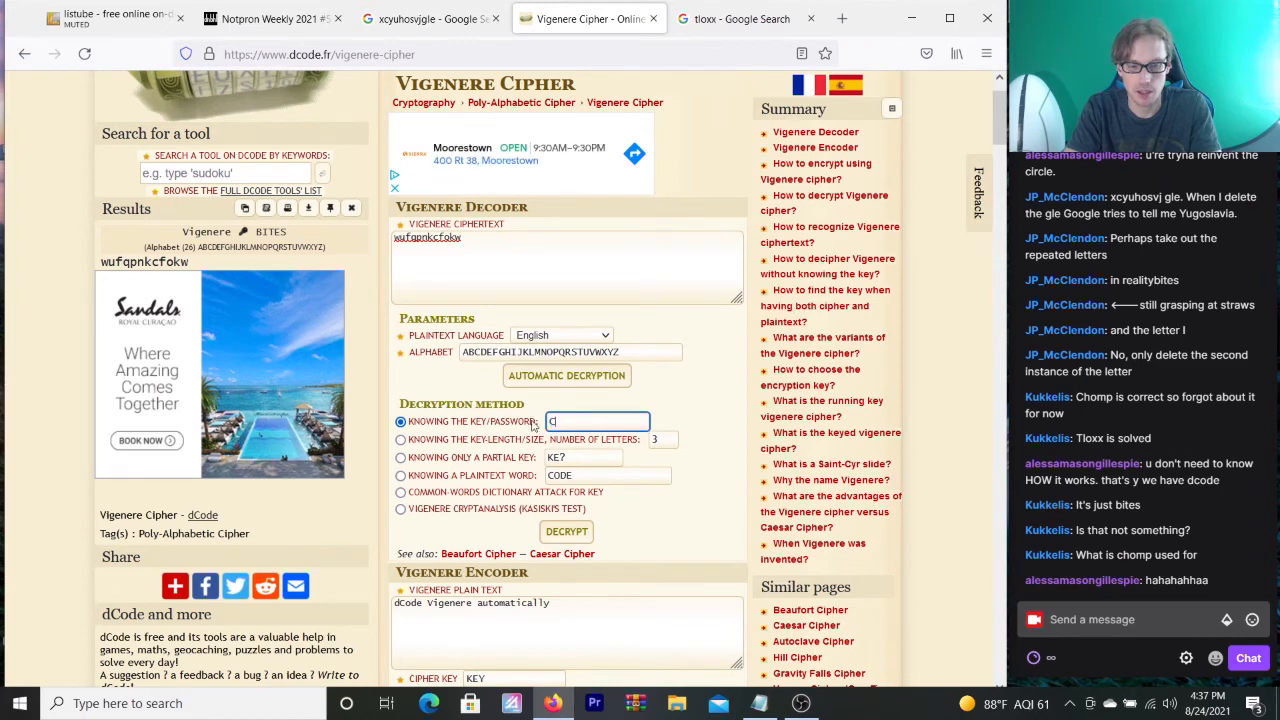
type("CHOMP")
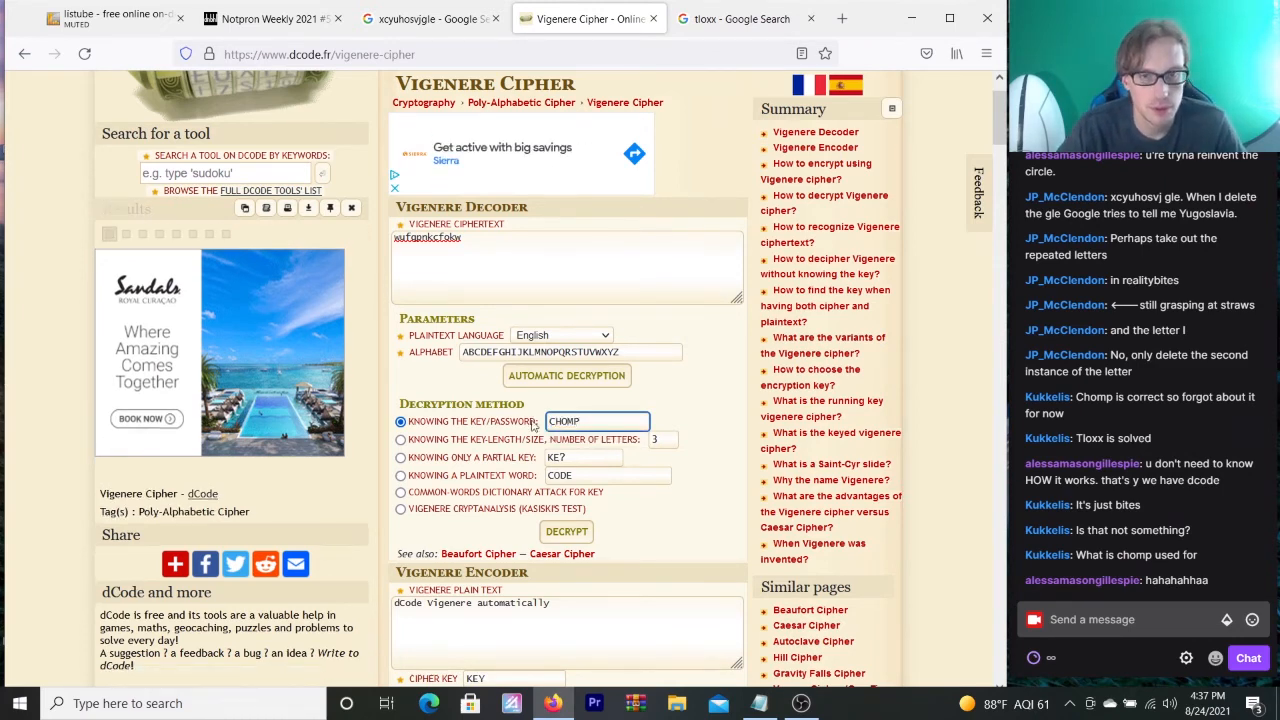
left_click(566, 531)
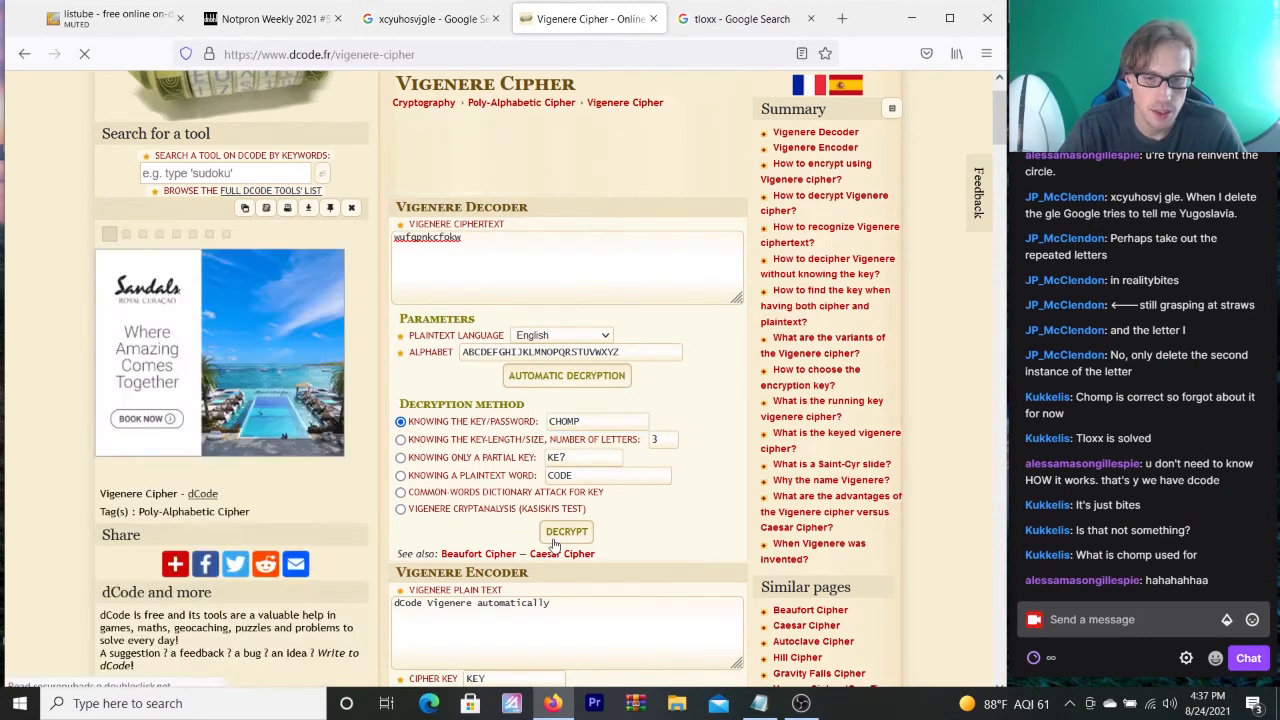
left_click(566, 531)
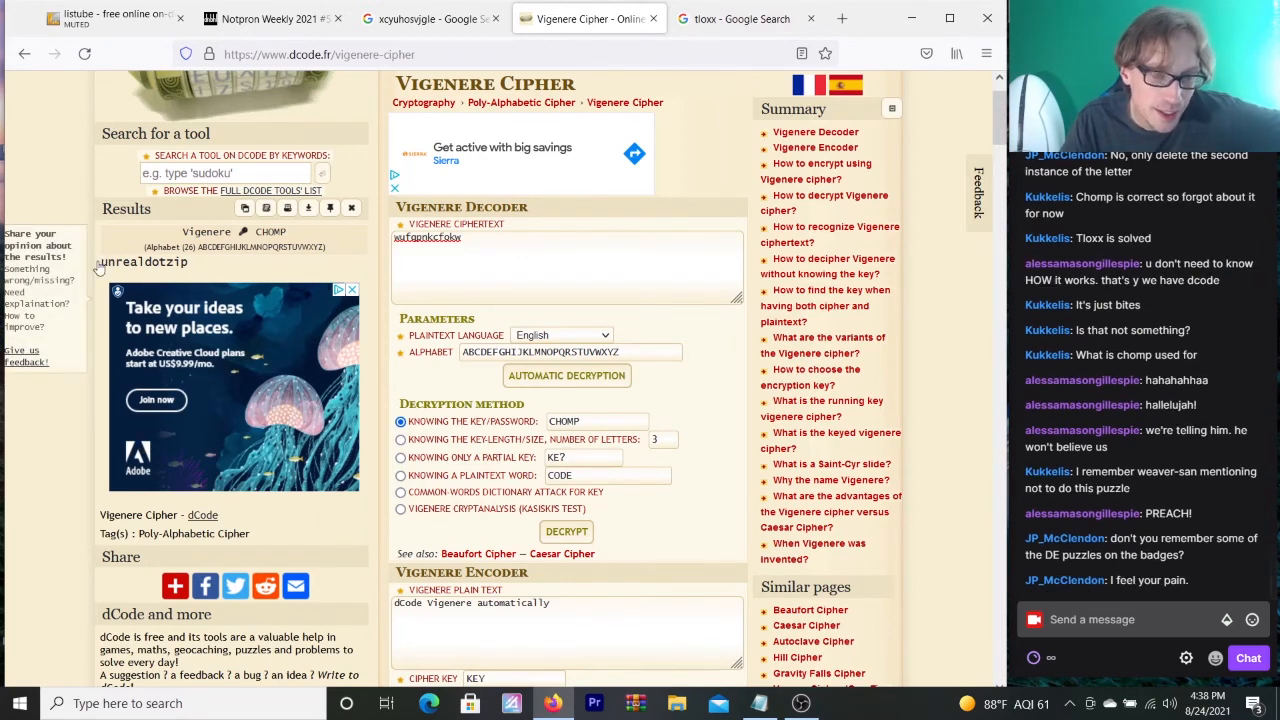
double_click(143, 261)
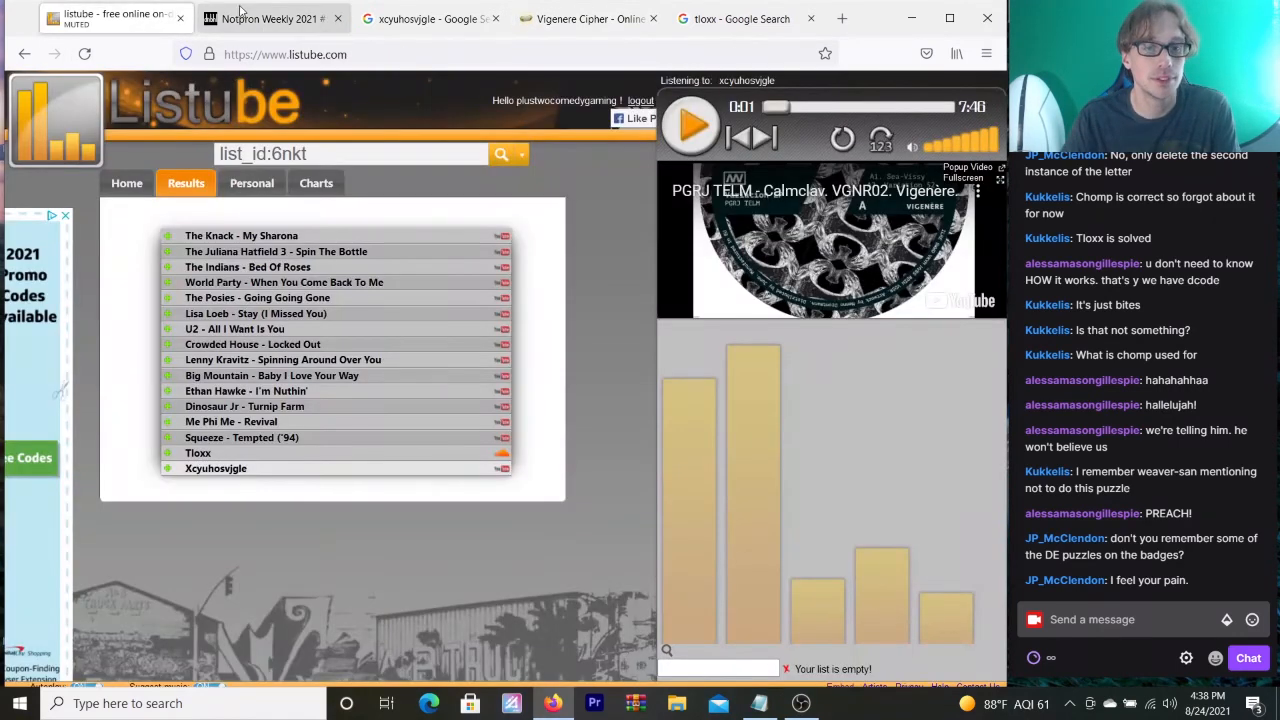
On the Notpron Weekly tab, edit the URL to request unreal.zip from the 2021 directory.
left_click(270, 18)
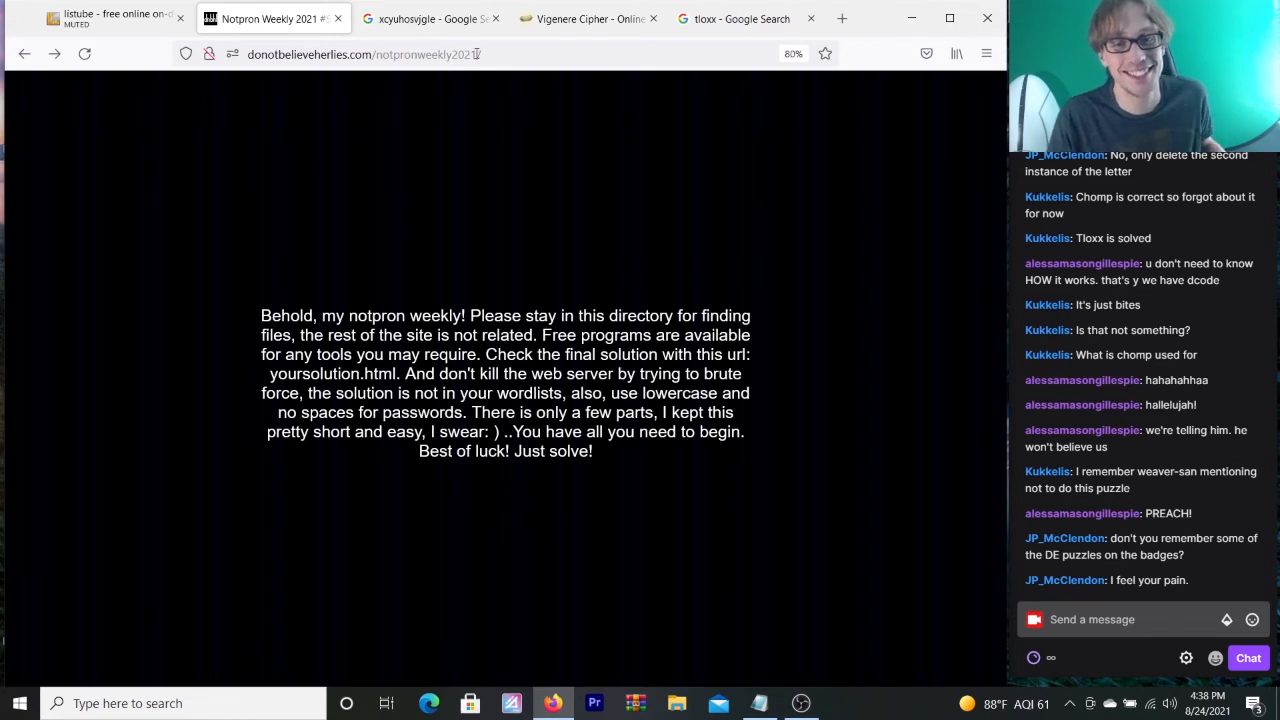
left_click(400, 54)
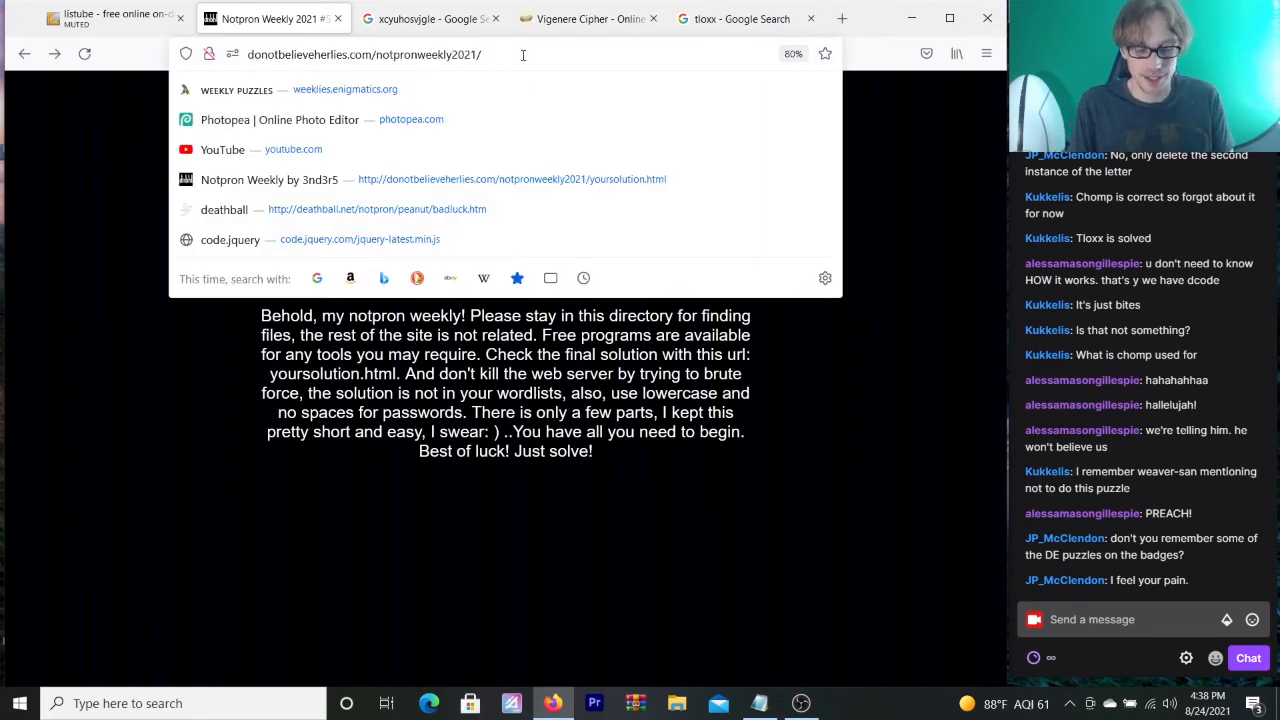
type("unrealdotzip")
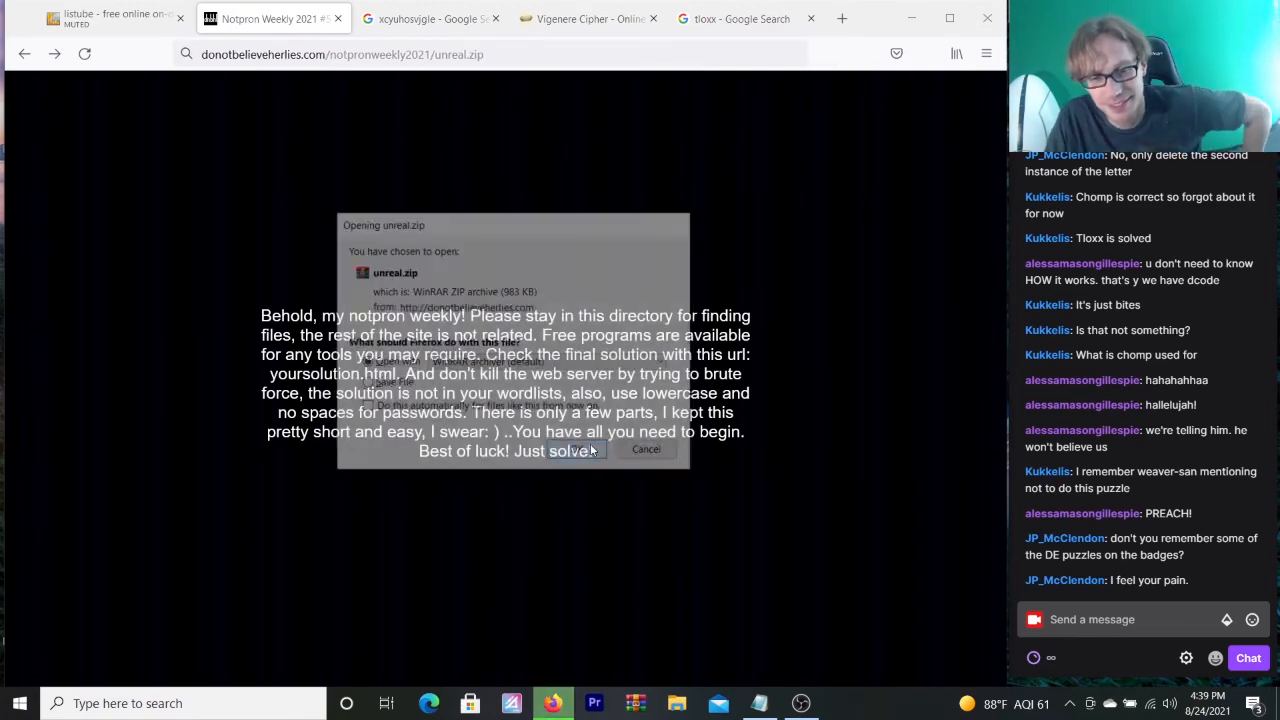
Open unreal.zip in WinRAR, enter the unreal folder, and cancel an accidental extraction dialog.
left_click(583, 449)
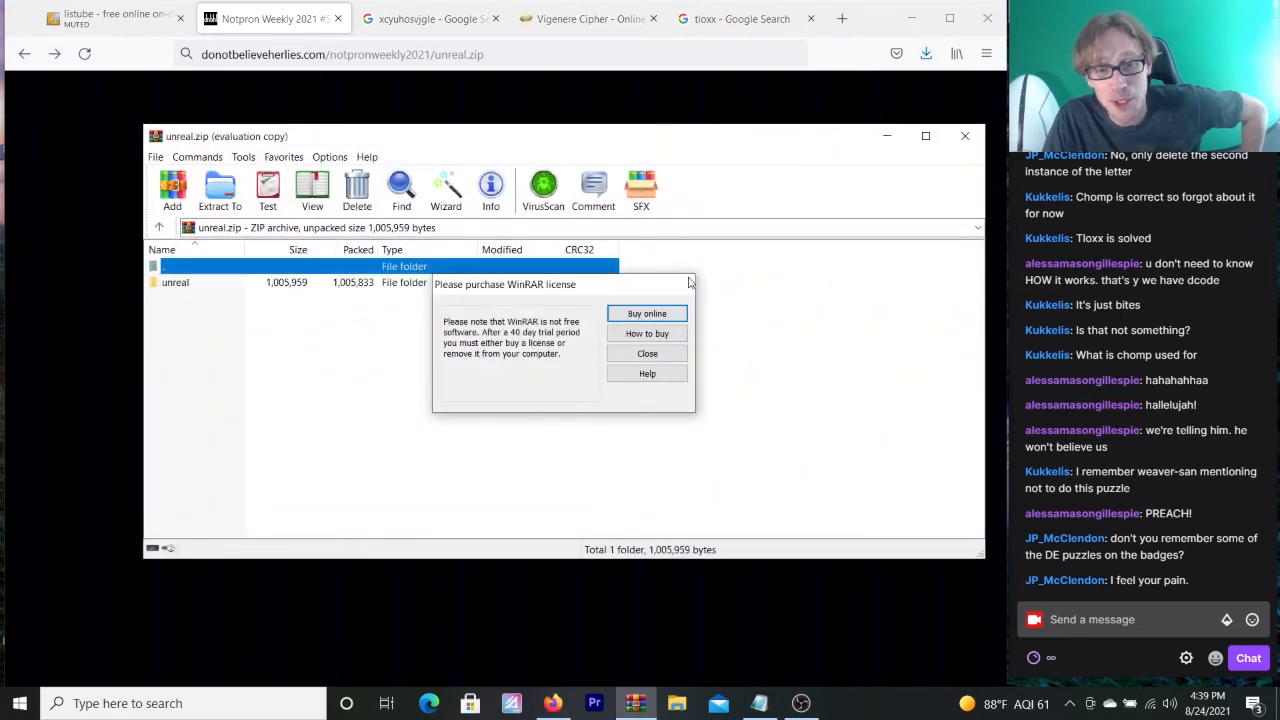
left_click(646, 353)
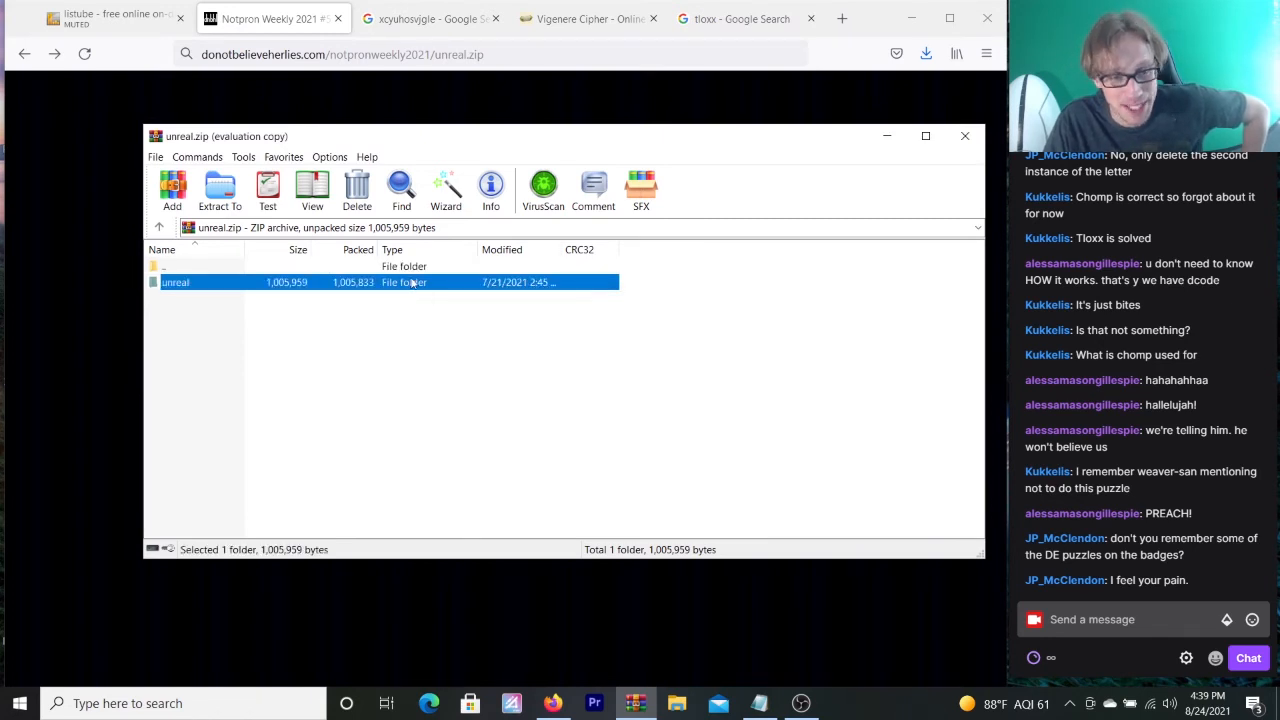
double_click(175, 282)
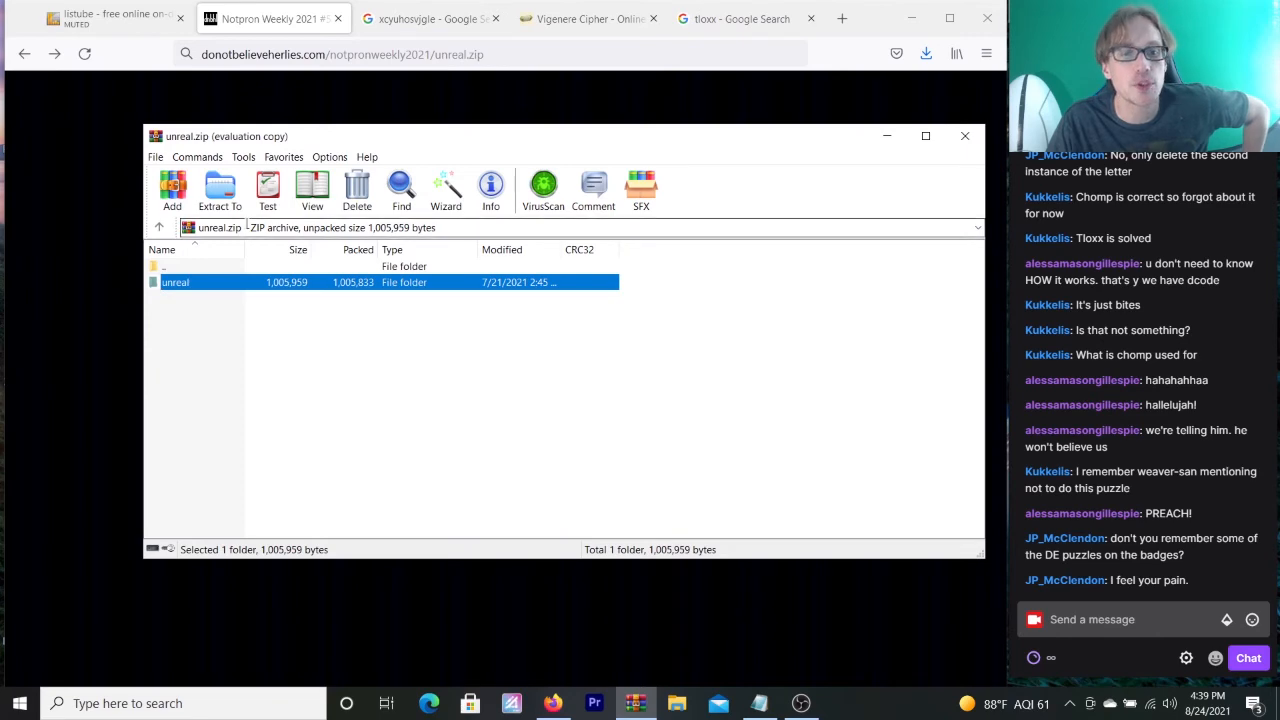
left_click(220, 190)
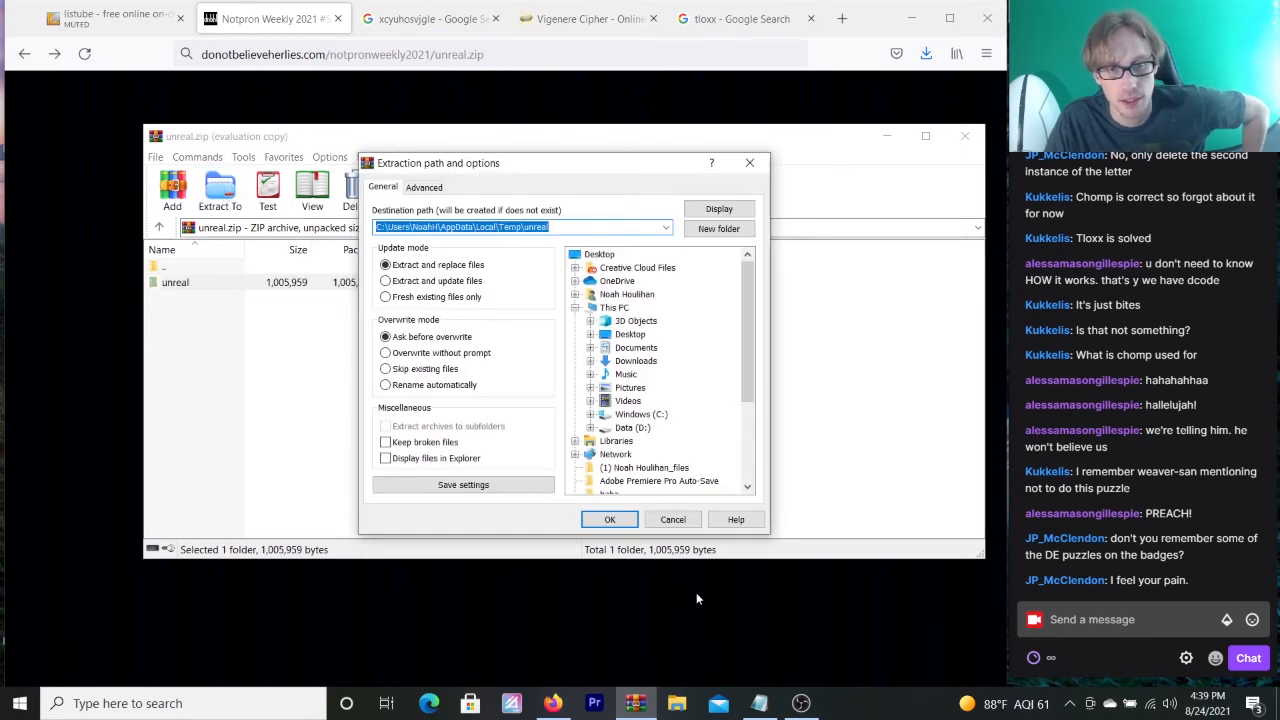
left_click(609, 519)
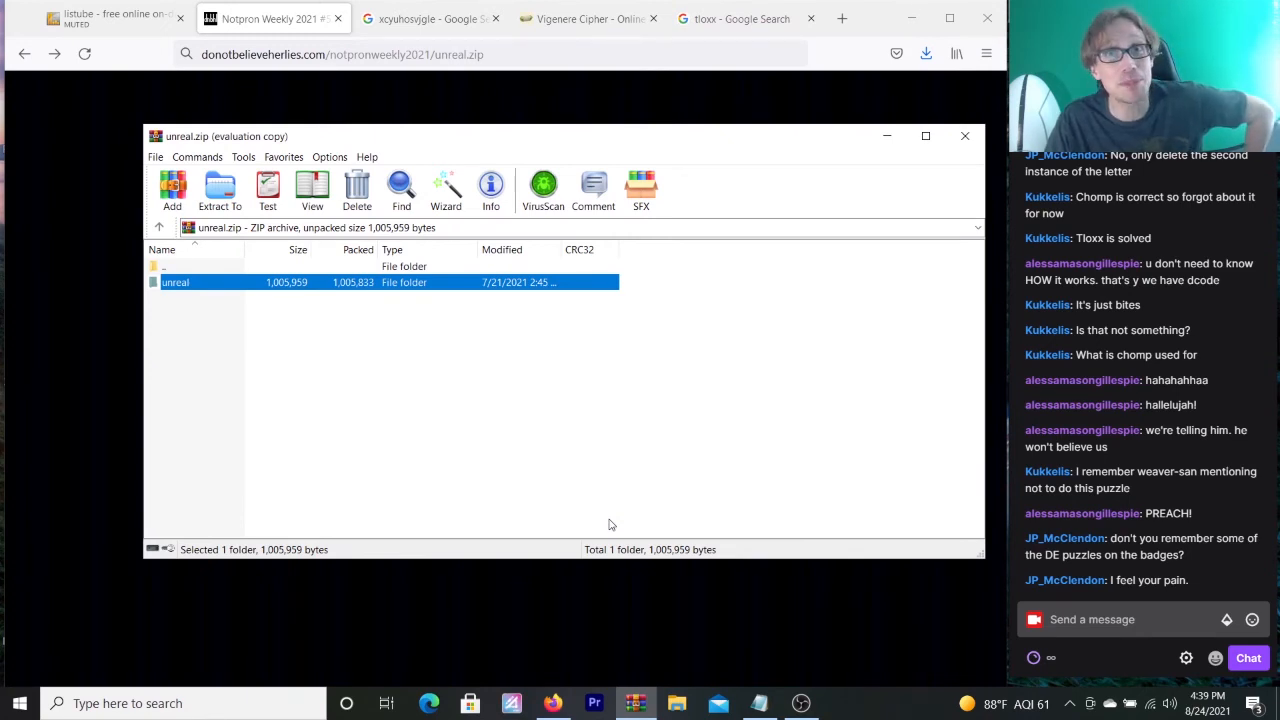
mouse_move(158, 287)
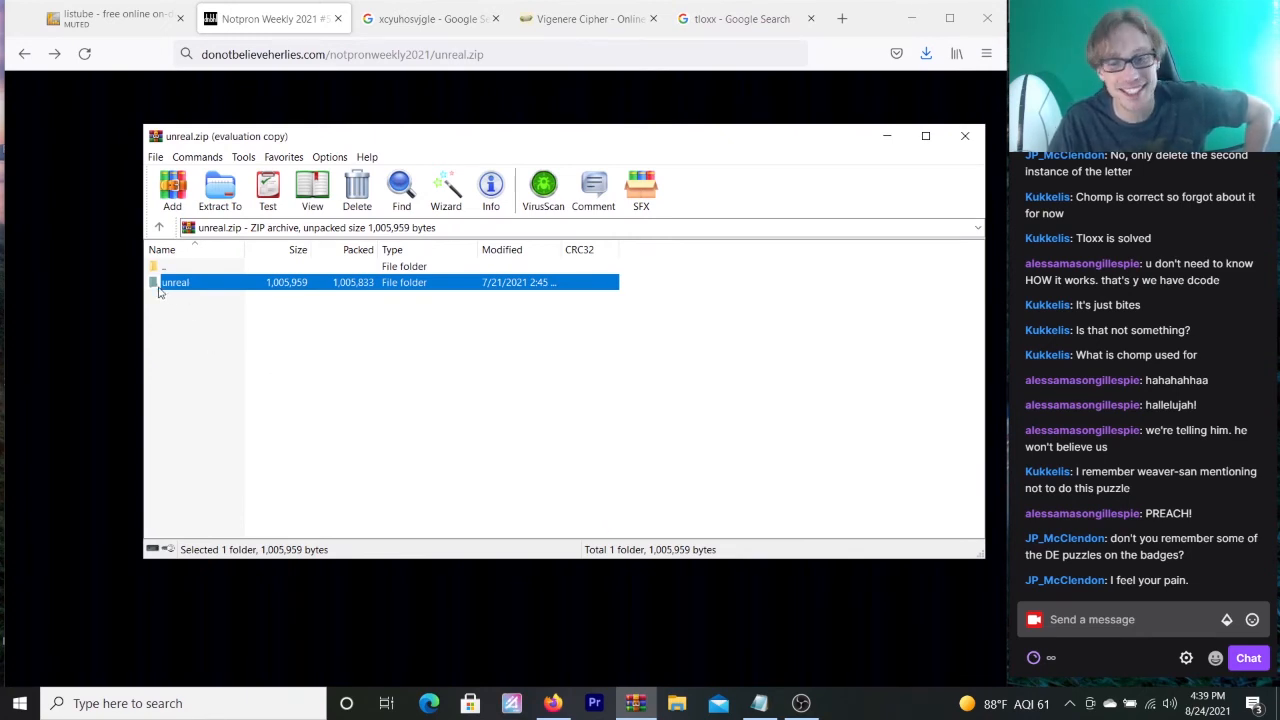
Open the nested 1.zip and select imod.png inside it.
double_click(175, 282)
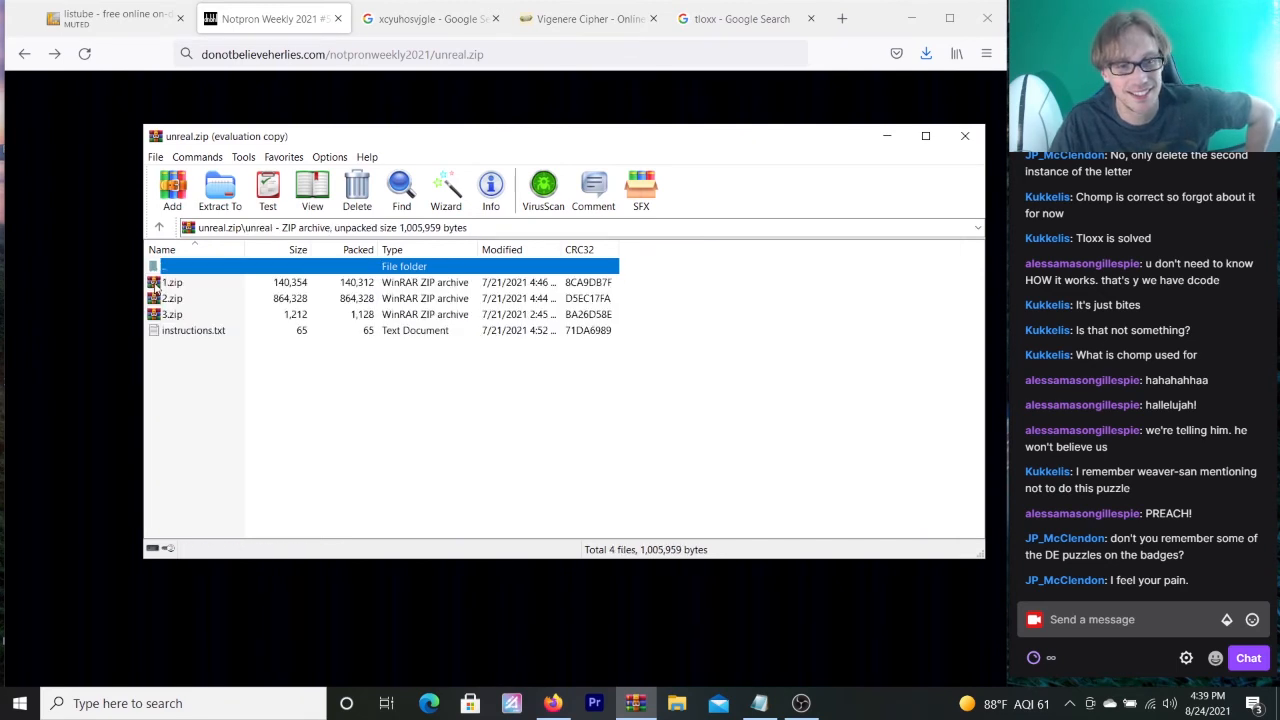
left_click(172, 282)
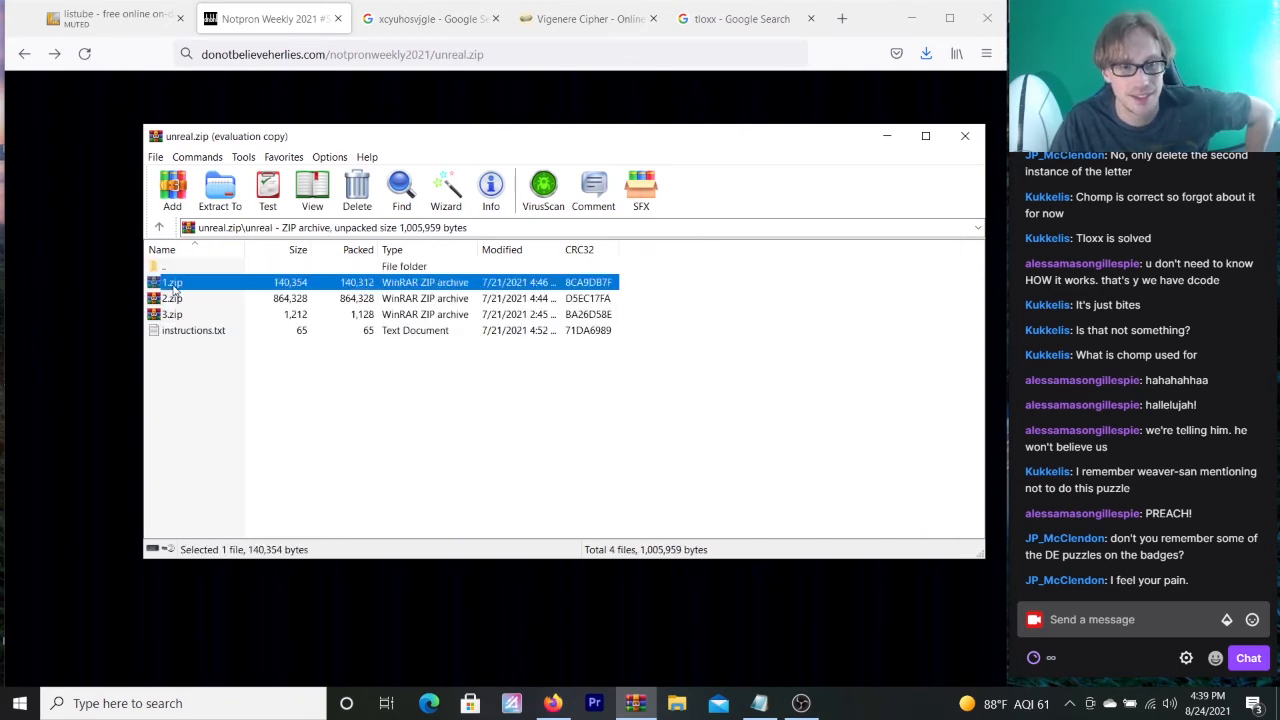
double_click(173, 282)
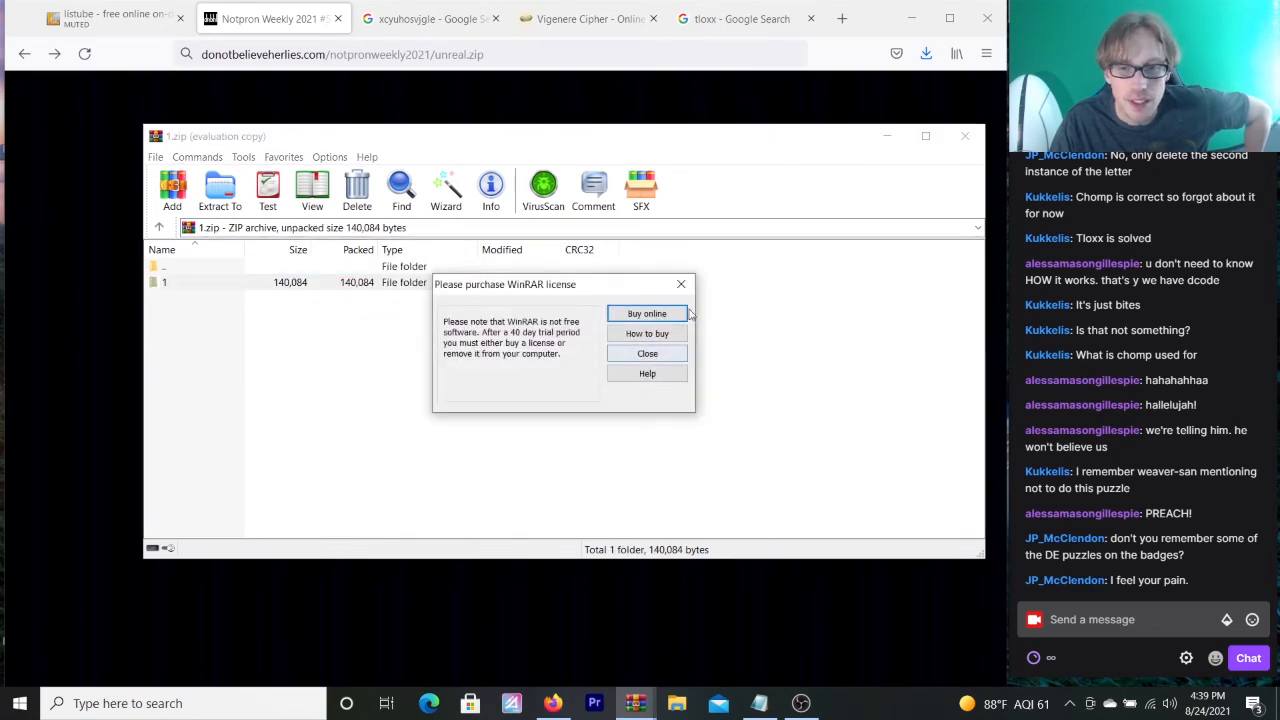
left_click(647, 353)
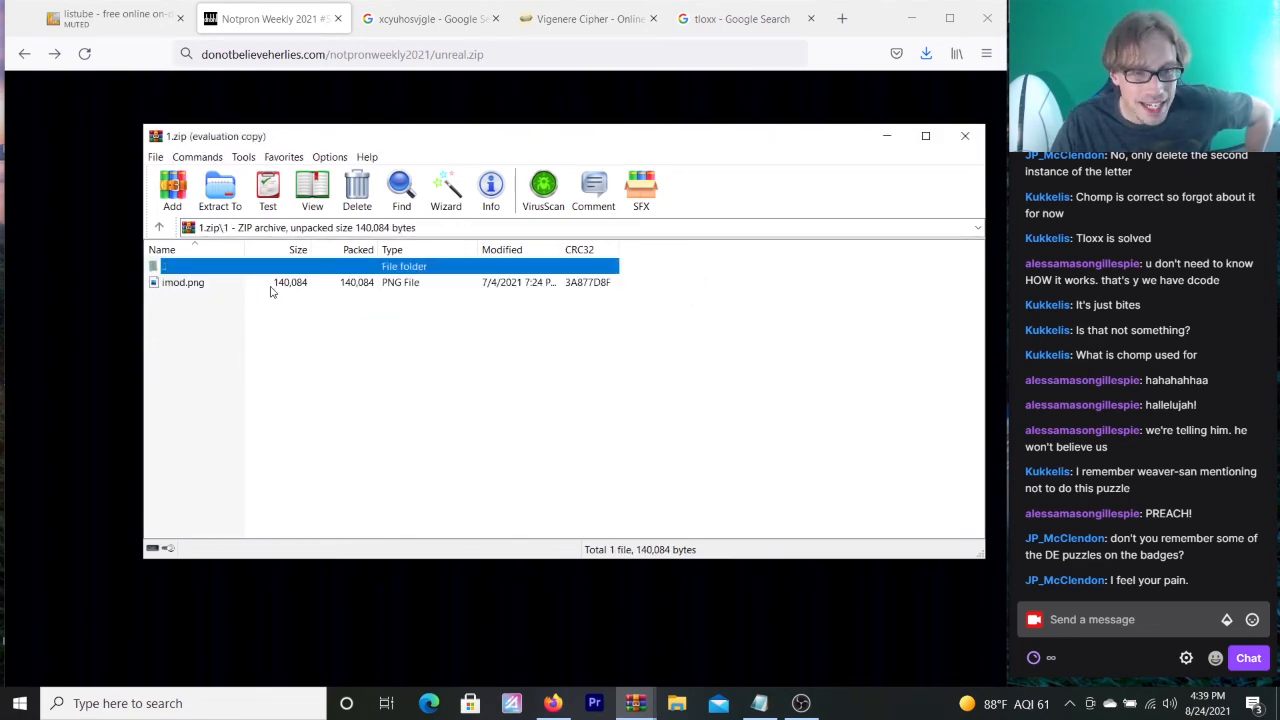
left_click(183, 282)
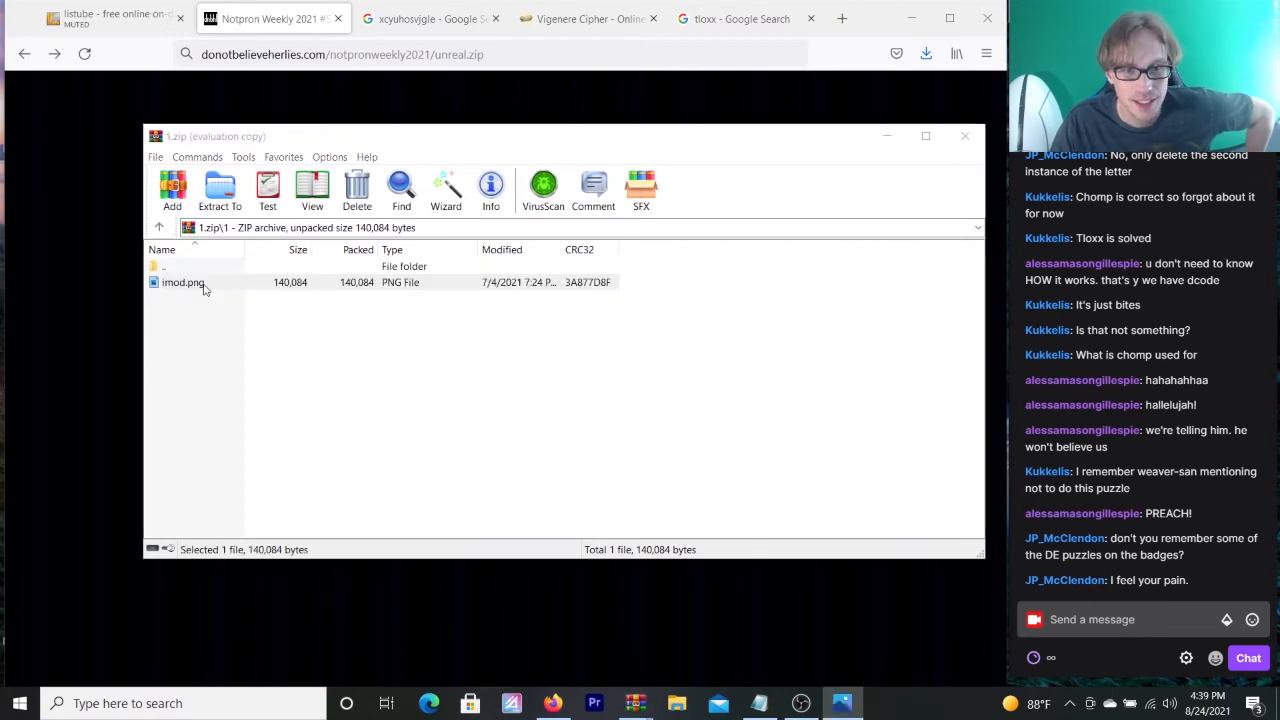
double_click(183, 282)
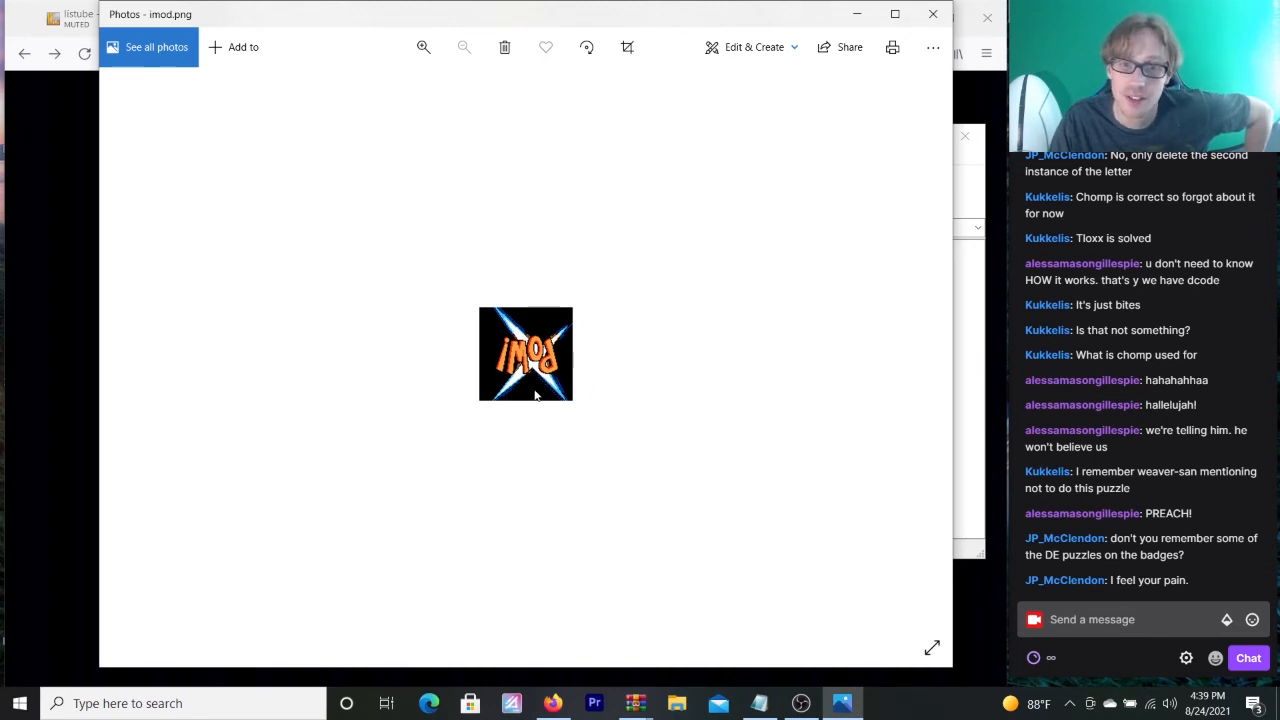
mouse_move(625, 405)
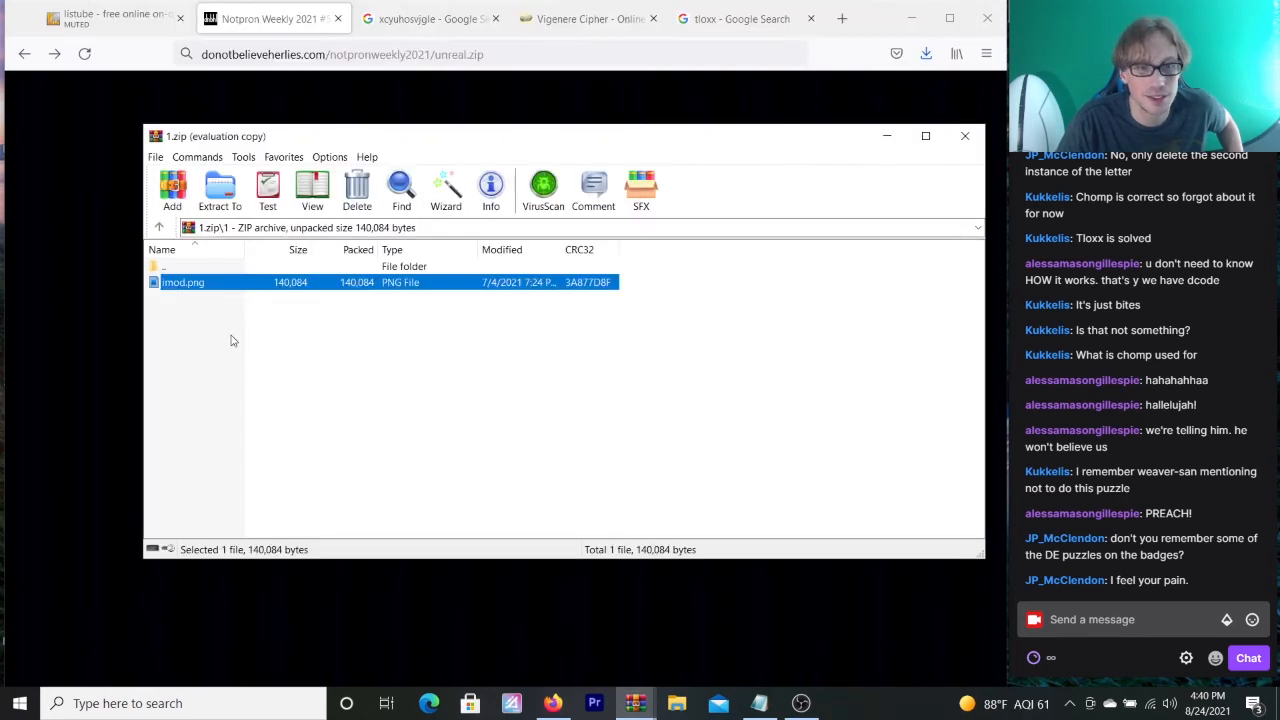
Browse folder 1 inside 1.zip, then go back up and return to unreal.zip's listing.
left_click(158, 227)
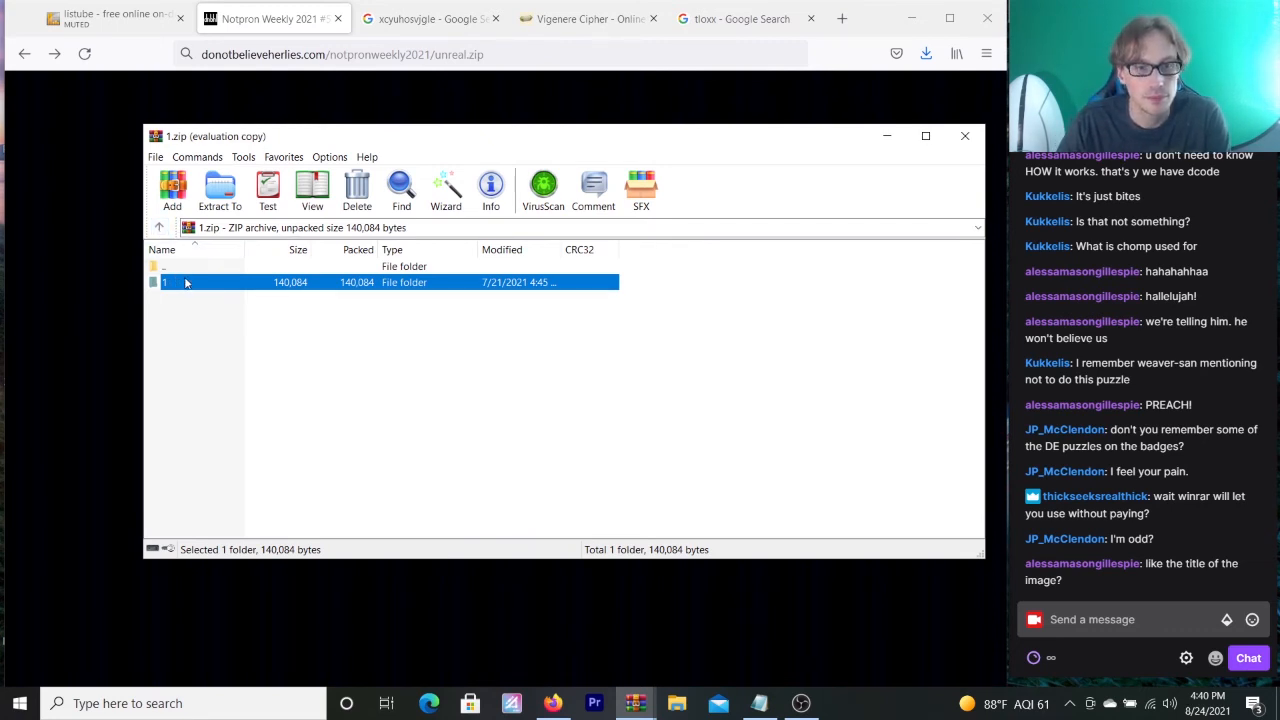
double_click(180, 282)
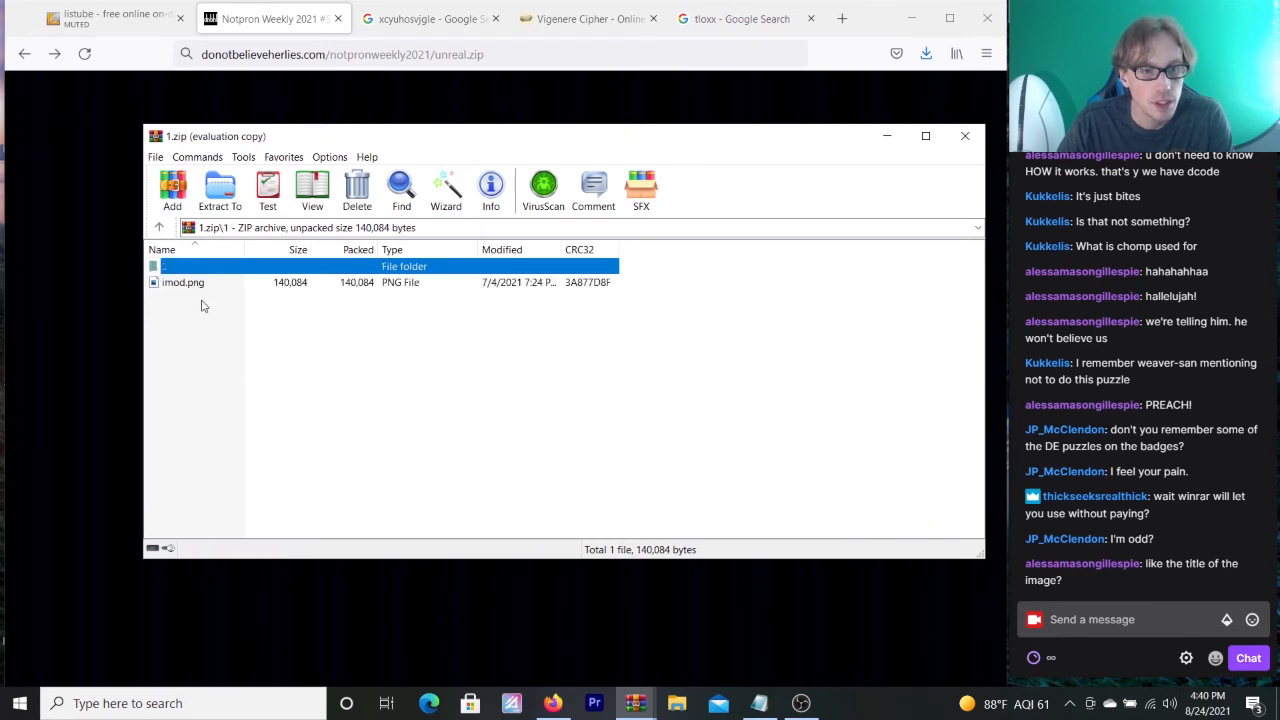
mouse_move(205, 300)
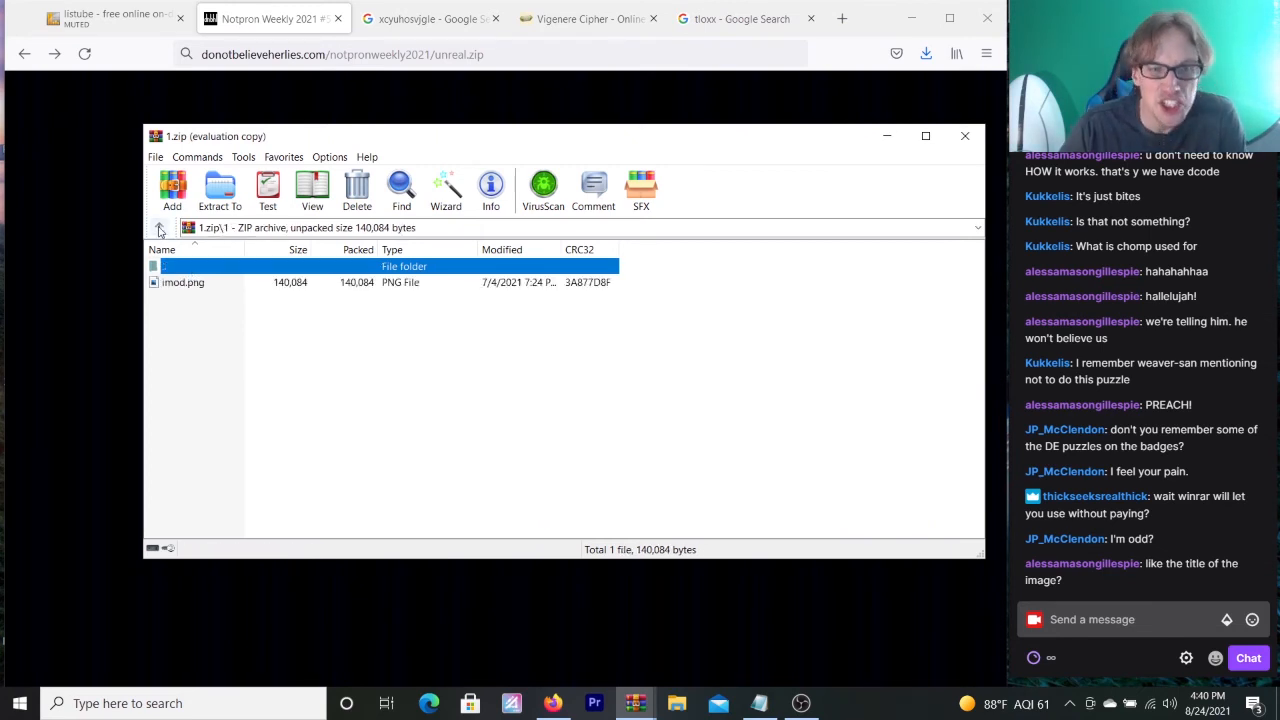
left_click(160, 227)
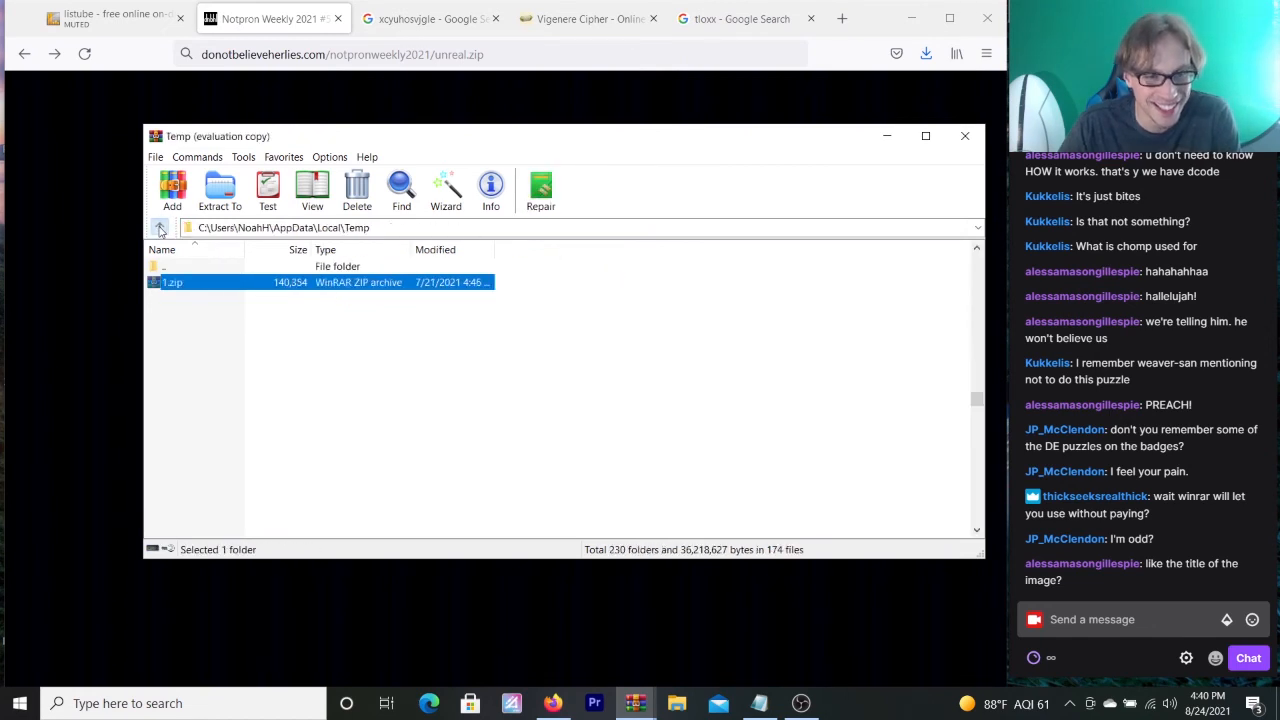
left_click(160, 227)
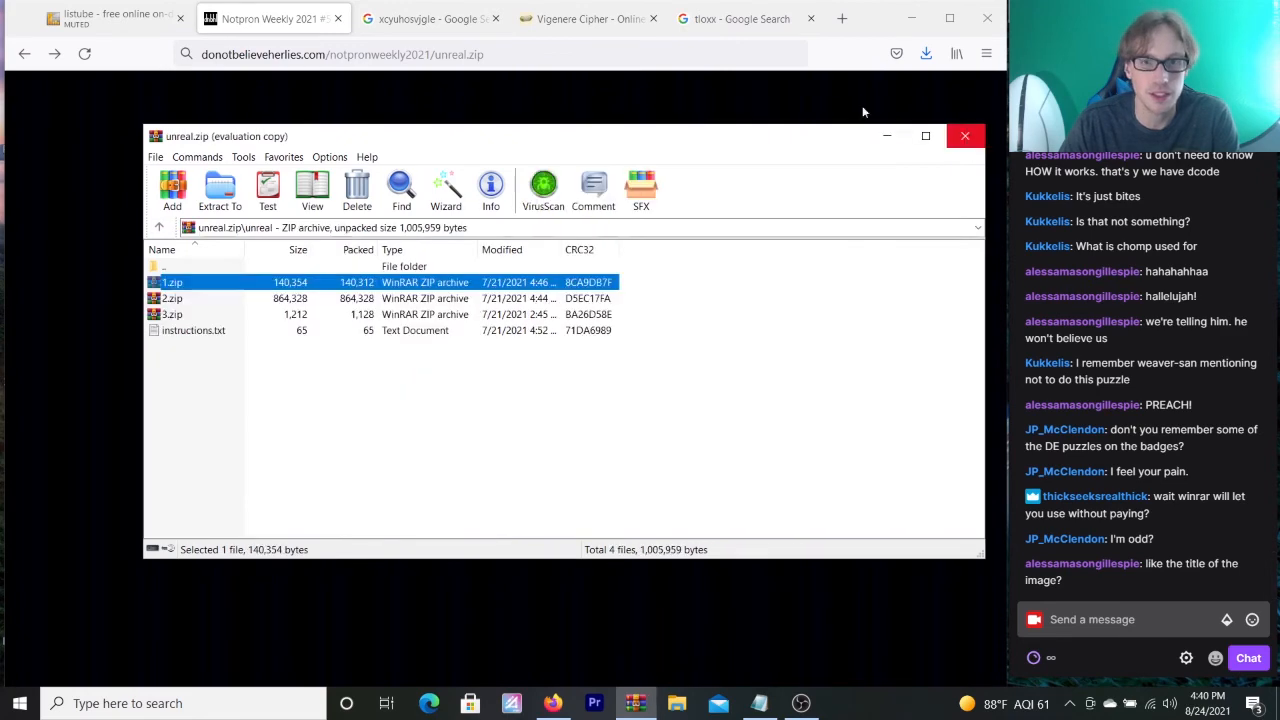
Open 2.zip from unreal.zip and select its JPG file, mustbebraille.jpg.
left_click(172, 298)
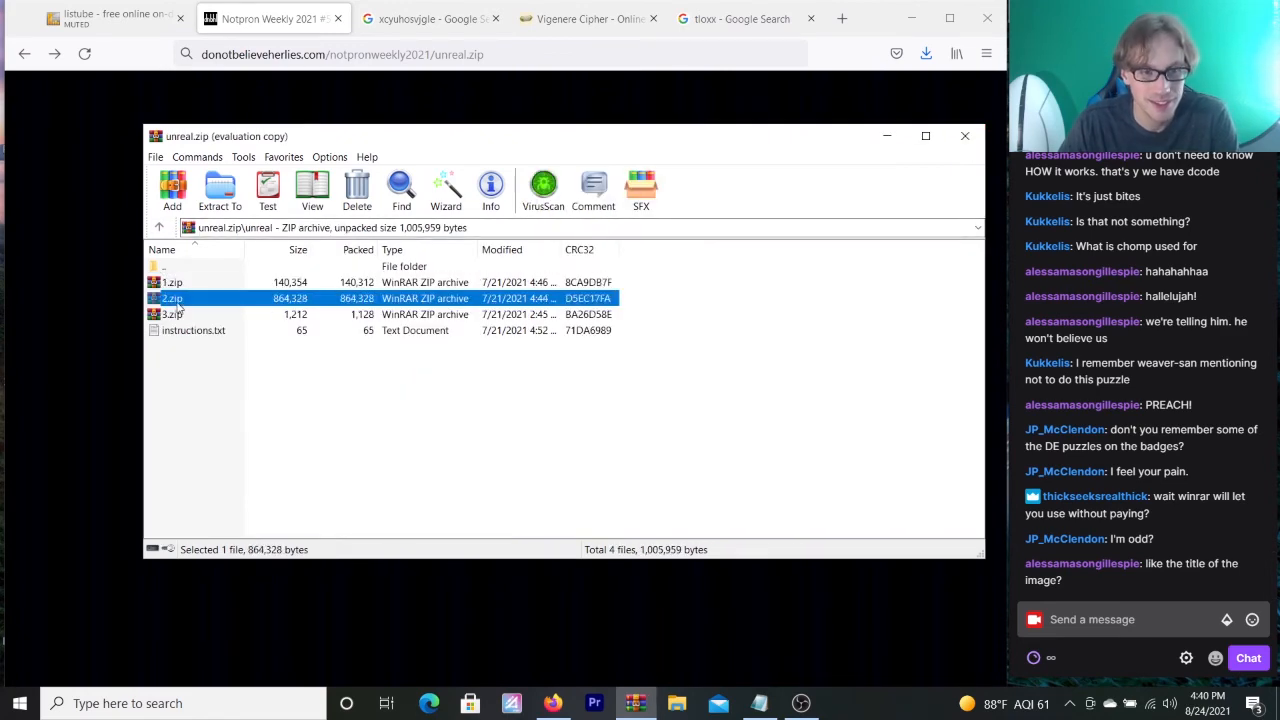
double_click(172, 298)
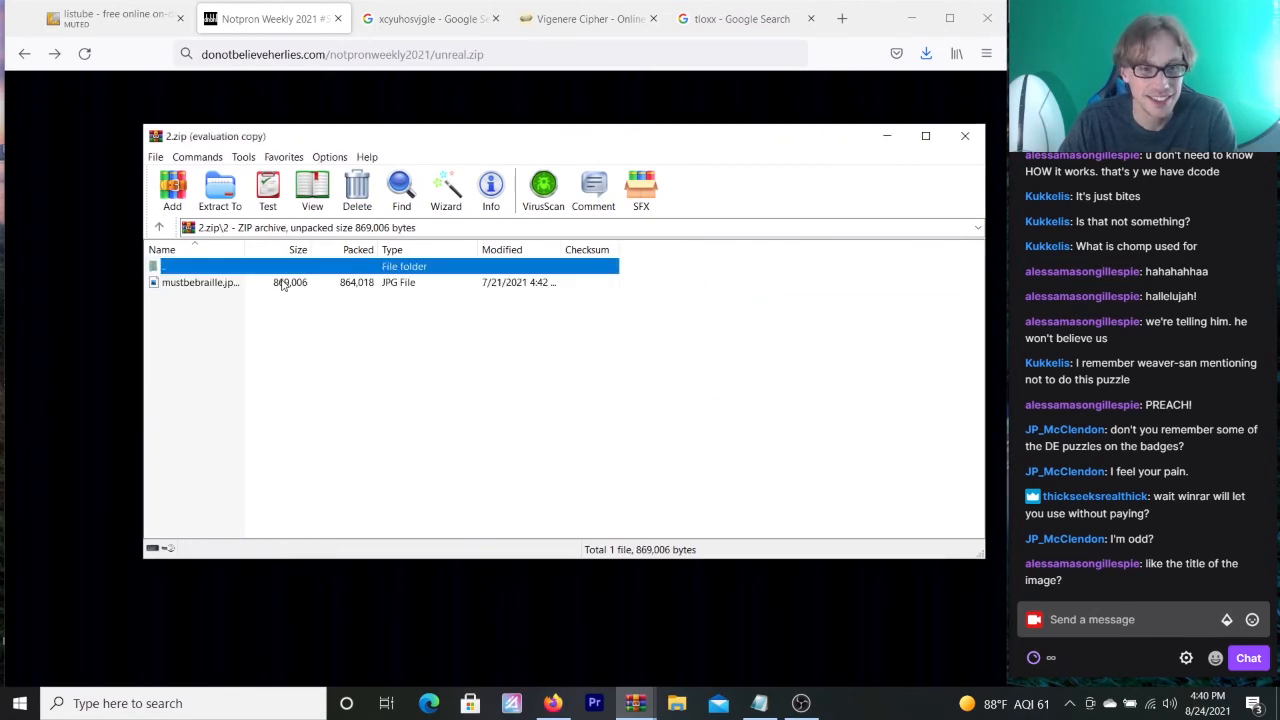
left_click(200, 282)
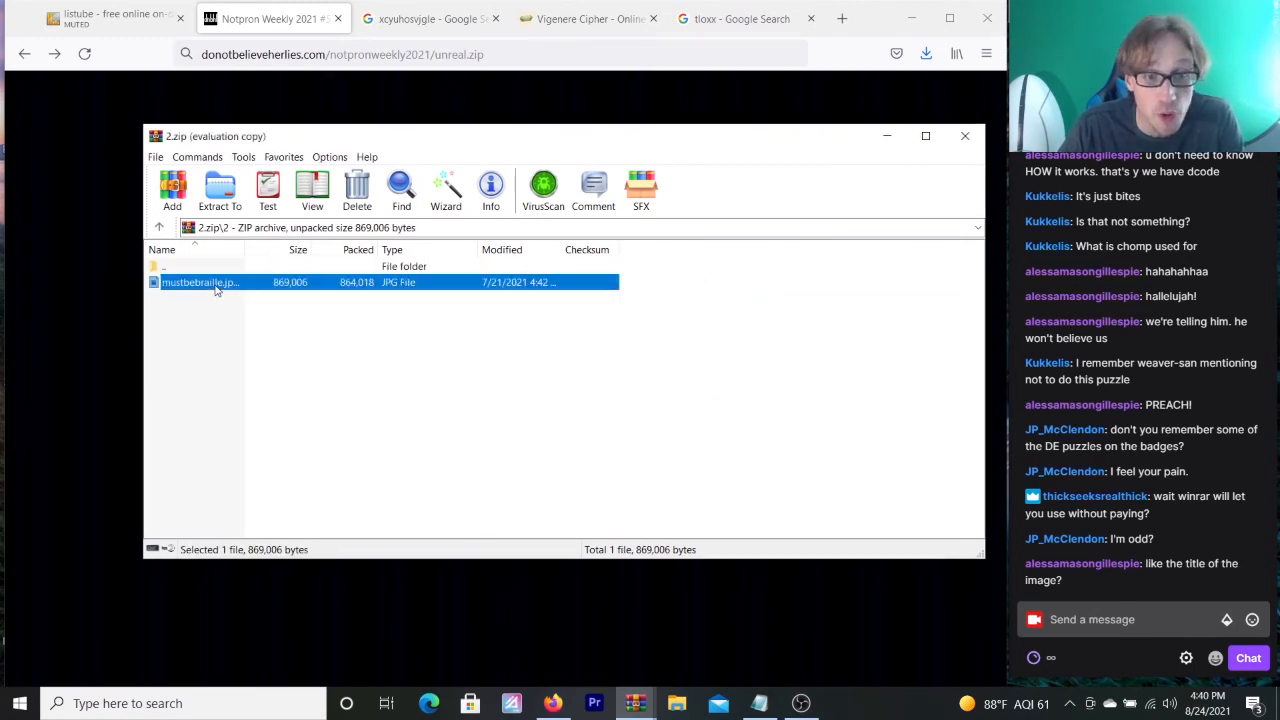
Try opening mustbebraille.jpg, cancel the password prompt, and dismiss the No files to extract message.
double_click(200, 282)
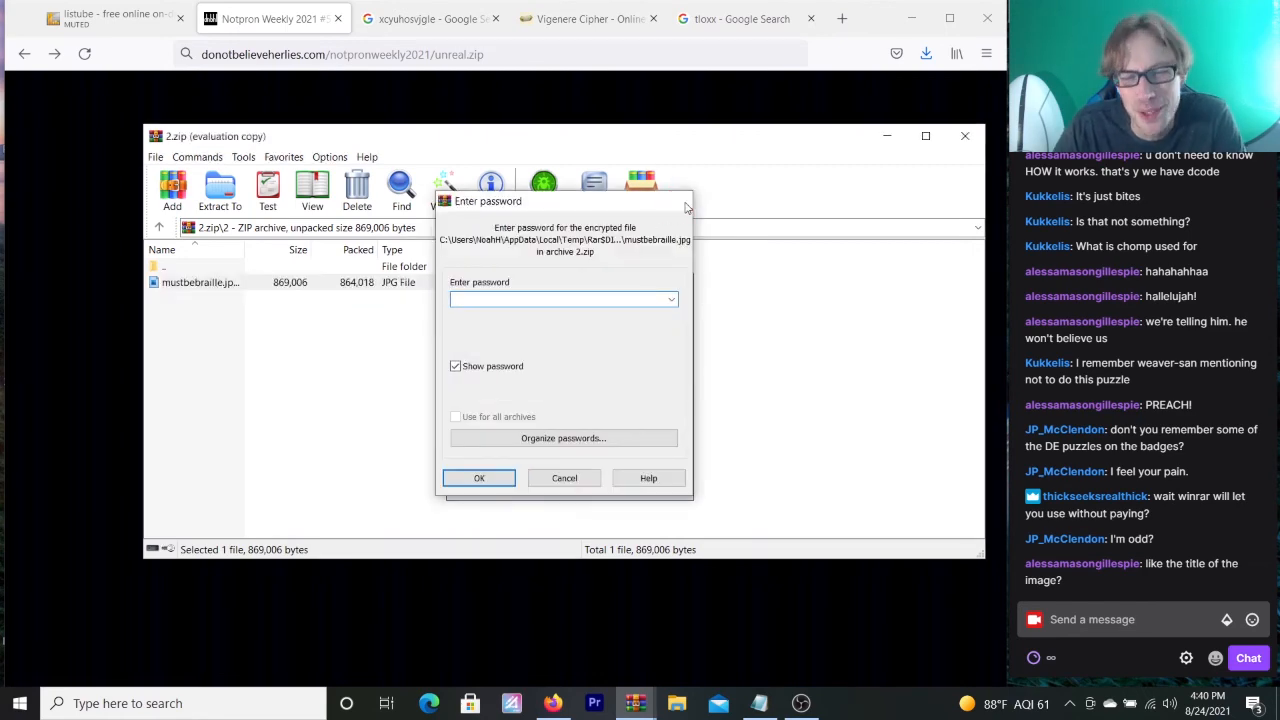
left_click(478, 478)
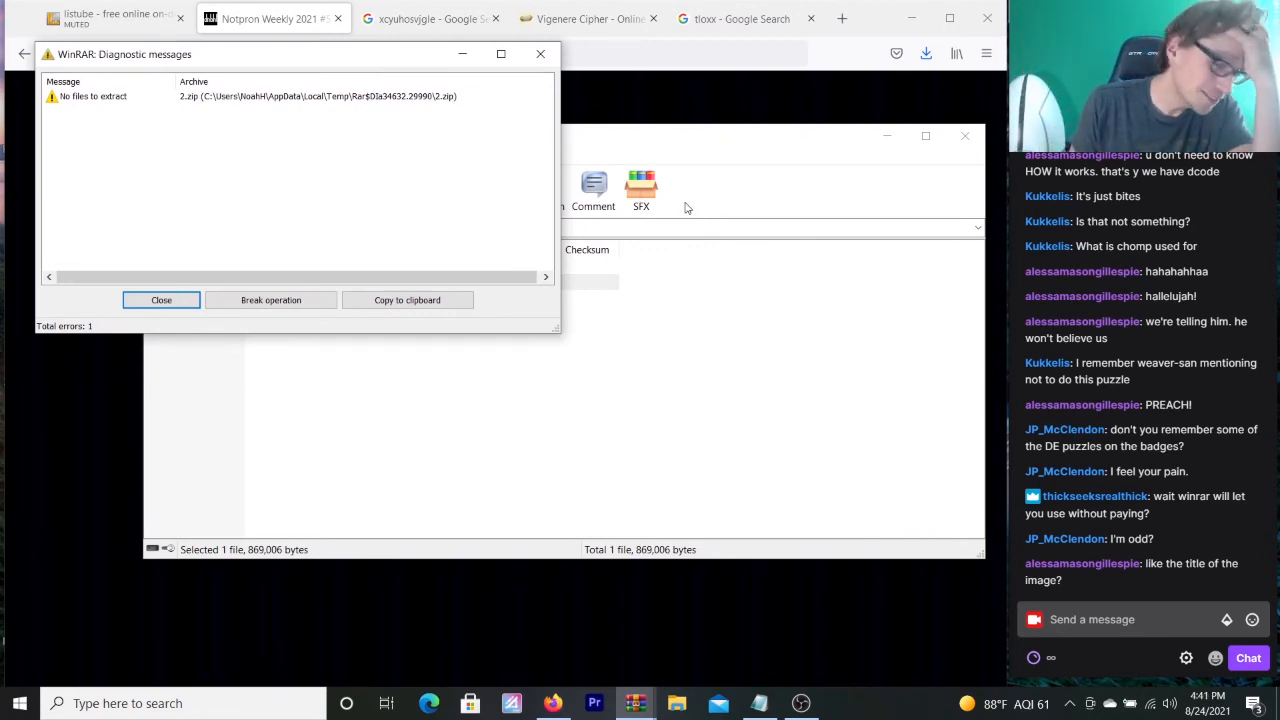
mouse_move(575, 103)
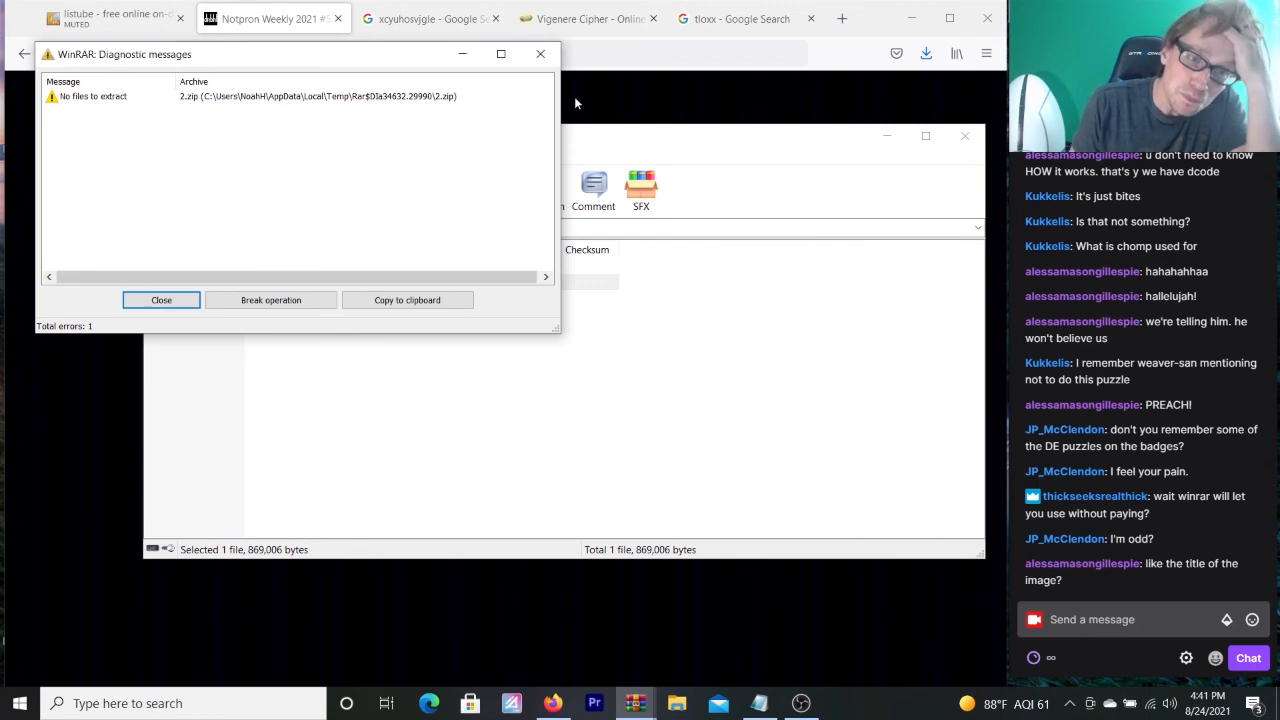
left_click(161, 300)
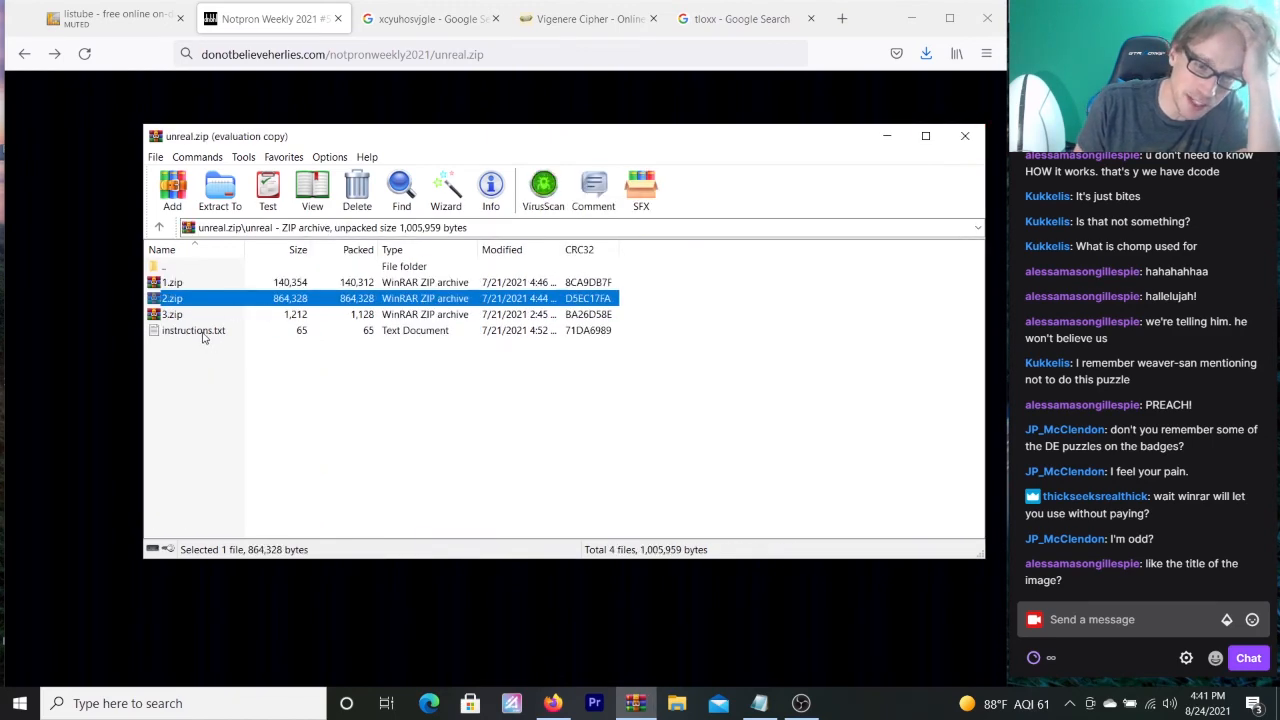
double_click(193, 330)
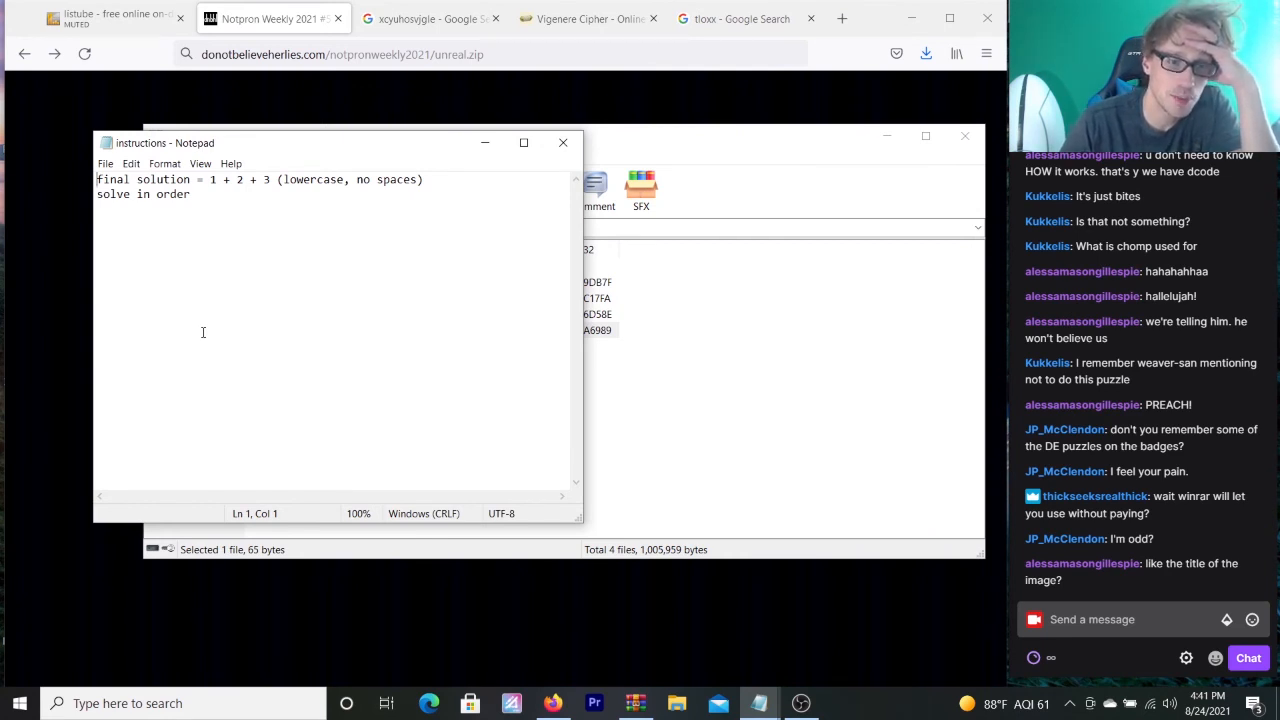
mouse_move(563, 142)
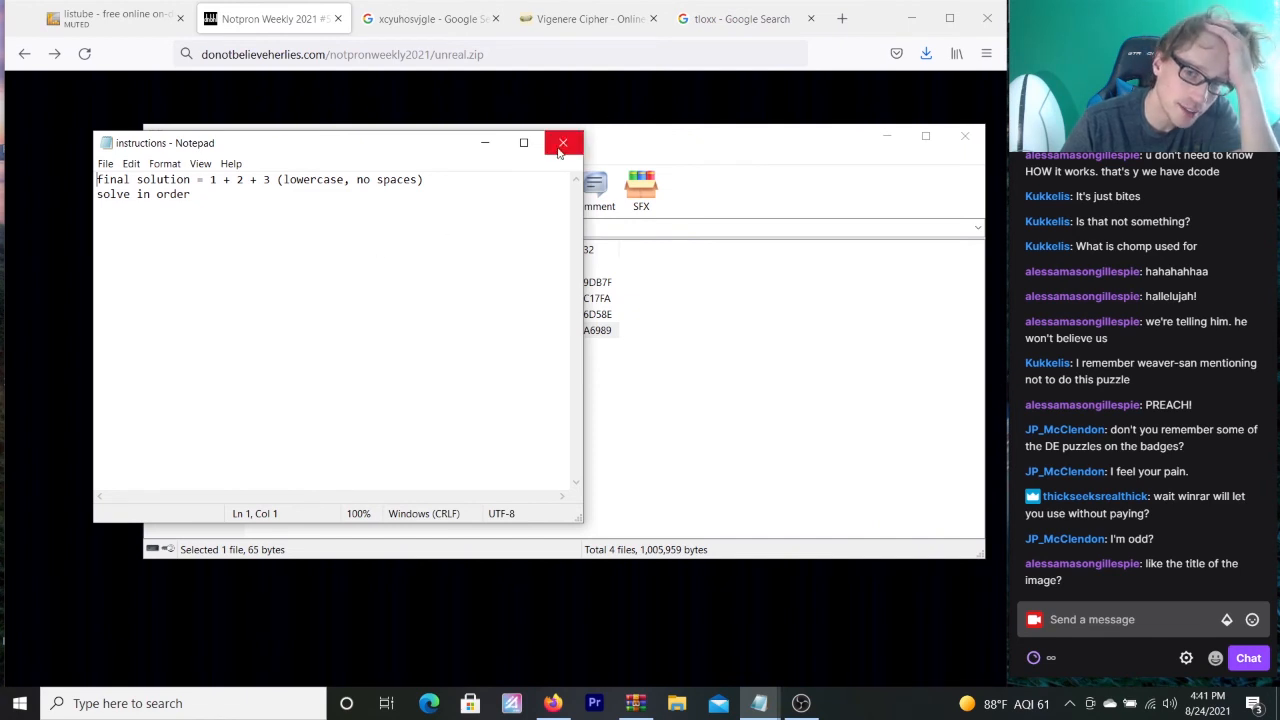
left_click(562, 142)
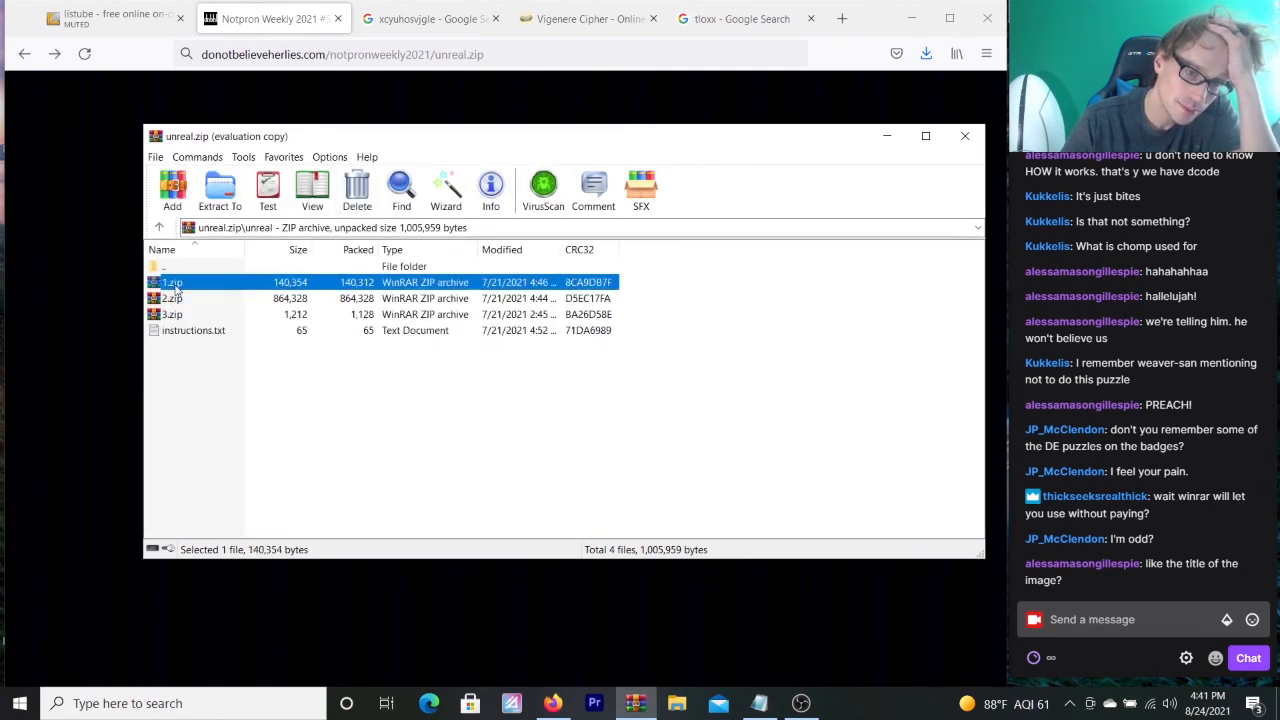
Reopen 1.zip and launch imod.png in the image viewer.
double_click(173, 282)
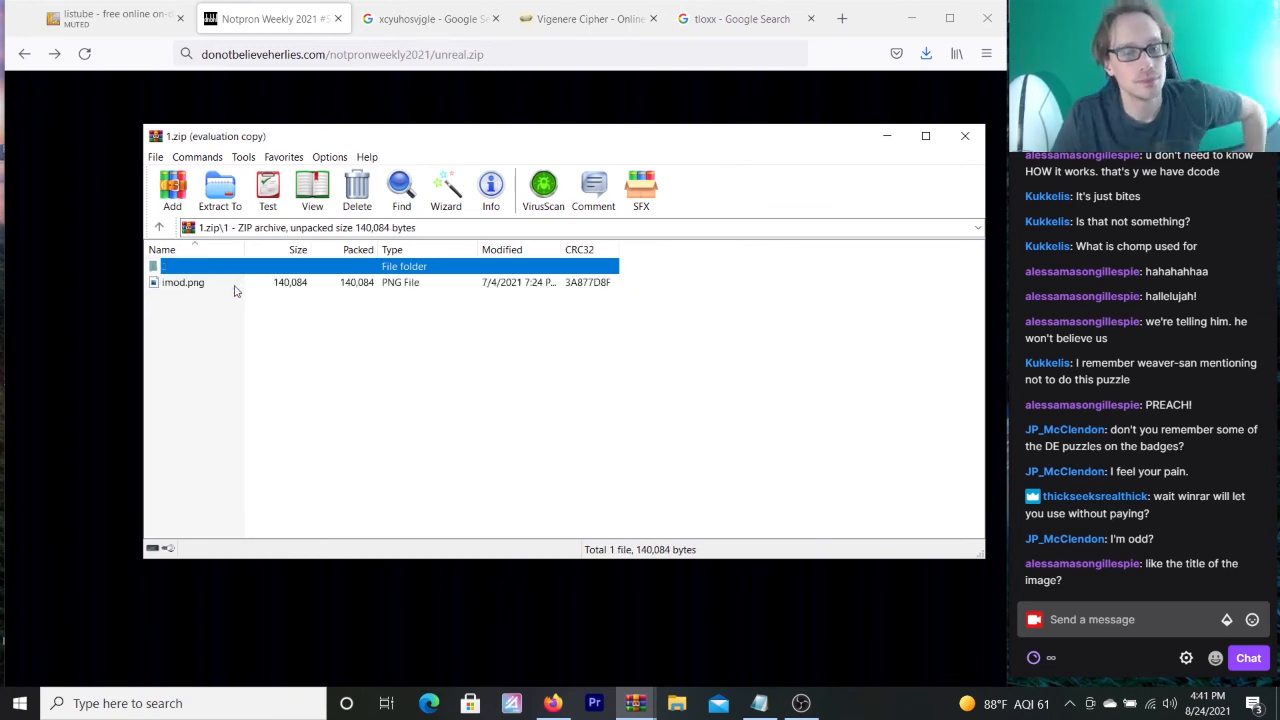
left_click(183, 282)
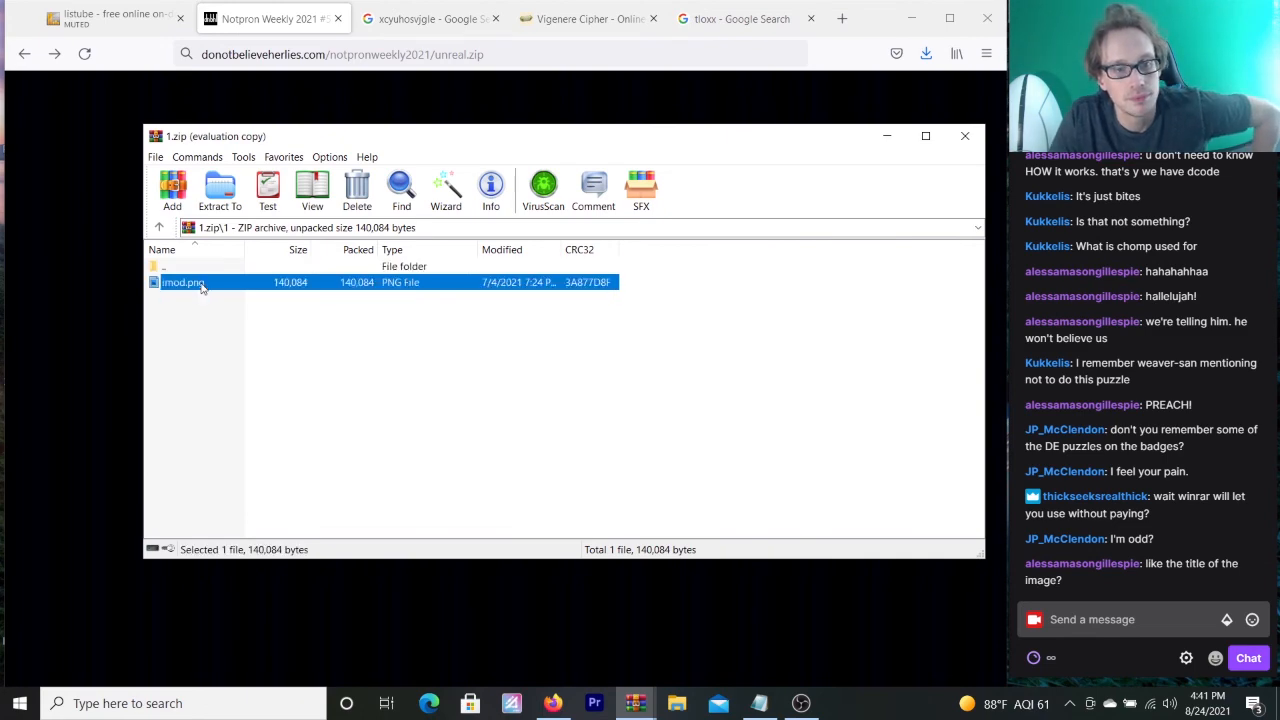
double_click(183, 282)
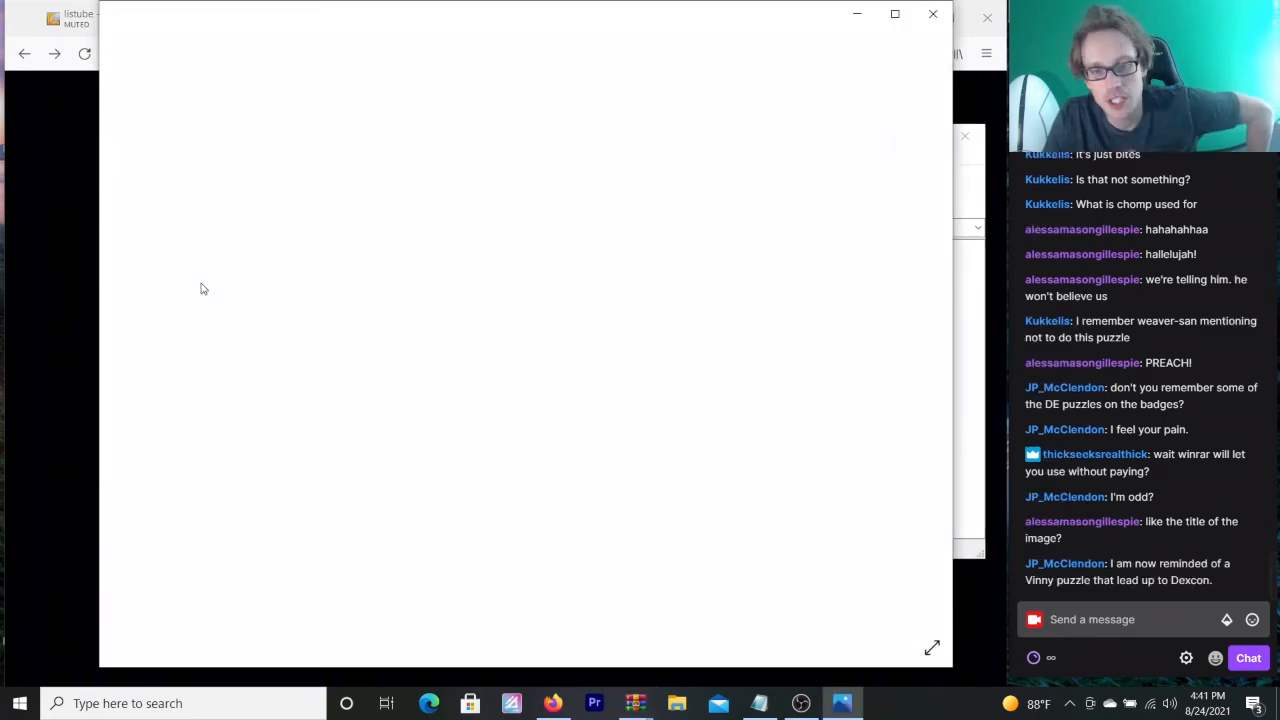